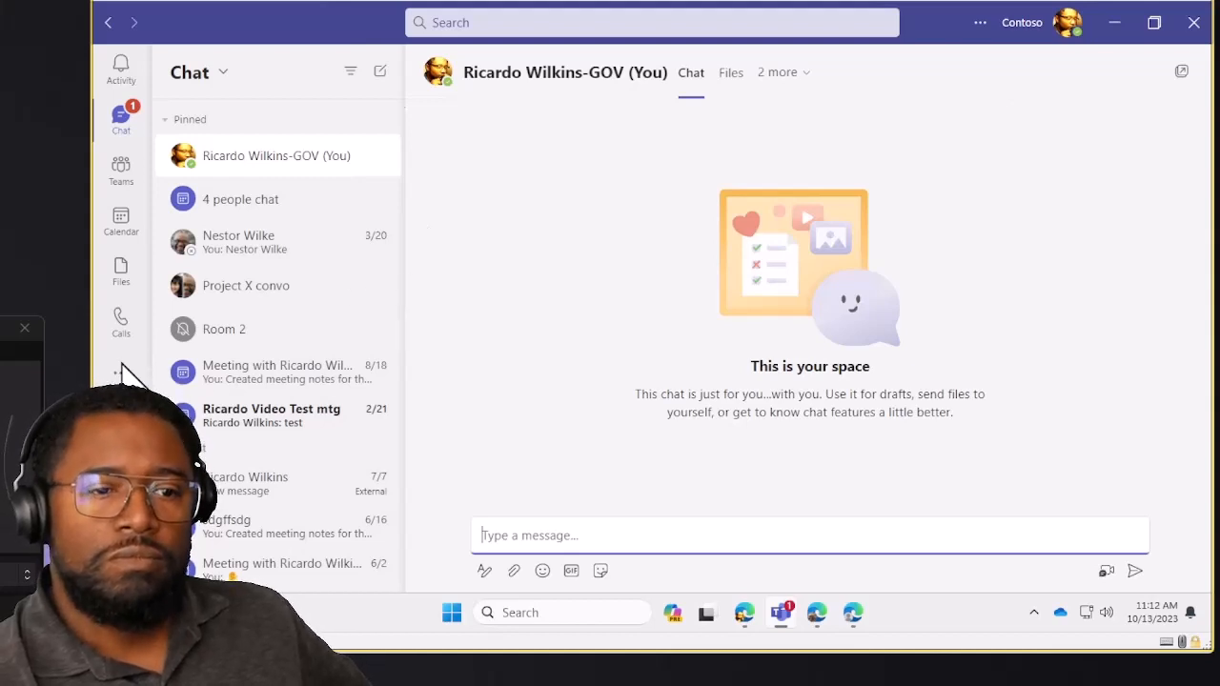
Open the Approvals app on its Received tab, which has no requests yet
left_click(120, 372)
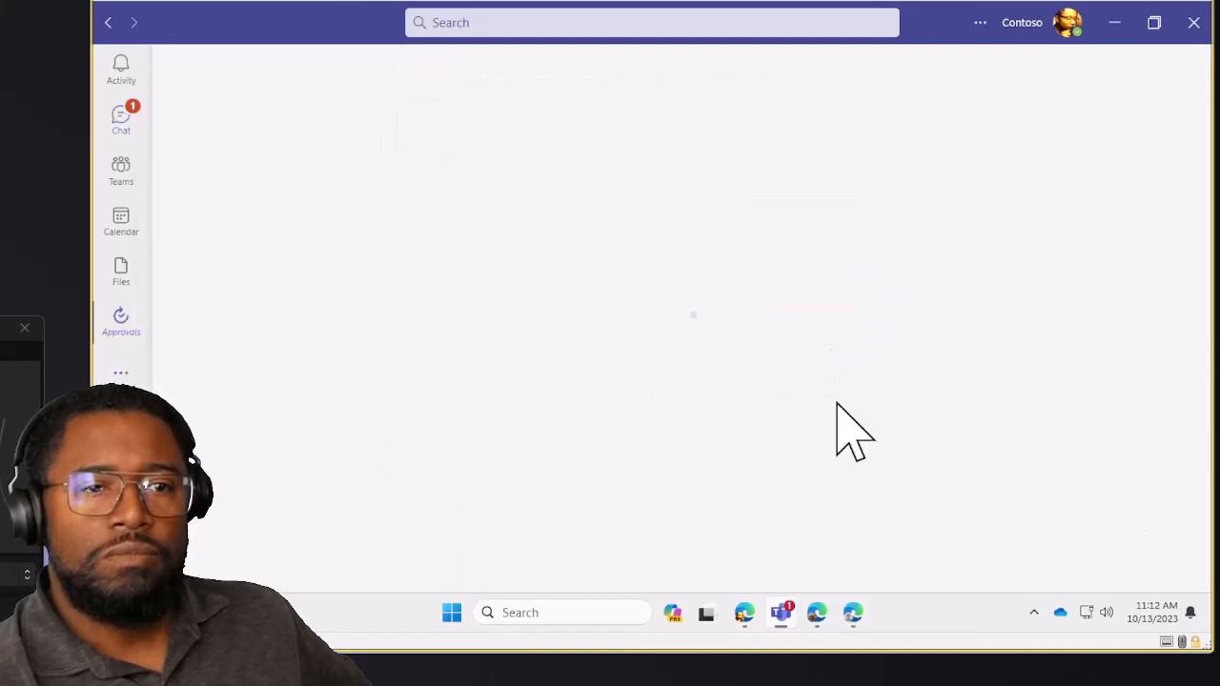
mouse_move(1048, 257)
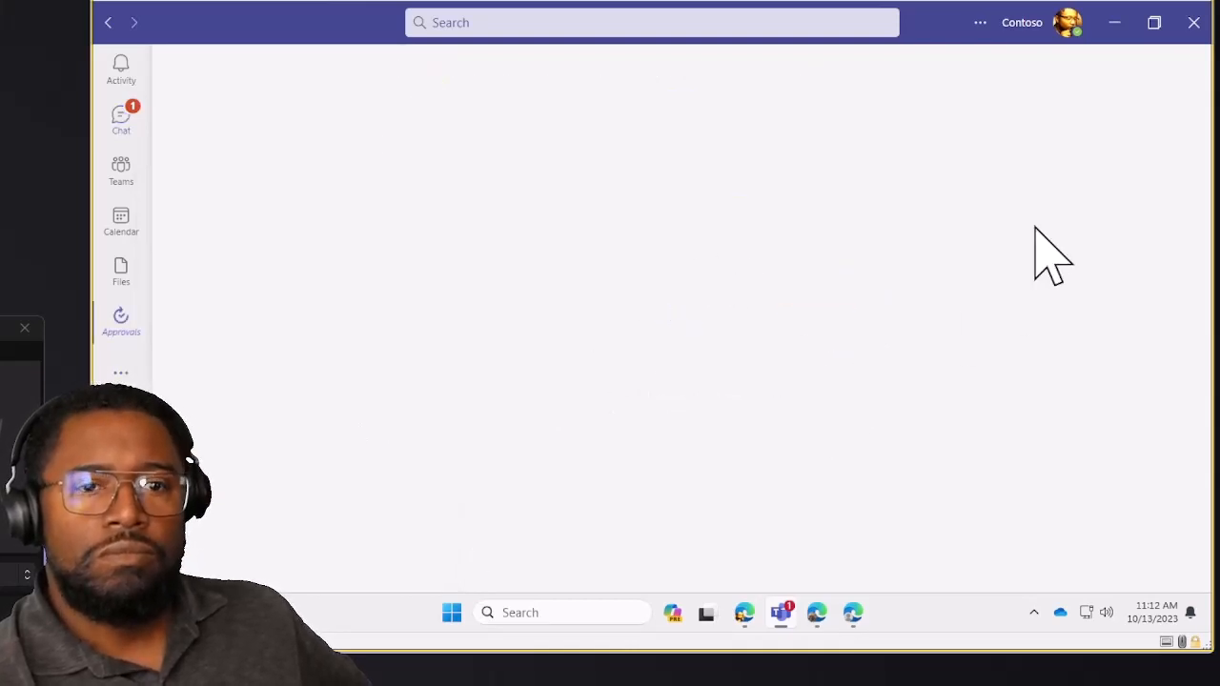
left_click(121, 321)
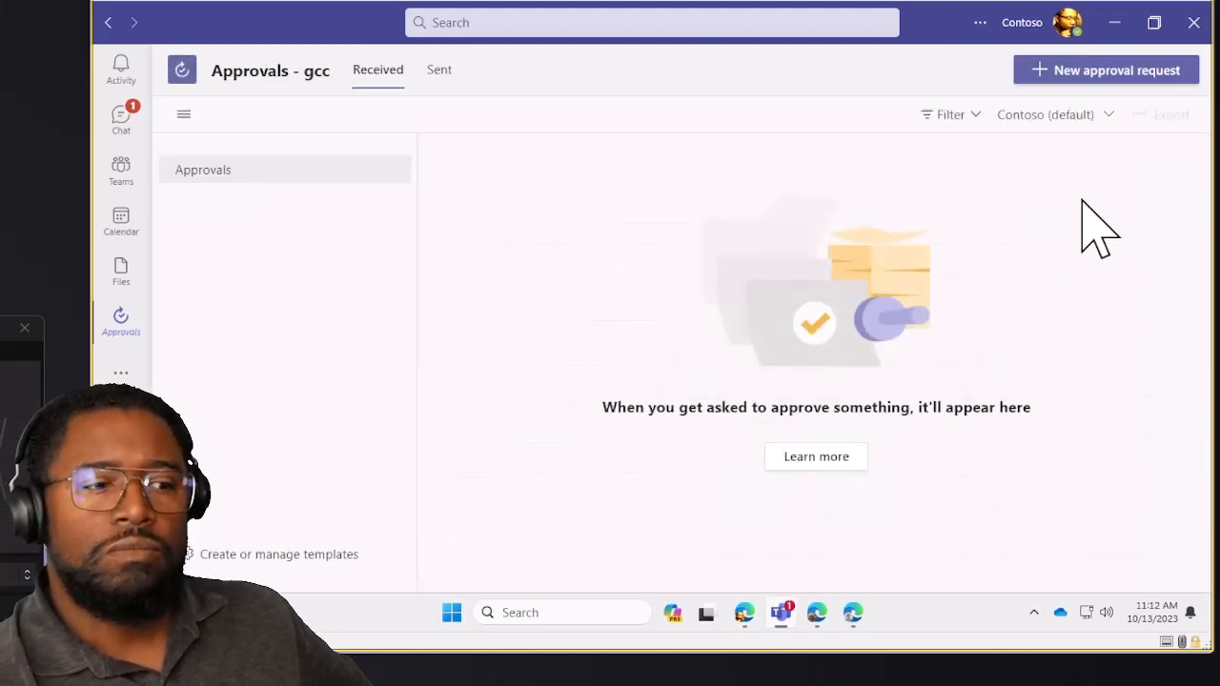
mouse_move(1101, 205)
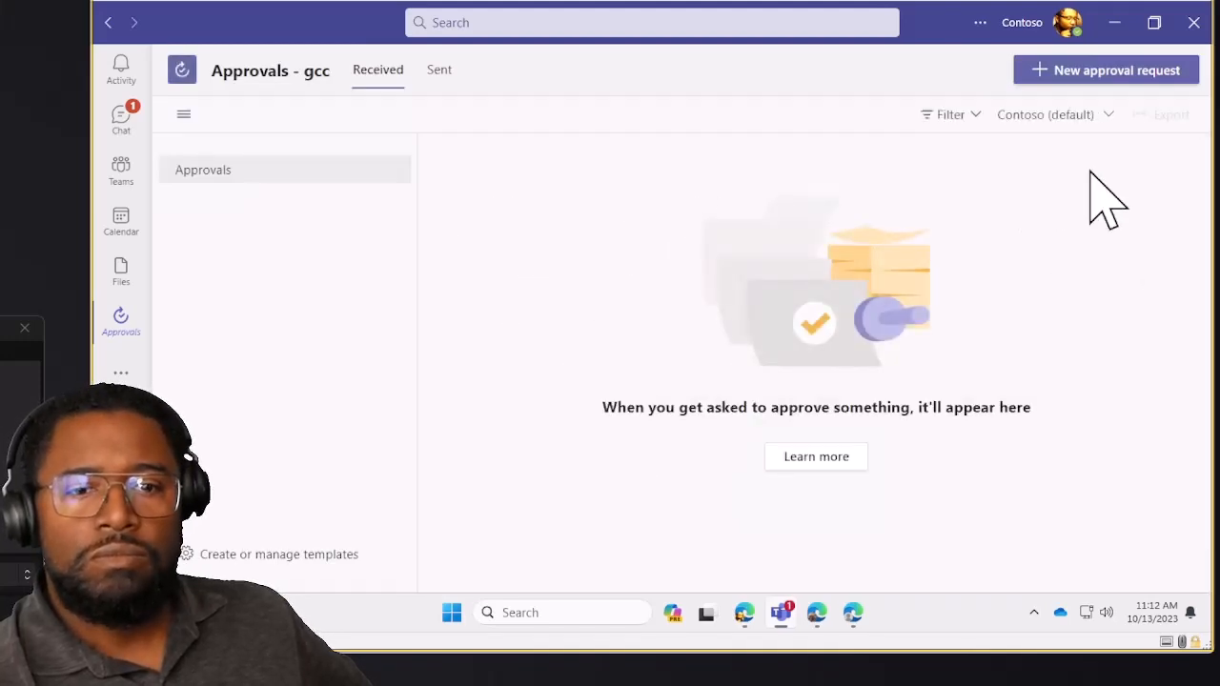
mouse_move(515, 153)
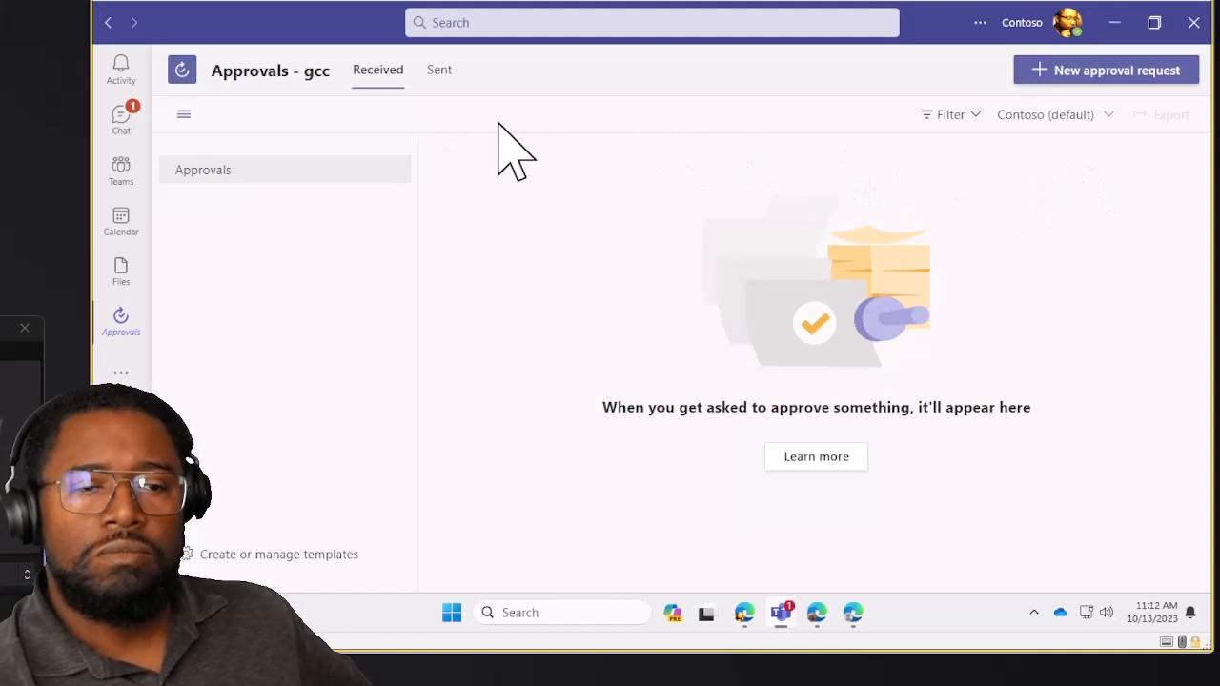
mouse_move(467, 558)
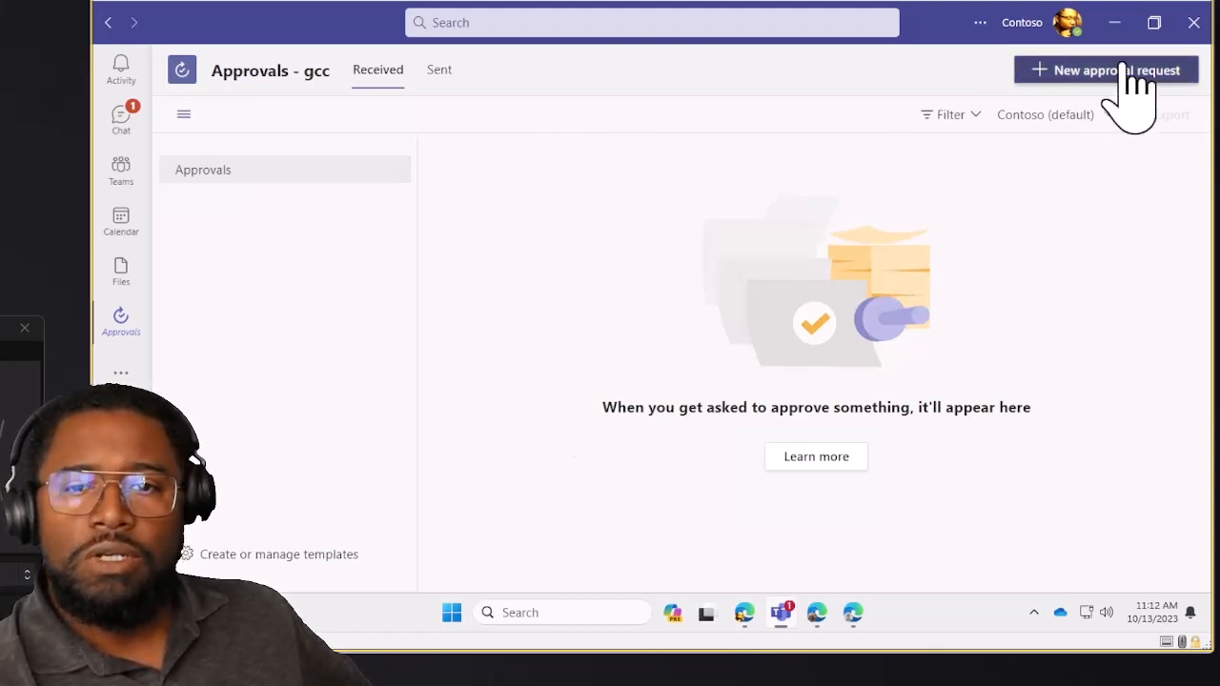
Create a new approval request named 'Approve my doc'
left_click(1105, 69)
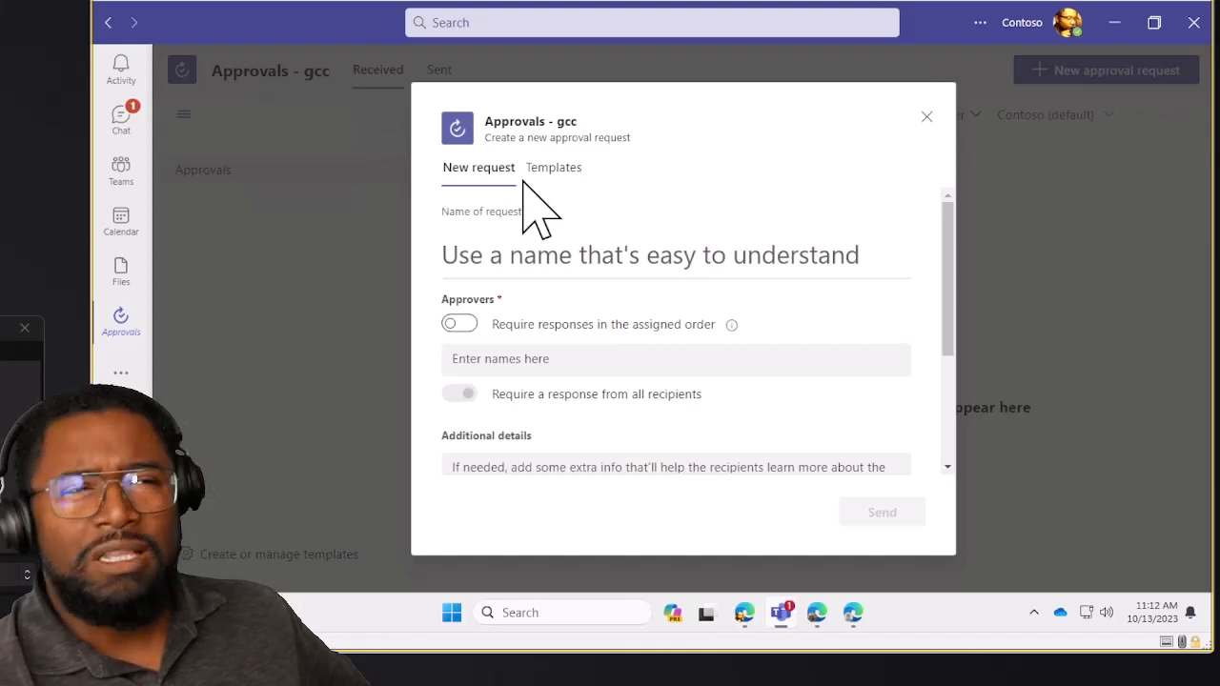
mouse_move(901, 191)
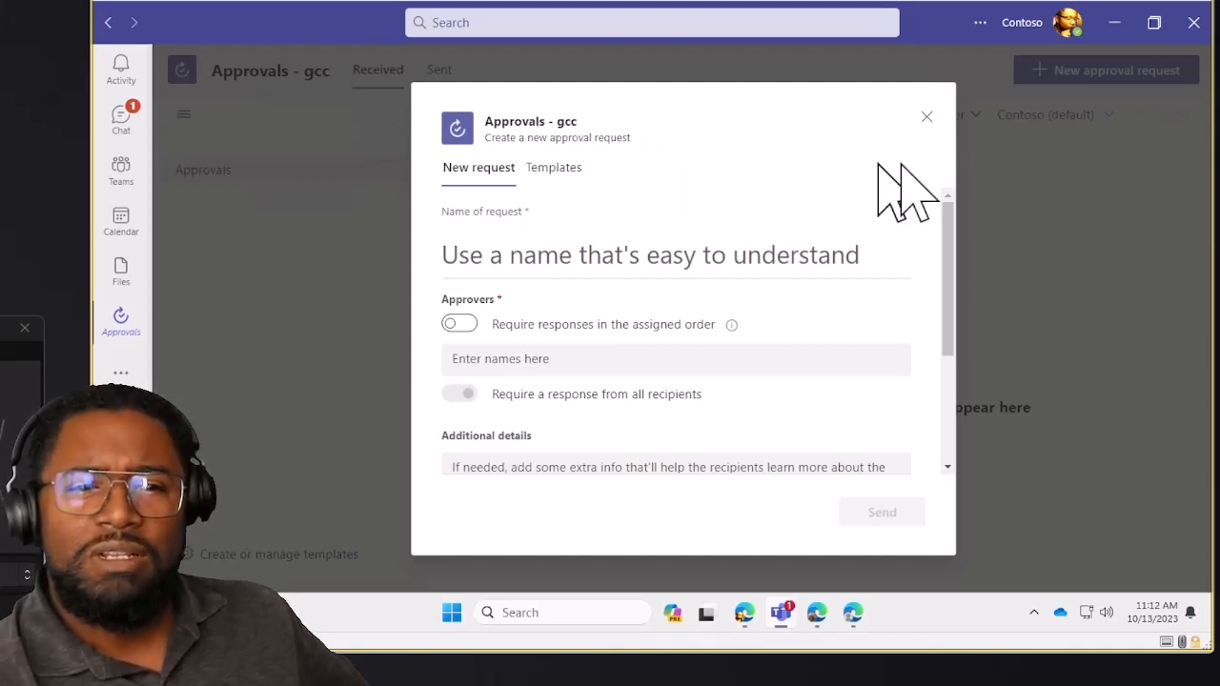
mouse_move(577, 214)
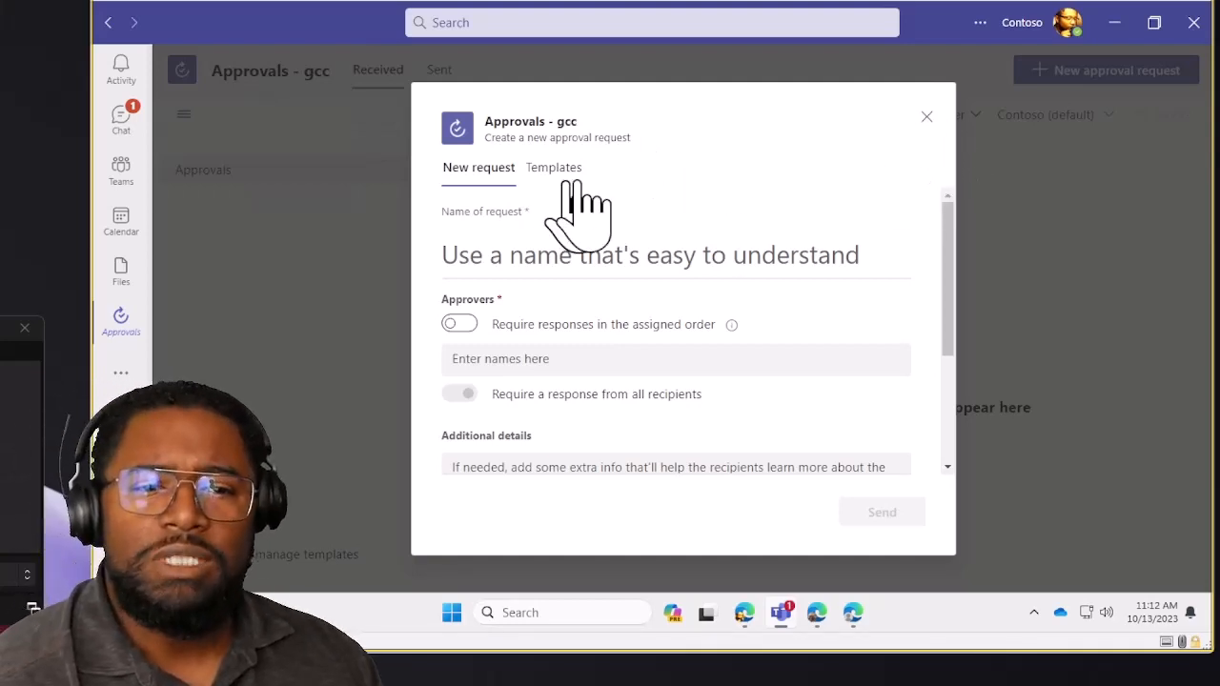
mouse_move(496, 201)
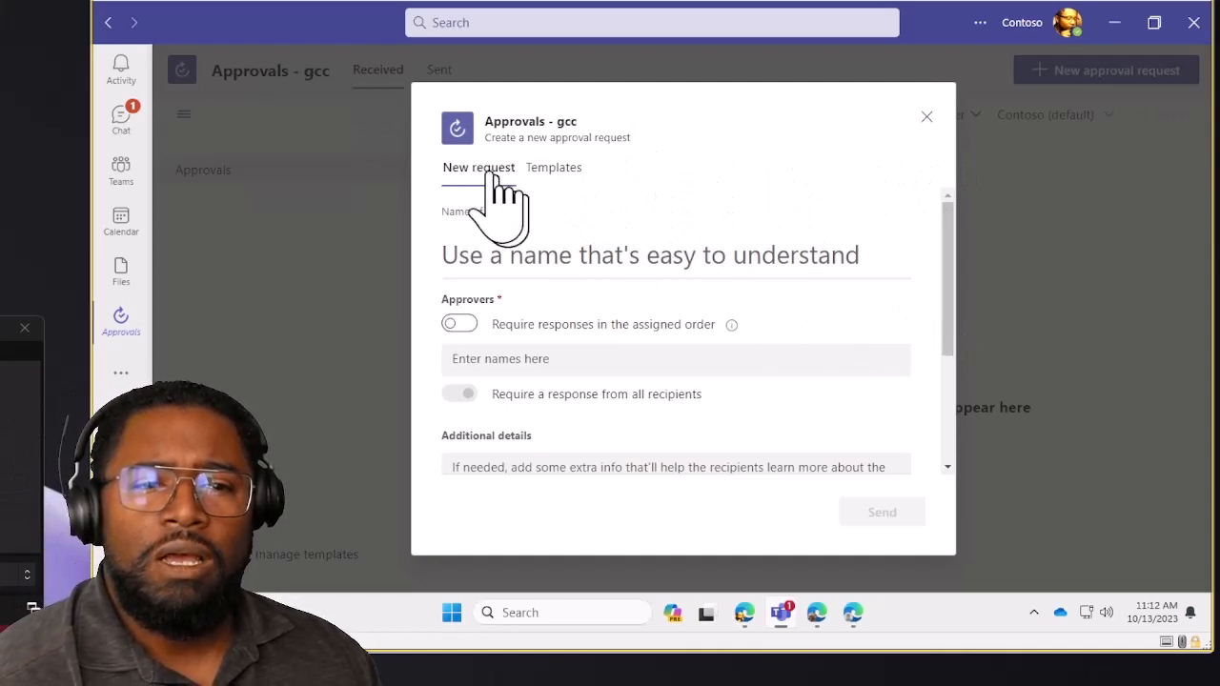
left_click(658, 254)
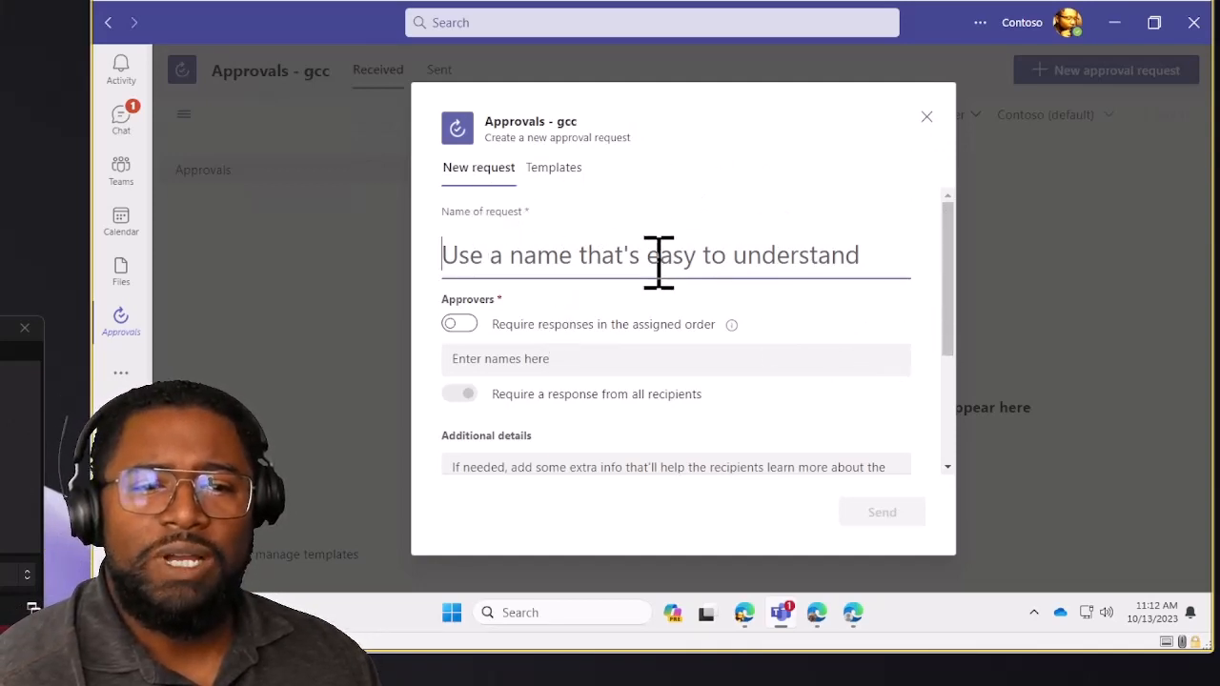
type("Approve my doc")
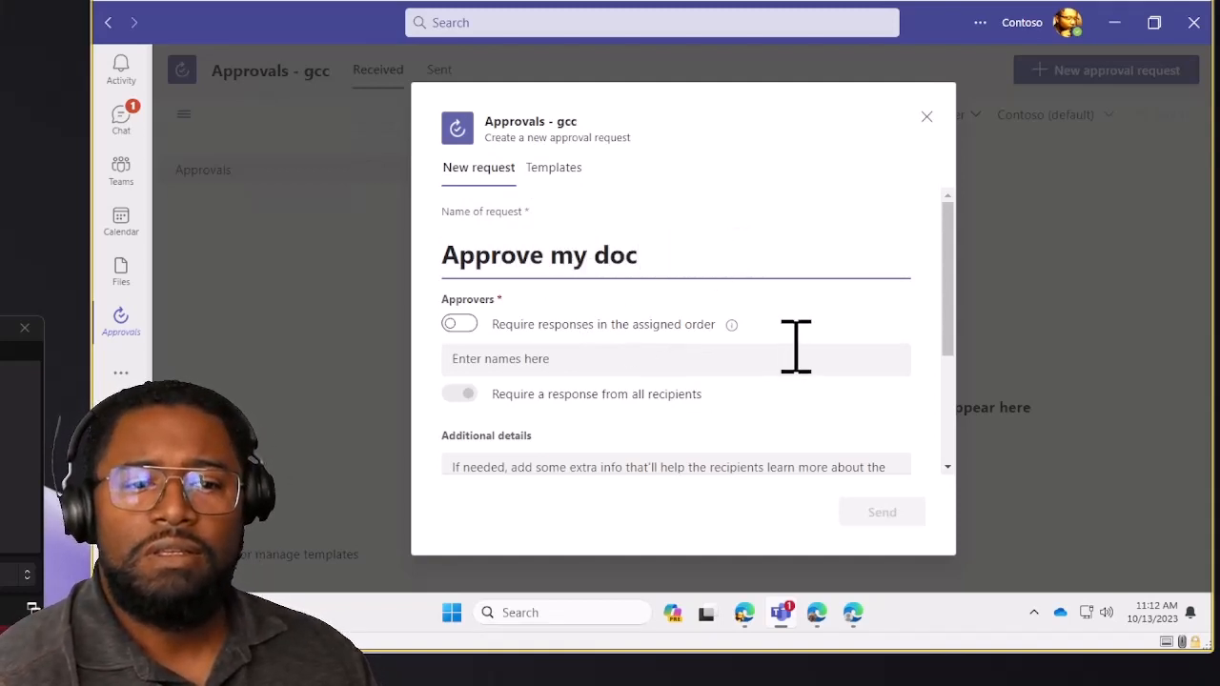
Require responses in assigned order and add a second approver slot
scroll("down", 3)
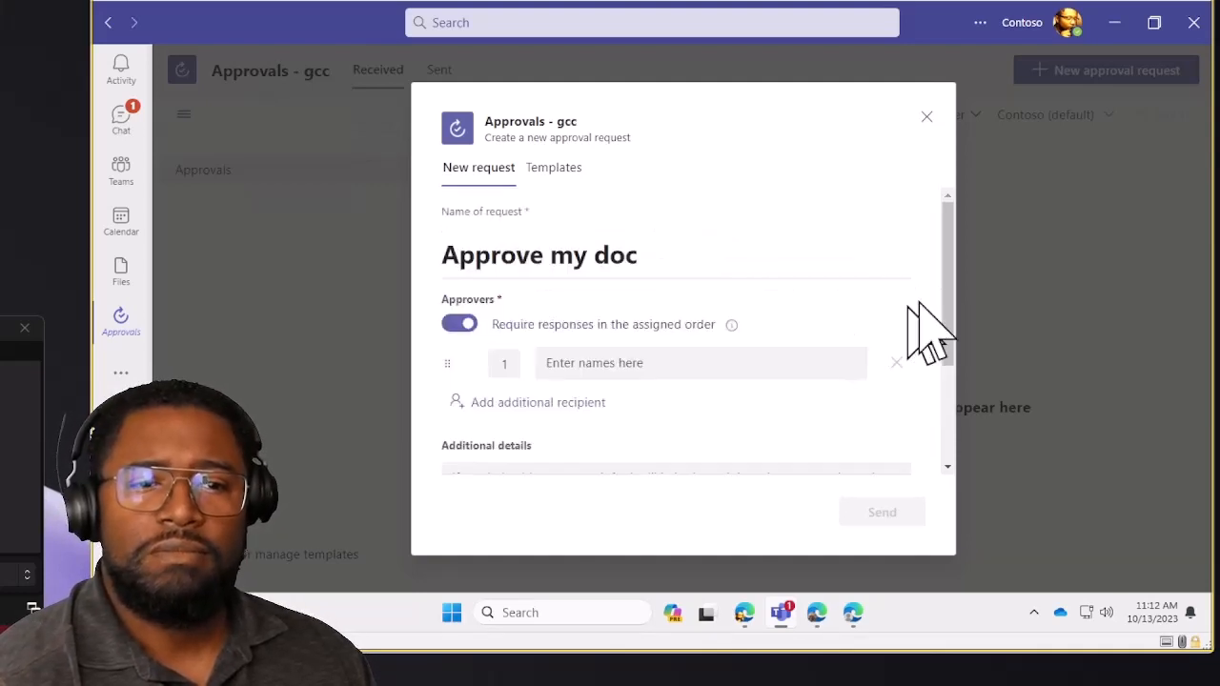
mouse_move(962, 324)
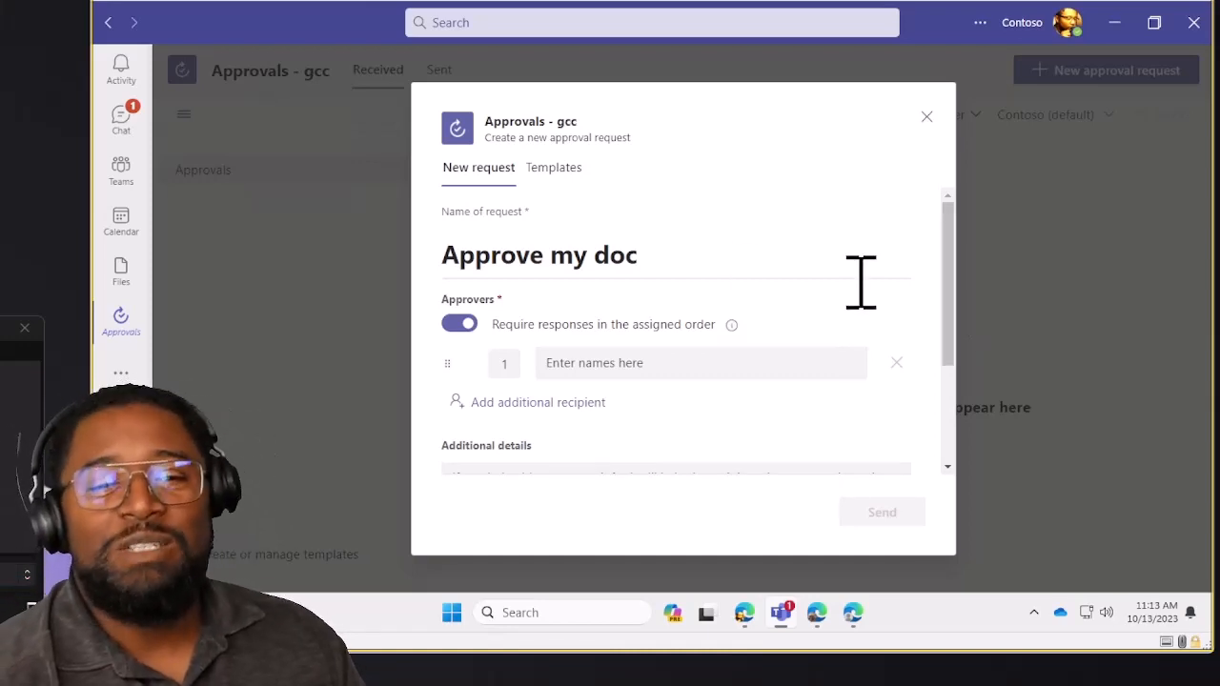
scroll("down", 3)
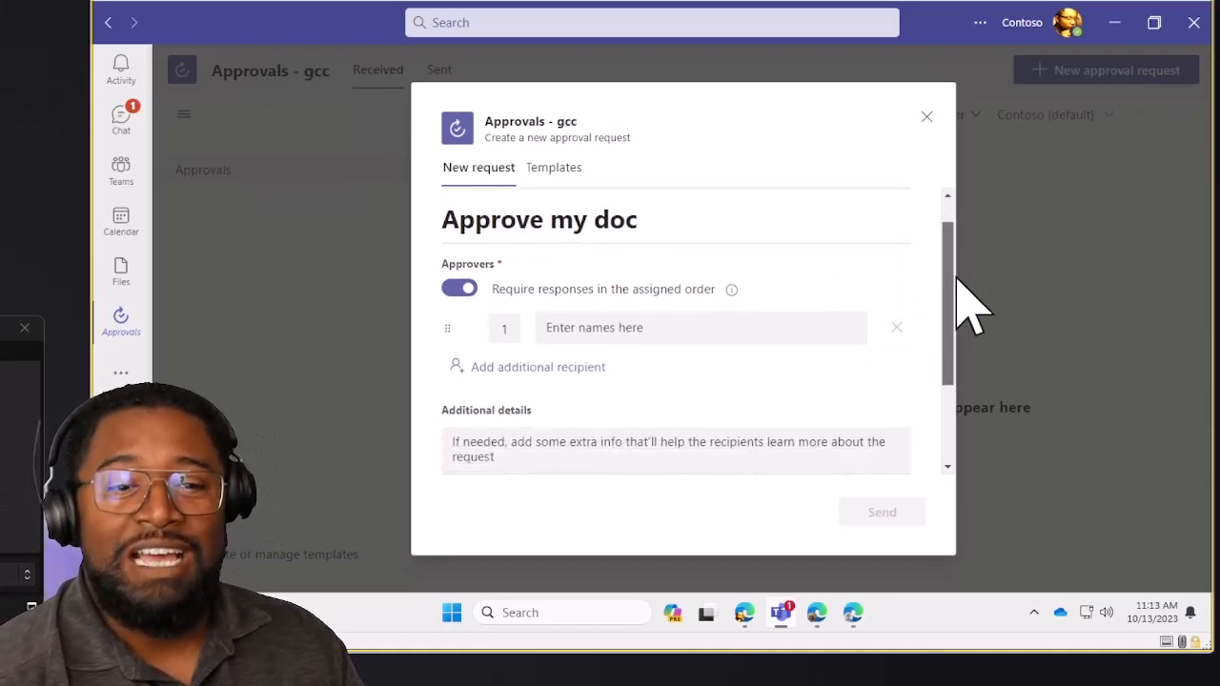
mouse_move(562, 391)
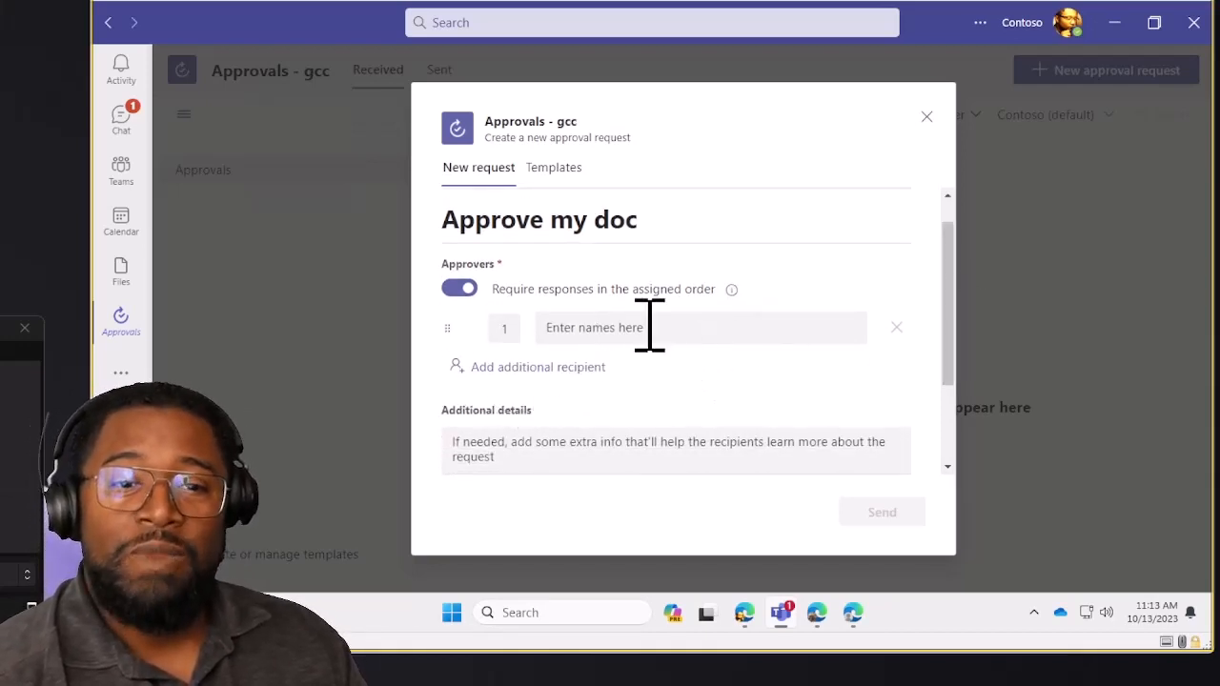
left_click(537, 367)
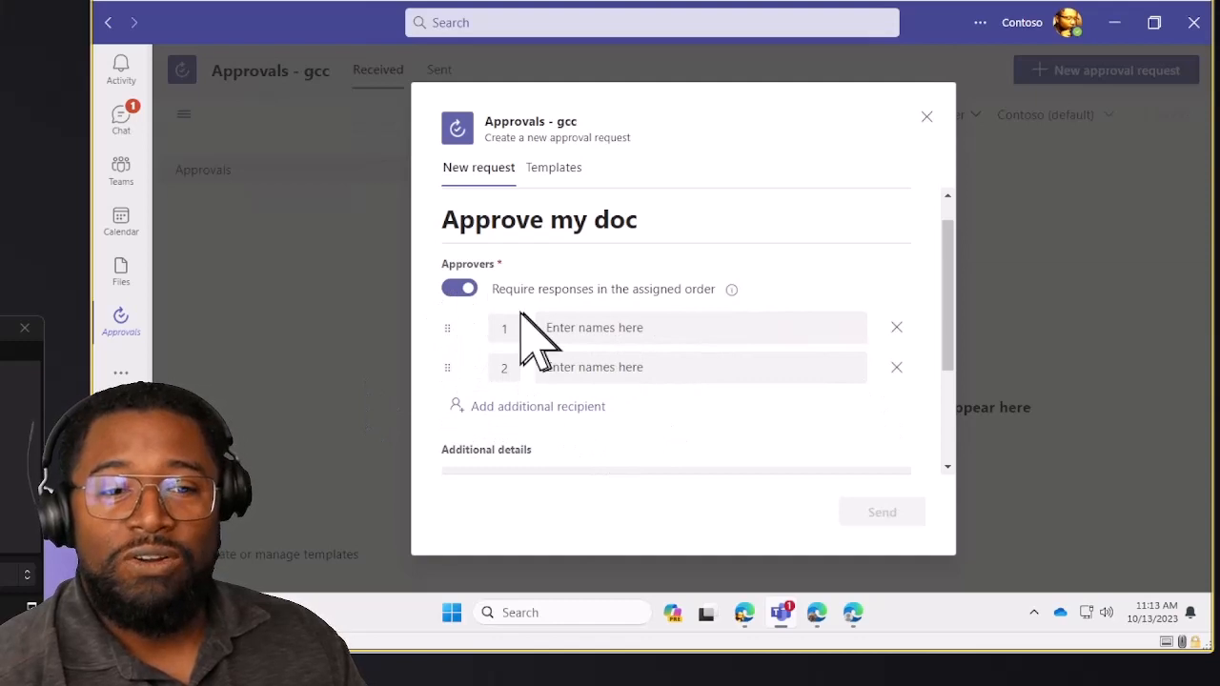
mouse_move(920, 382)
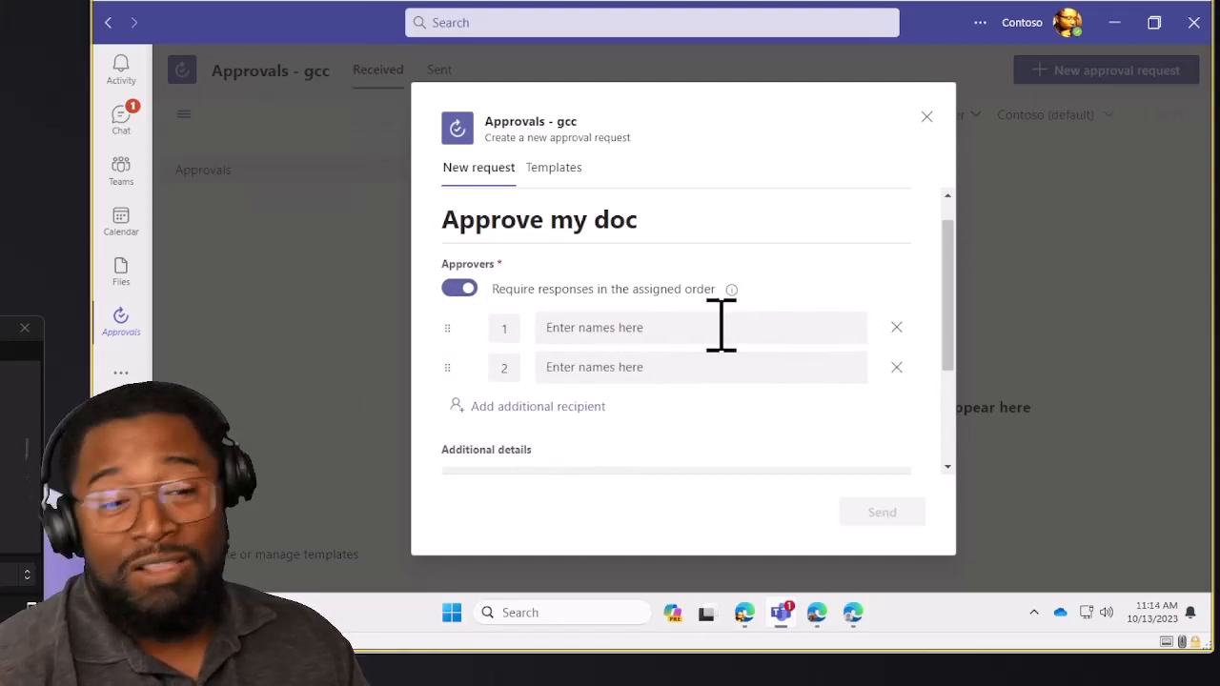
mouse_move(662, 386)
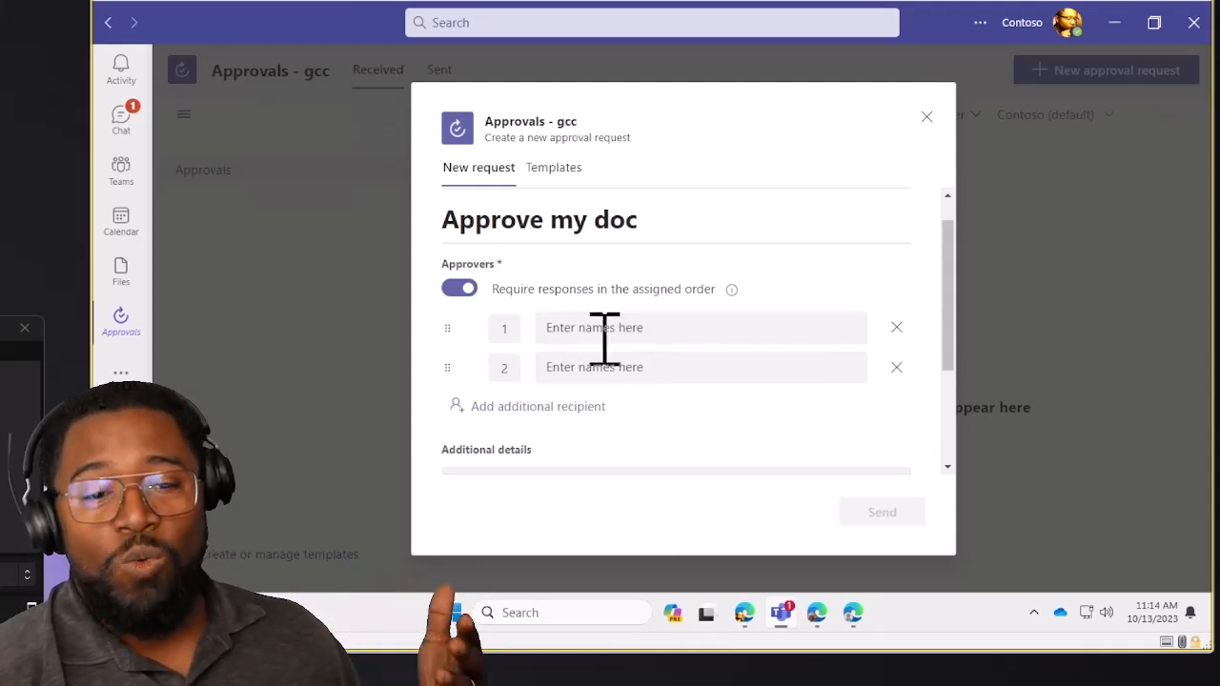
Add Nestor Wilke and guest Bob K as approvers, with assigned order turned off
type("nest")
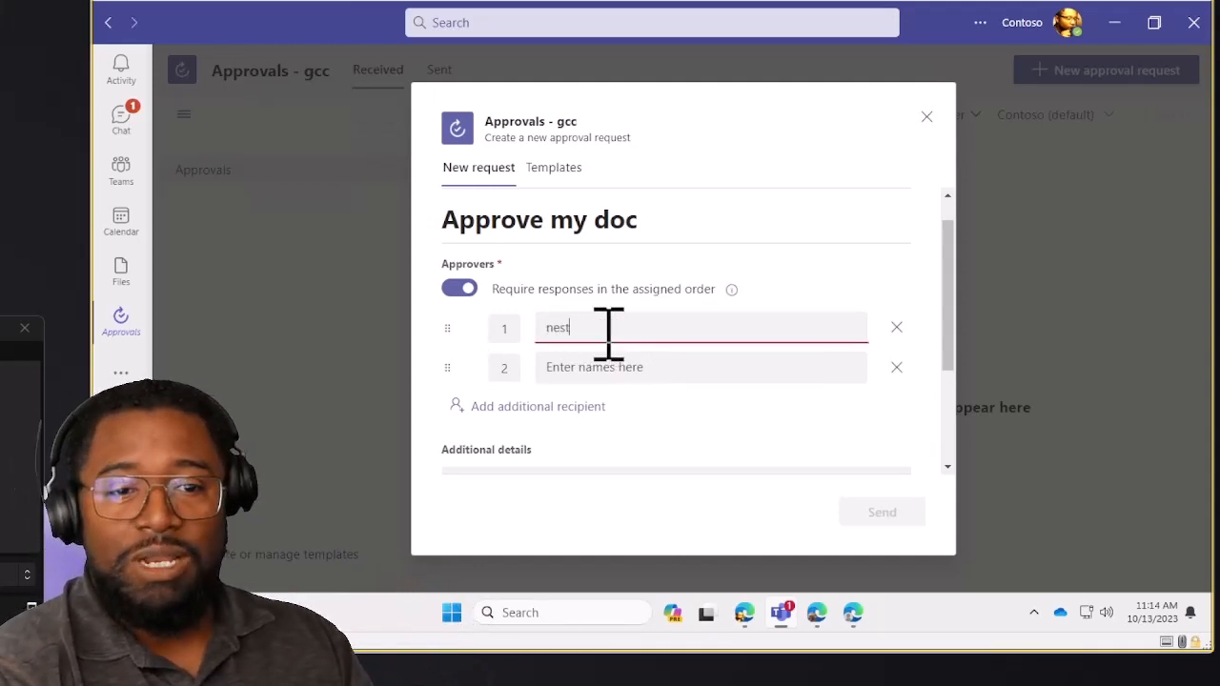
type("Nestor Wilke")
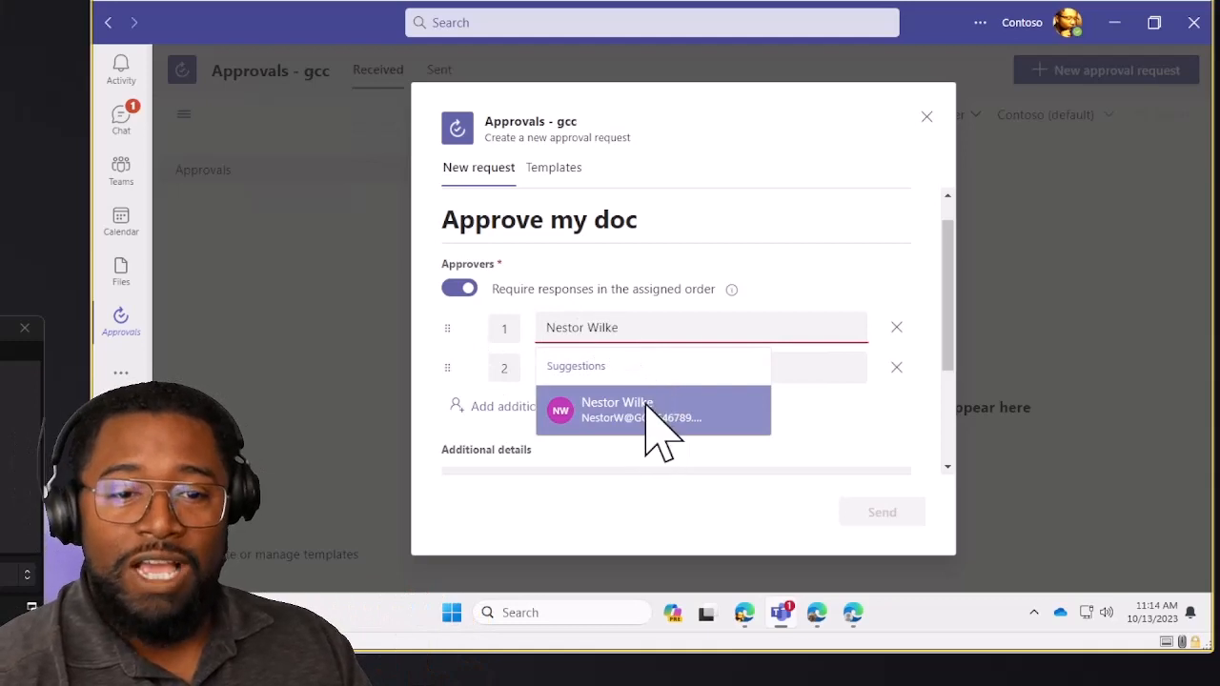
left_click(653, 410)
type("k")
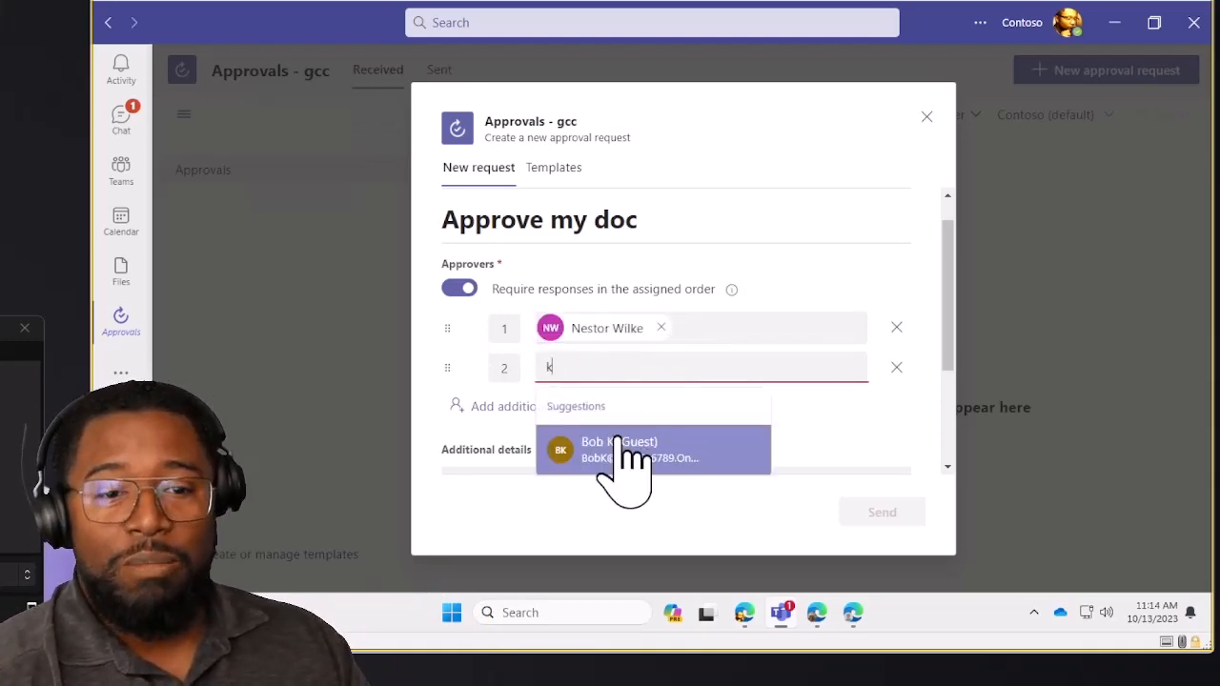
left_click(624, 450)
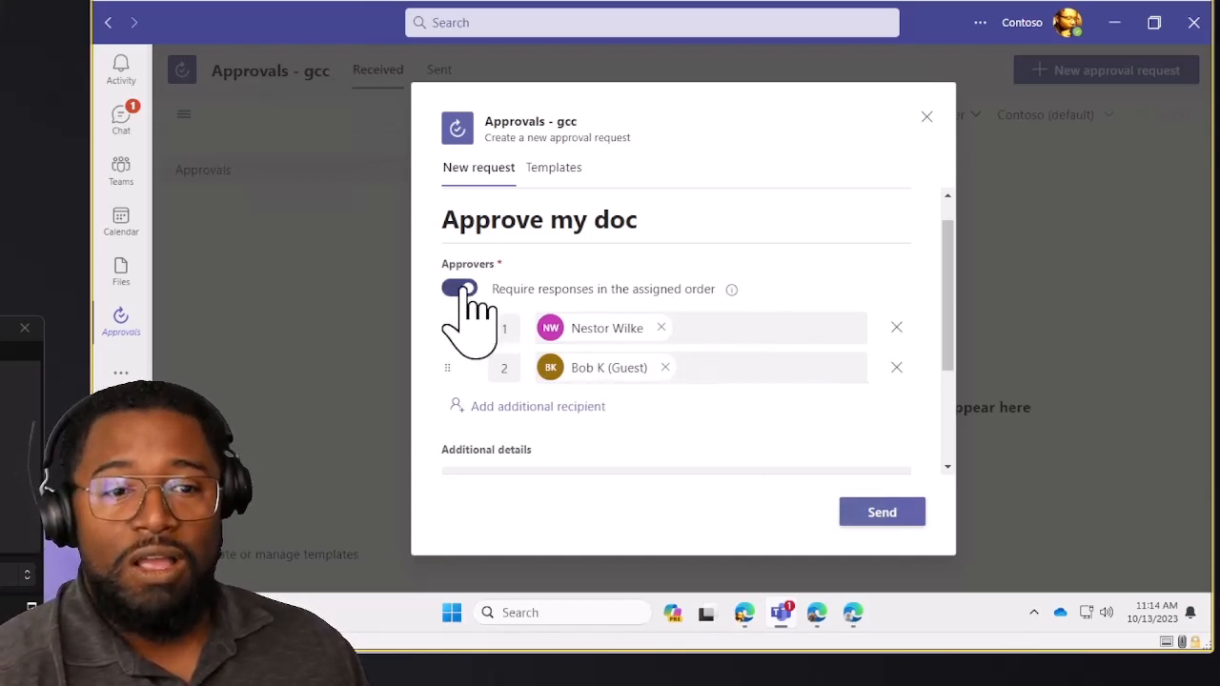
left_click(458, 288)
type("Bob")
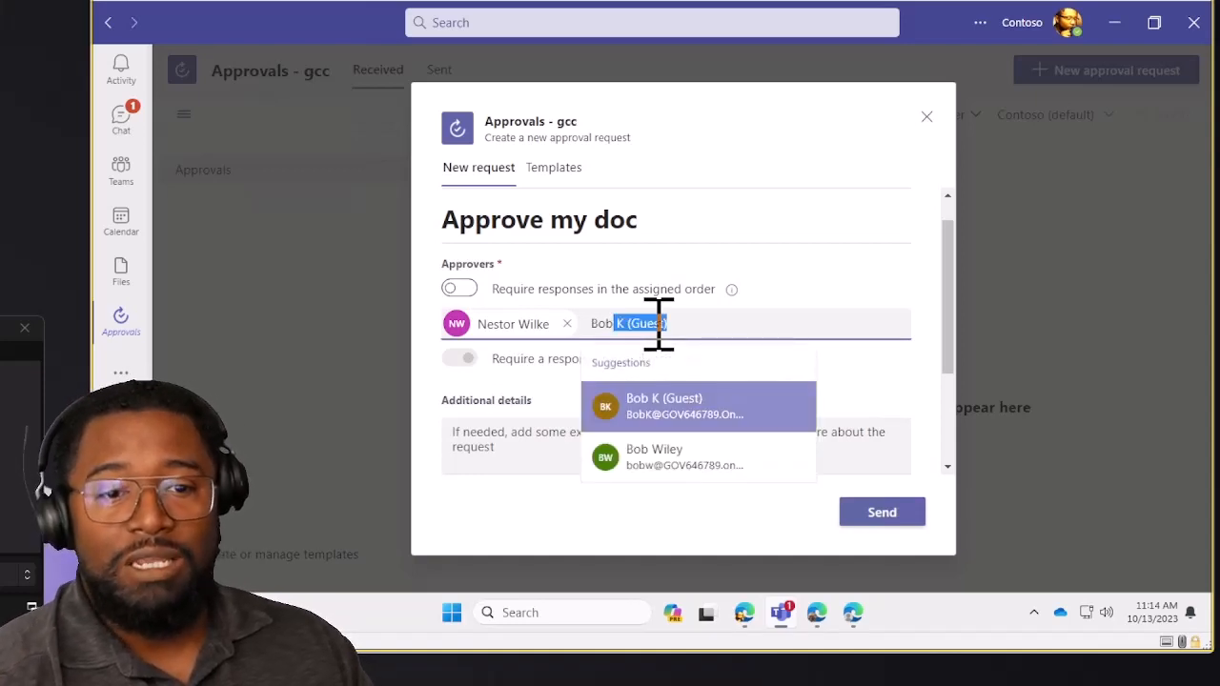
left_click(684, 405)
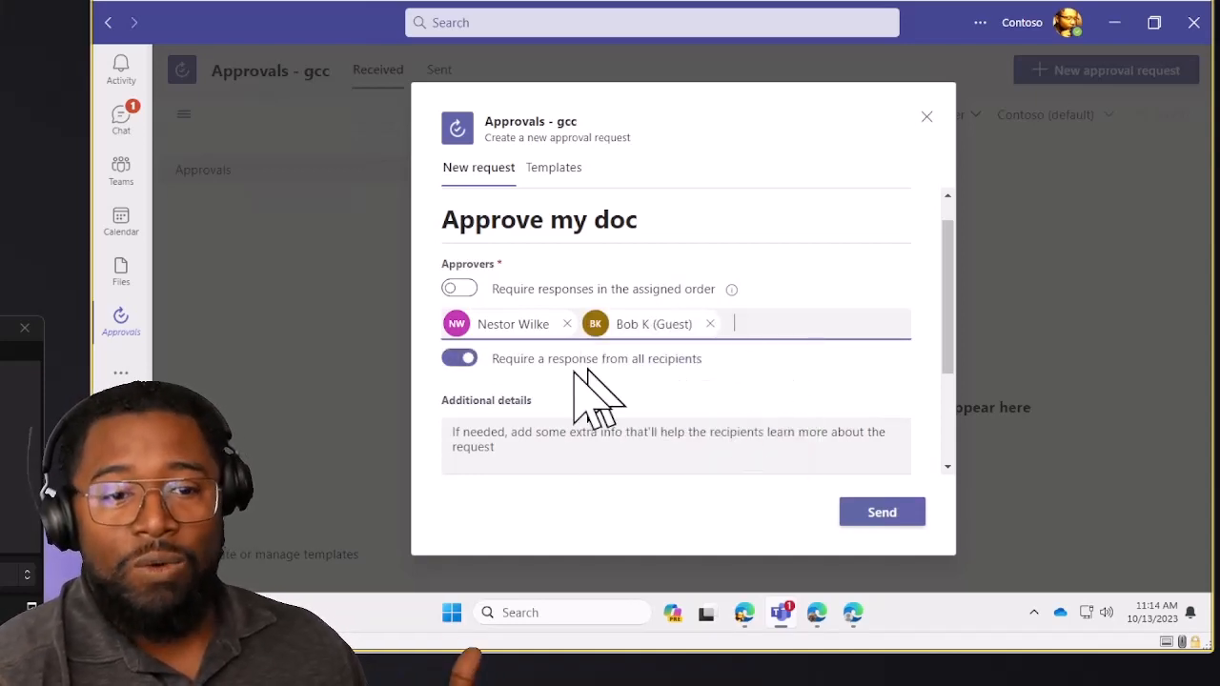
mouse_move(710, 410)
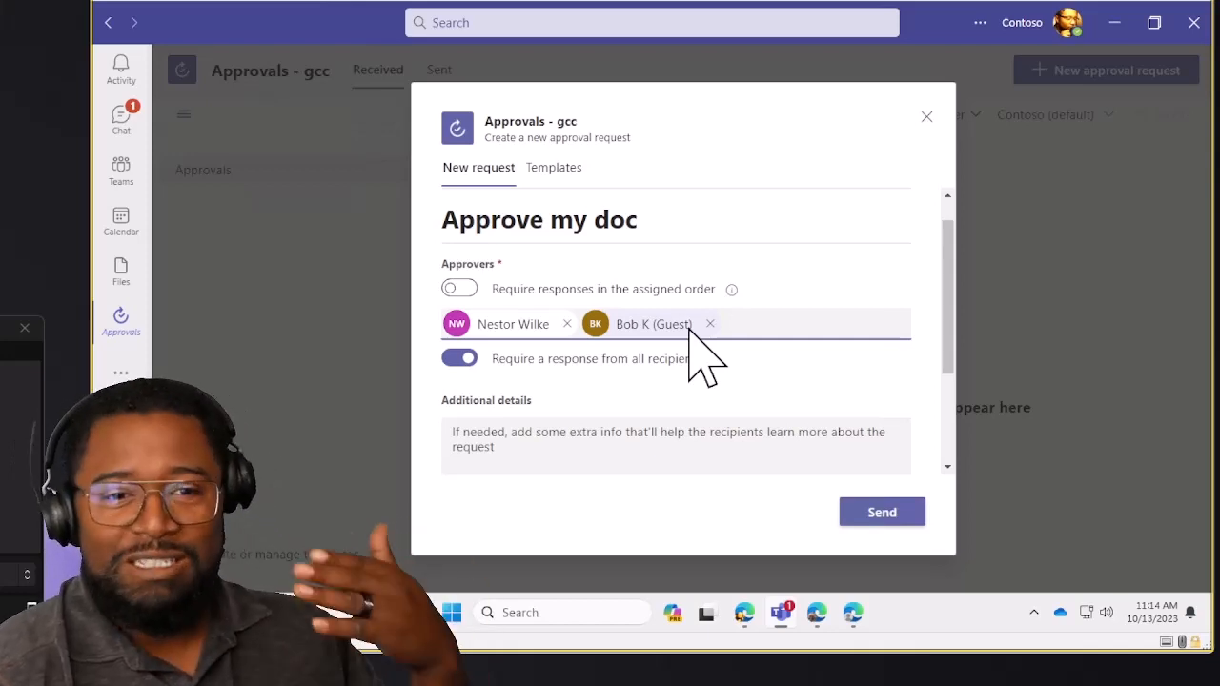
mouse_move(553, 362)
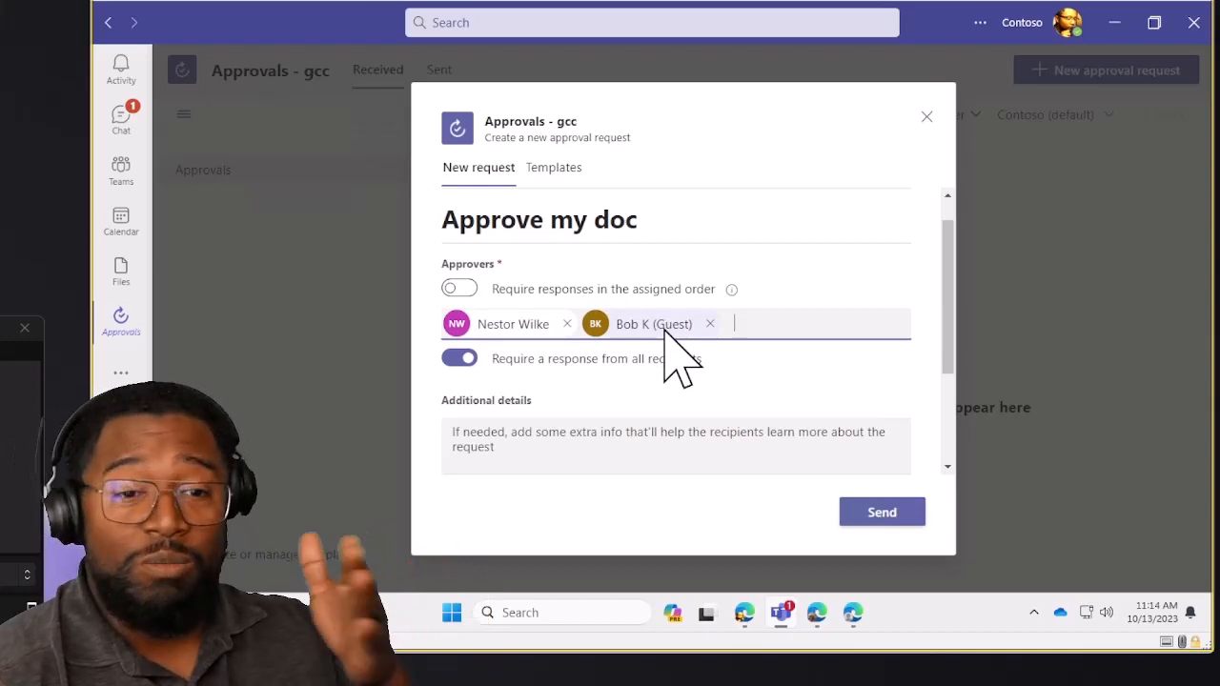
mouse_move(641, 348)
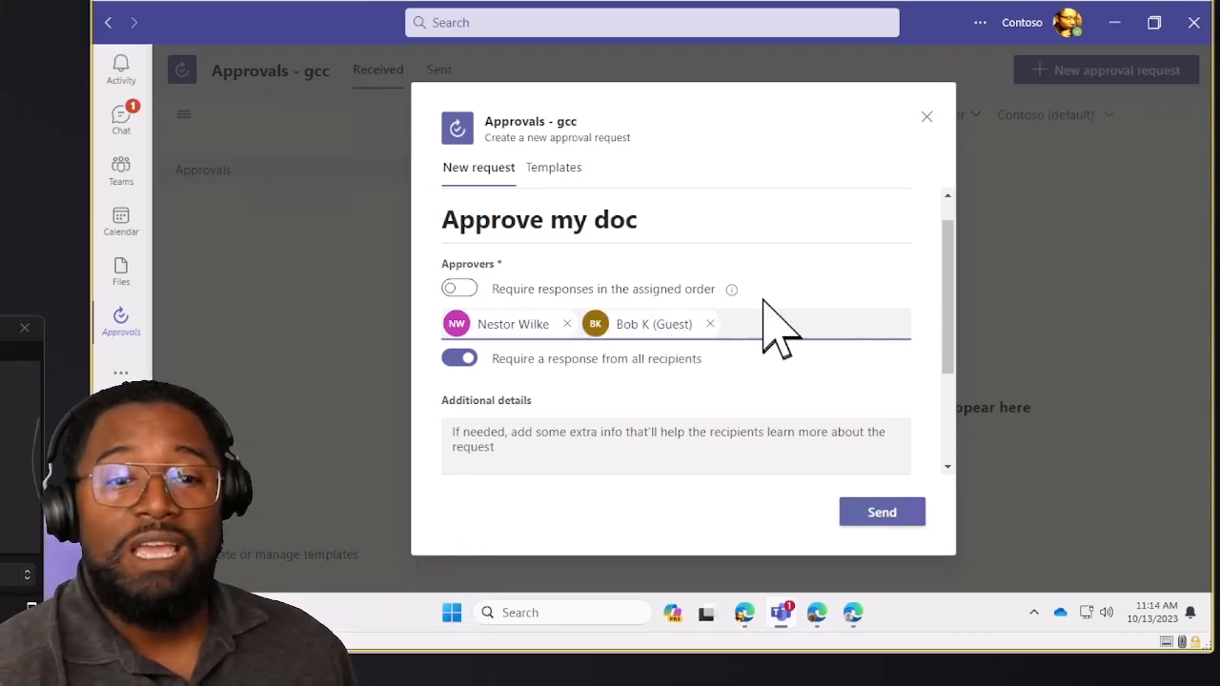
Enter 'fadsfdasfdsfdf' as the request's additional details
scroll("down", 3)
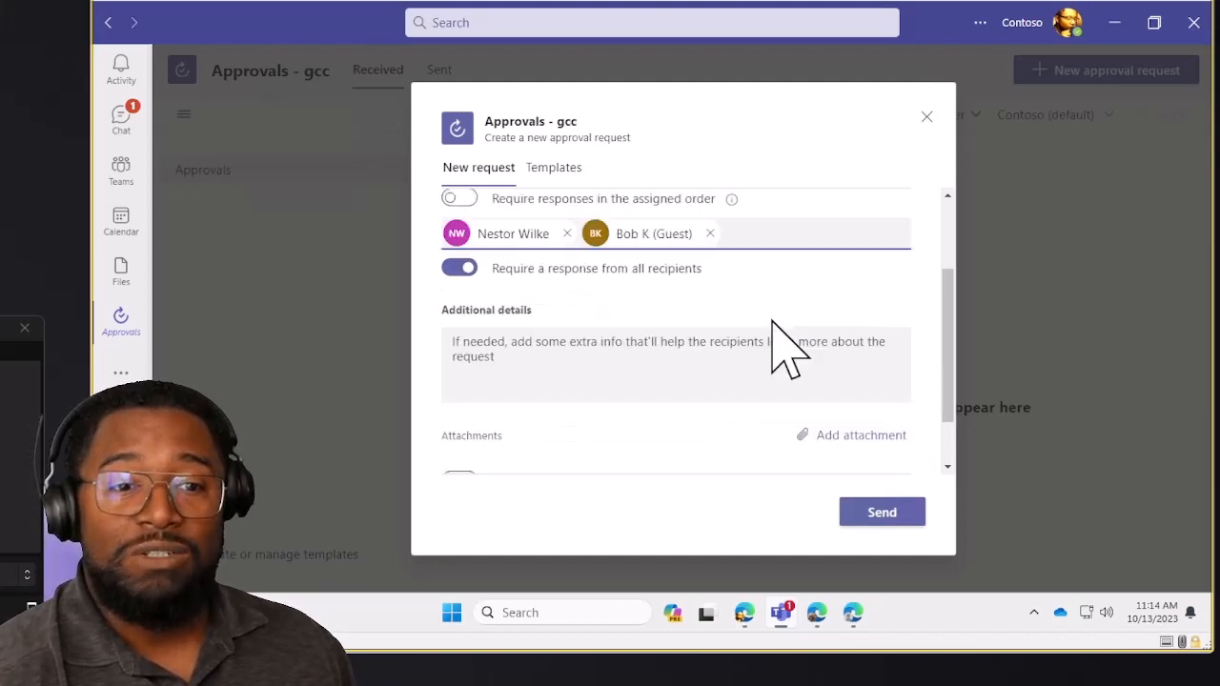
scroll("down", 3)
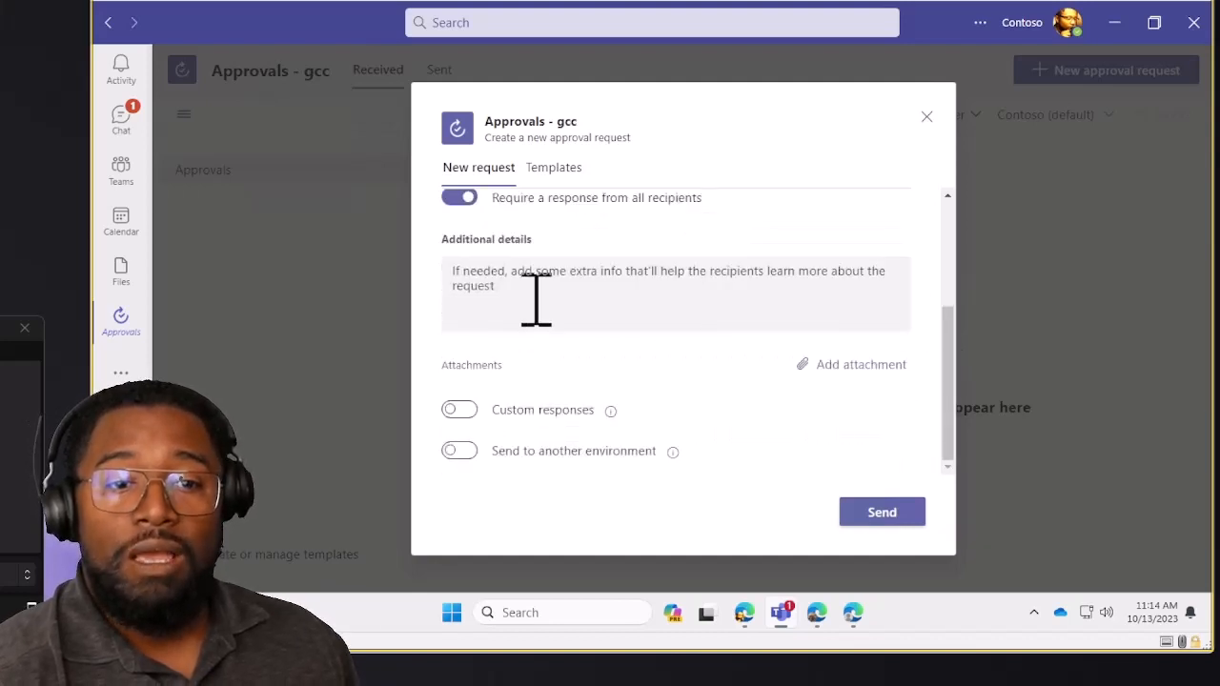
type("fadsfdasfdsfdf")
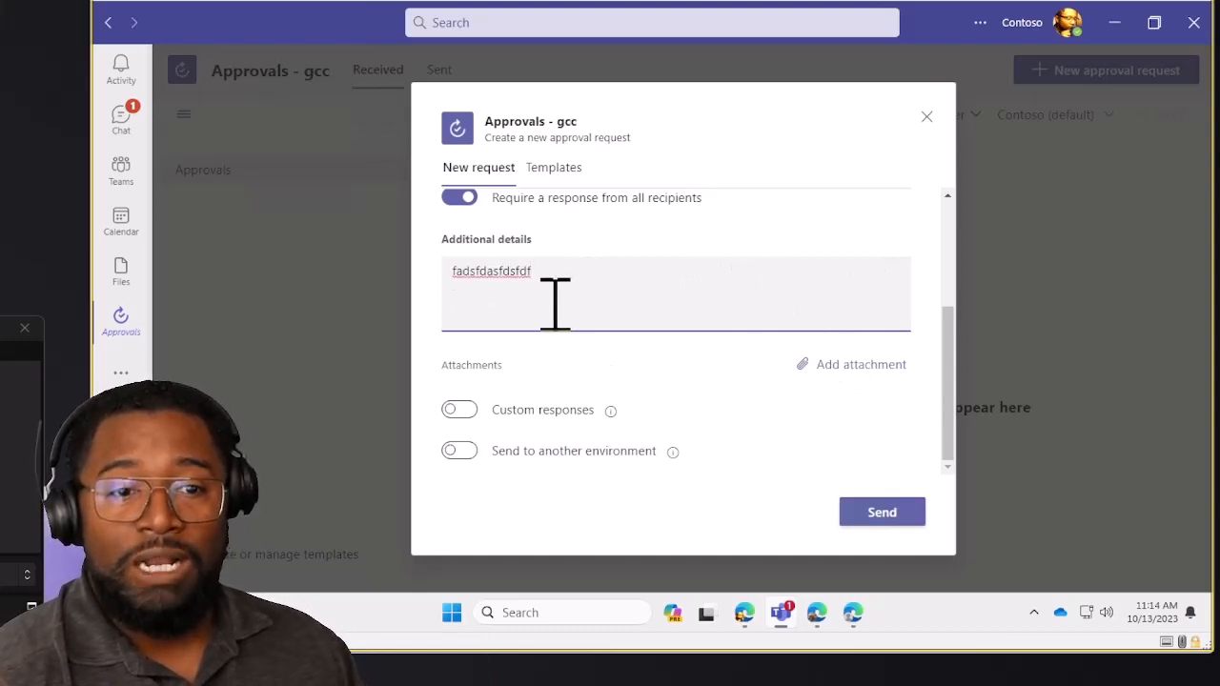
mouse_move(867, 390)
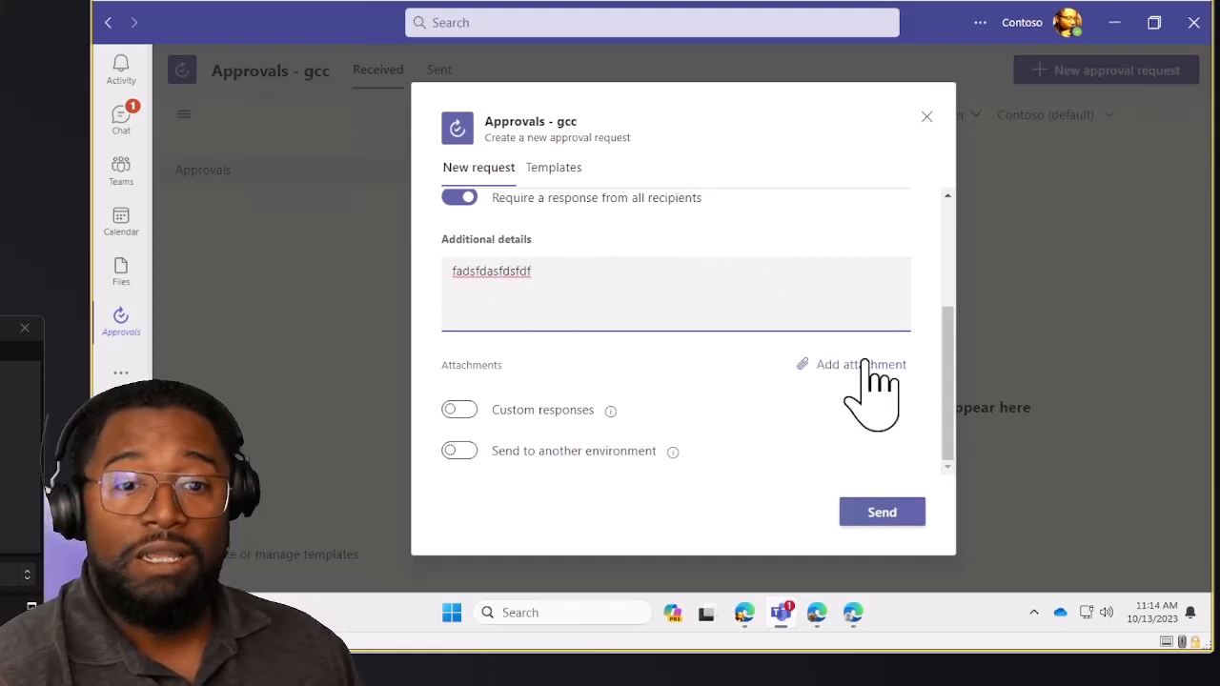
Attach New Rich Text Document uploaded from the computer
left_click(860, 364)
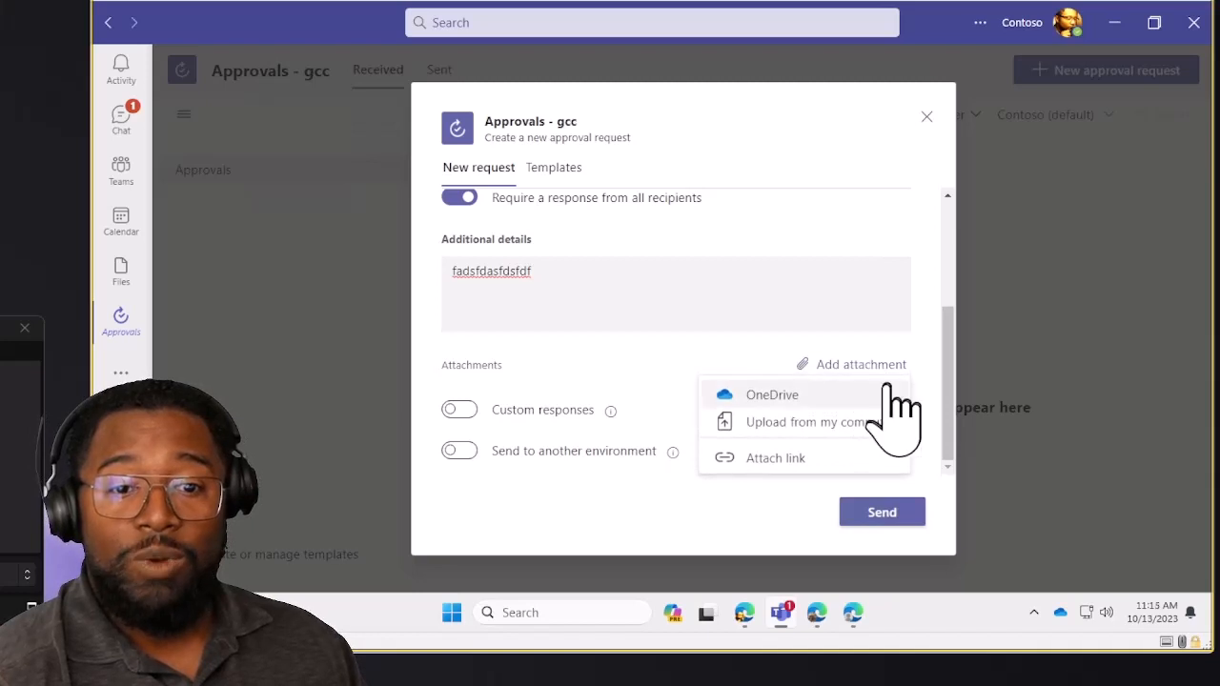
mouse_move(819, 423)
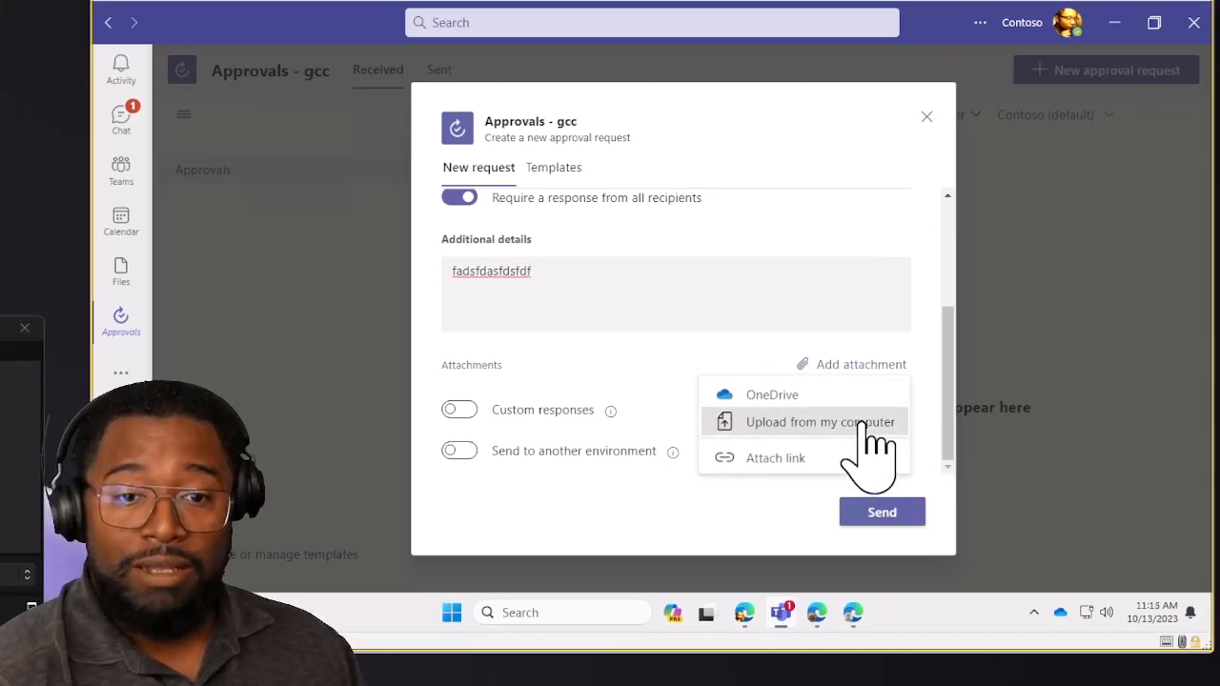
left_click(820, 421)
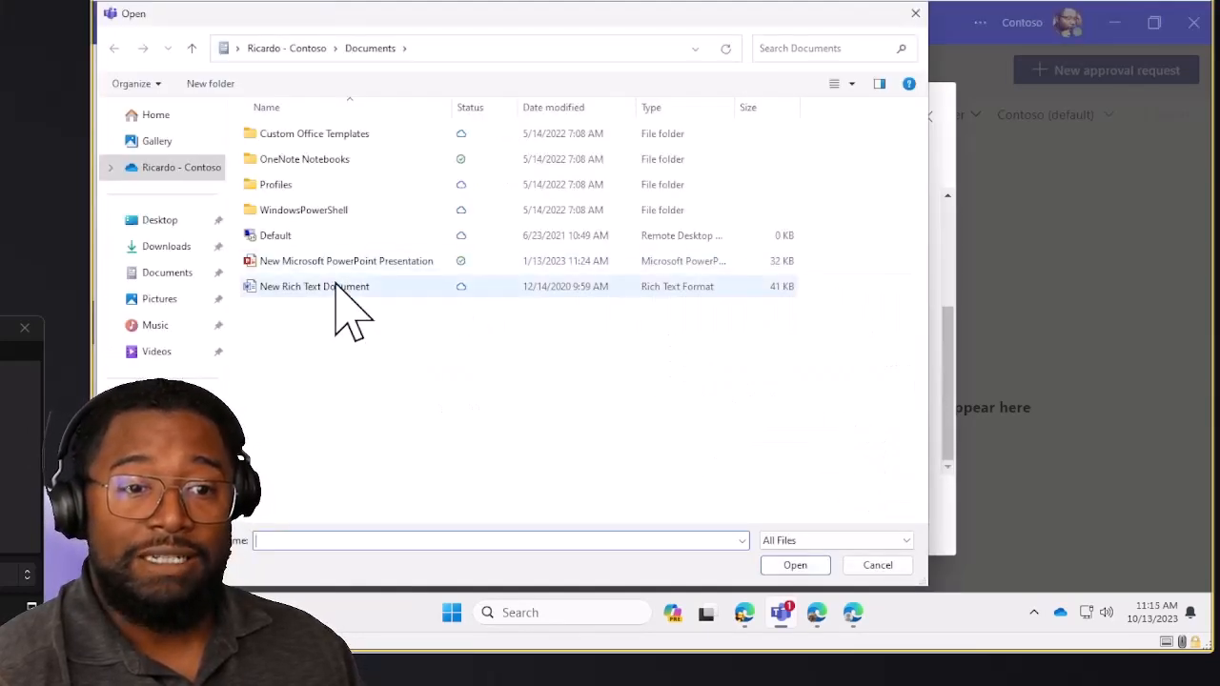
left_click(795, 565)
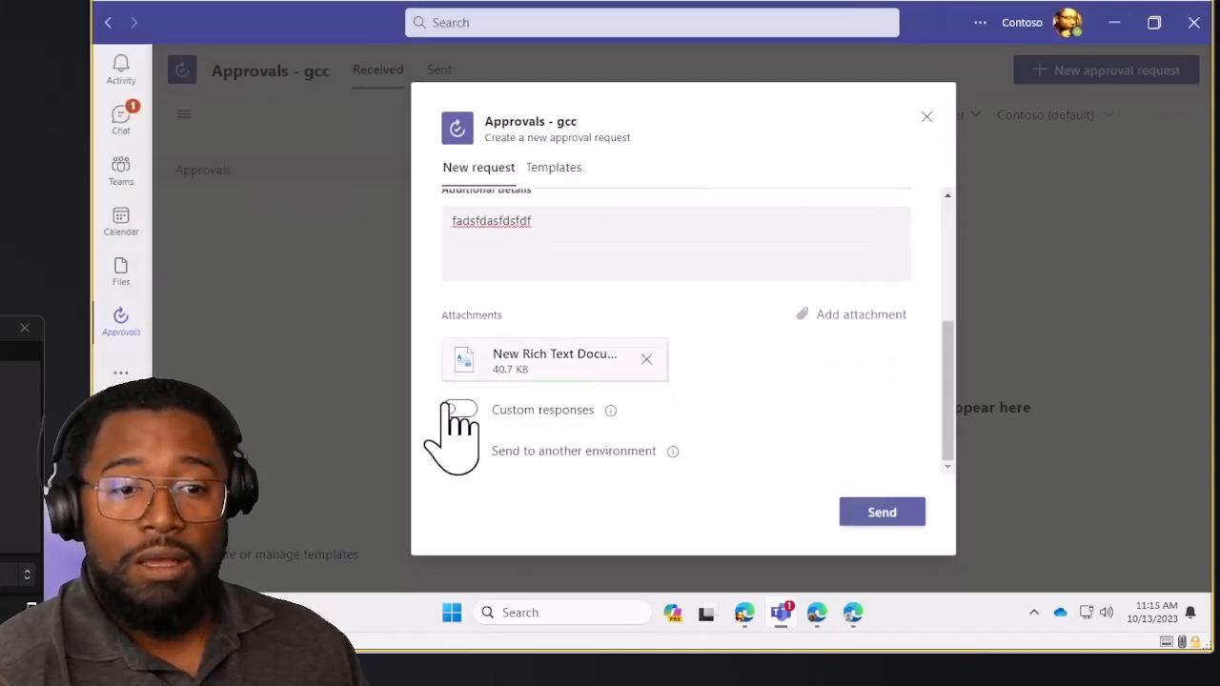
Turn on custom responses and set them to 'Go For it' and 'Nope'
left_click(458, 409)
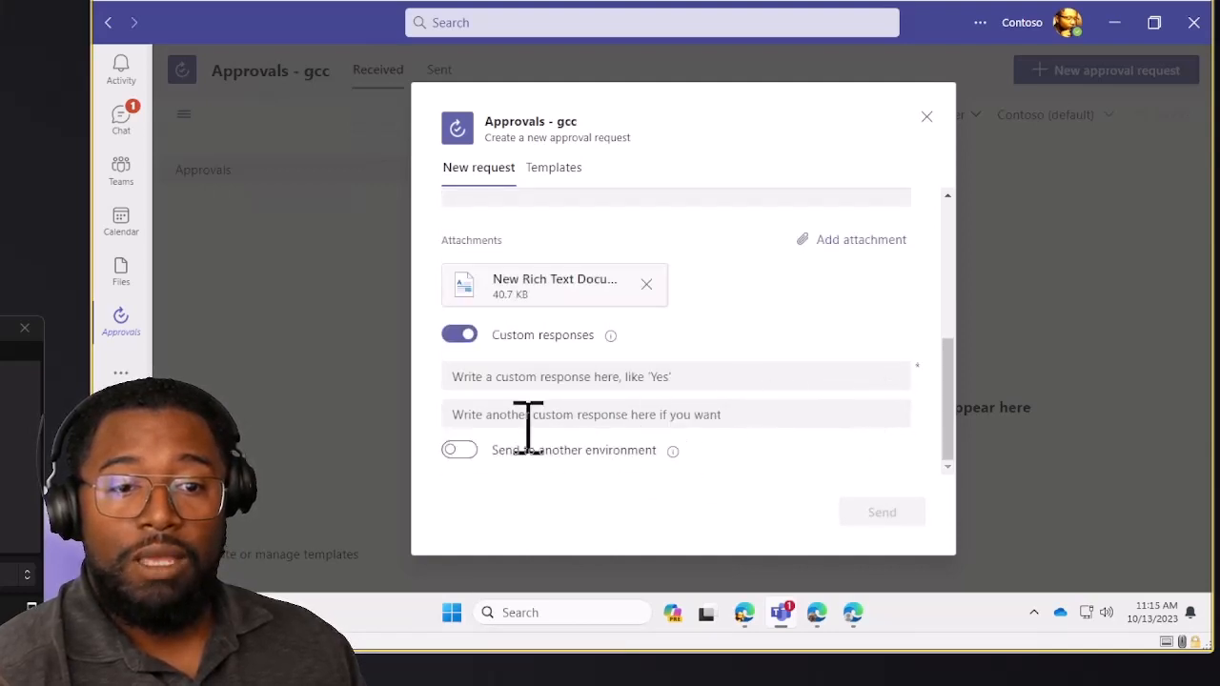
left_click(677, 375)
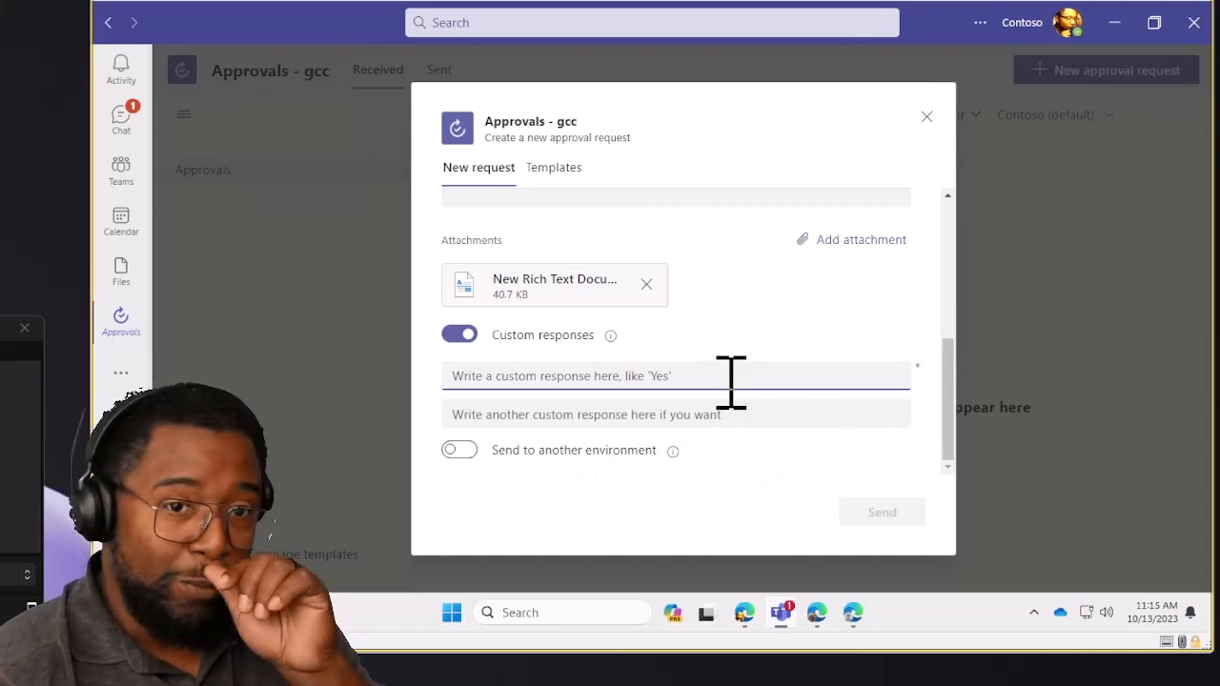
mouse_move(752, 381)
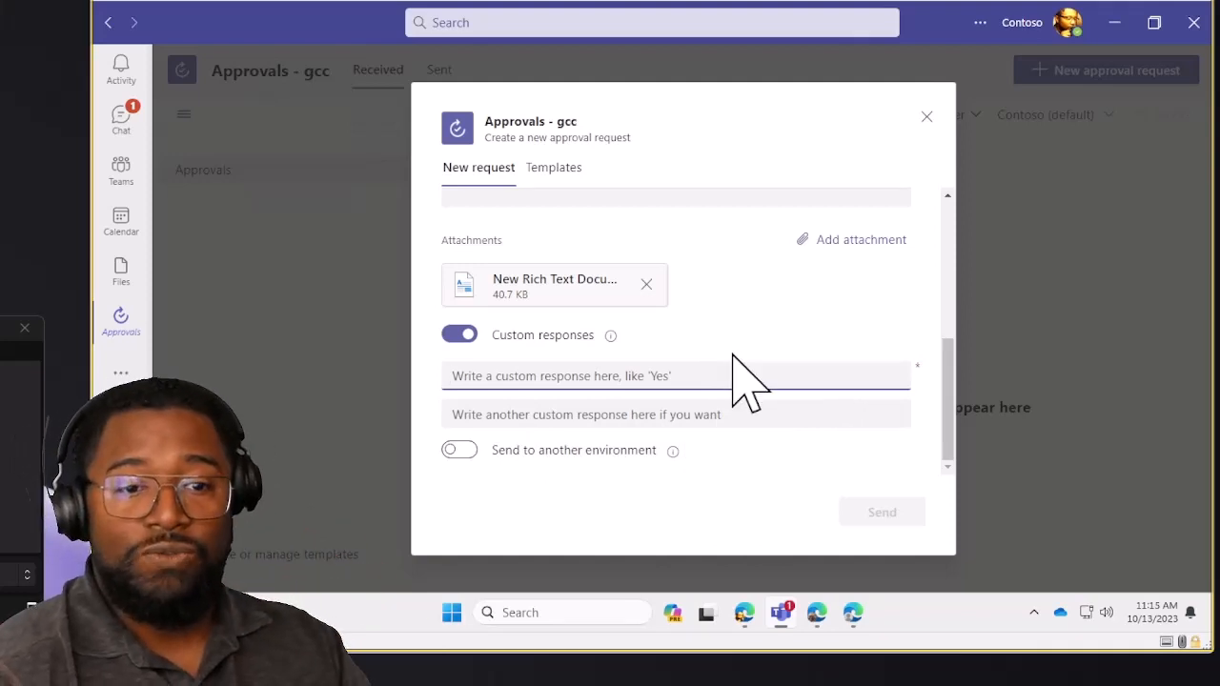
type("Go")
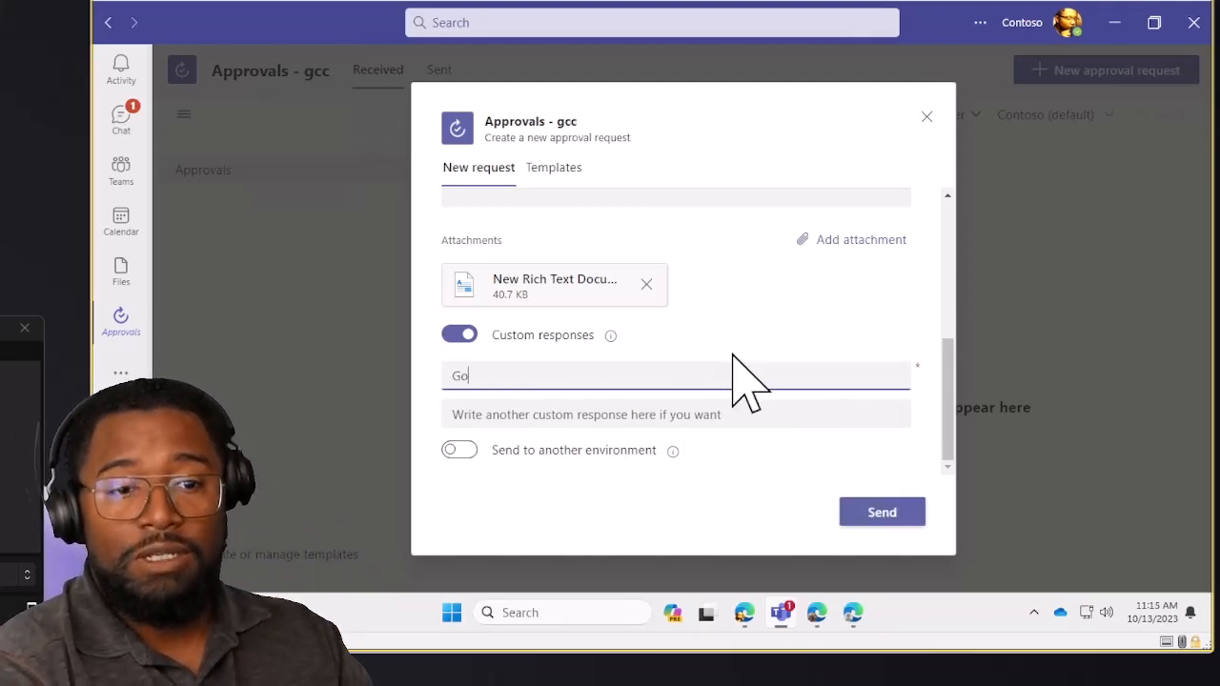
type("For it")
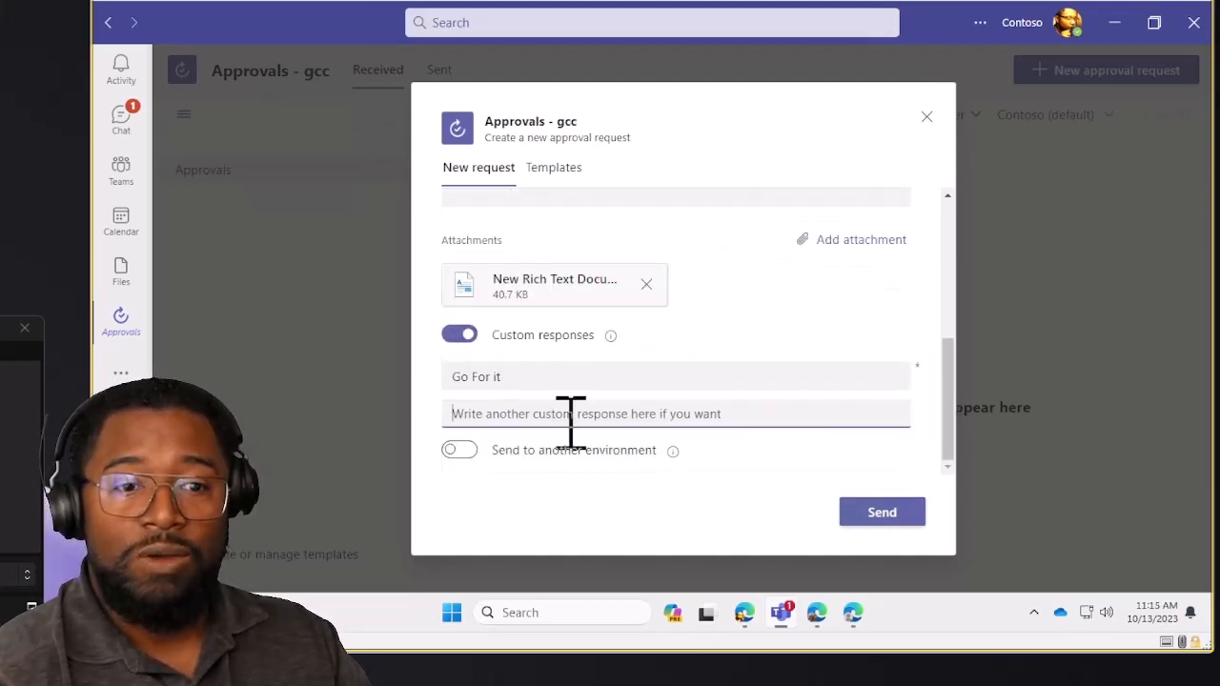
mouse_move(819, 414)
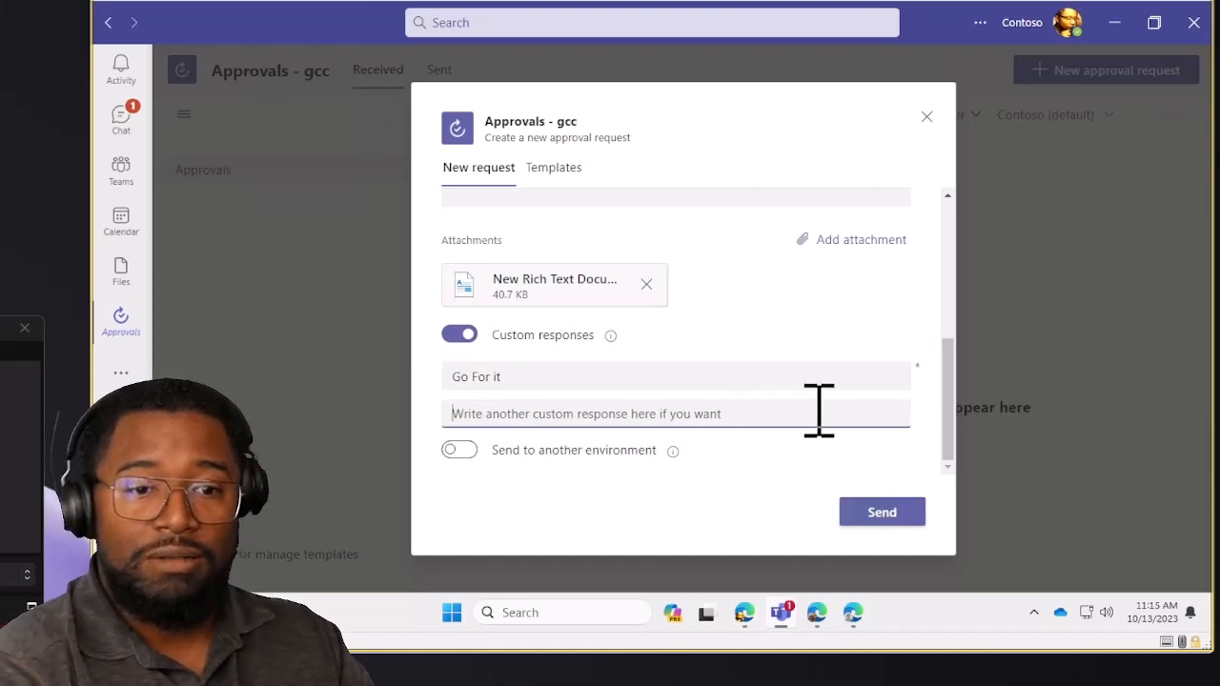
type("Nope")
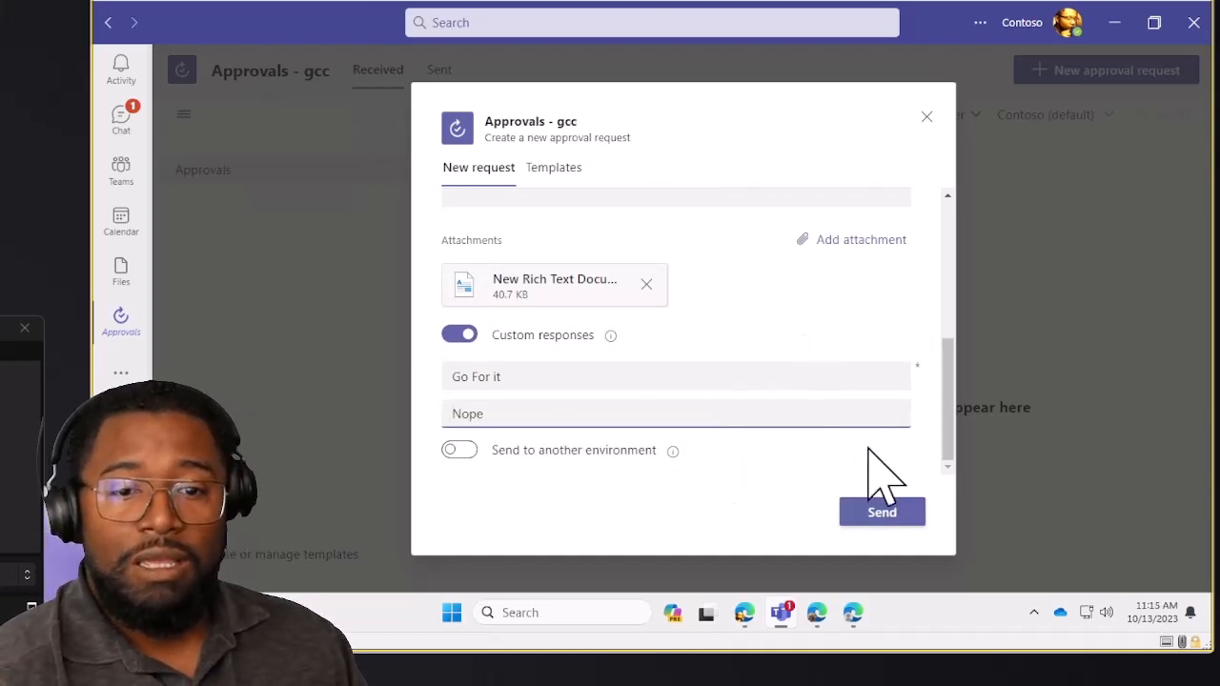
mouse_move(673, 449)
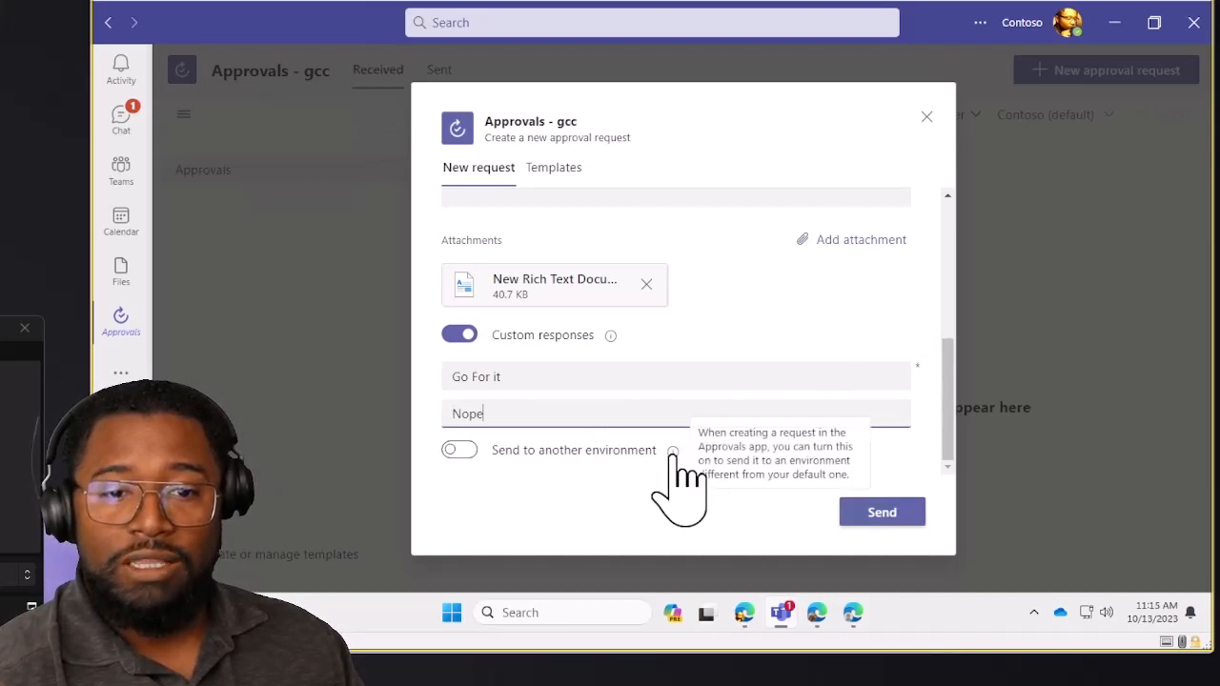
mouse_move(610, 495)
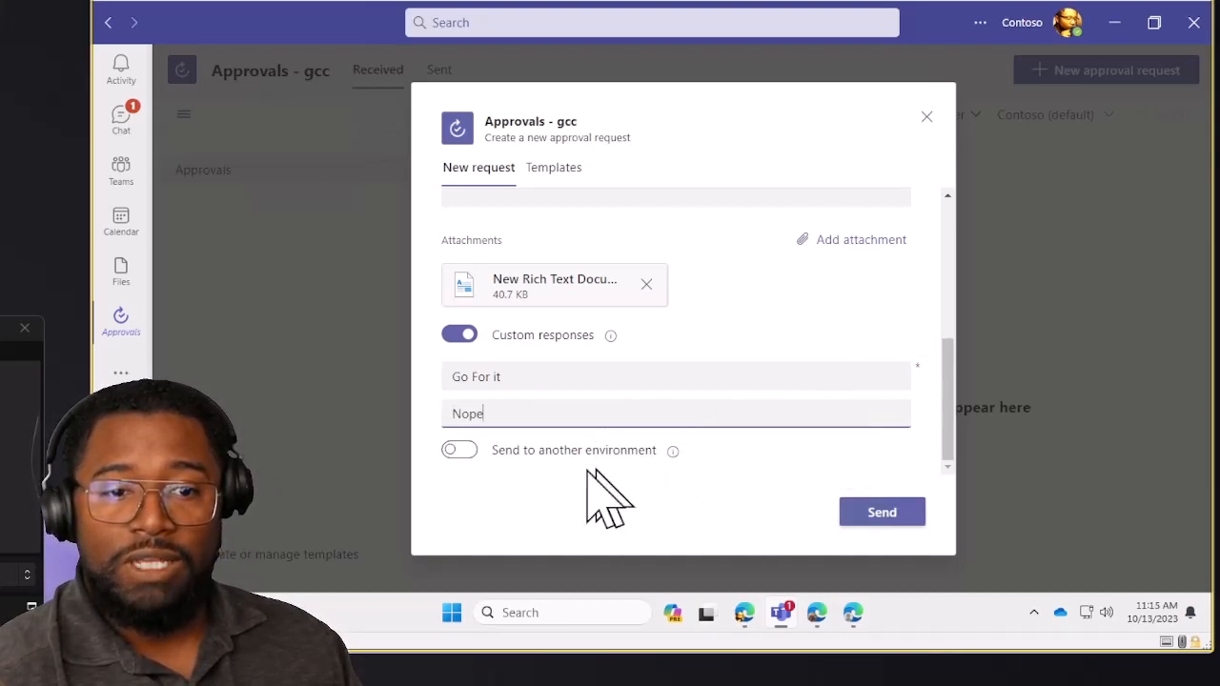
mouse_move(584, 419)
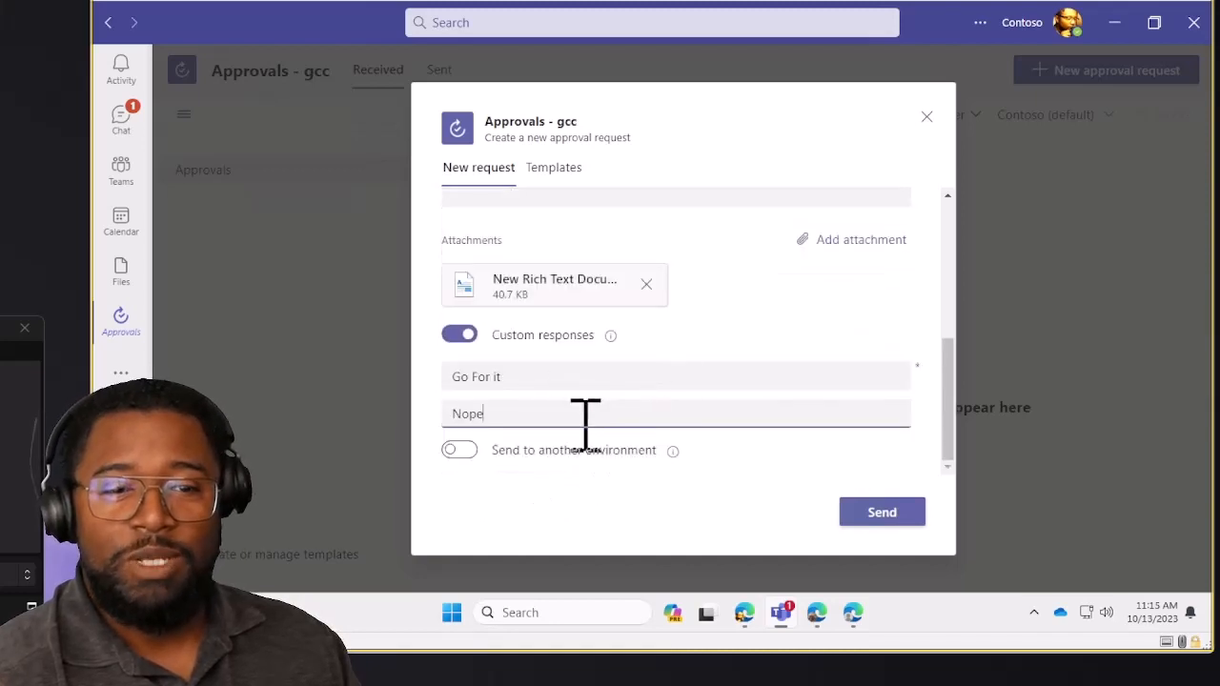
scroll("up", 3)
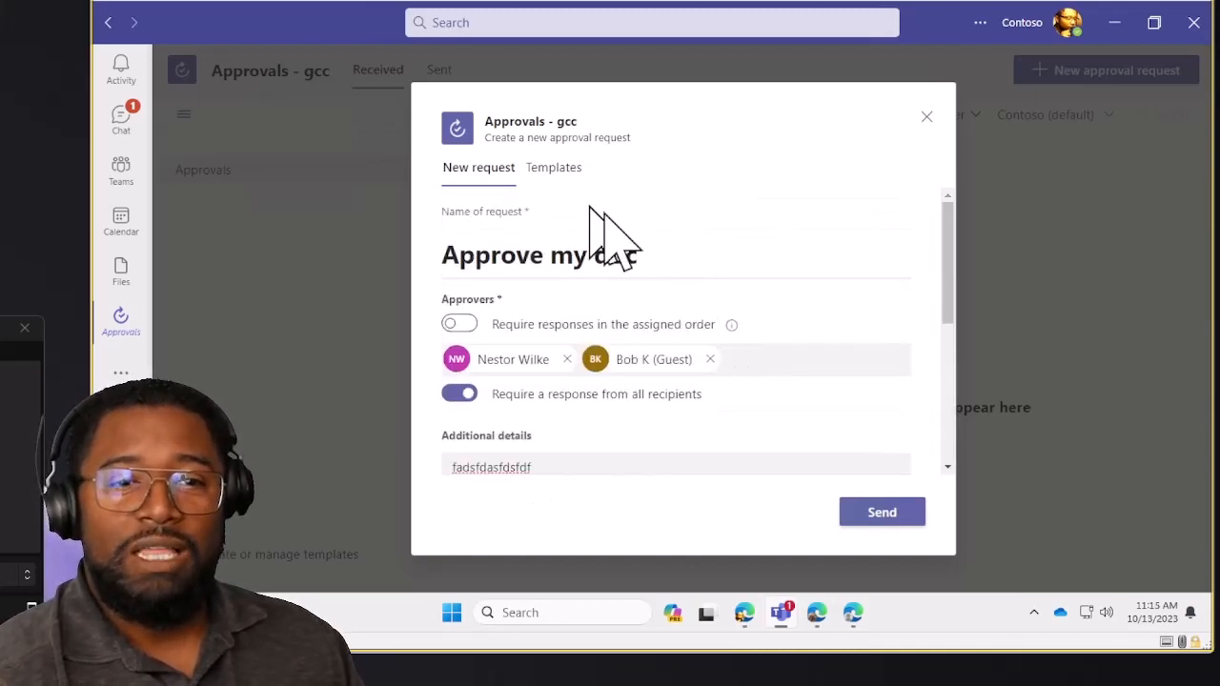
Send the request, then check the Received and Sent approval lists
left_click(881, 512)
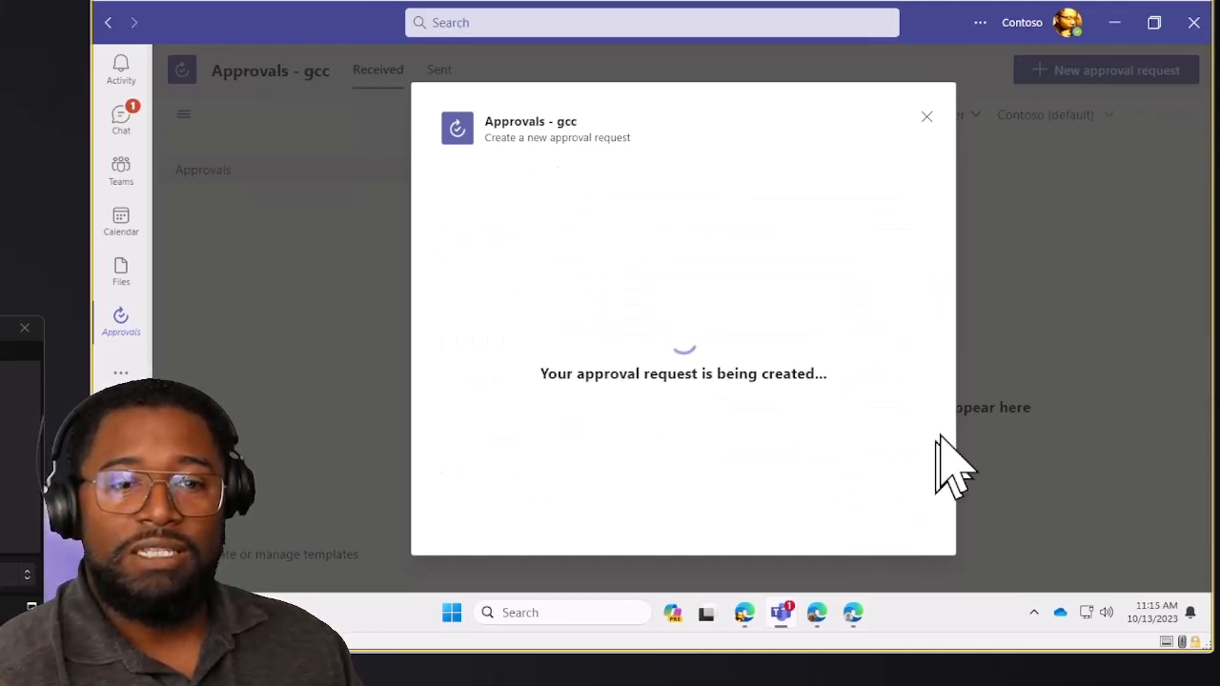
mouse_move(1129, 282)
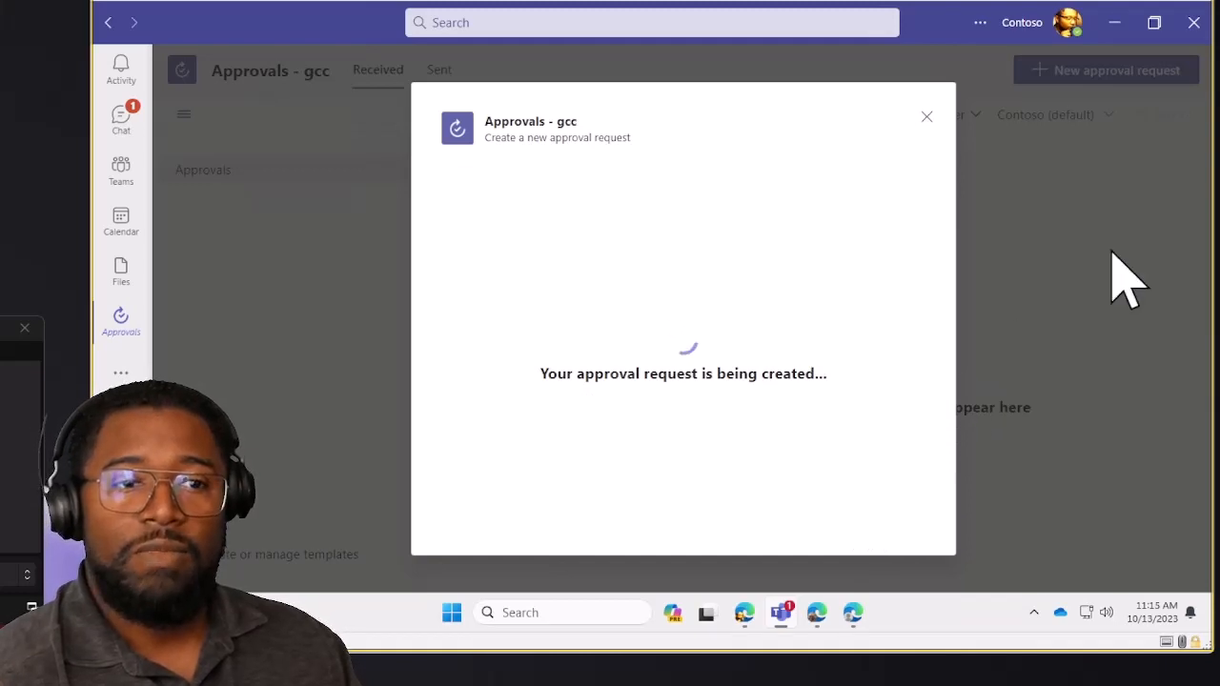
mouse_move(872, 362)
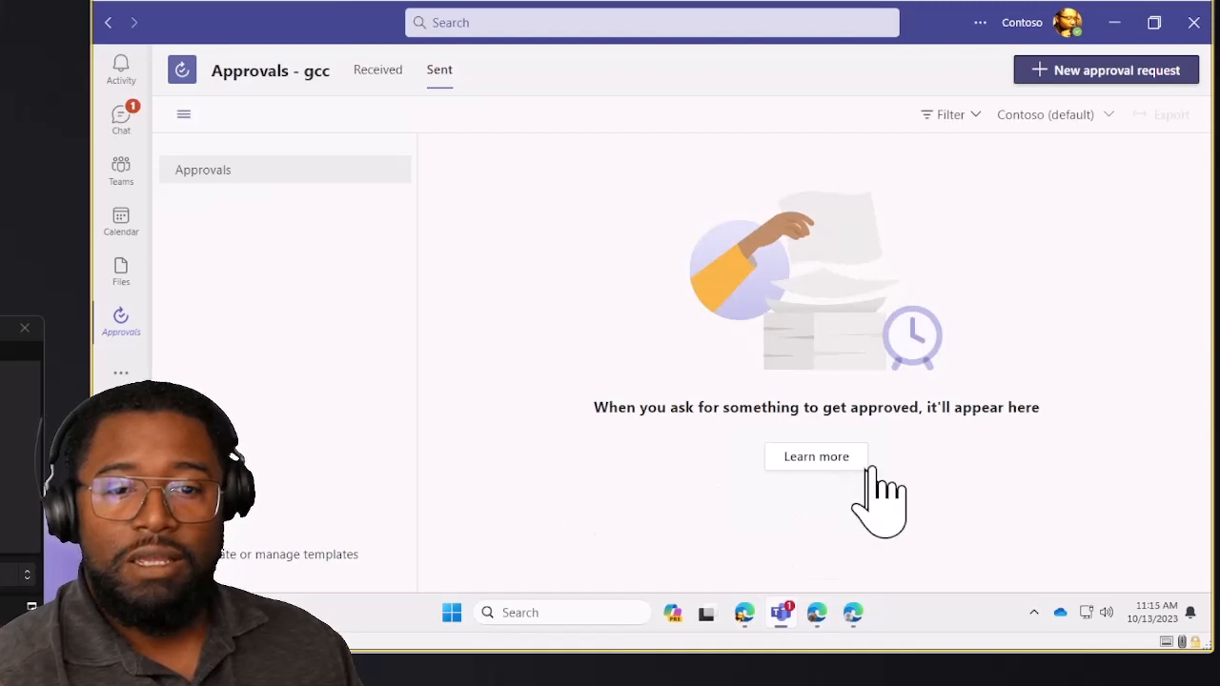
mouse_move(1110, 247)
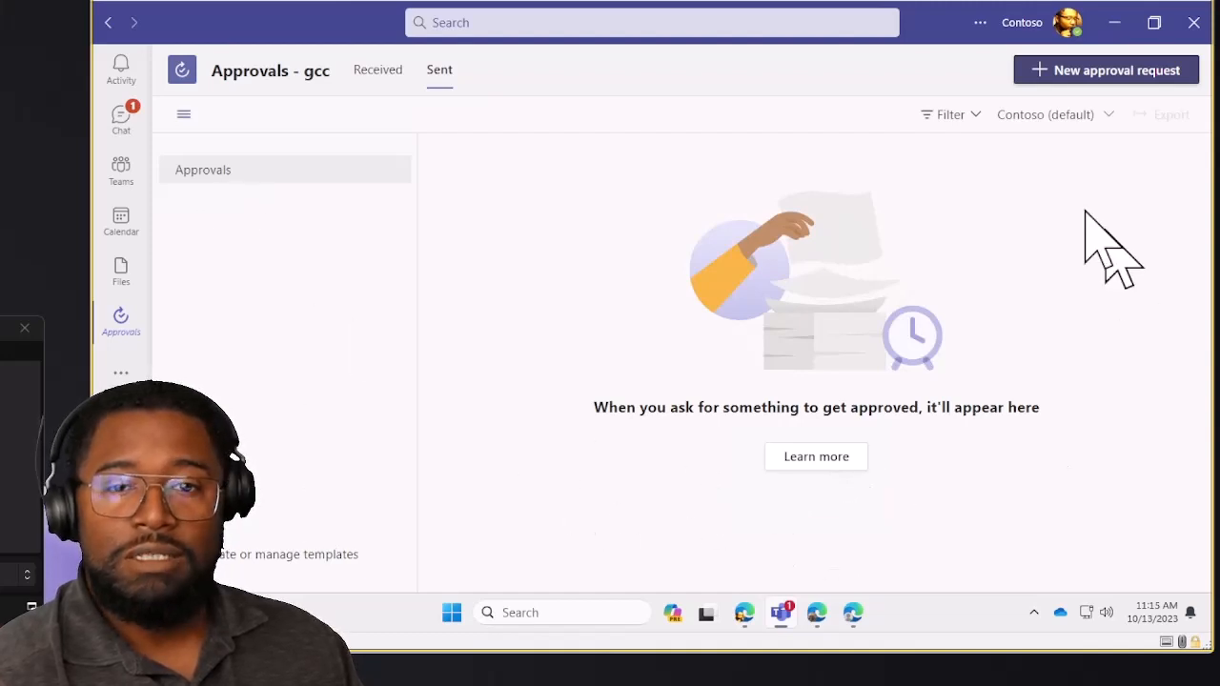
left_click(378, 69)
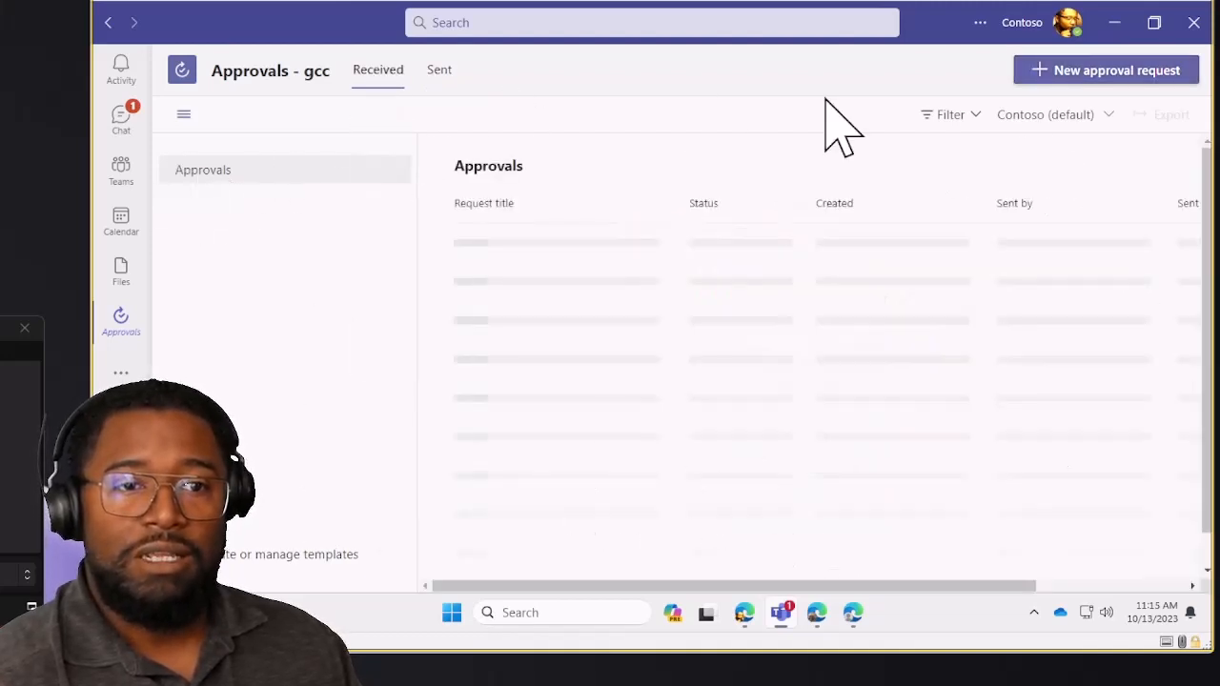
left_click(440, 68)
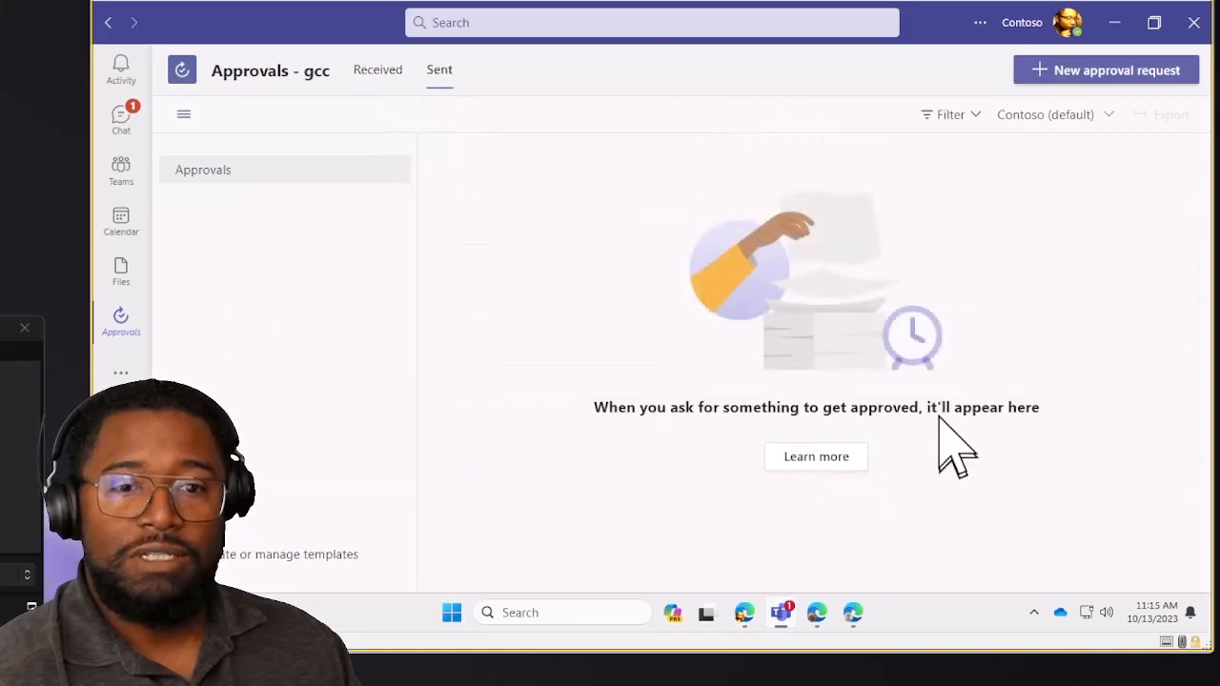
mouse_move(817, 612)
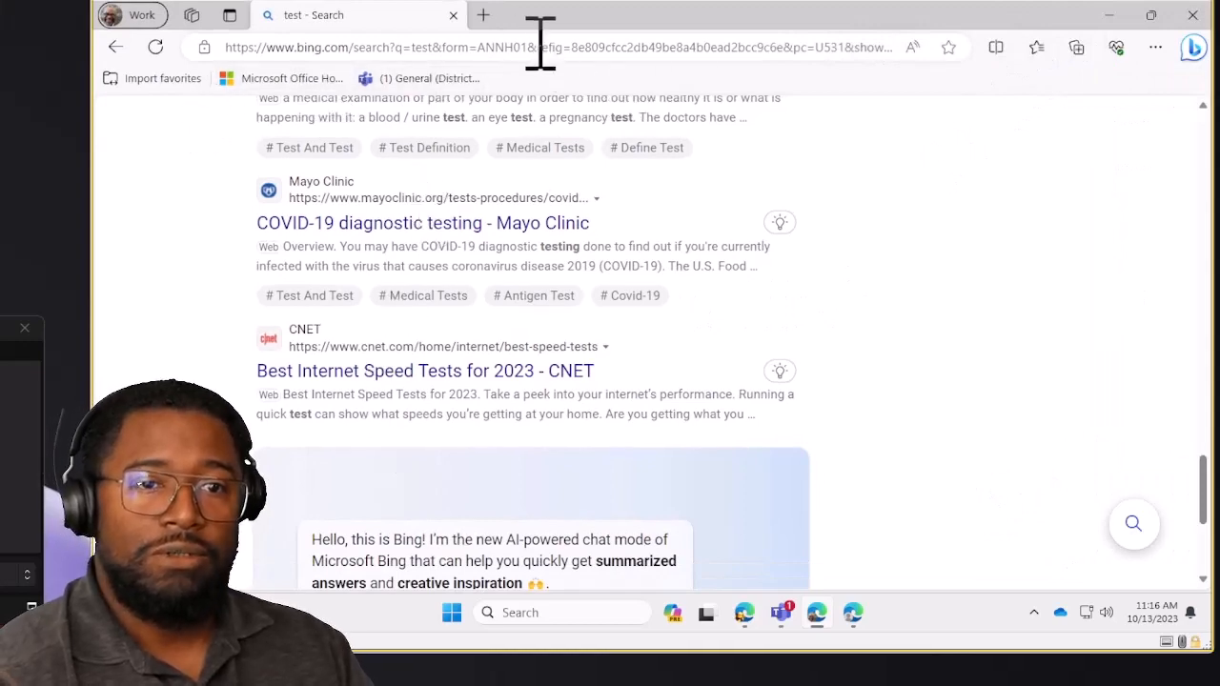
Enter the Teams web address in Edge to load the General channel
type("tea")
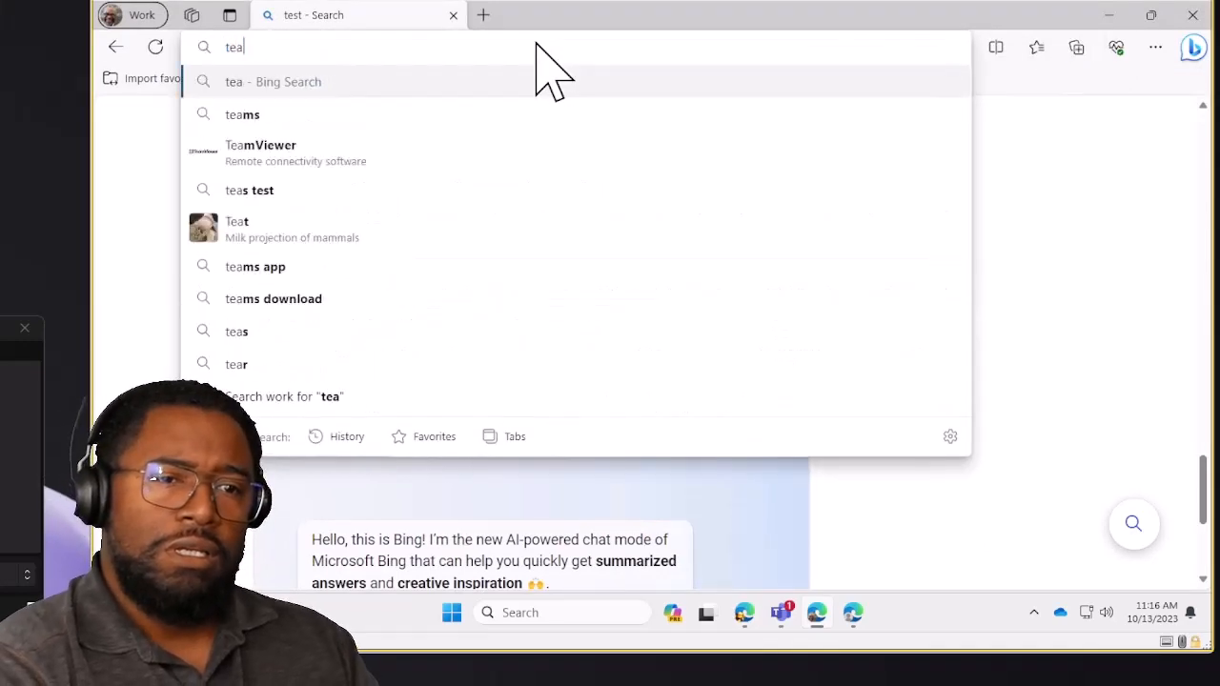
type("ms.o")
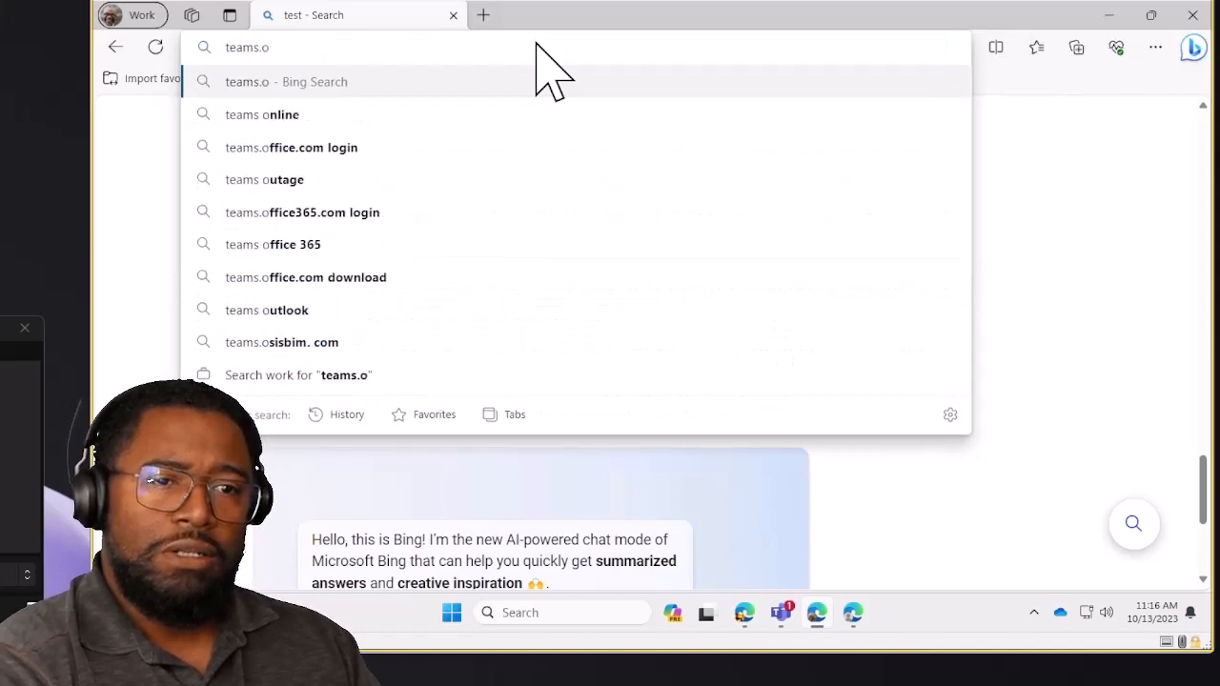
type(",")
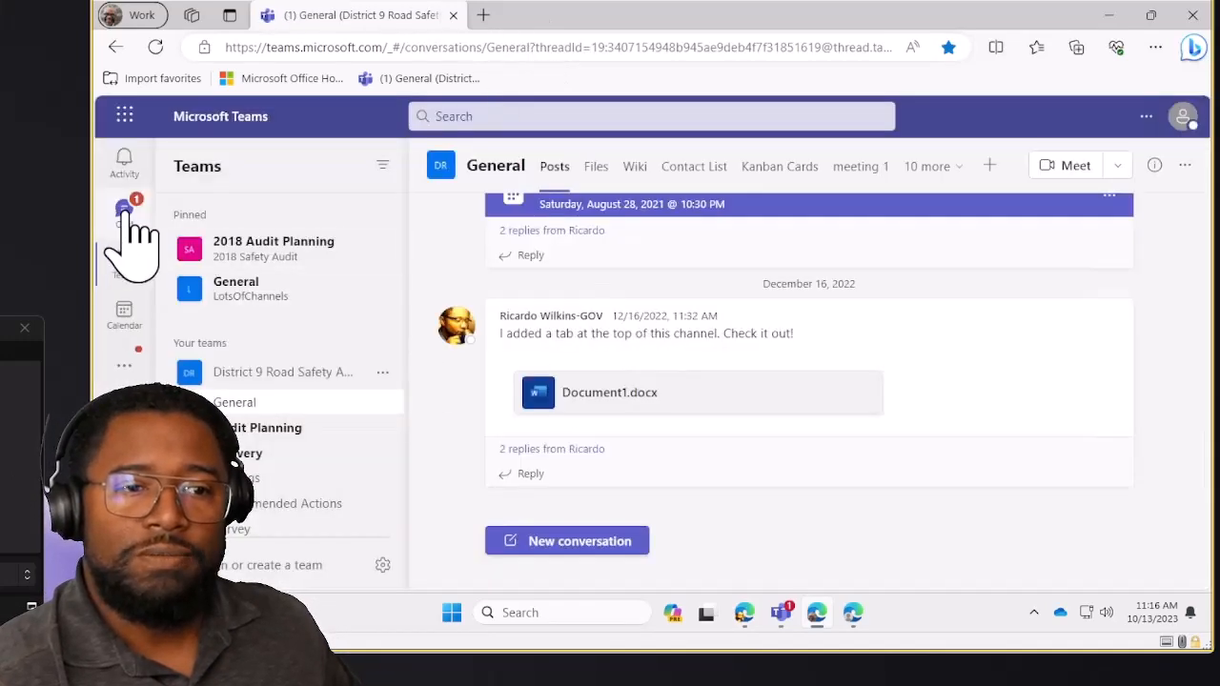
left_click(124, 213)
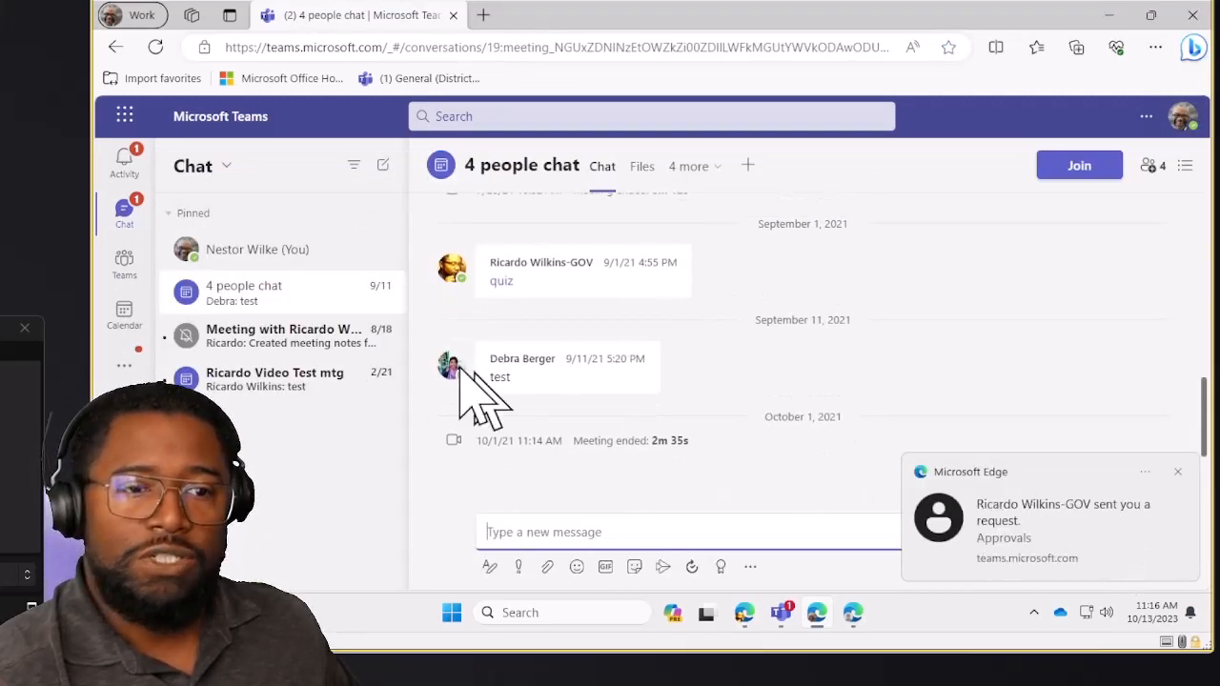
left_click(124, 160)
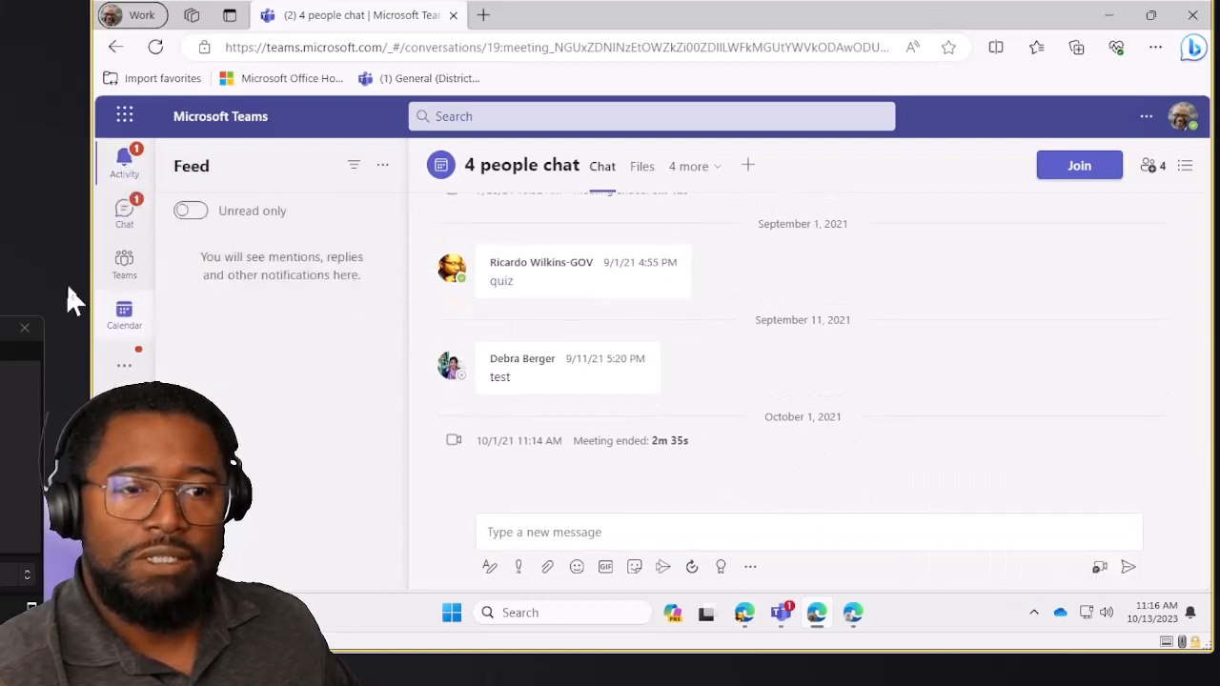
mouse_move(124, 257)
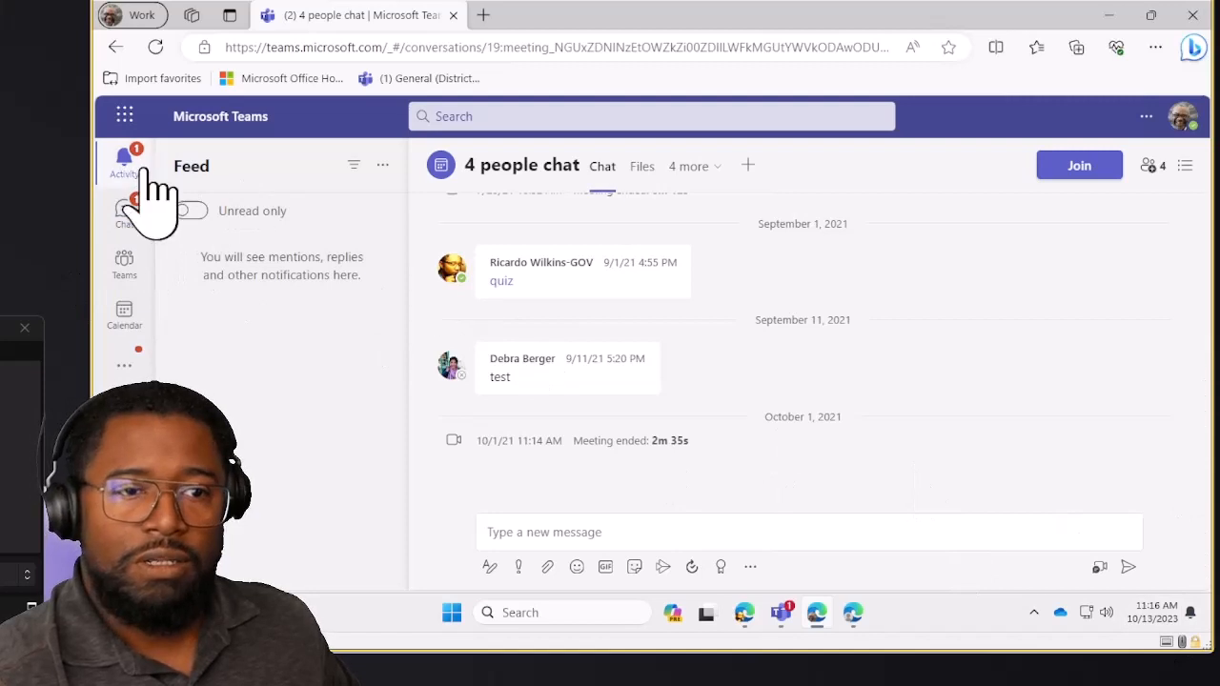
left_click(124, 210)
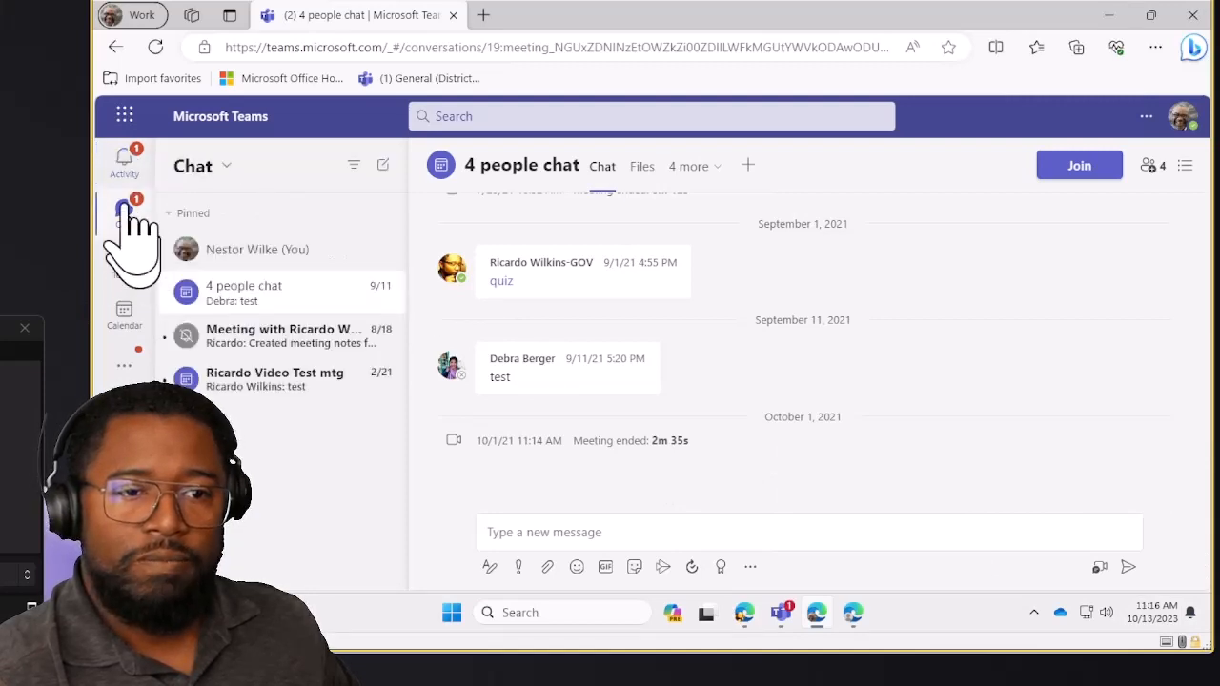
left_click(124, 160)
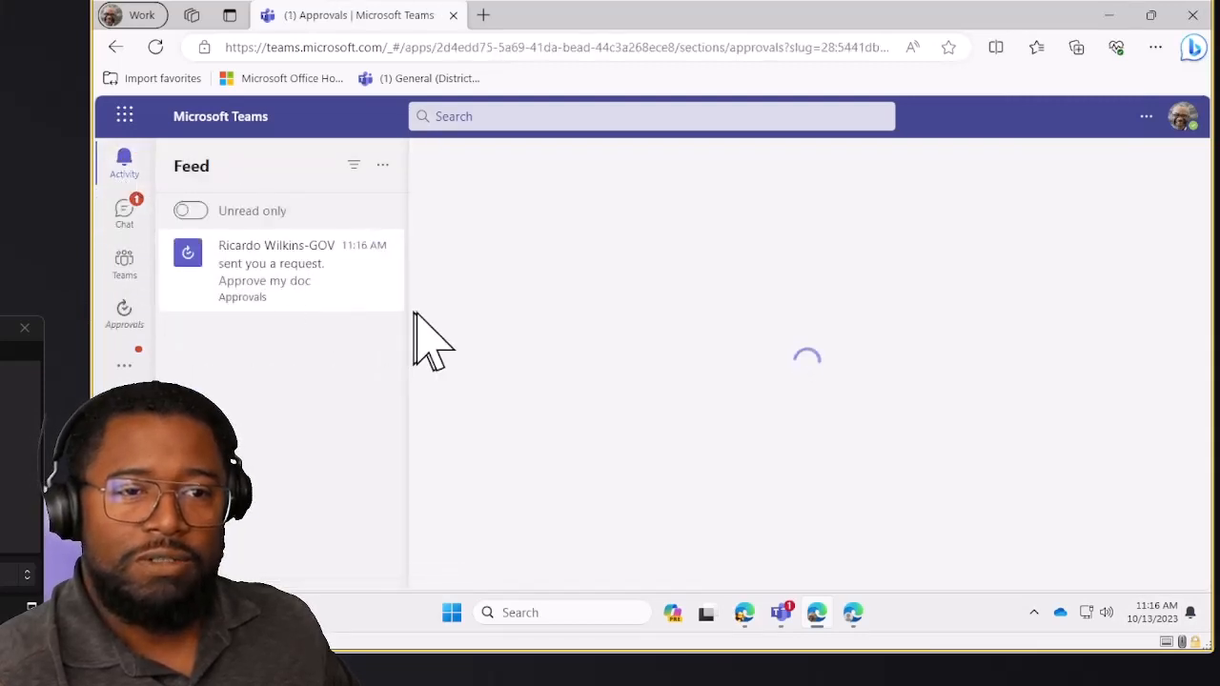
left_click(276, 271)
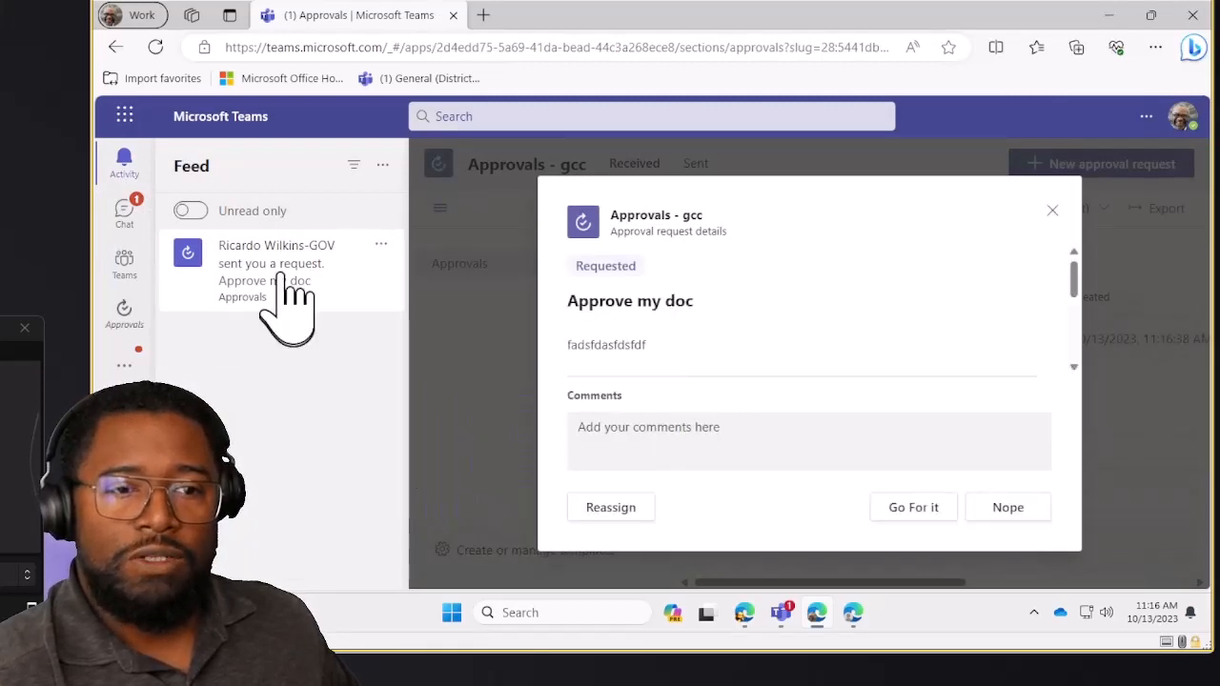
mouse_move(262, 339)
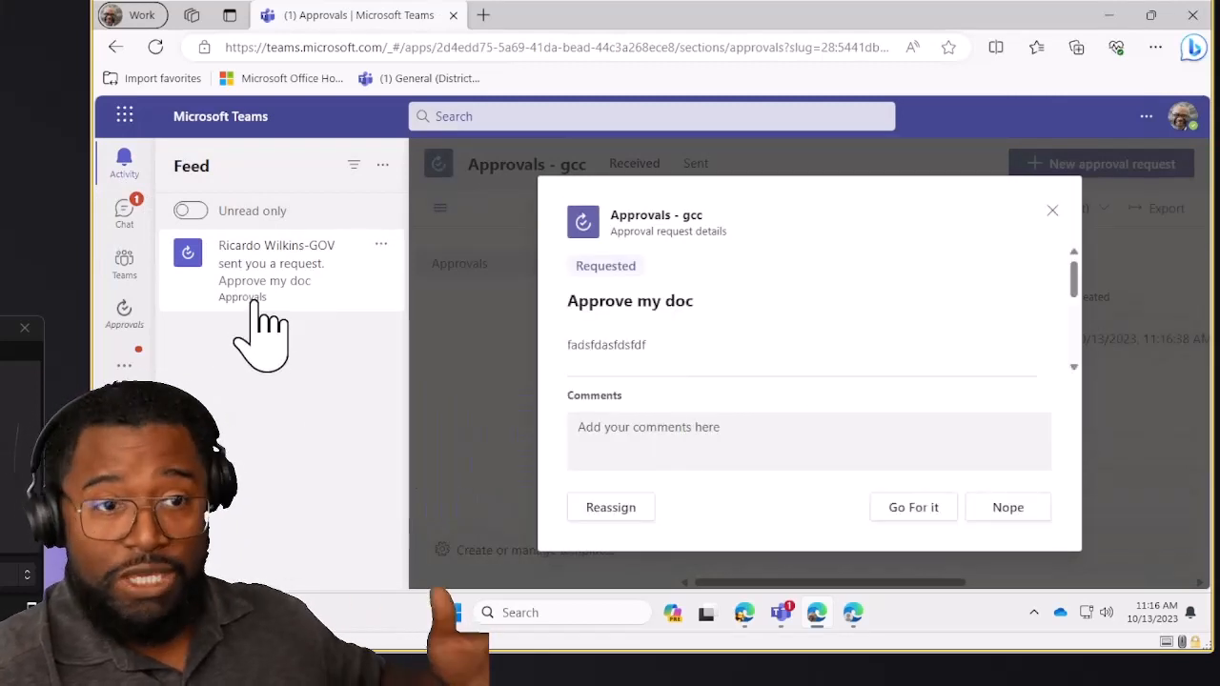
mouse_move(338, 295)
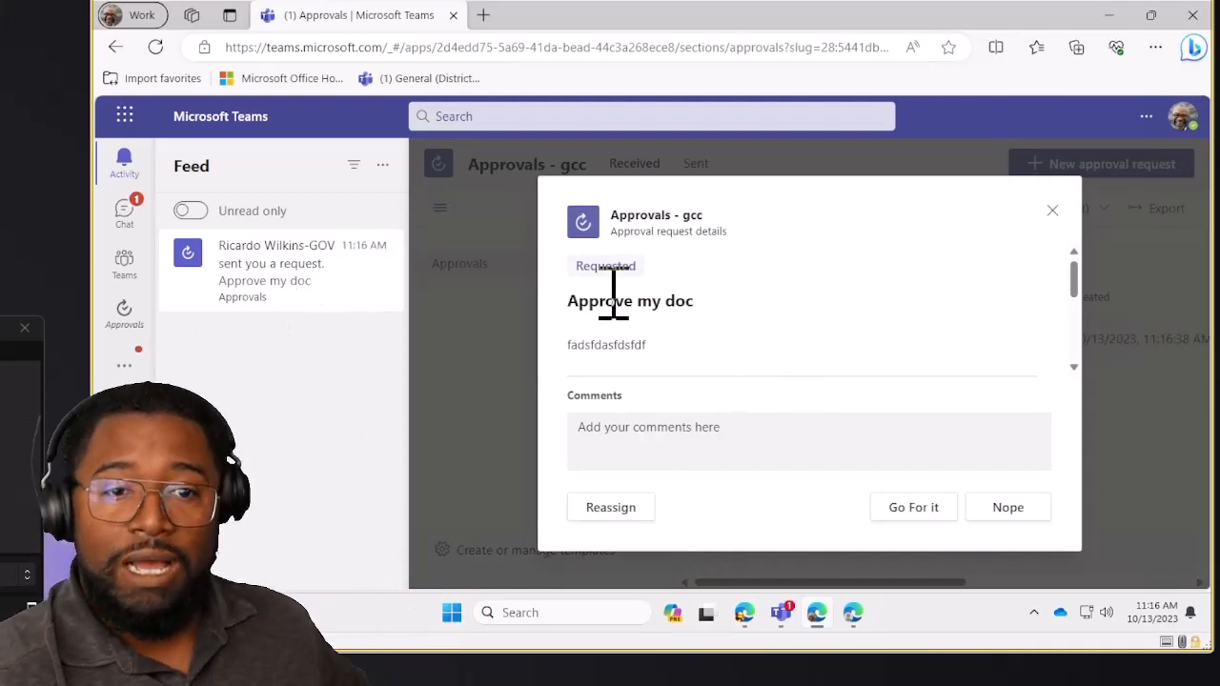
mouse_move(477, 204)
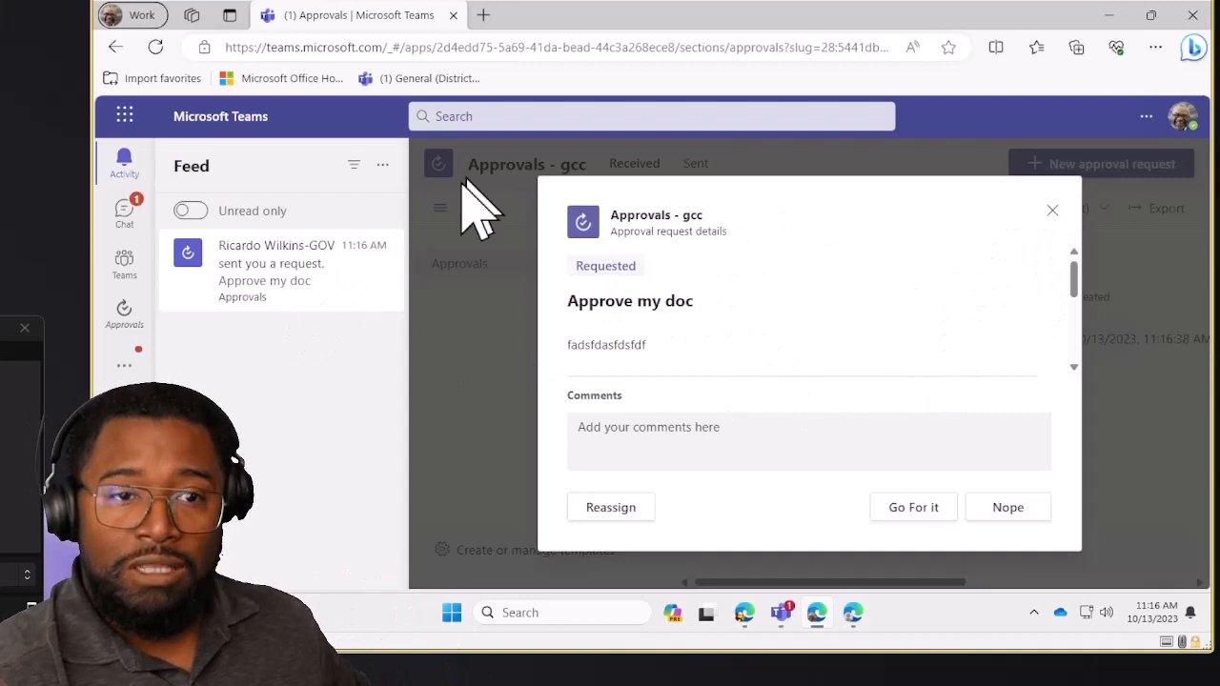
mouse_move(753, 353)
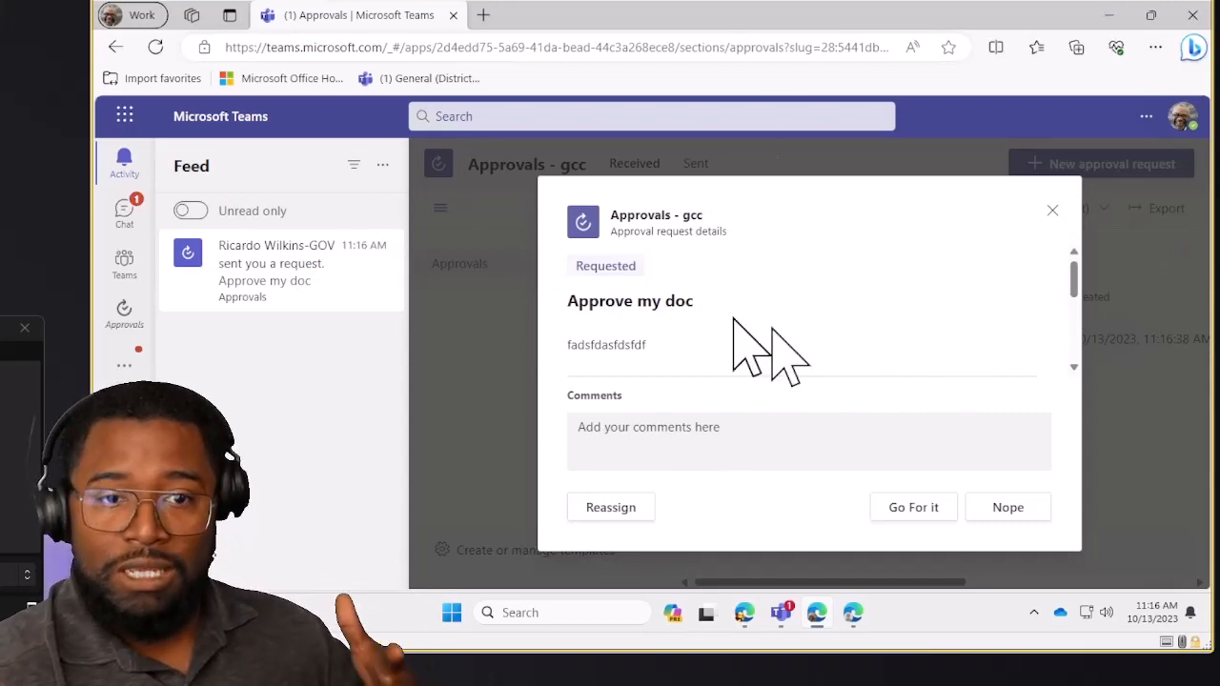
mouse_move(1158, 286)
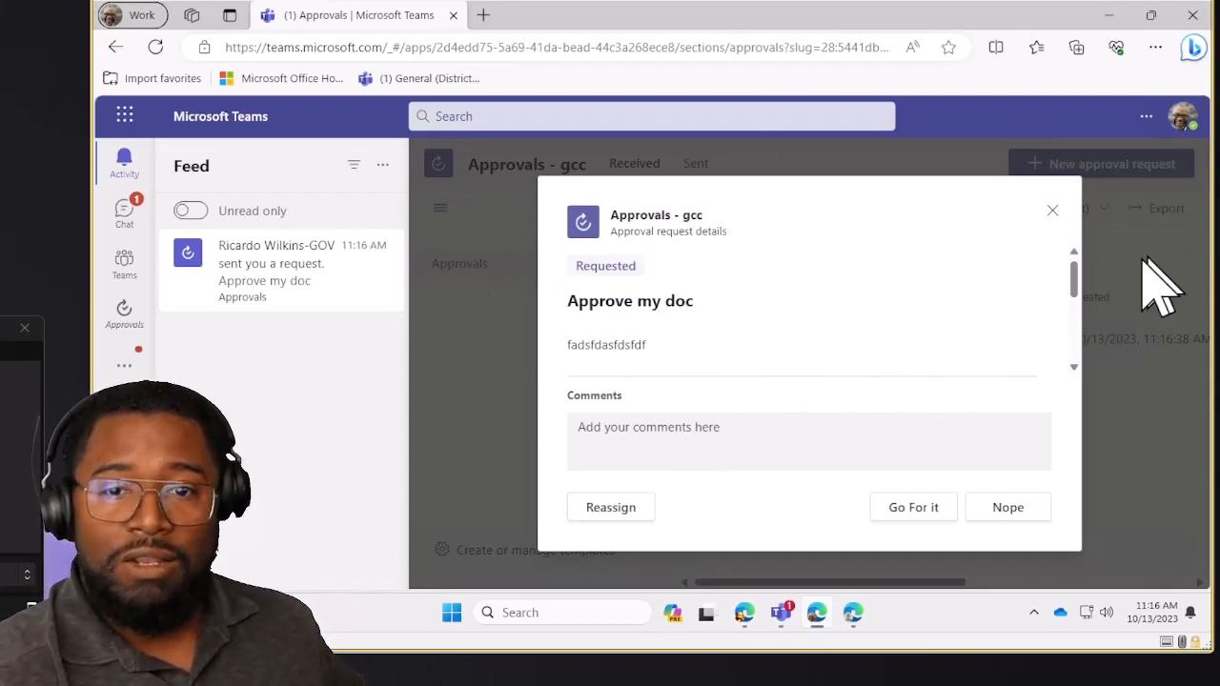
scroll("down", 3)
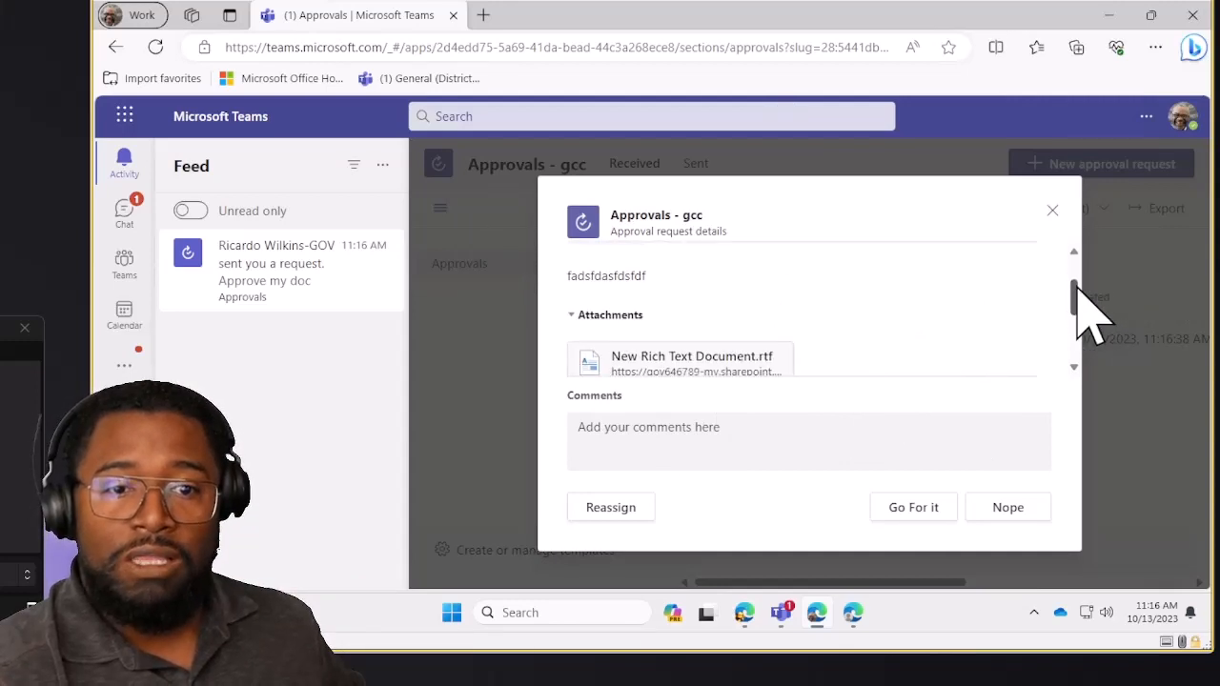
scroll("down", 3)
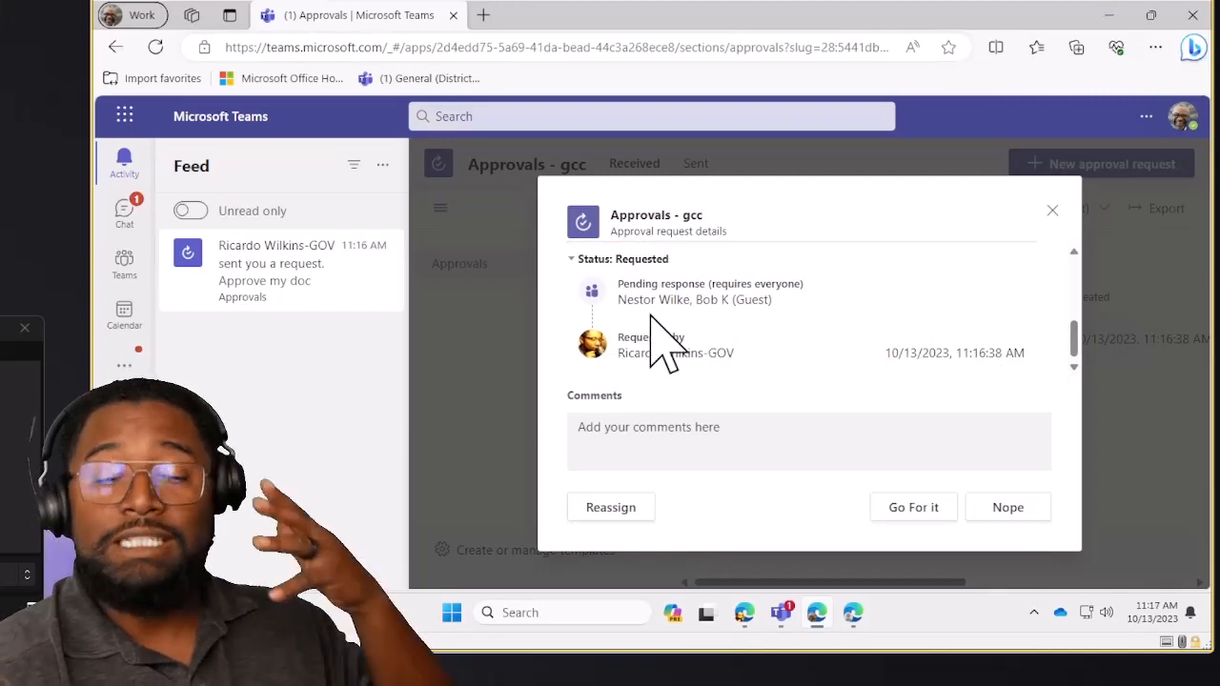
mouse_move(748, 305)
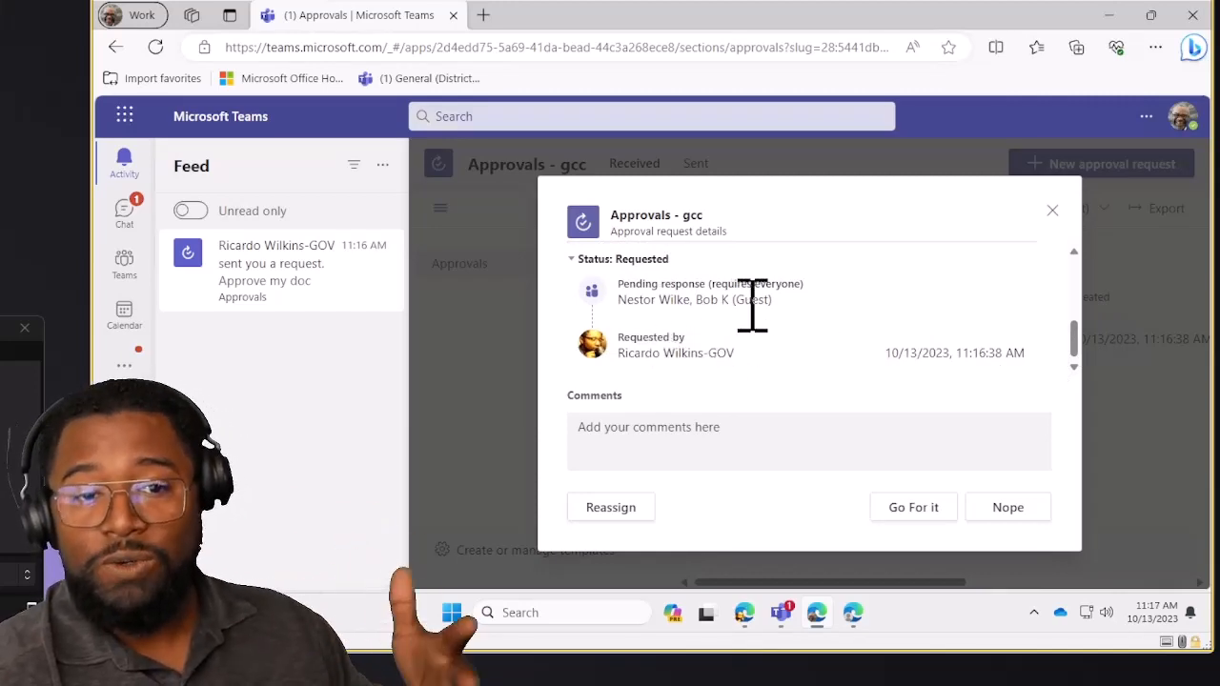
mouse_move(795, 353)
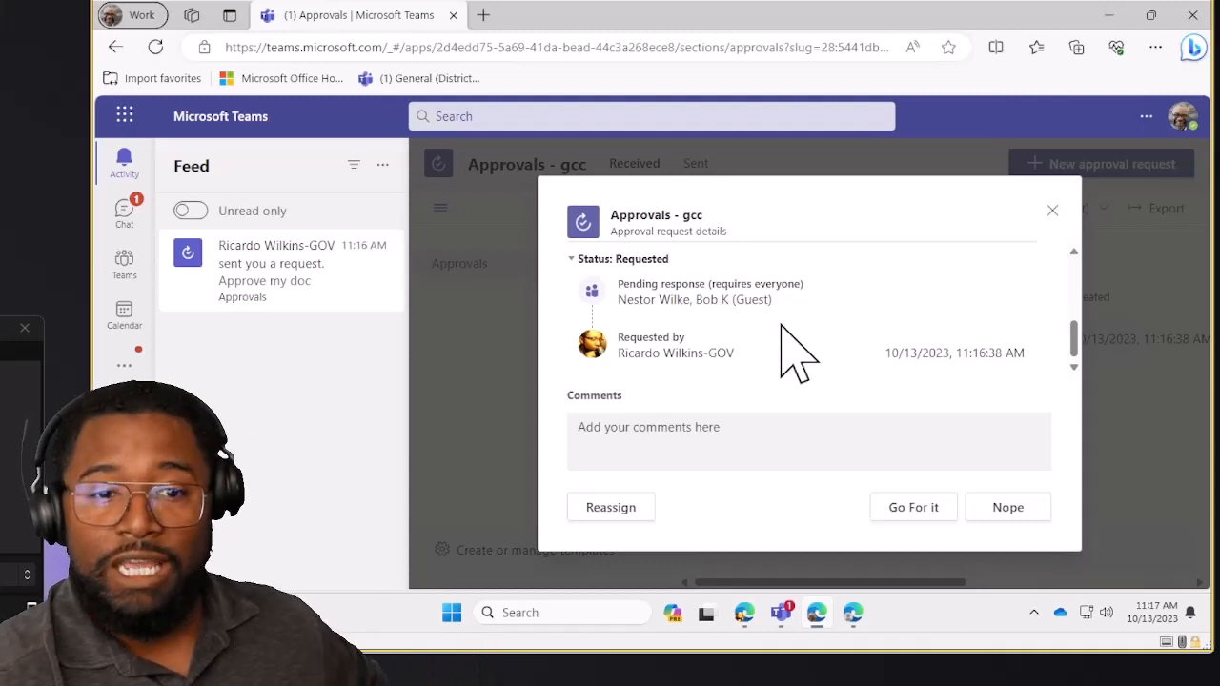
left_click(808, 441)
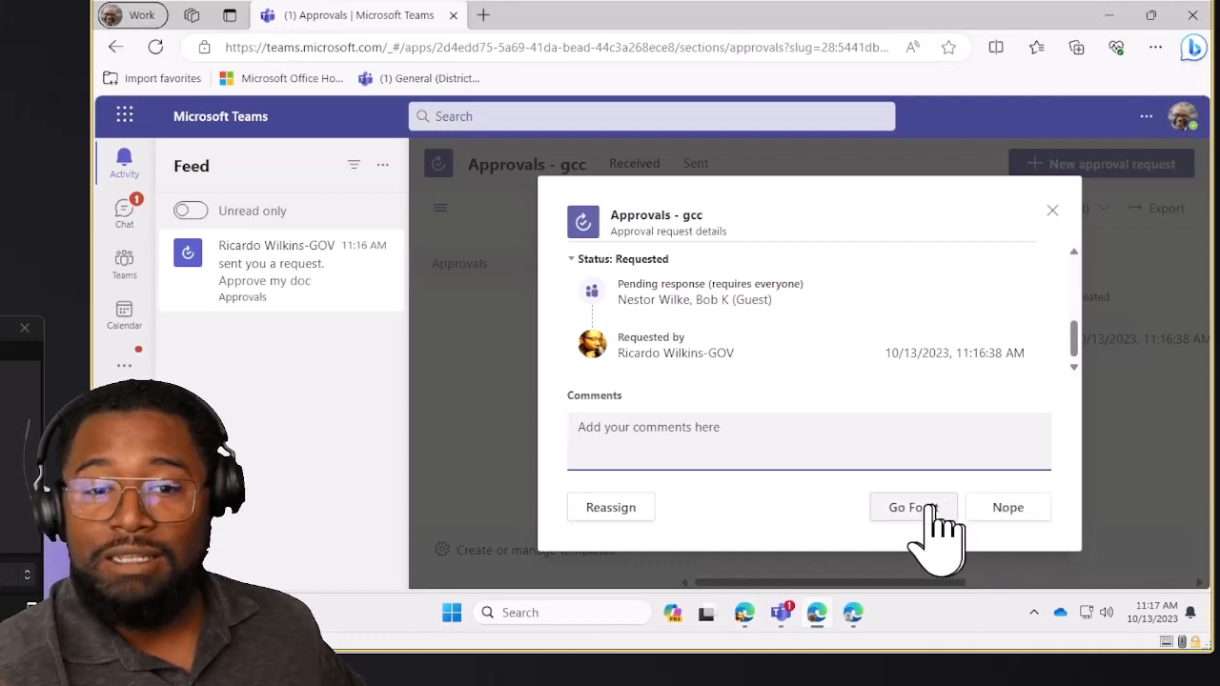
mouse_move(958, 533)
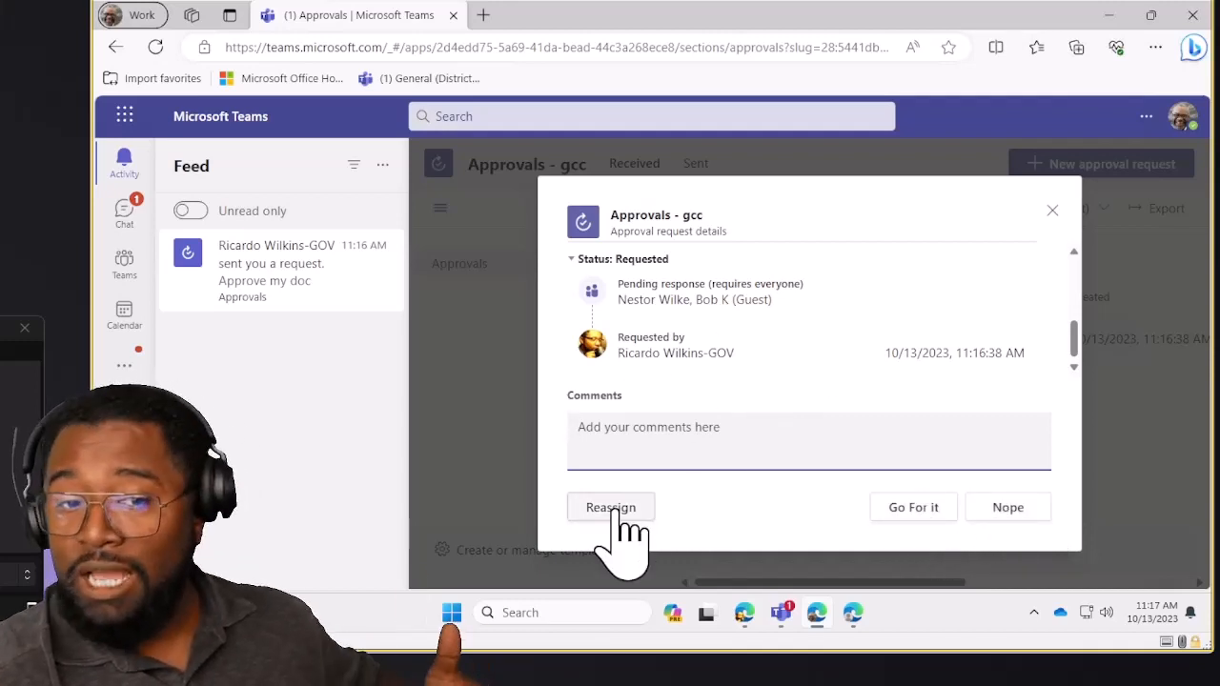
mouse_move(676, 520)
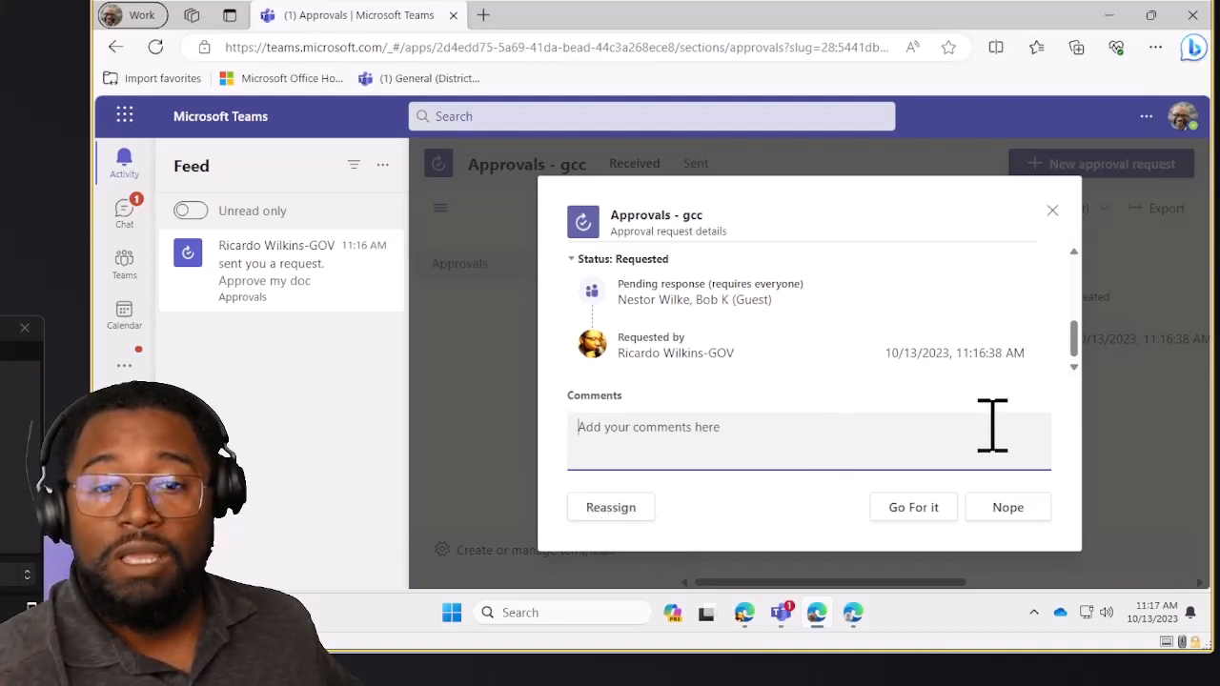
Respond 'Go For it' to the request, then close the details after the error
left_click(912, 506)
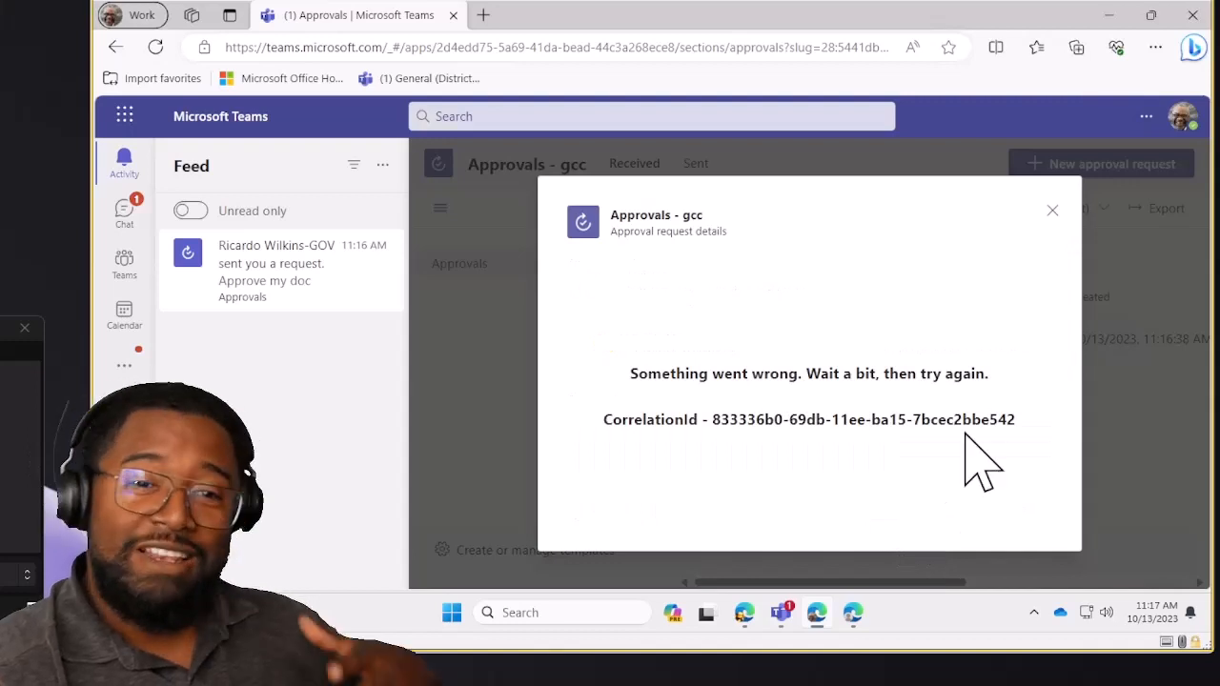
mouse_move(1043, 409)
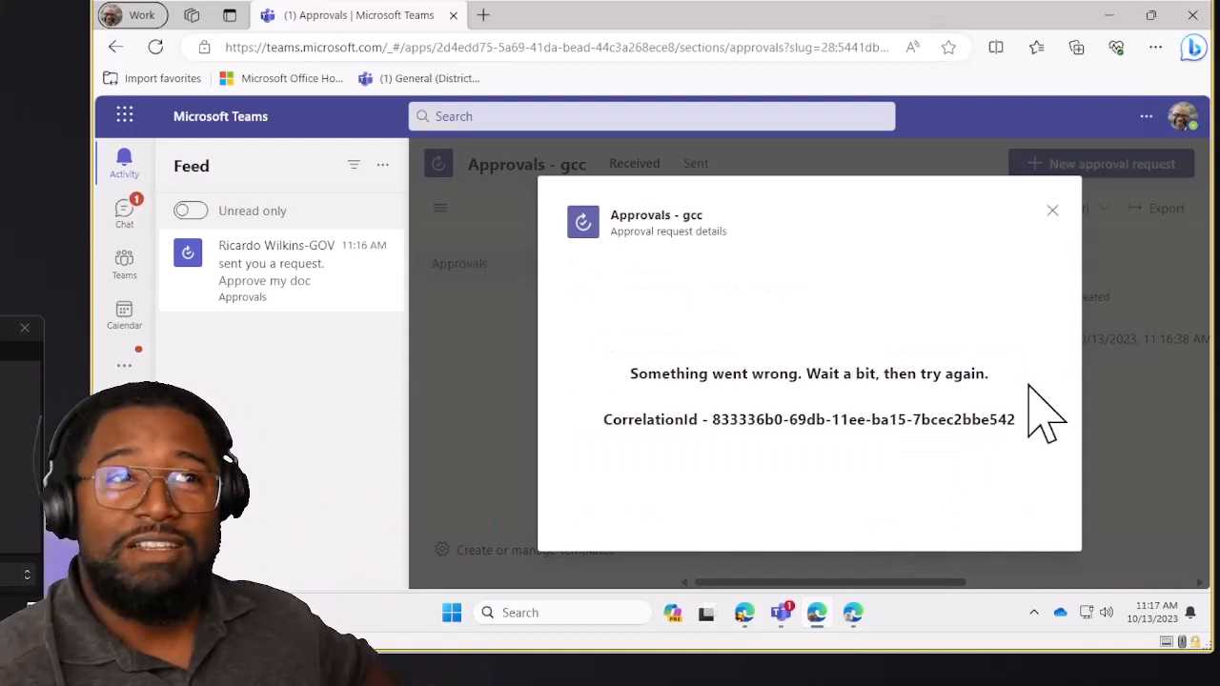
mouse_move(967, 377)
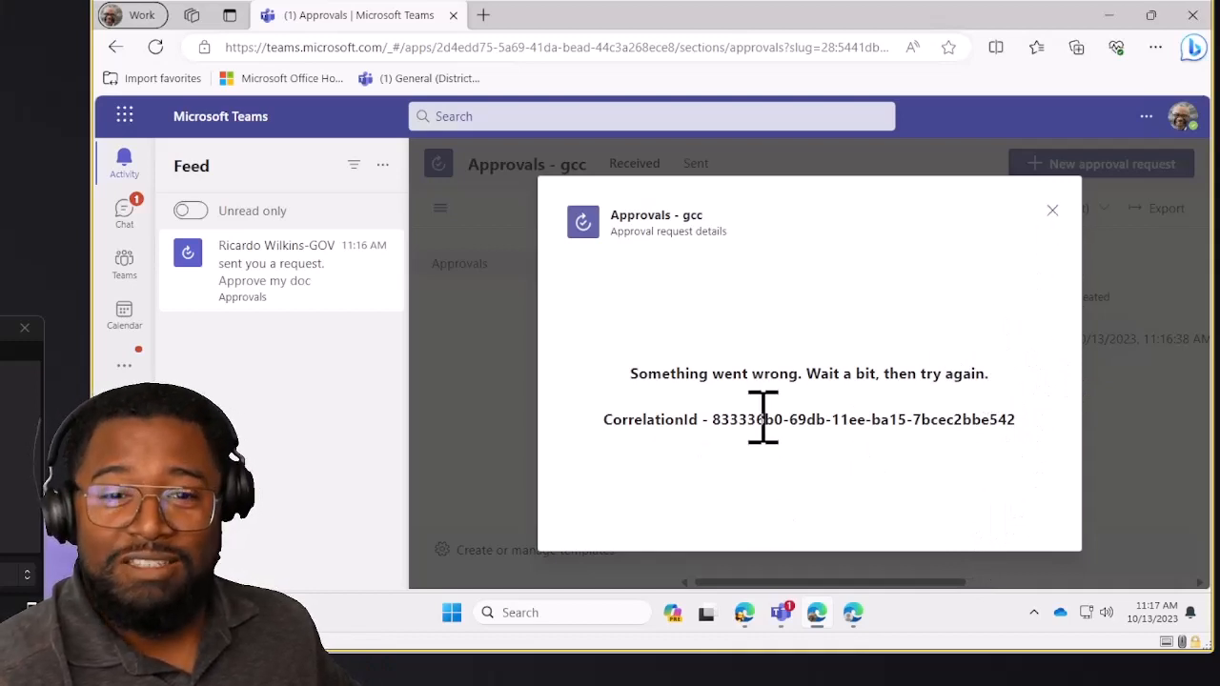
left_click(1052, 210)
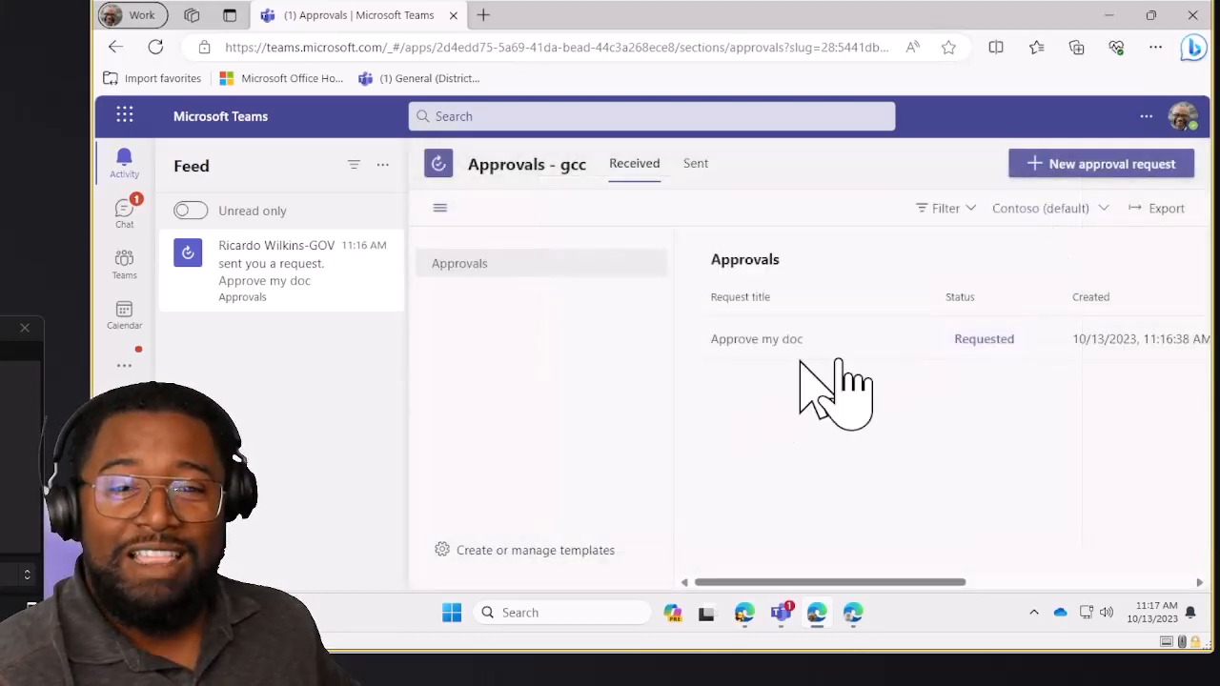
Follow Nestor Wilke's approval response notification to the empty Sent approvals list
left_click(756, 338)
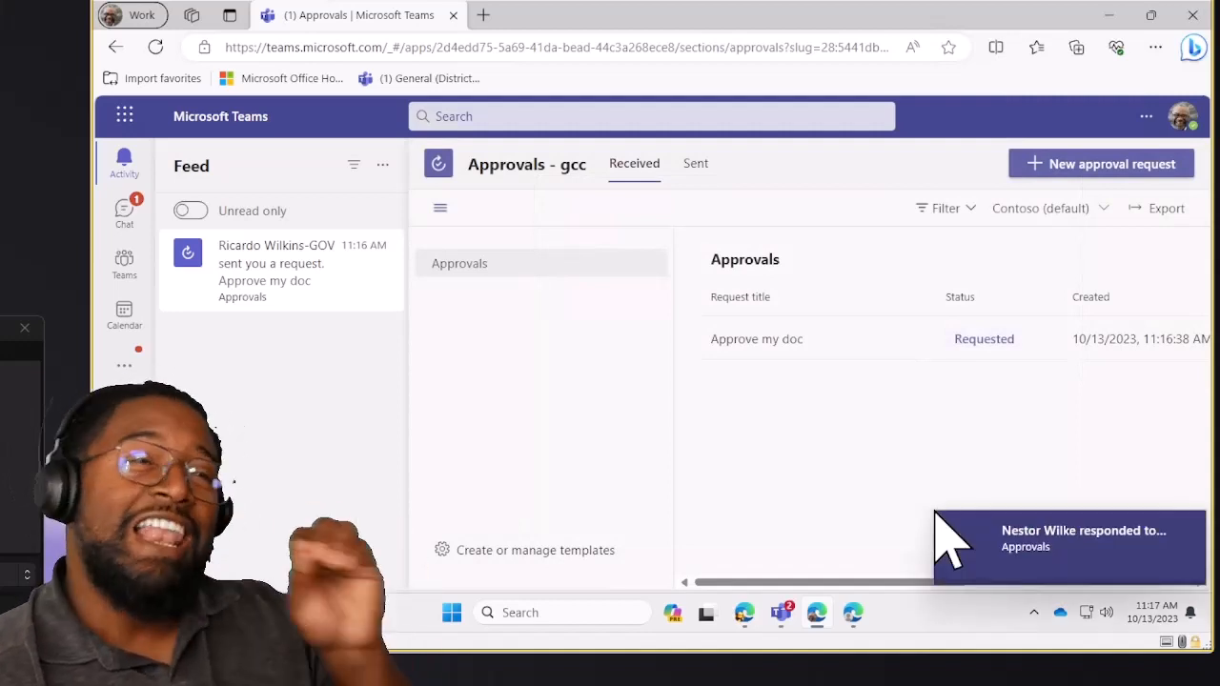
mouse_move(1049, 495)
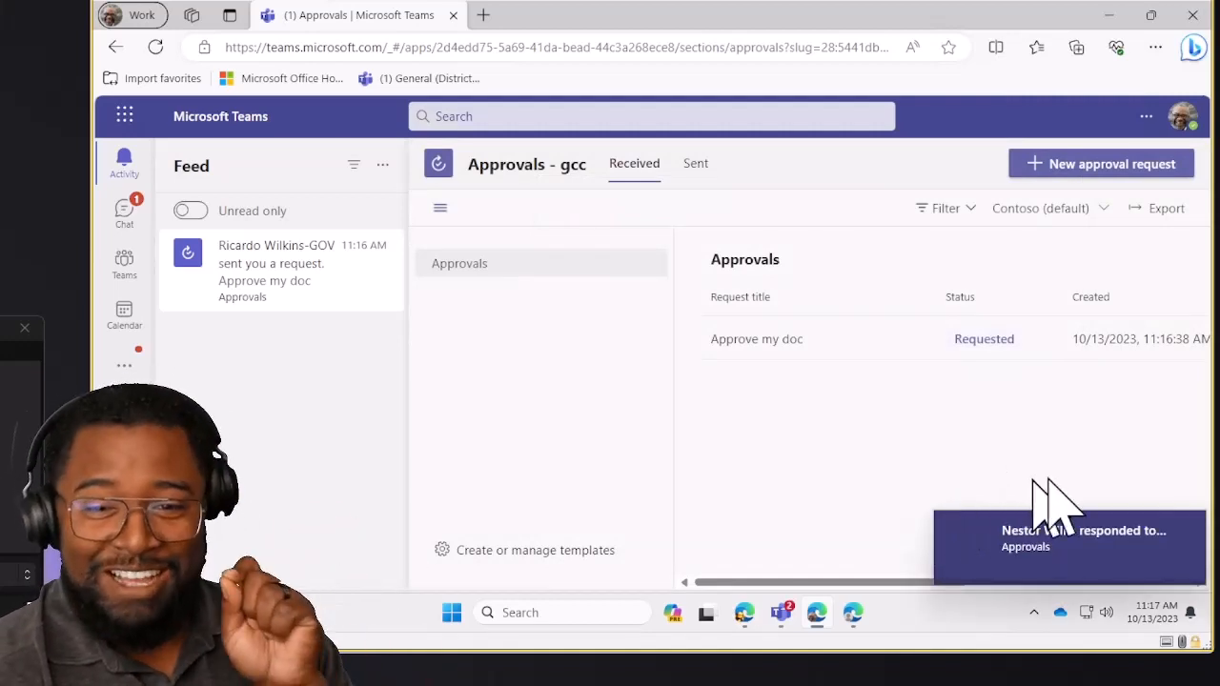
left_click(695, 163)
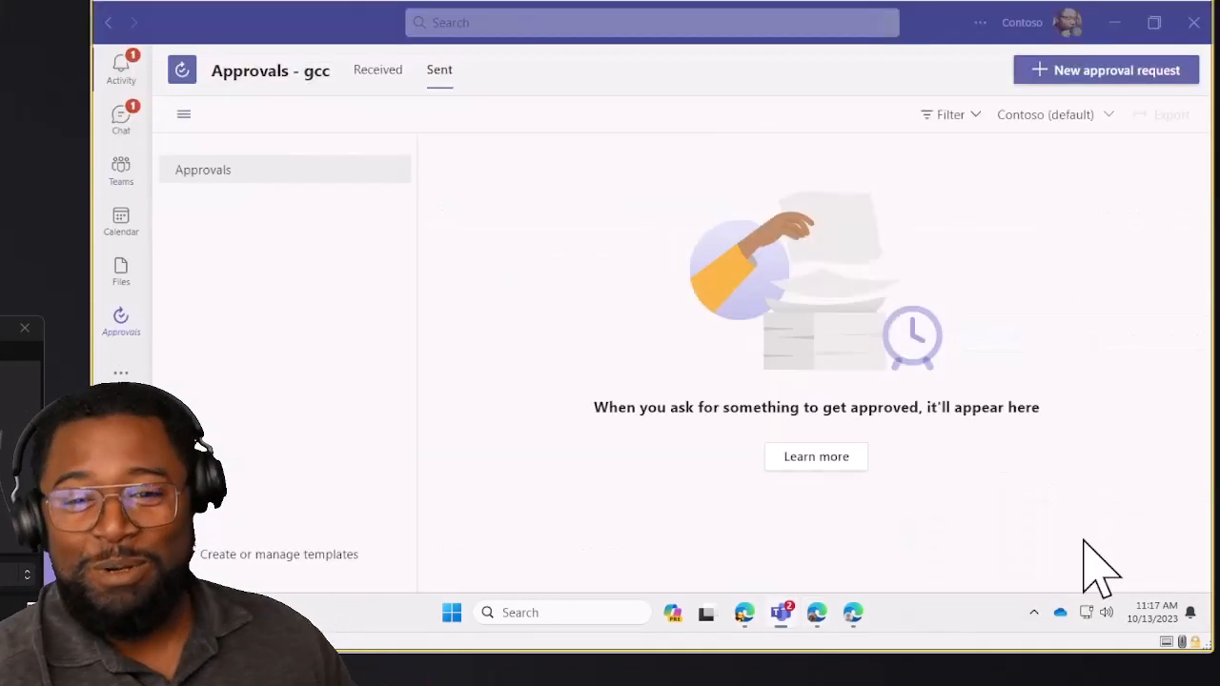
Review Nestor Wilke's 'Go For it' response on 'Approve my doc' from Activity, then close details
left_click(121, 66)
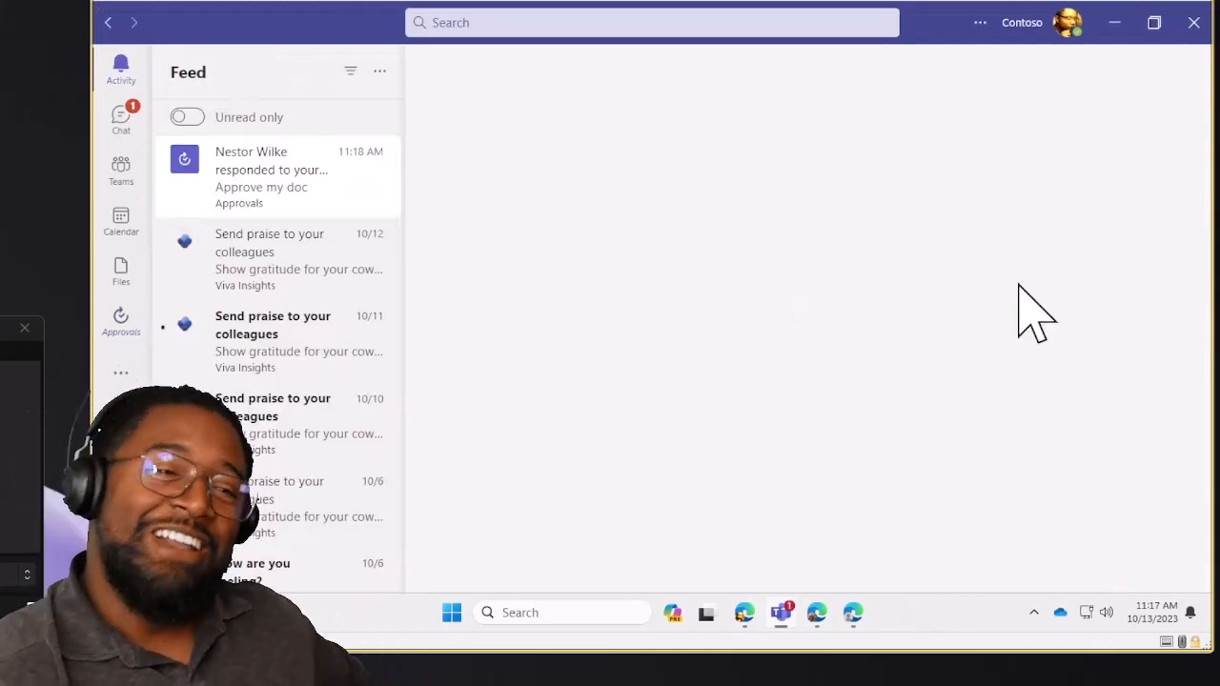
left_click(261, 187)
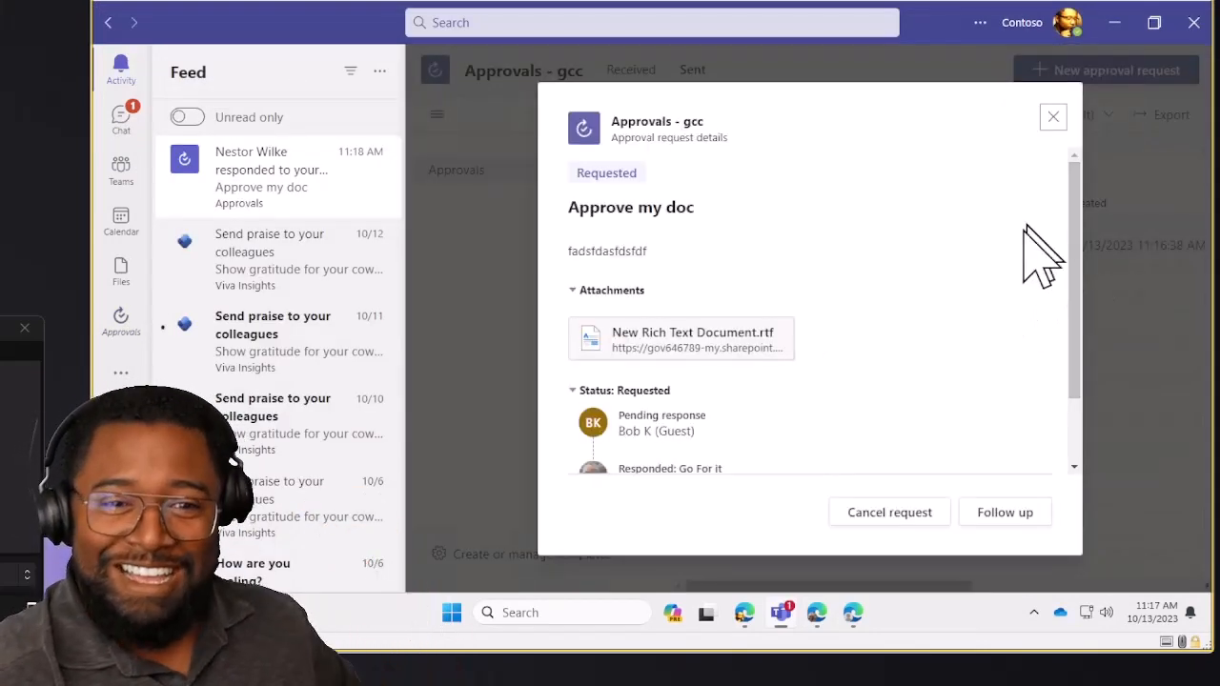
mouse_move(285, 219)
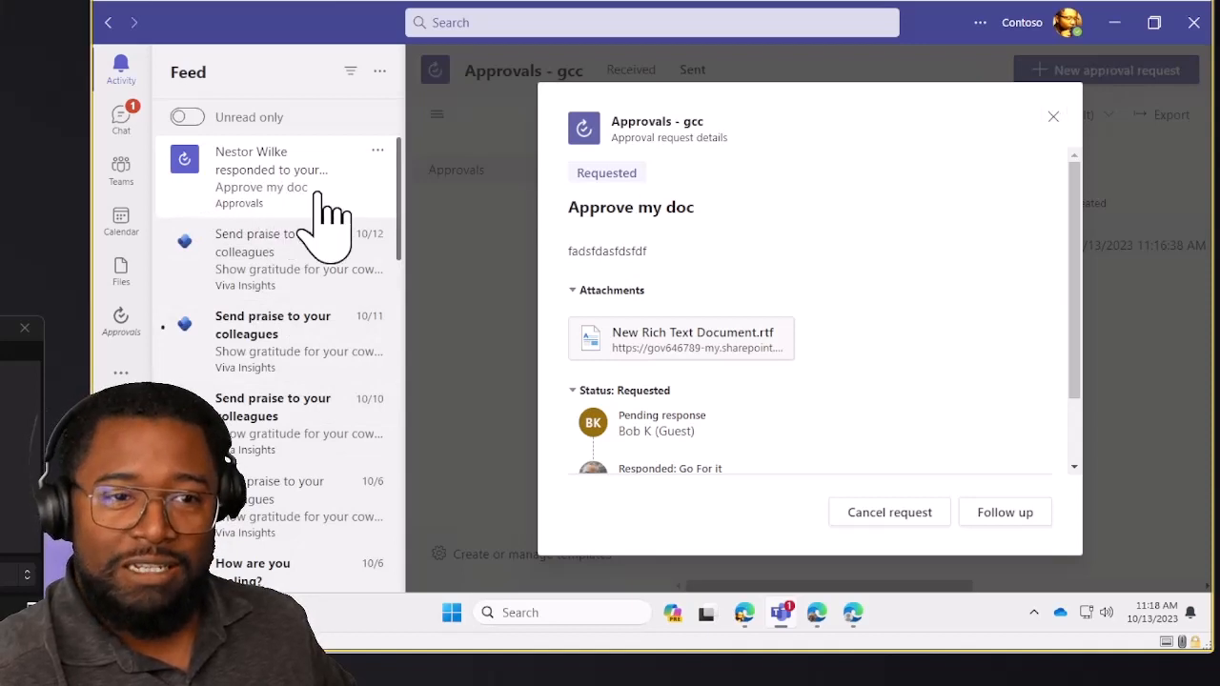
scroll("down", 3)
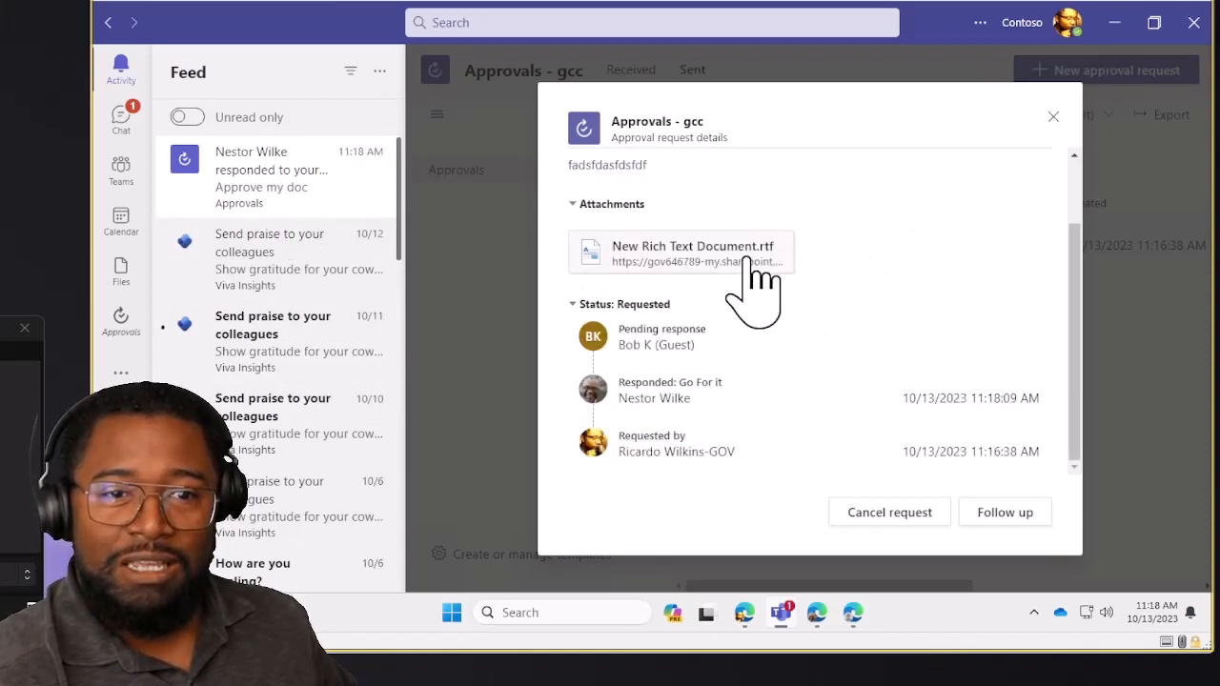
mouse_move(667, 395)
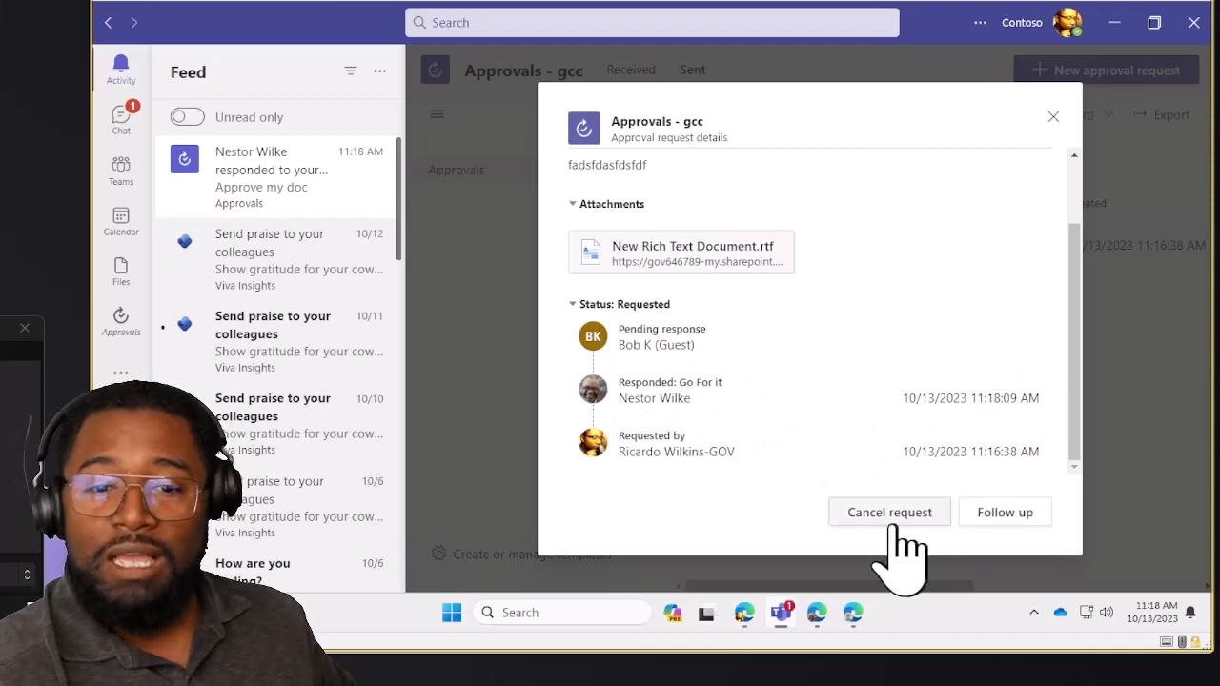
mouse_move(1053, 117)
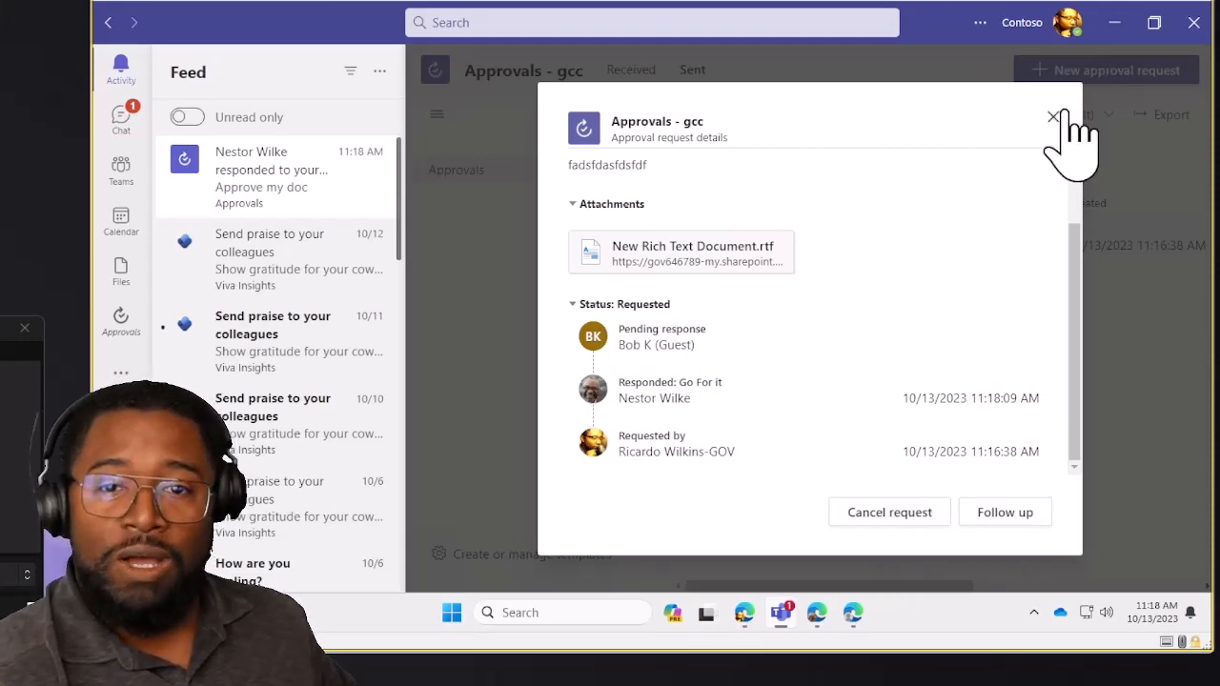
left_click(1052, 115)
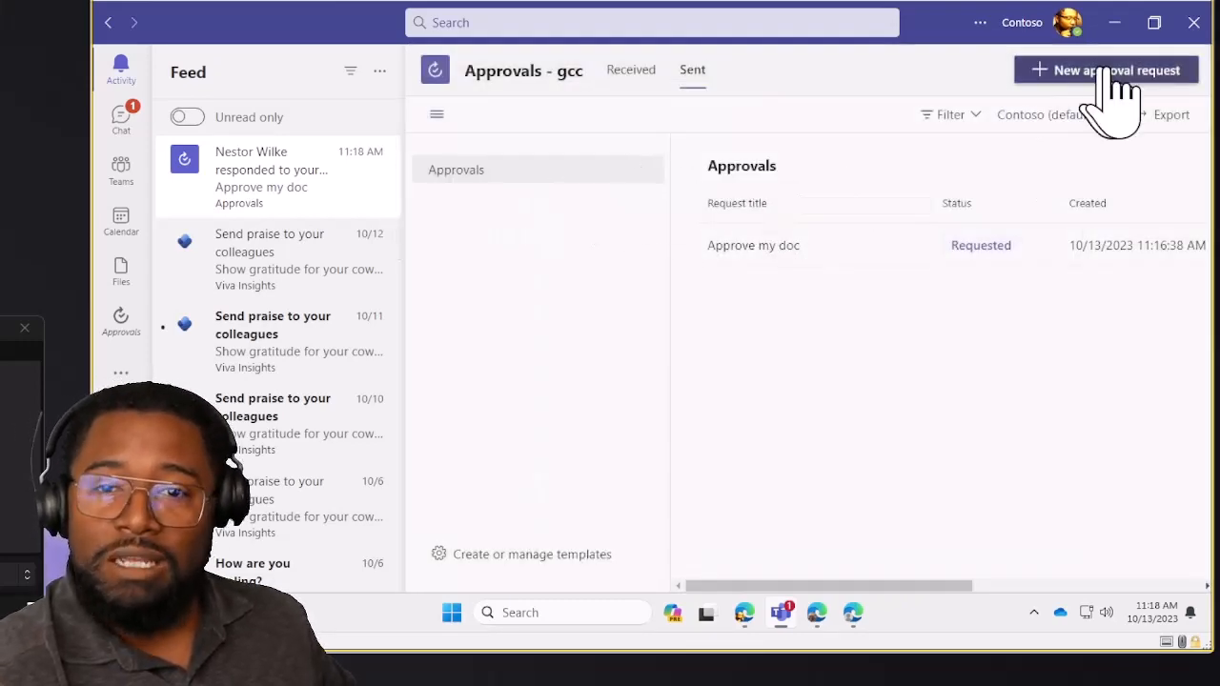
mouse_move(862, 324)
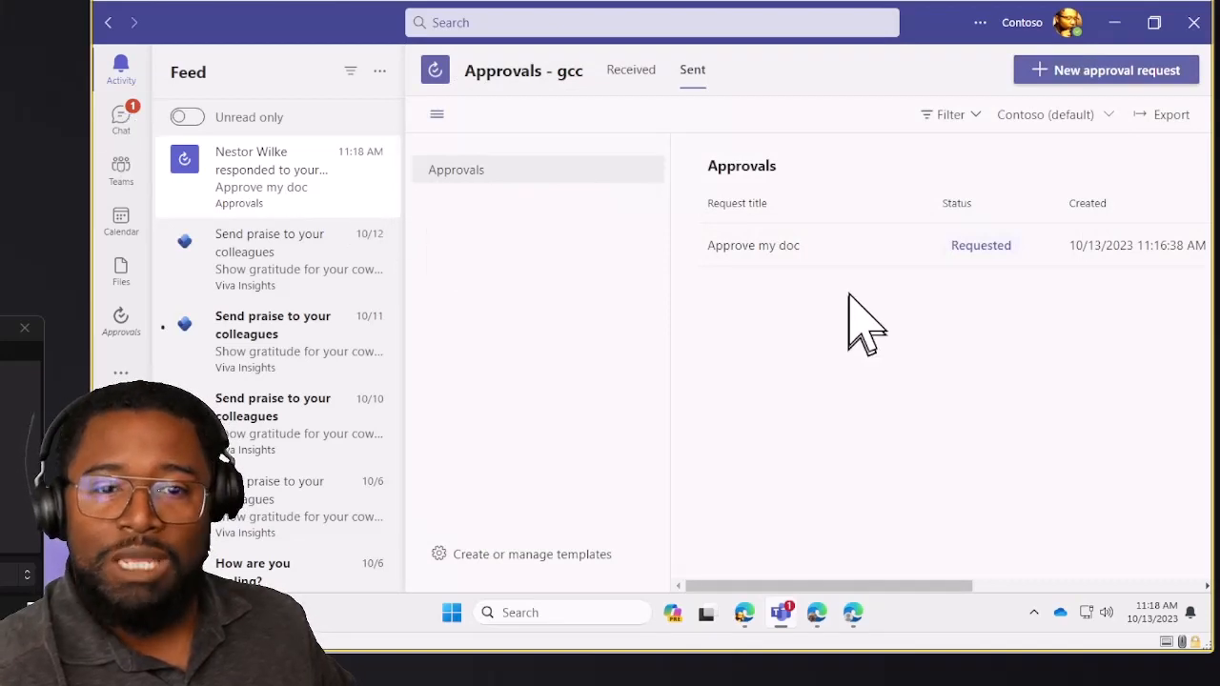
mouse_move(724, 286)
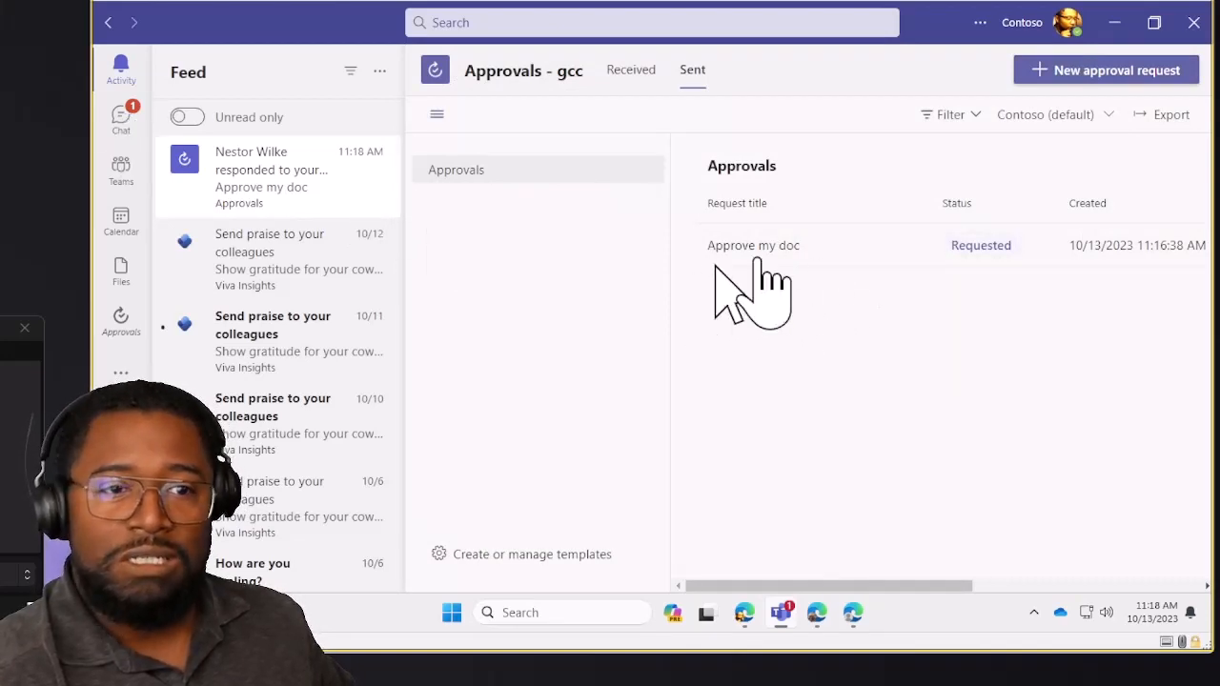
left_click(753, 245)
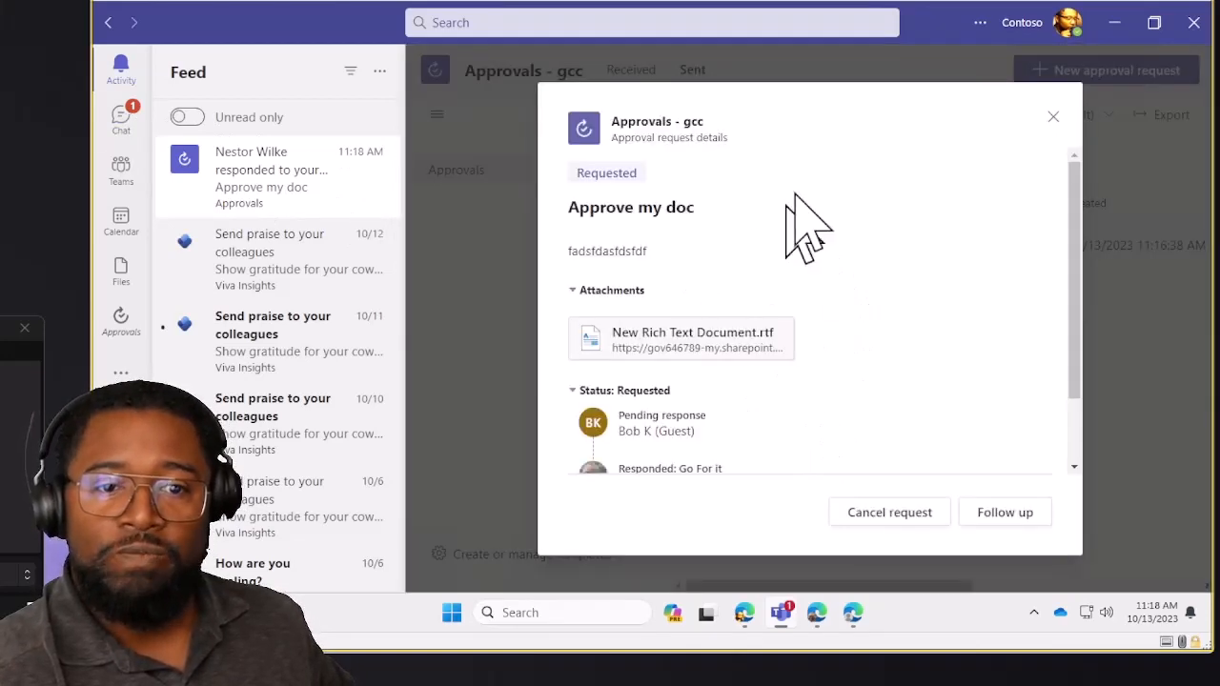
left_click(1052, 116)
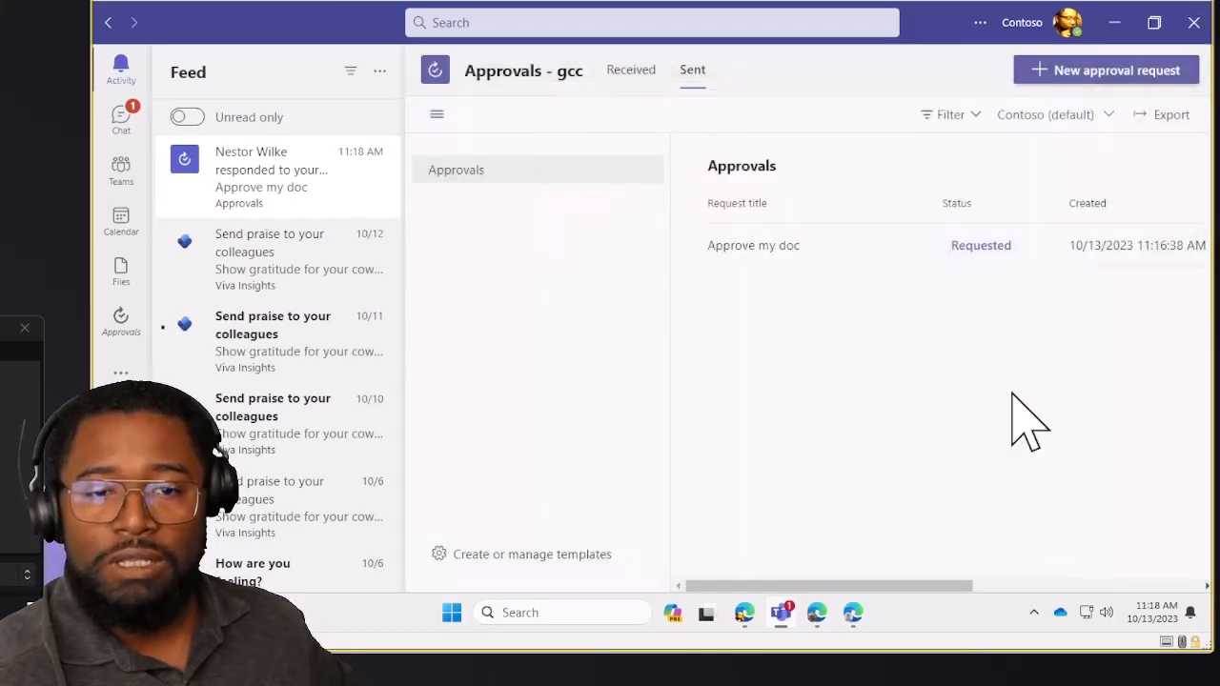
mouse_move(858, 277)
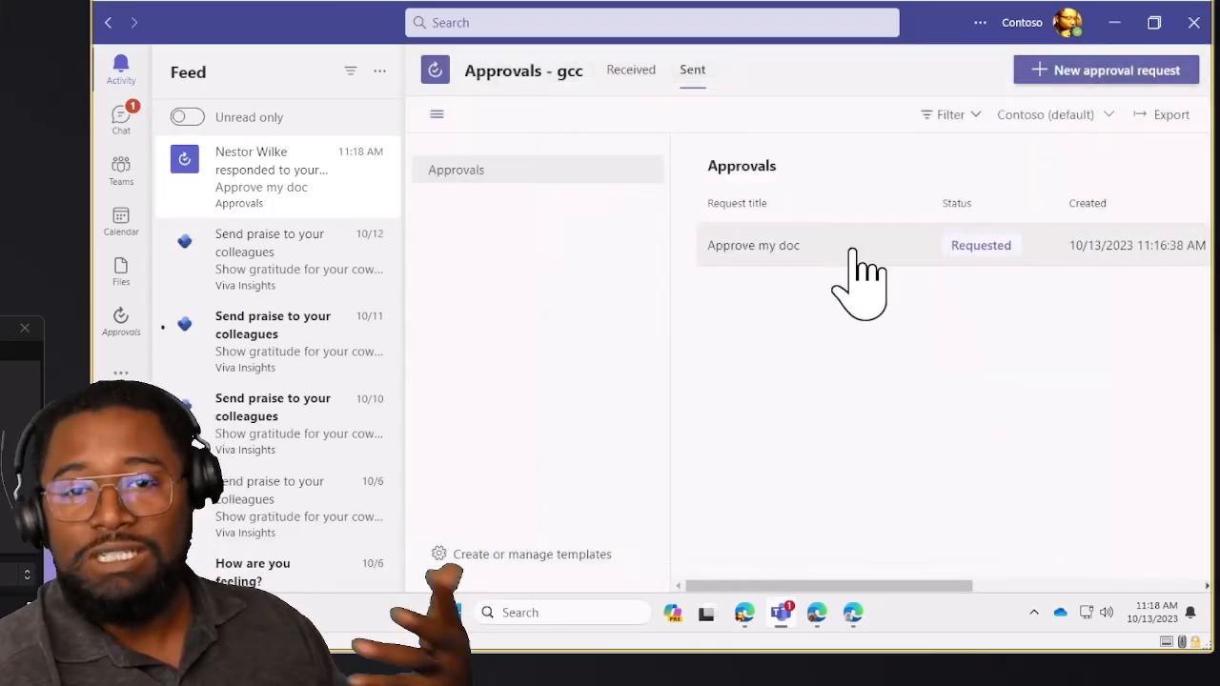
left_click(753, 245)
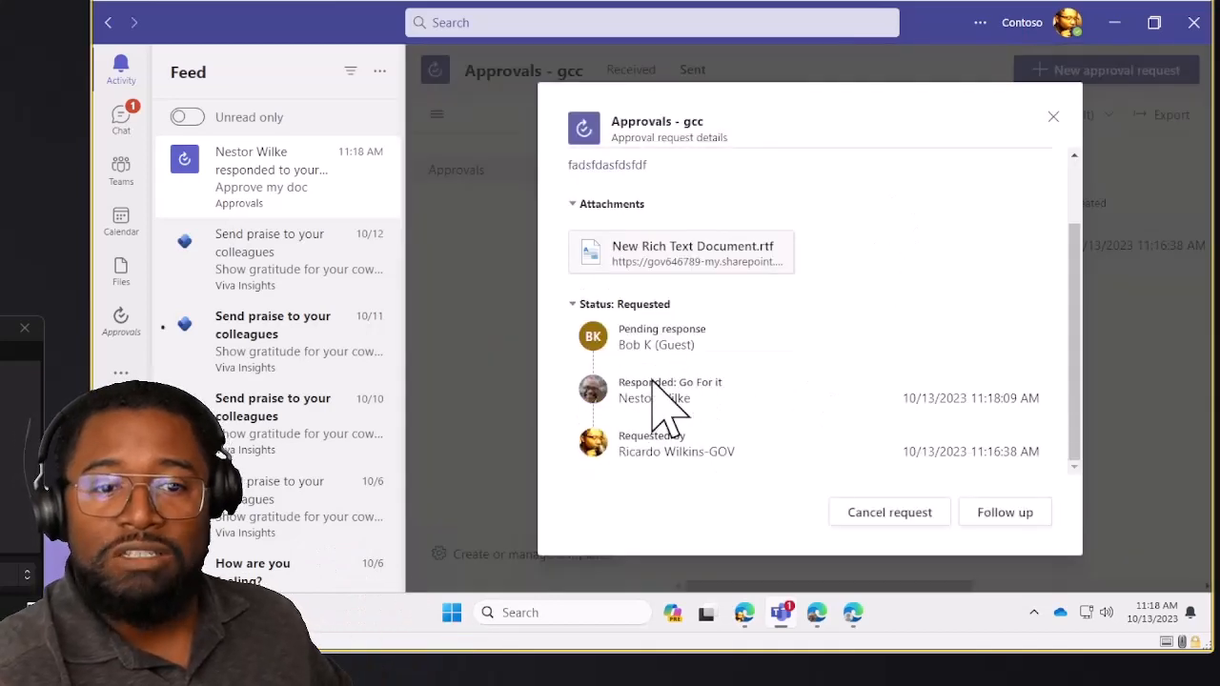
mouse_move(848, 444)
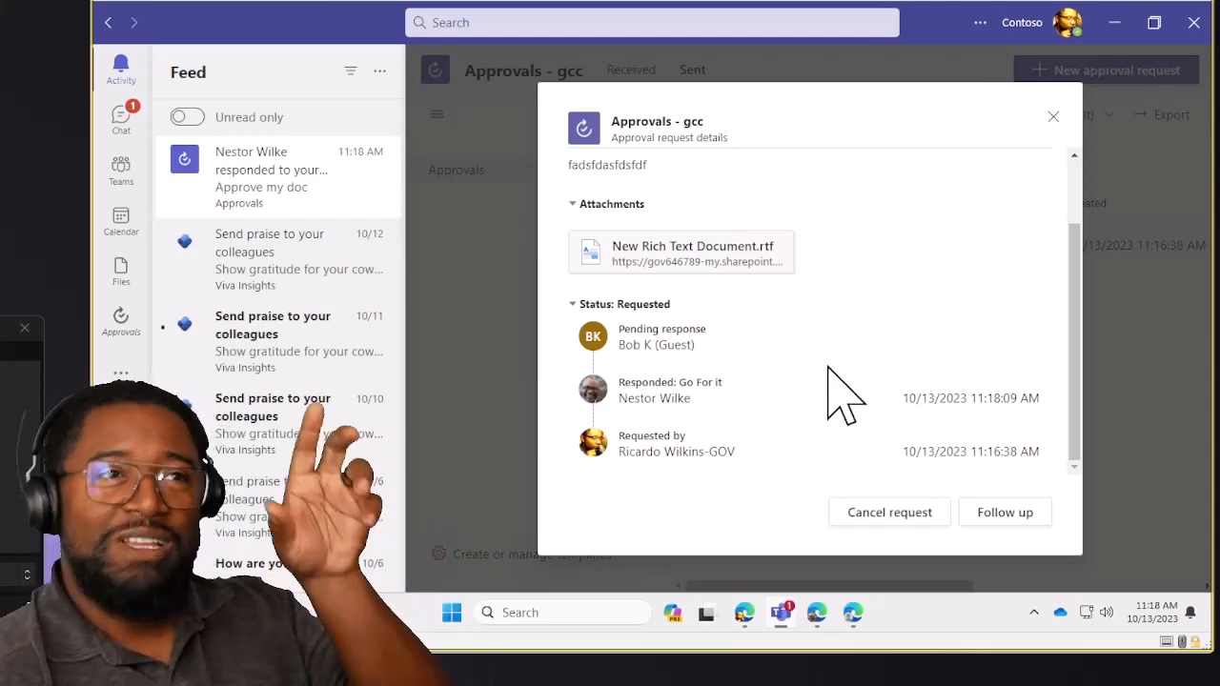
mouse_move(724, 433)
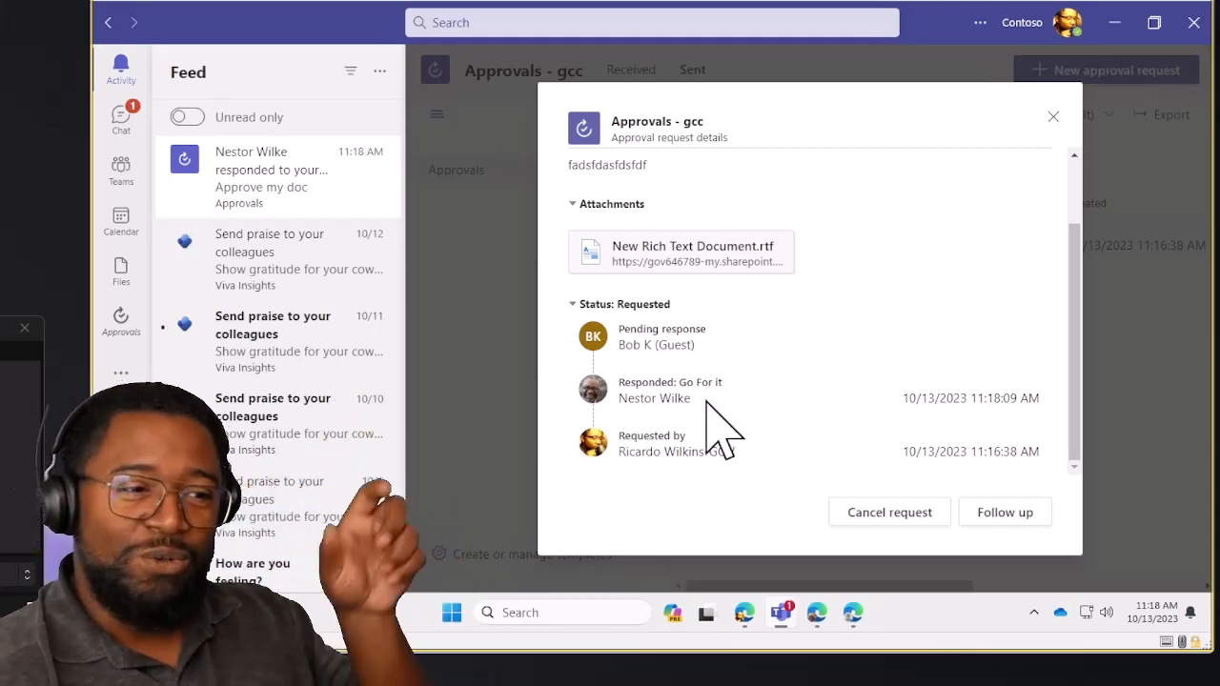
mouse_move(796, 305)
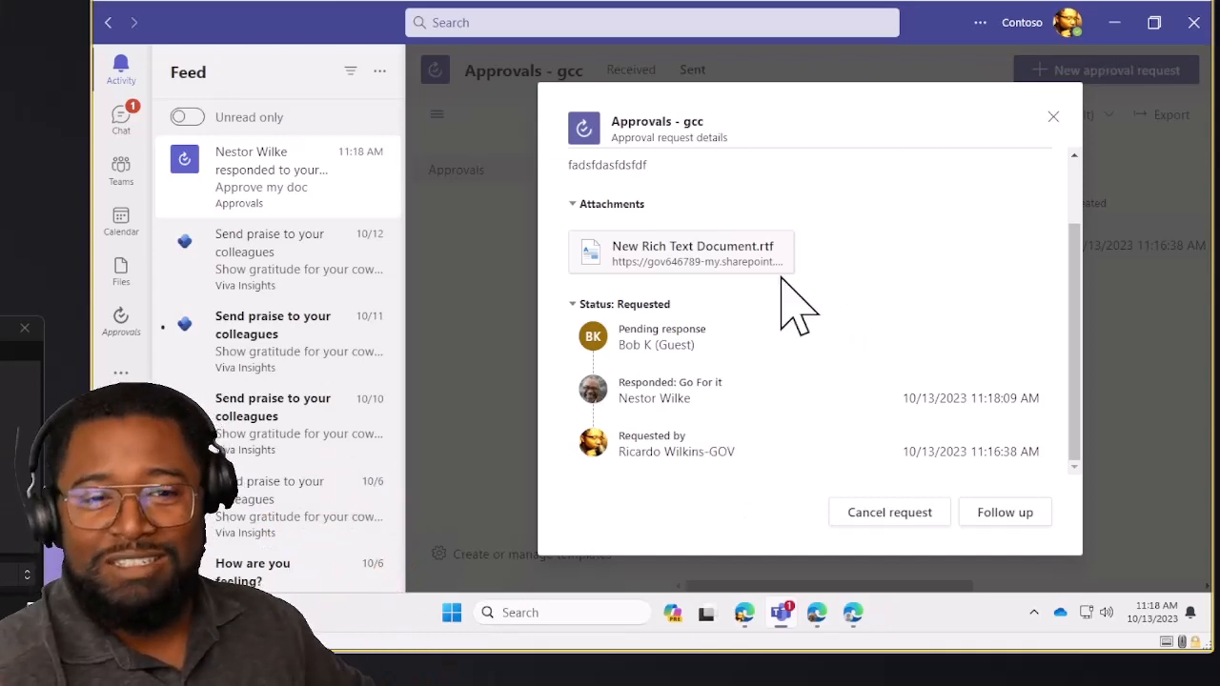
mouse_move(1095, 347)
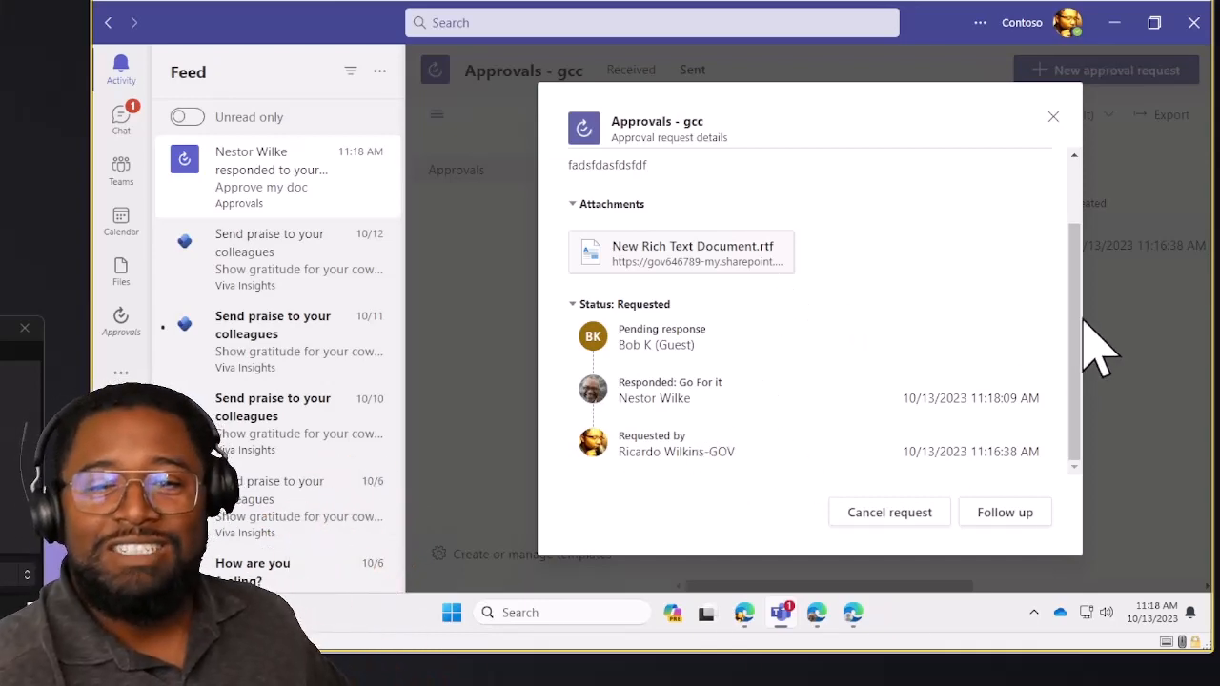
left_click(1052, 117)
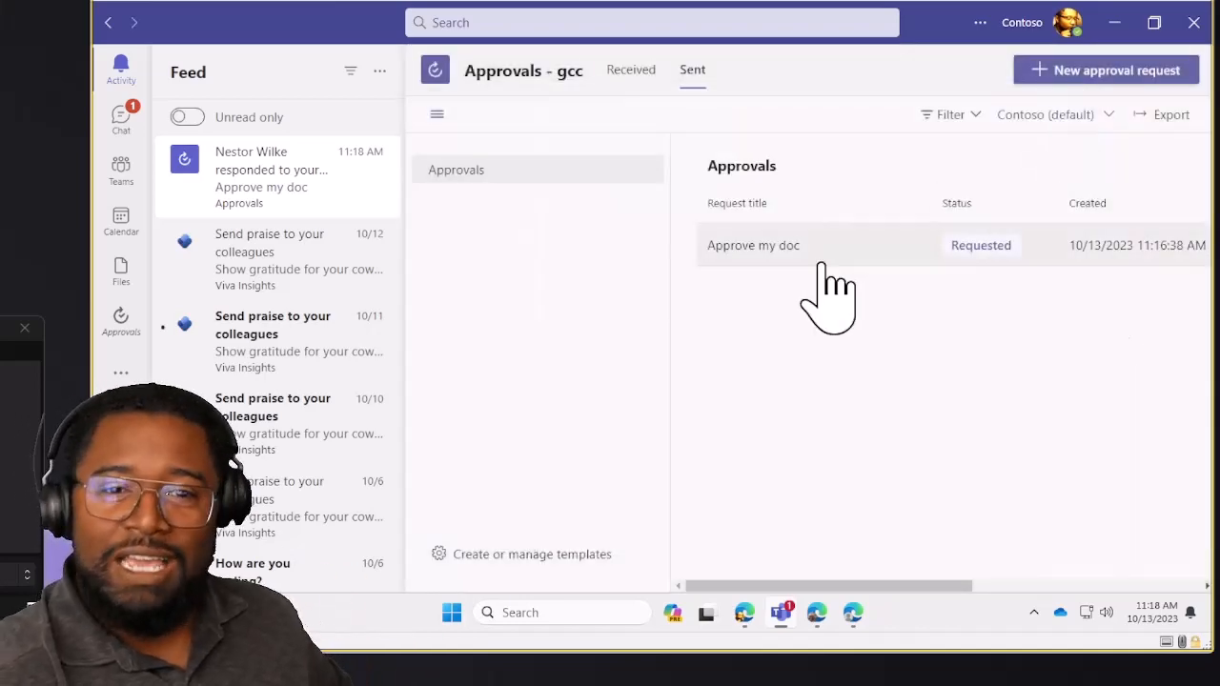
left_click(753, 245)
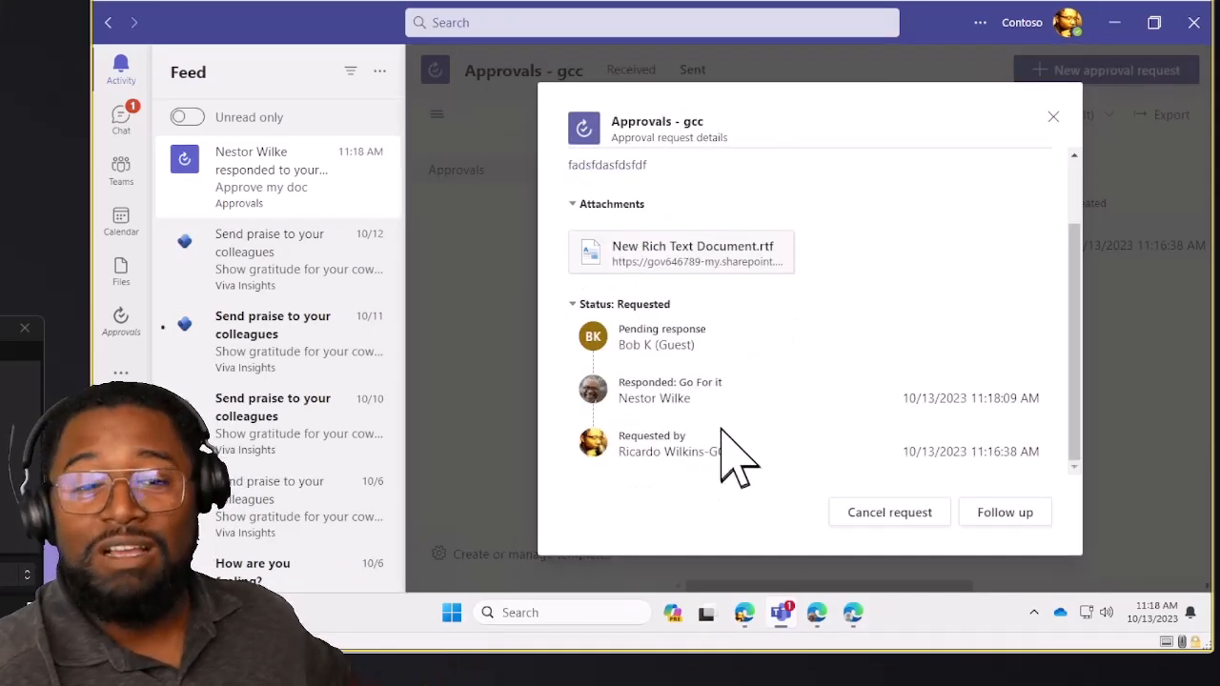
mouse_move(562, 405)
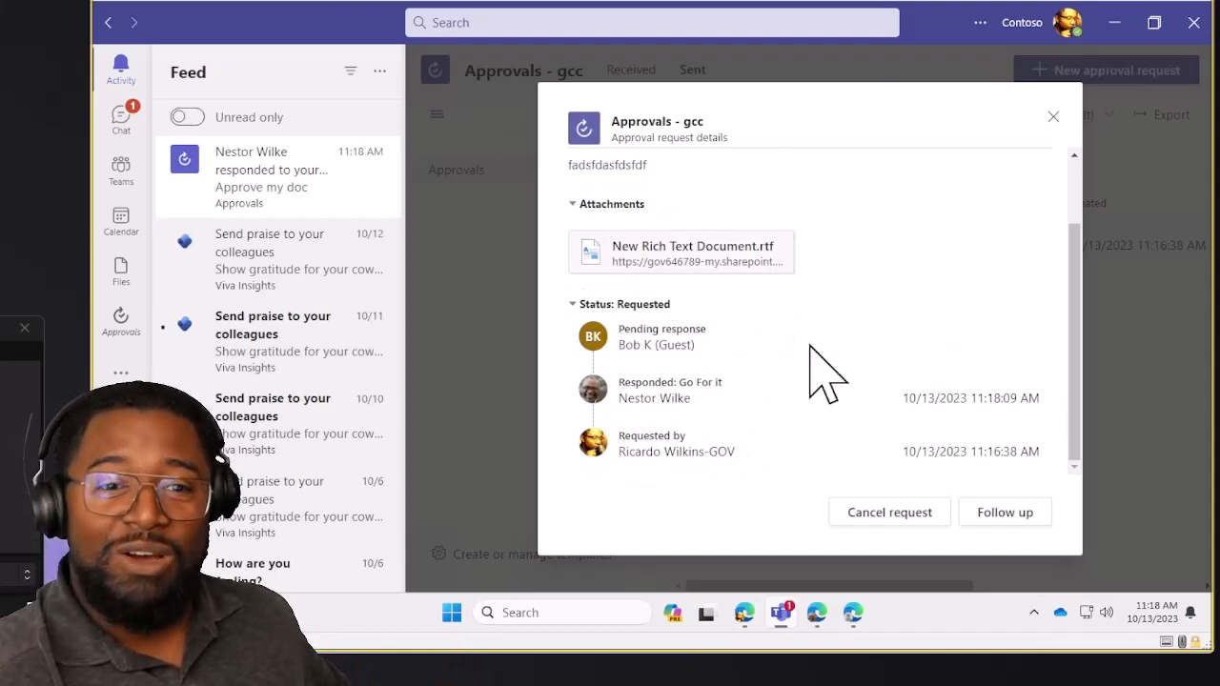
mouse_move(1096, 372)
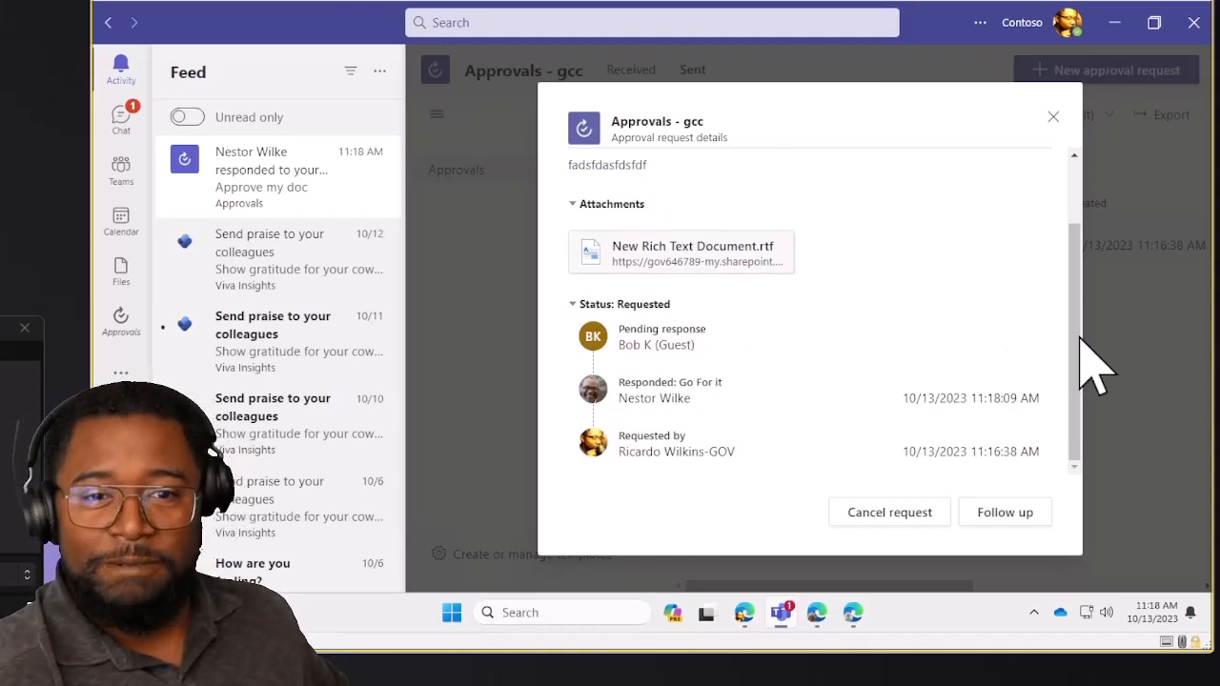
left_click(1053, 116)
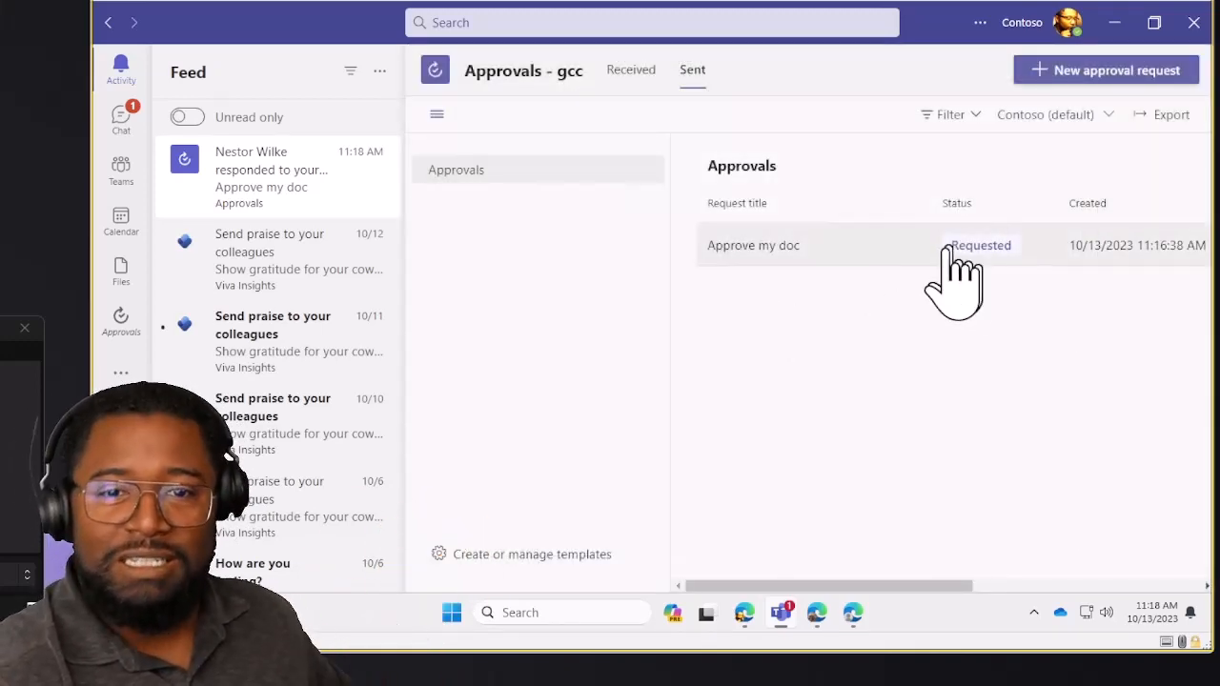
mouse_move(887, 486)
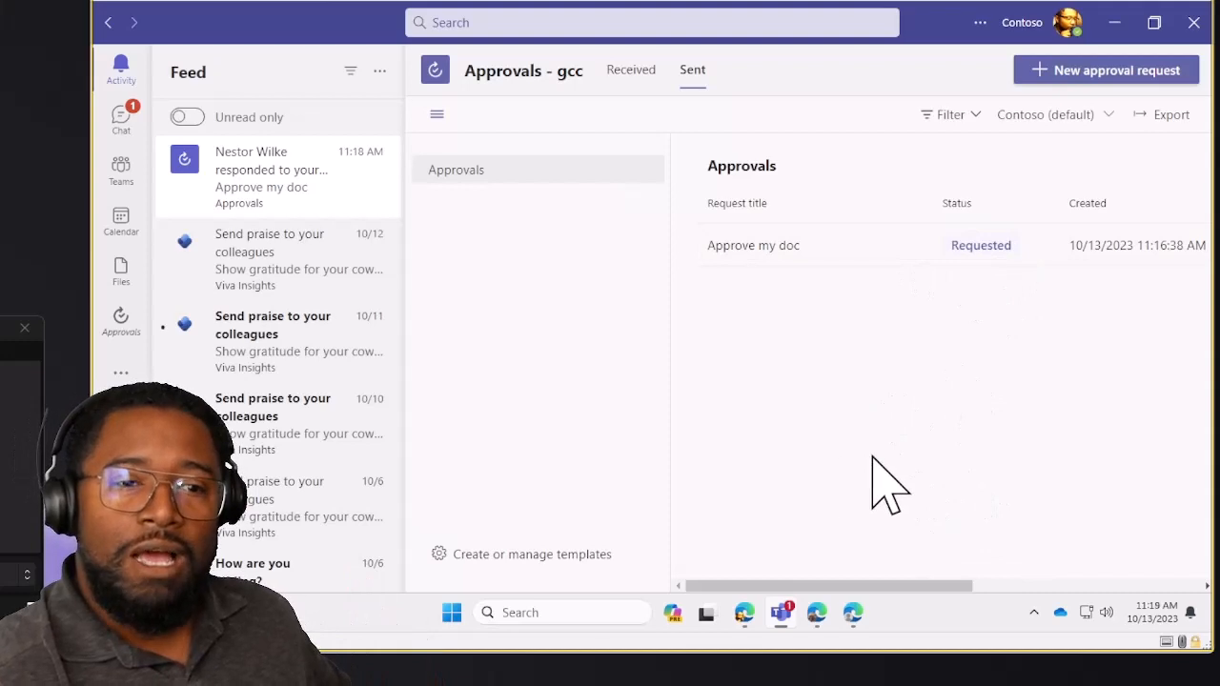
mouse_move(724, 386)
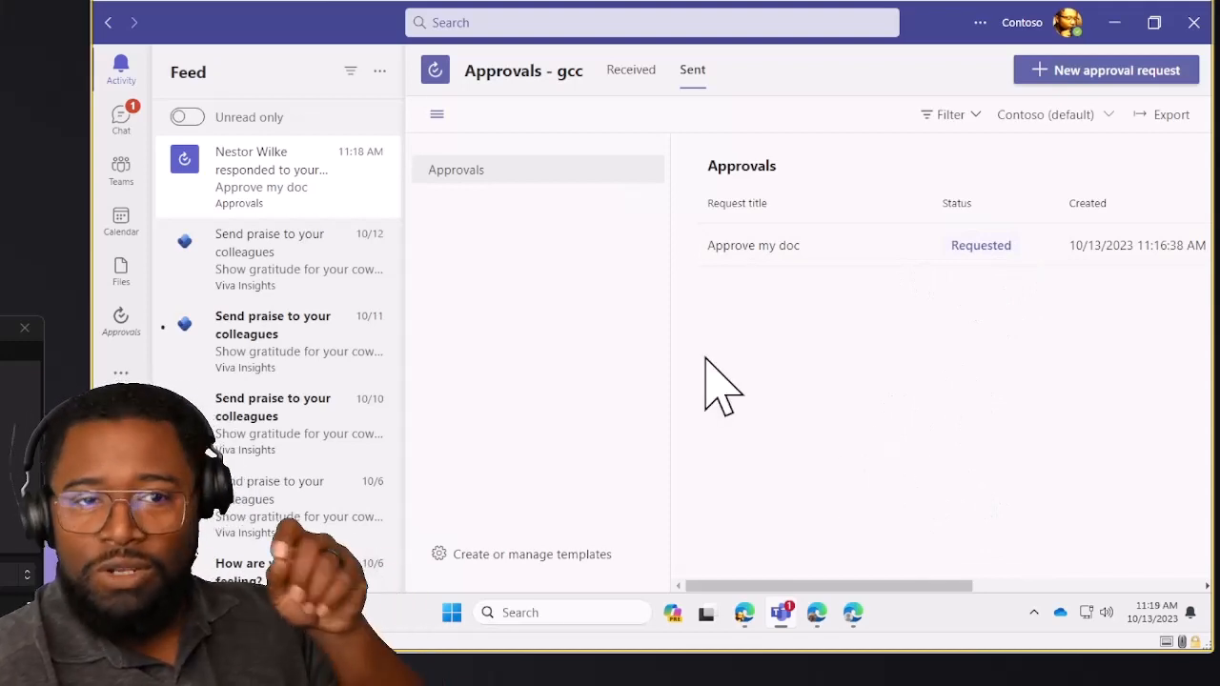
mouse_move(980, 152)
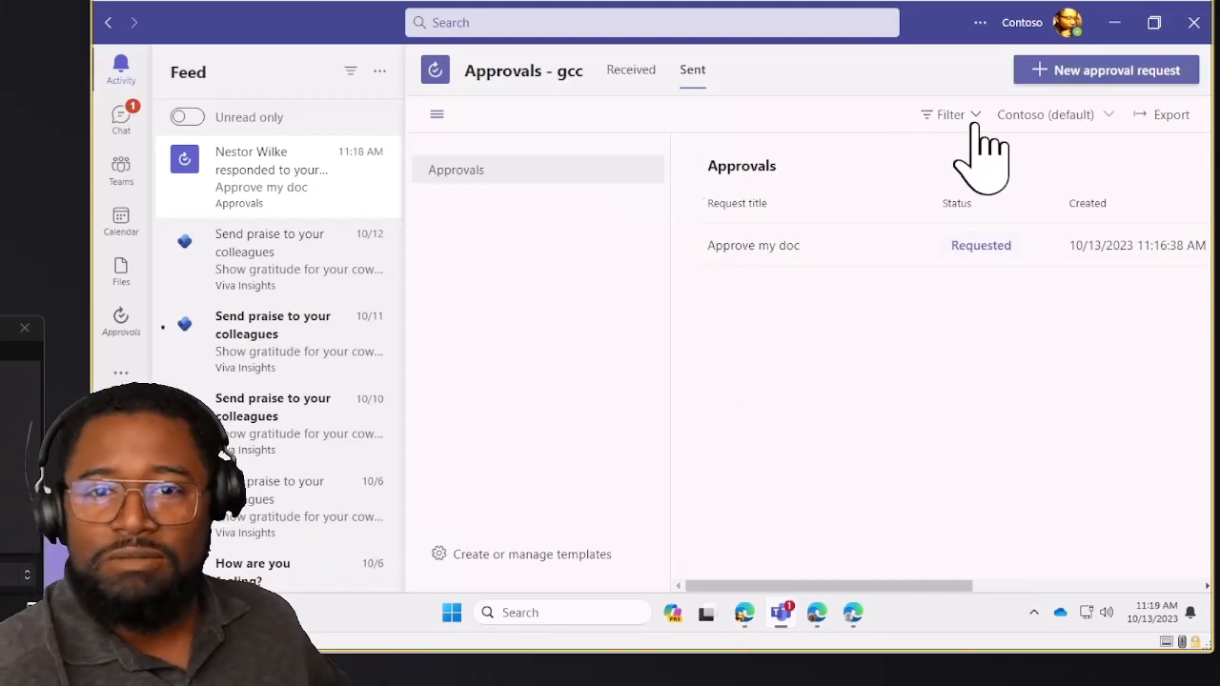
mouse_move(1086, 86)
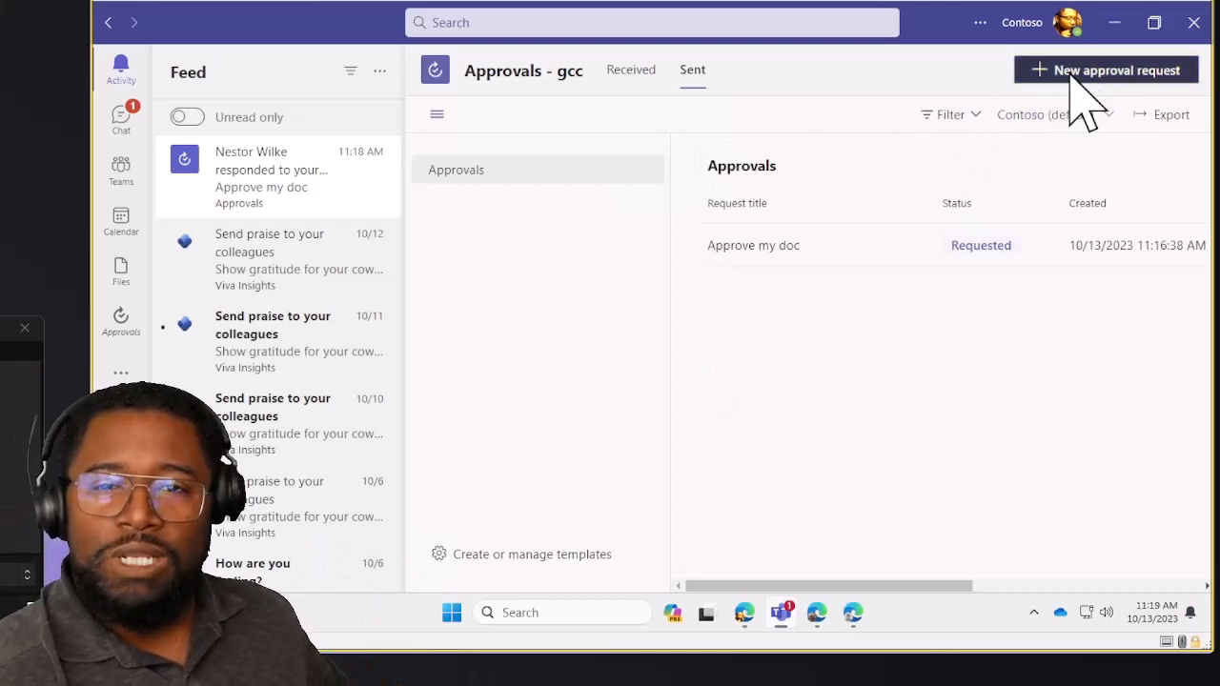
left_click(1105, 69)
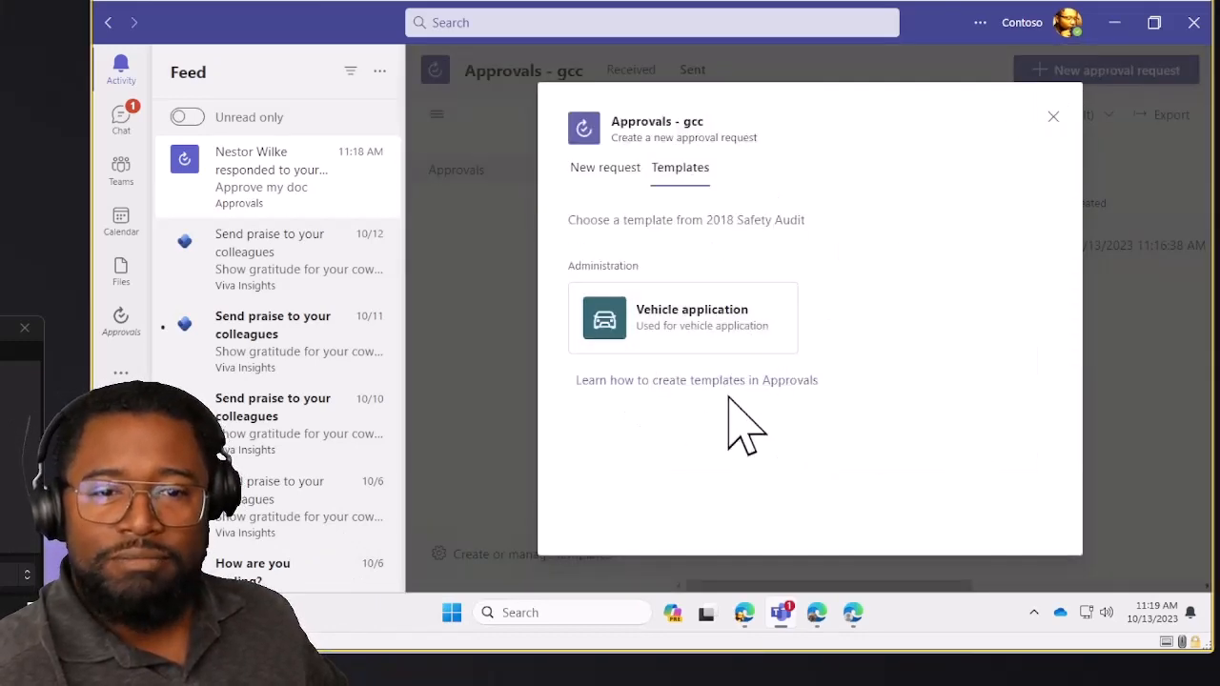
mouse_move(734, 324)
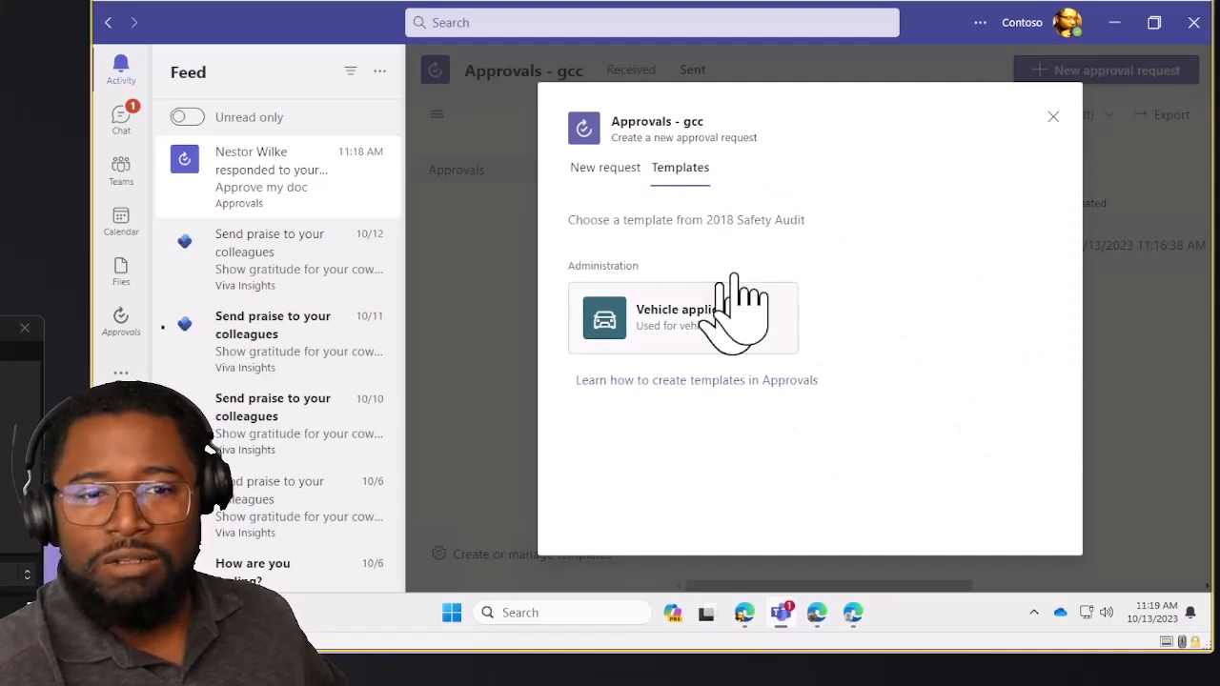
mouse_move(738, 366)
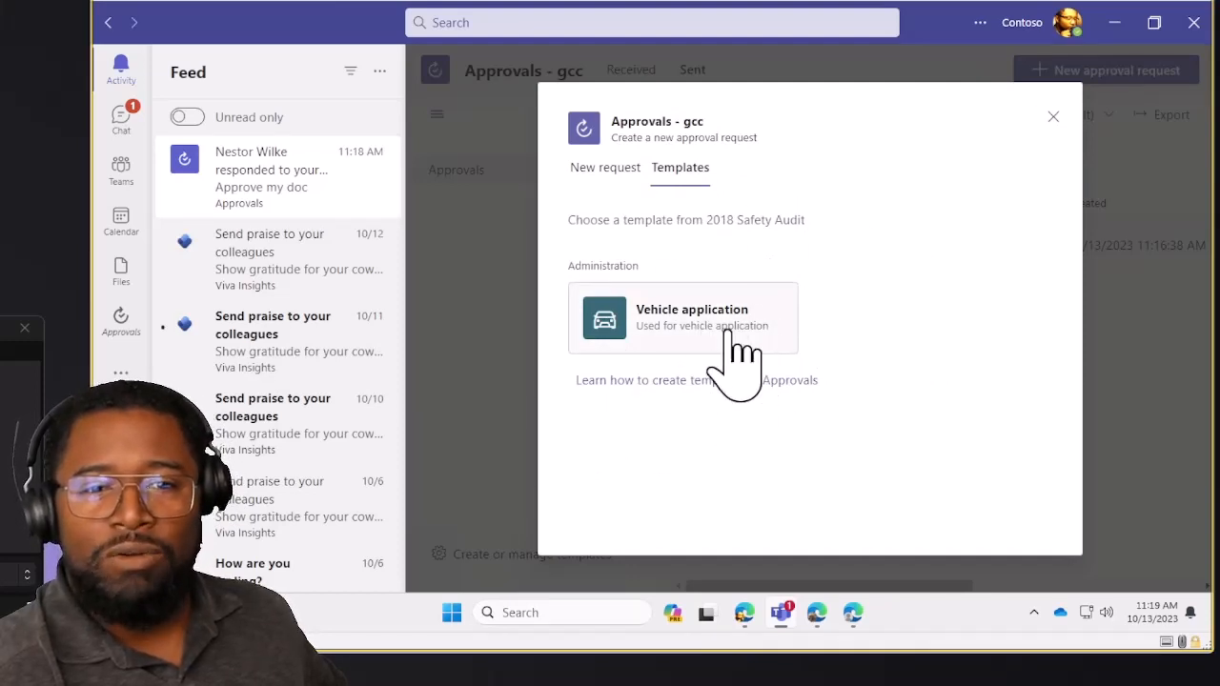
mouse_move(720, 314)
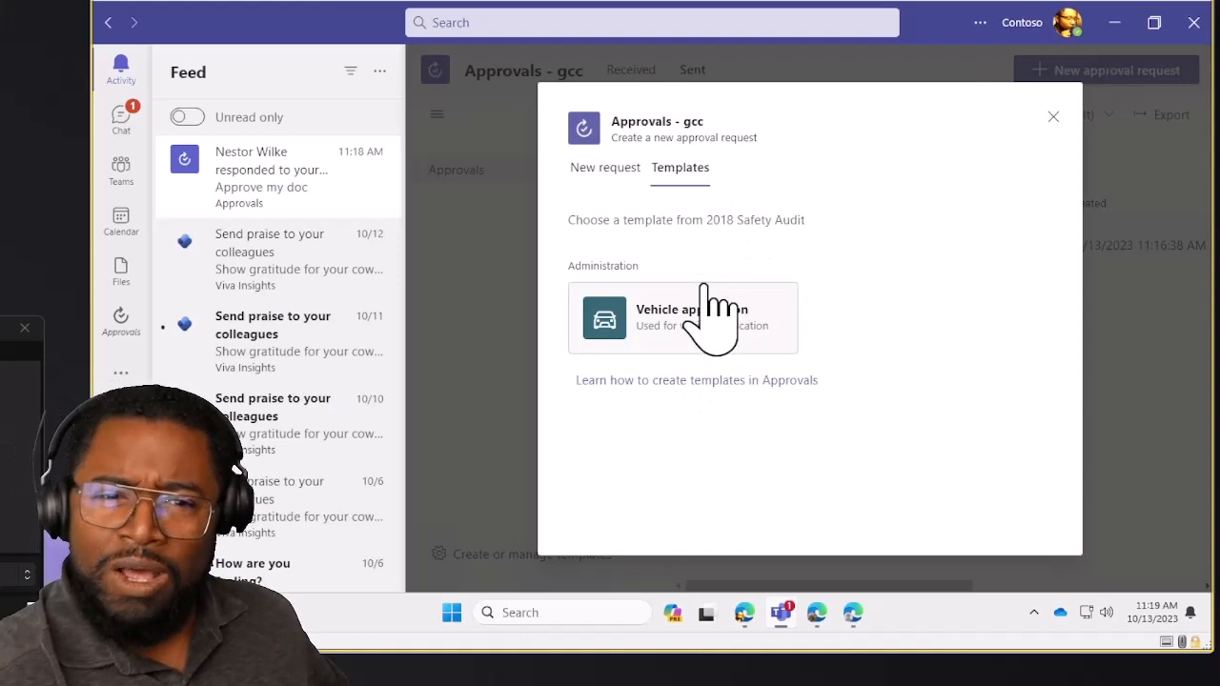
mouse_move(839, 339)
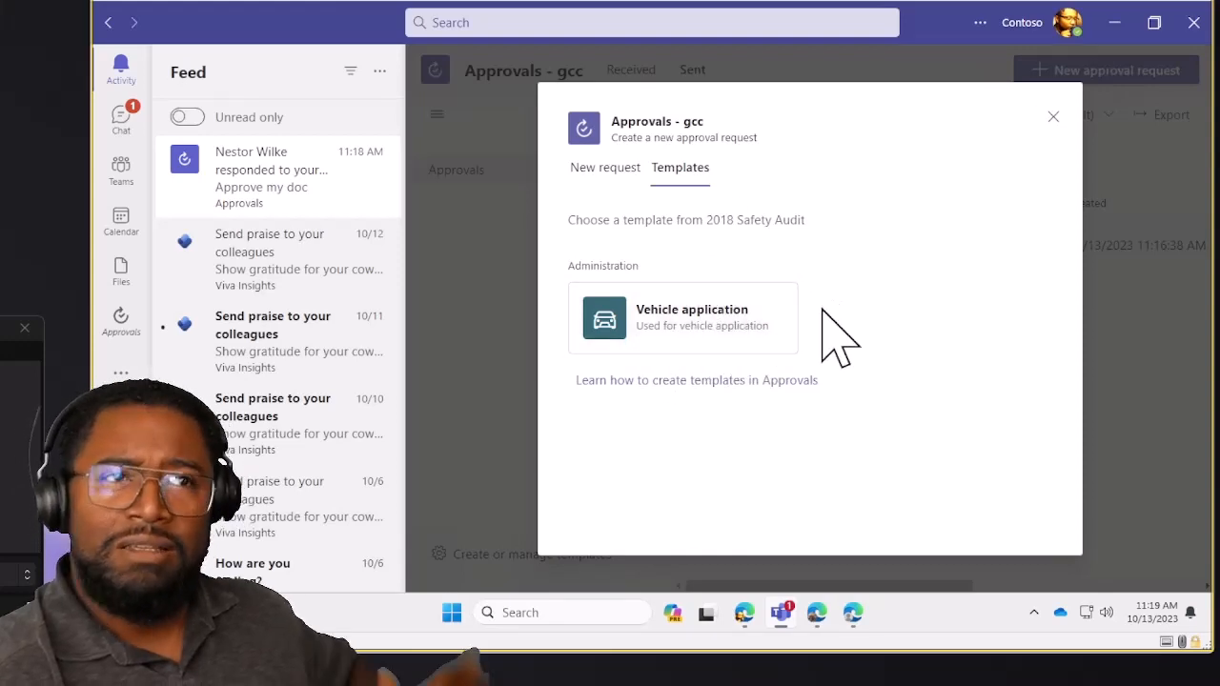
Open the Vehicle application template, scroll through its fields, and close it unsent
left_click(682, 317)
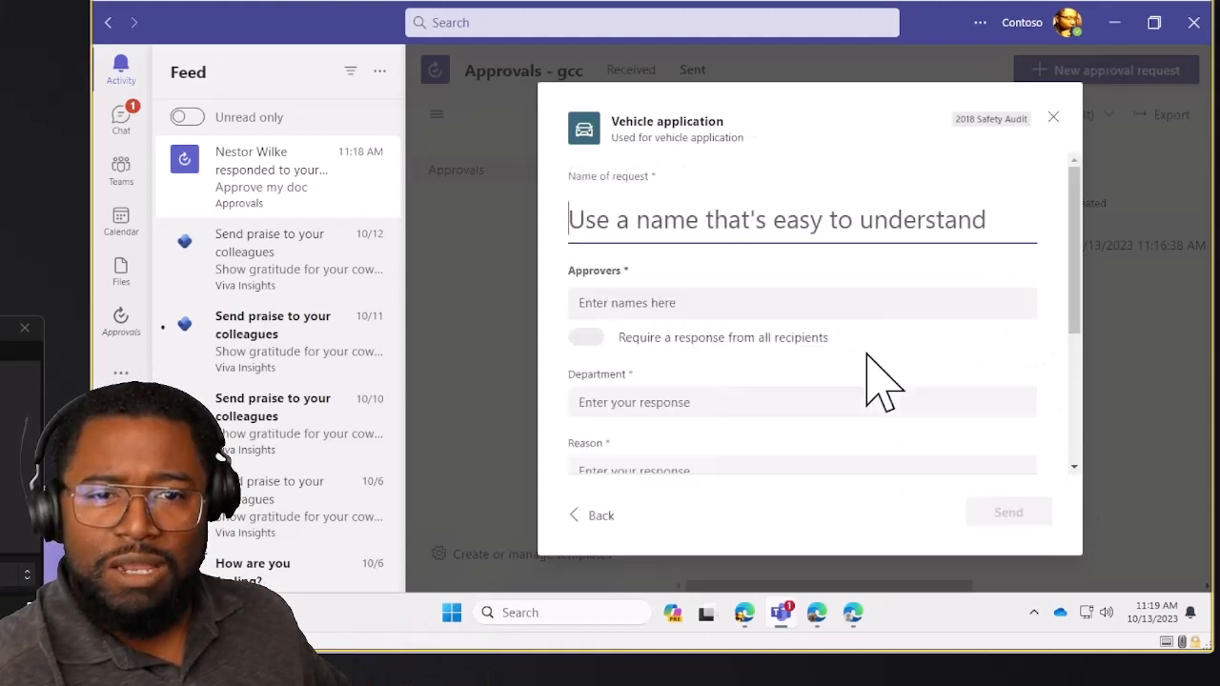
scroll("down", 3)
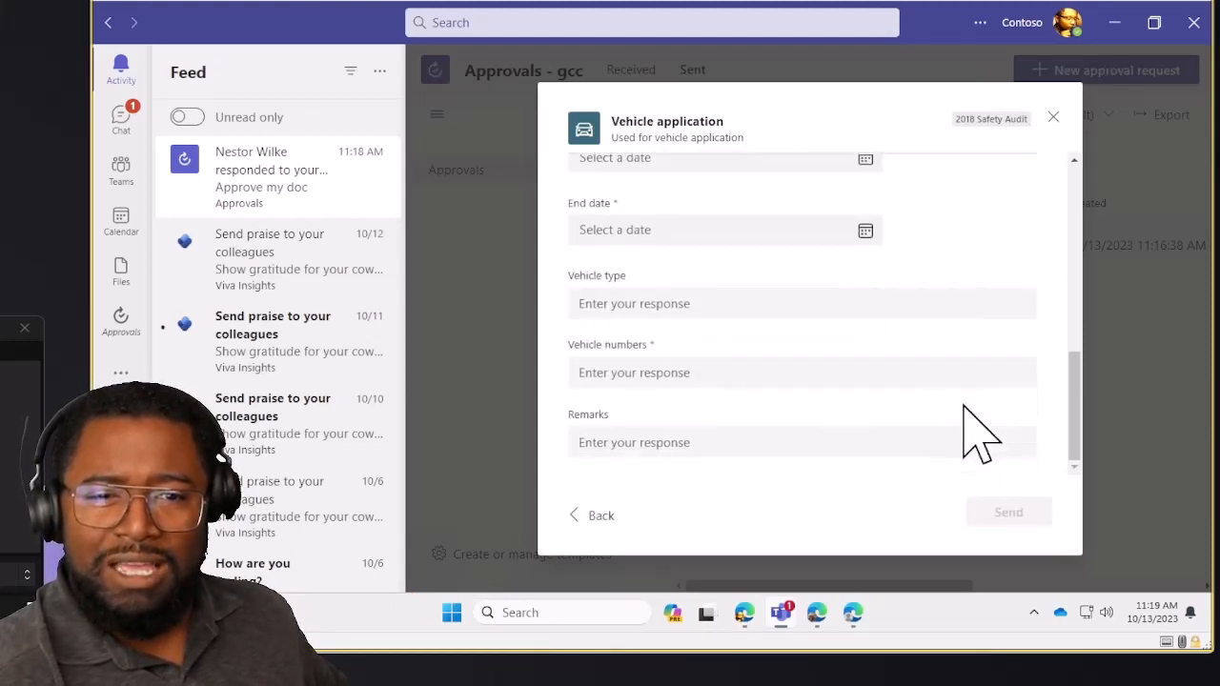
scroll("up", 3)
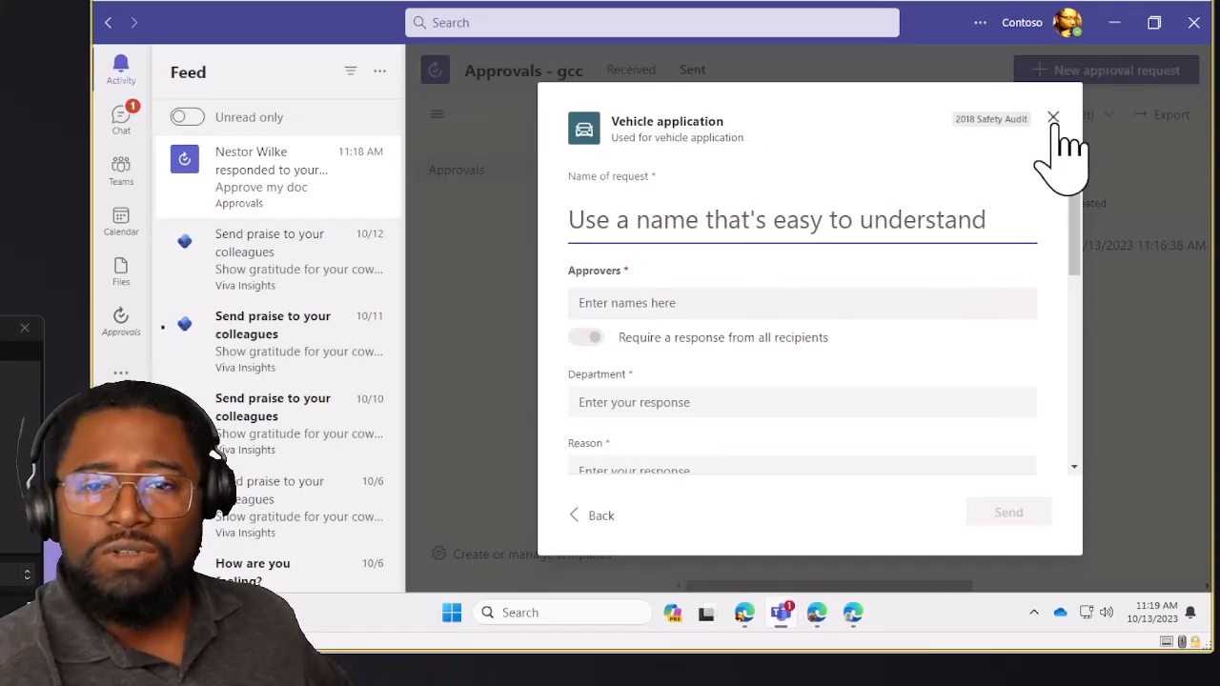
left_click(1053, 116)
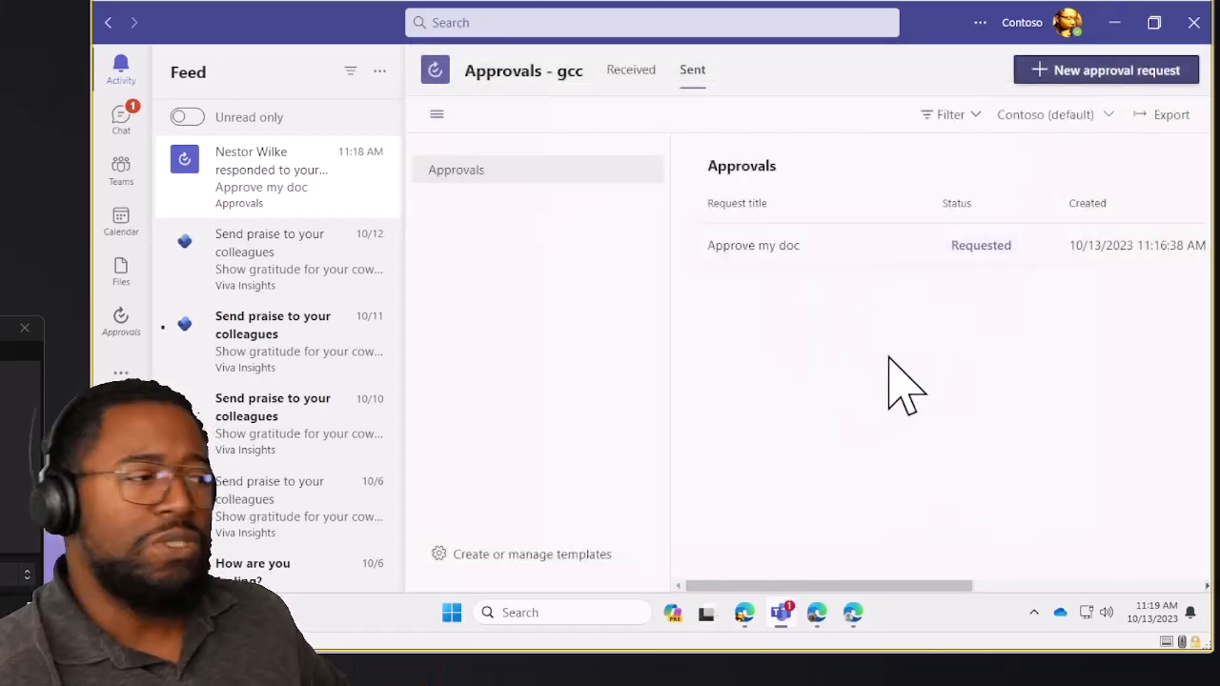
mouse_move(929, 391)
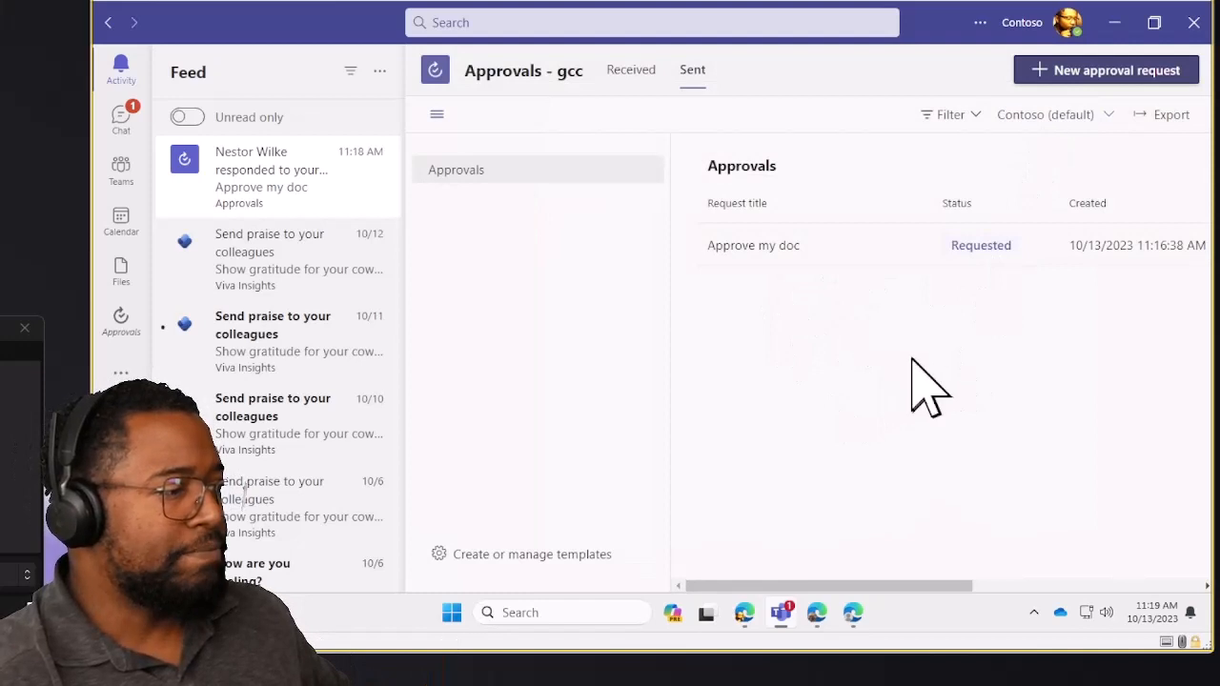
mouse_move(977, 357)
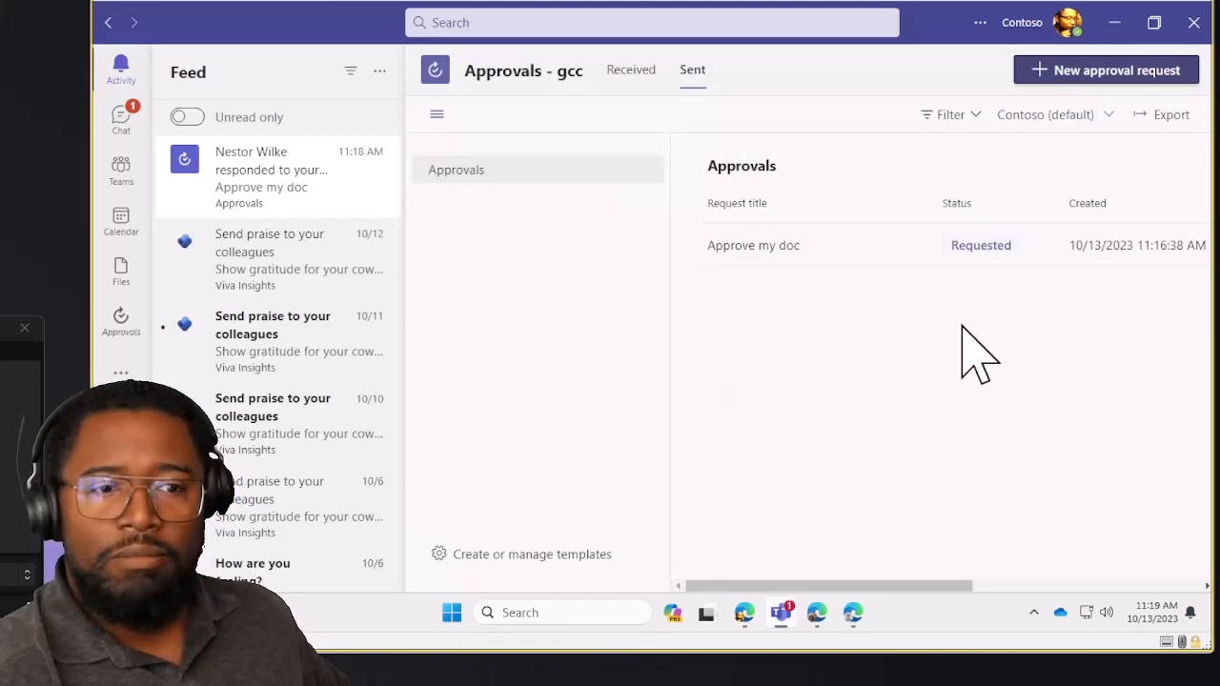
mouse_move(677, 124)
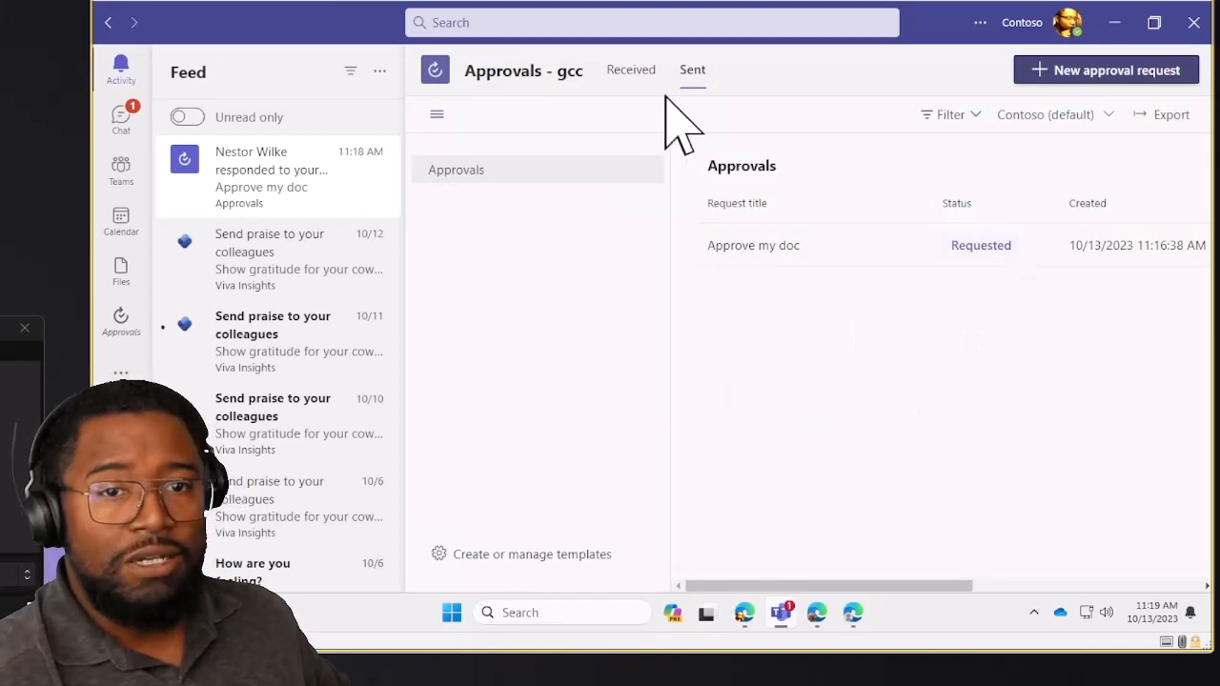
Check the empty Received approvals tab, then switch to Chat
left_click(630, 69)
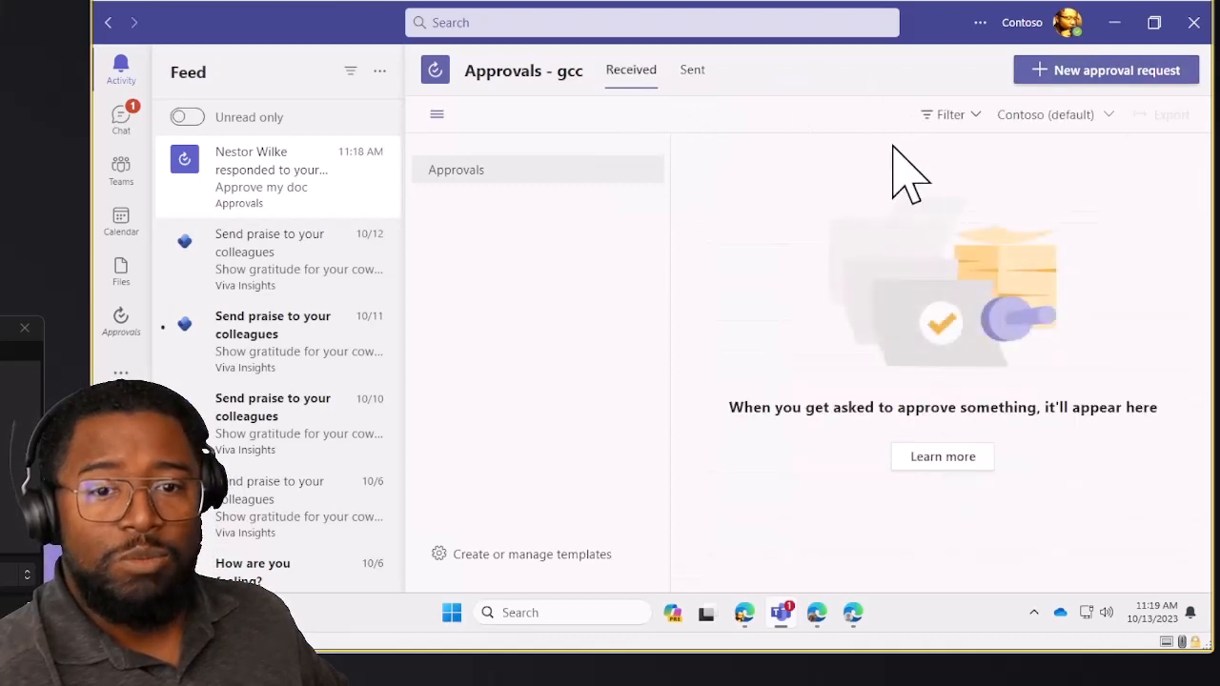
mouse_move(1000, 286)
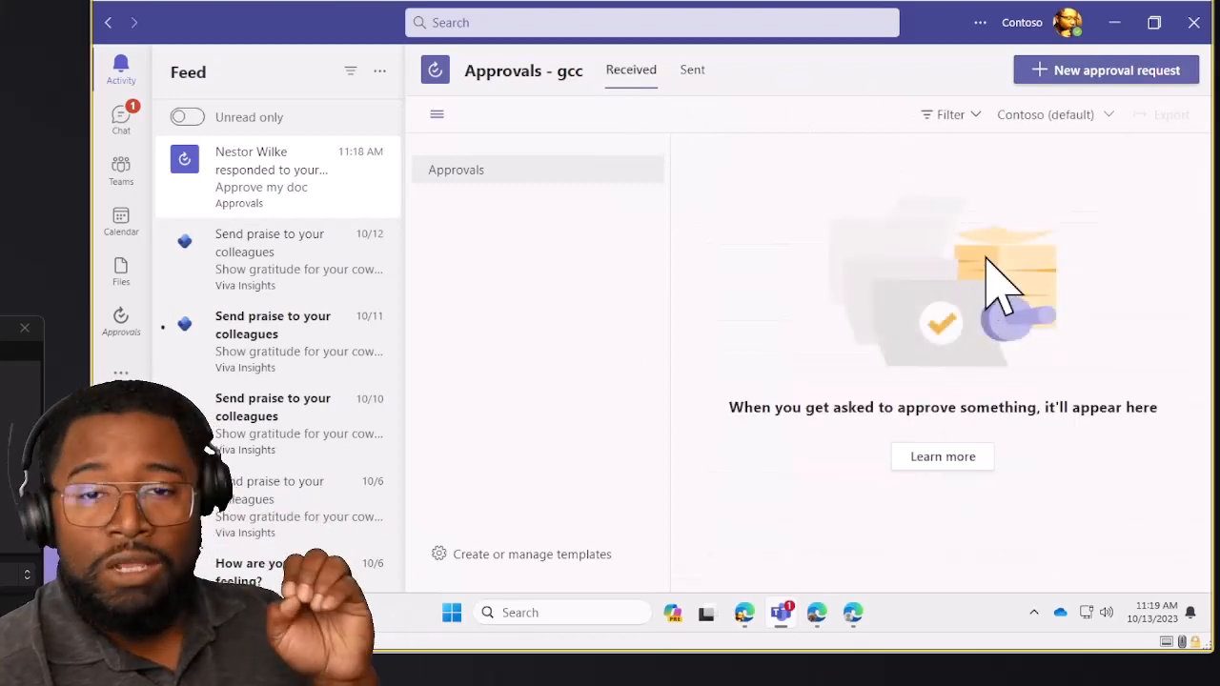
mouse_move(1010, 286)
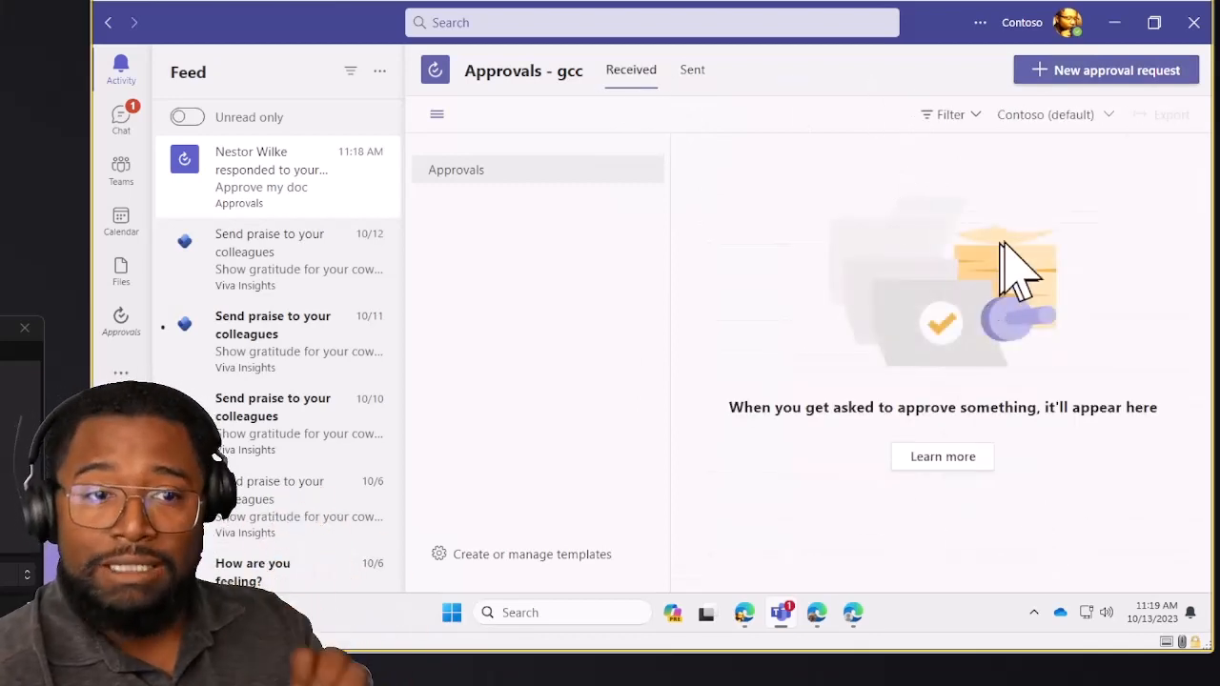
mouse_move(338, 229)
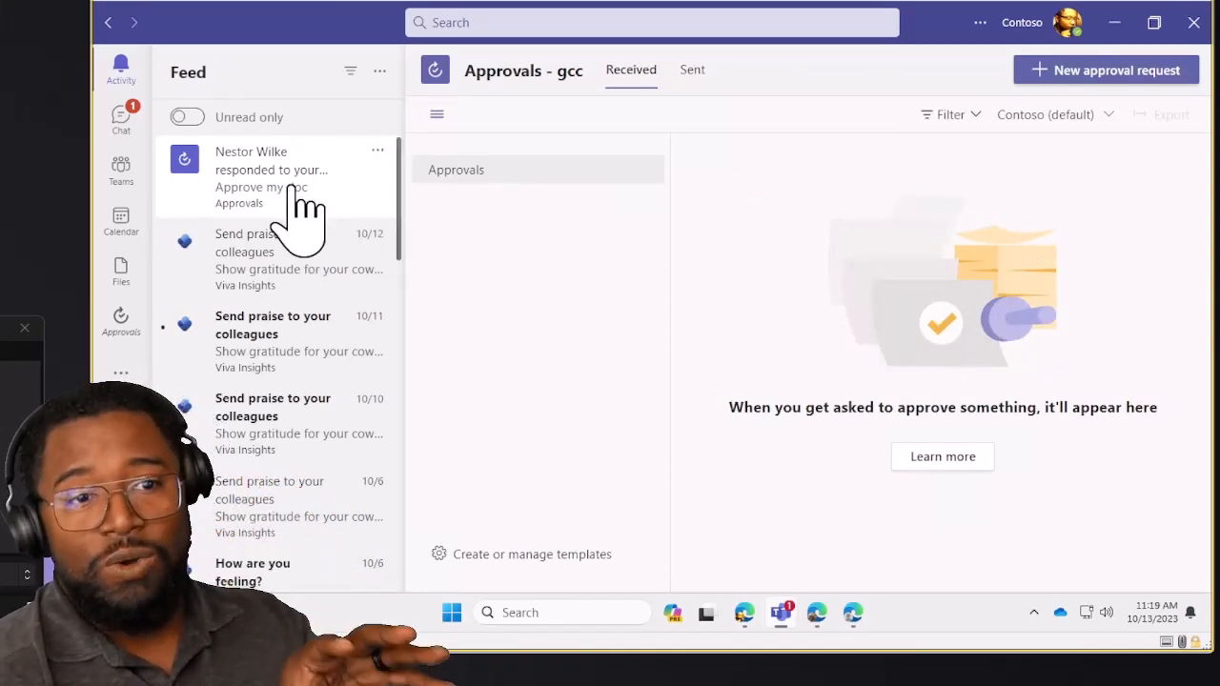
mouse_move(591, 229)
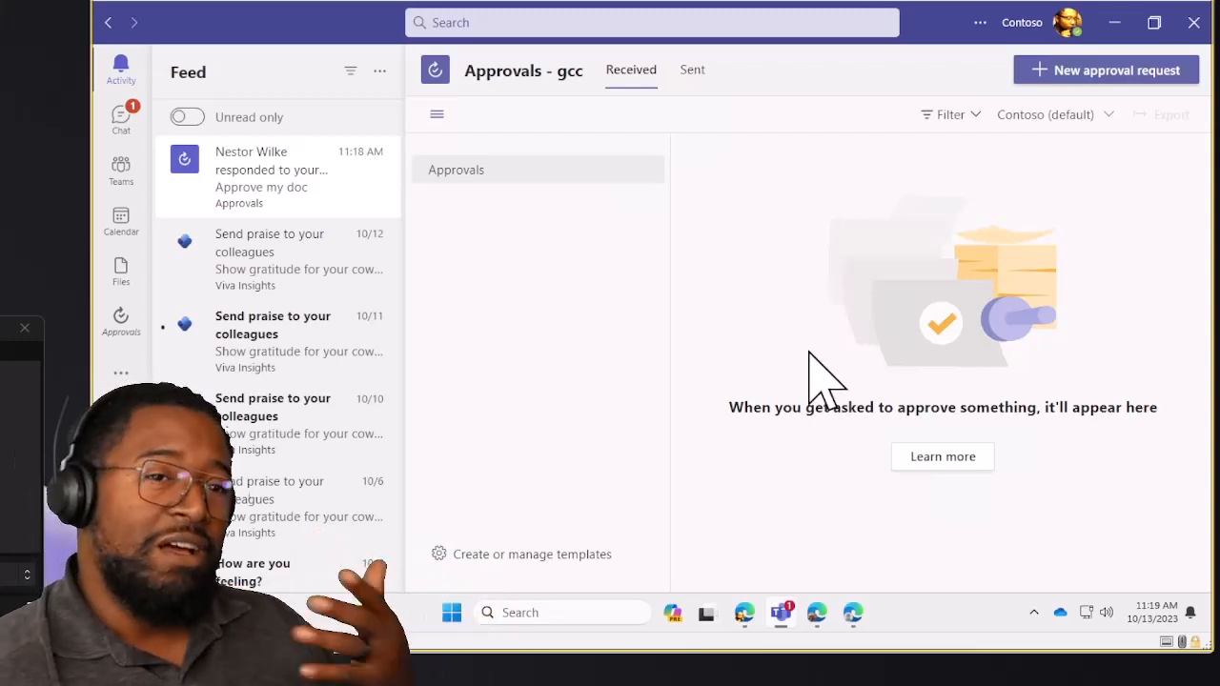
mouse_move(877, 276)
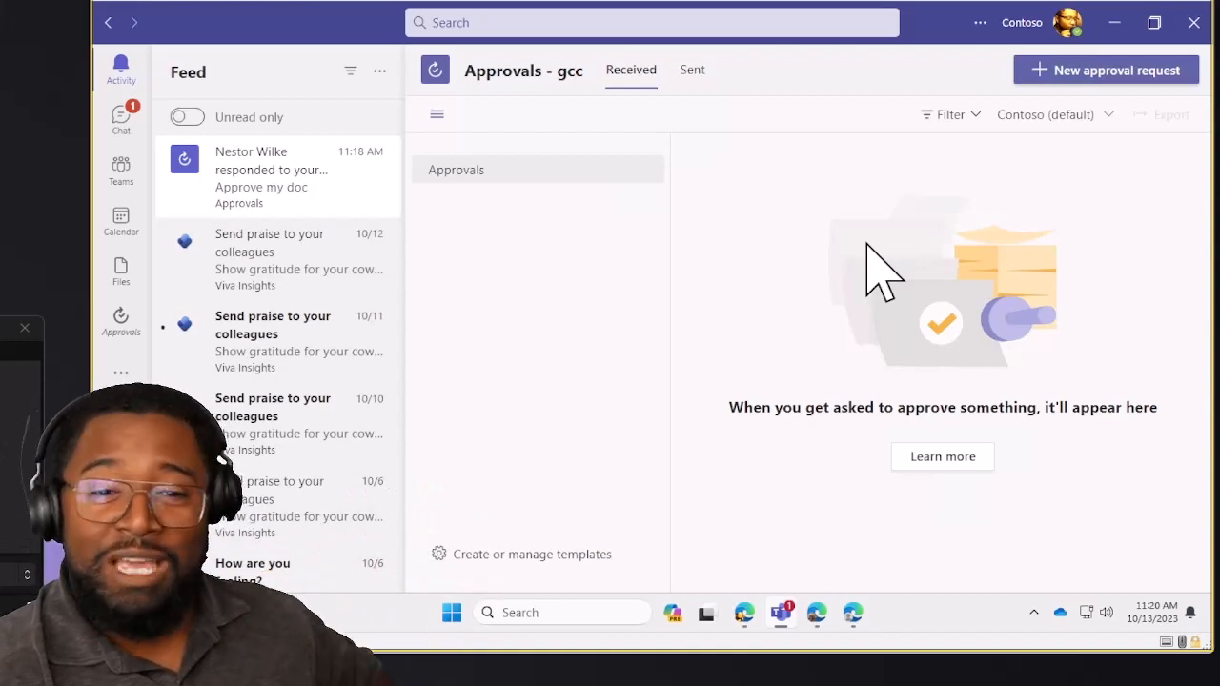
mouse_move(796, 277)
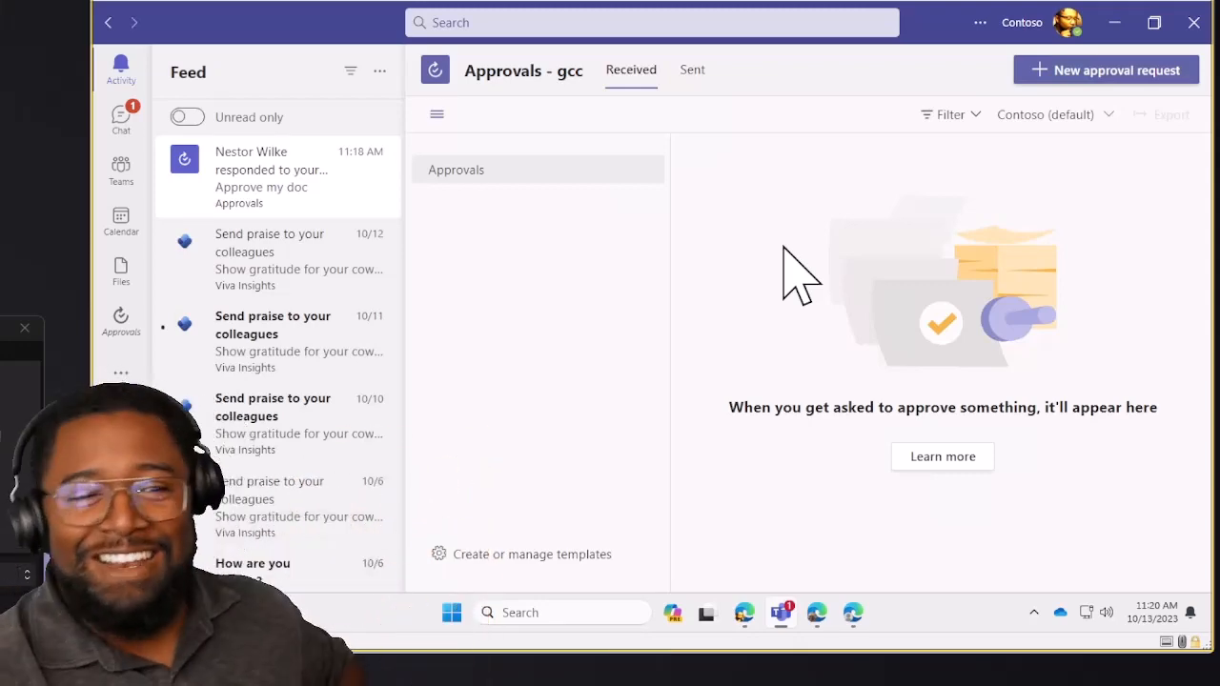
mouse_move(867, 290)
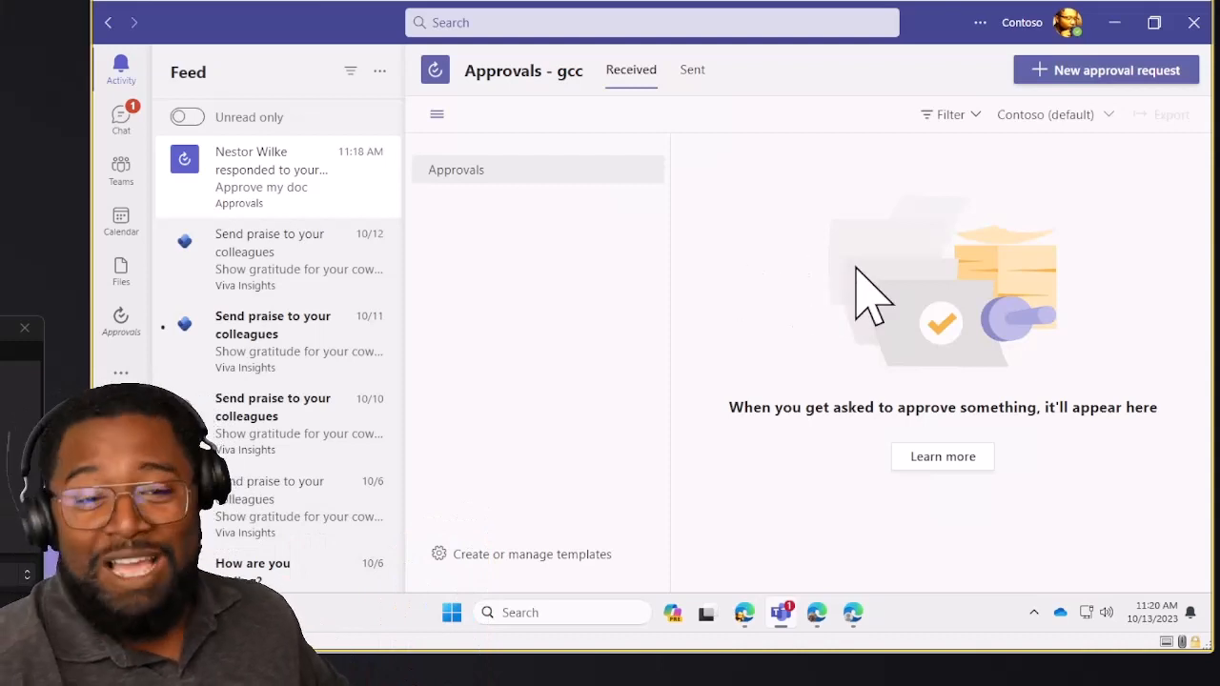
mouse_move(767, 262)
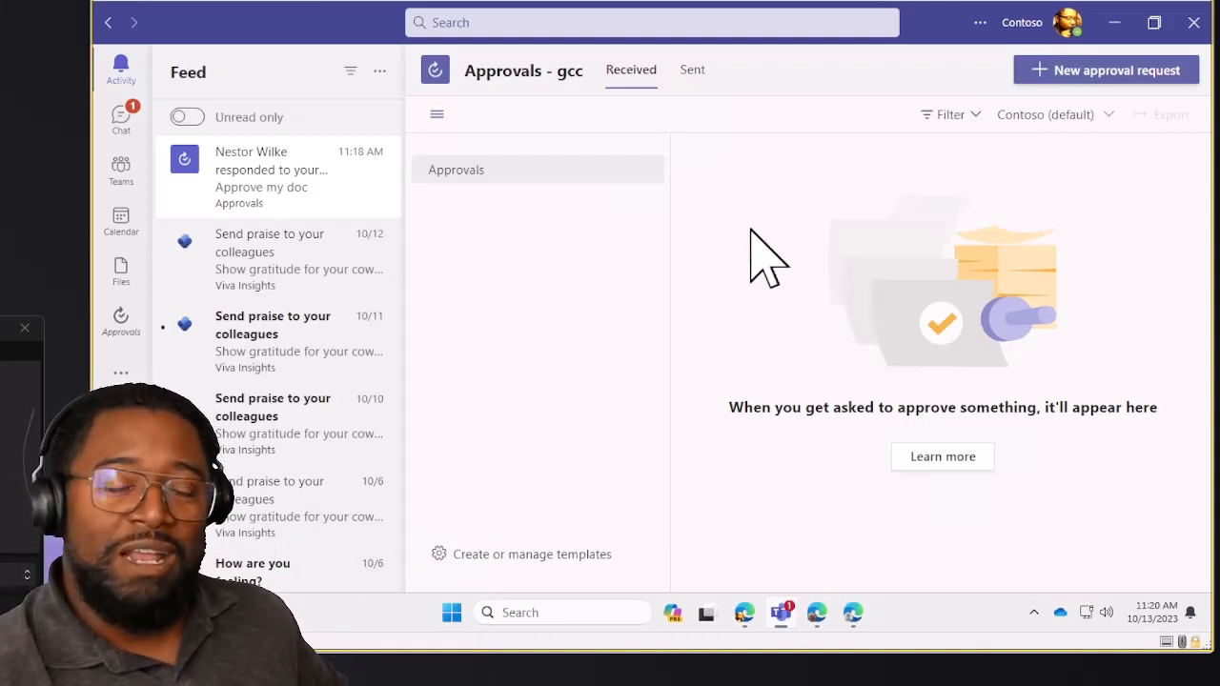
mouse_move(1068, 391)
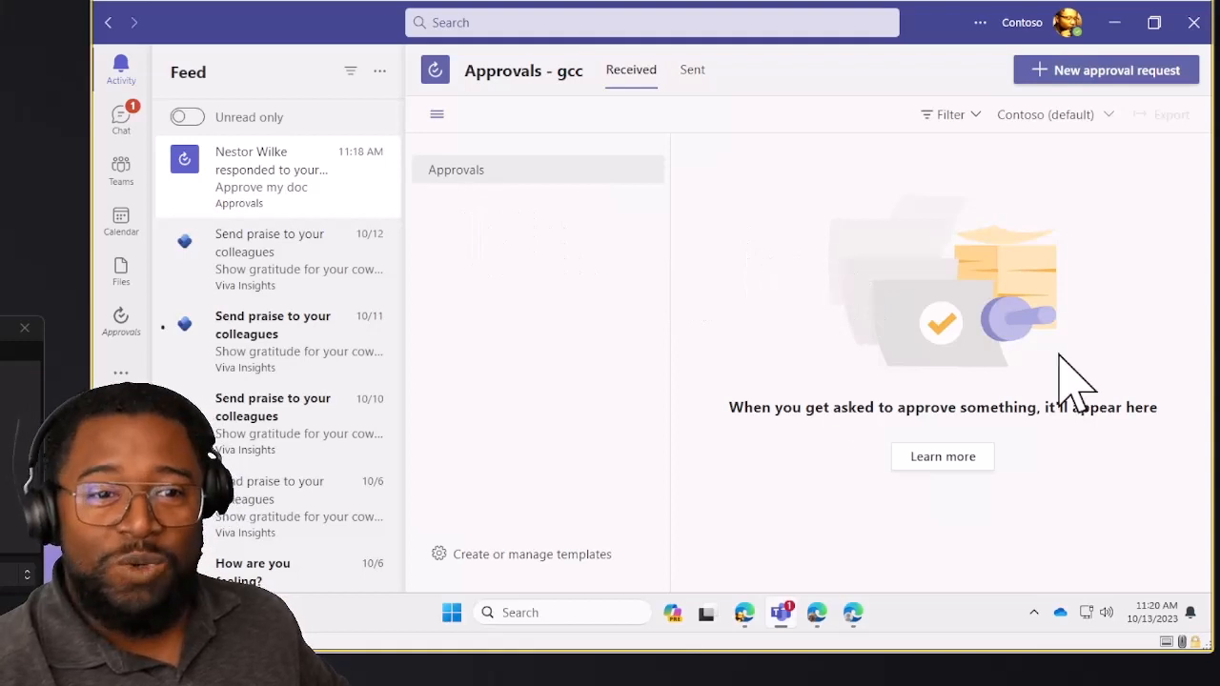
mouse_move(996, 400)
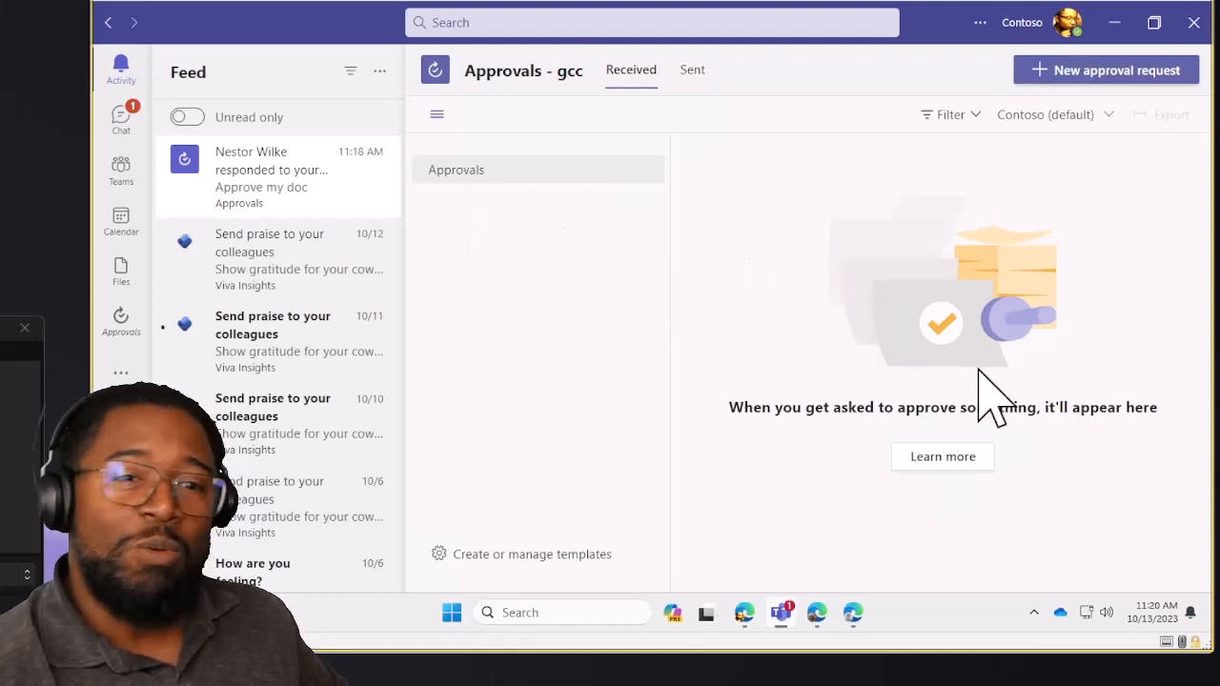
mouse_move(1048, 386)
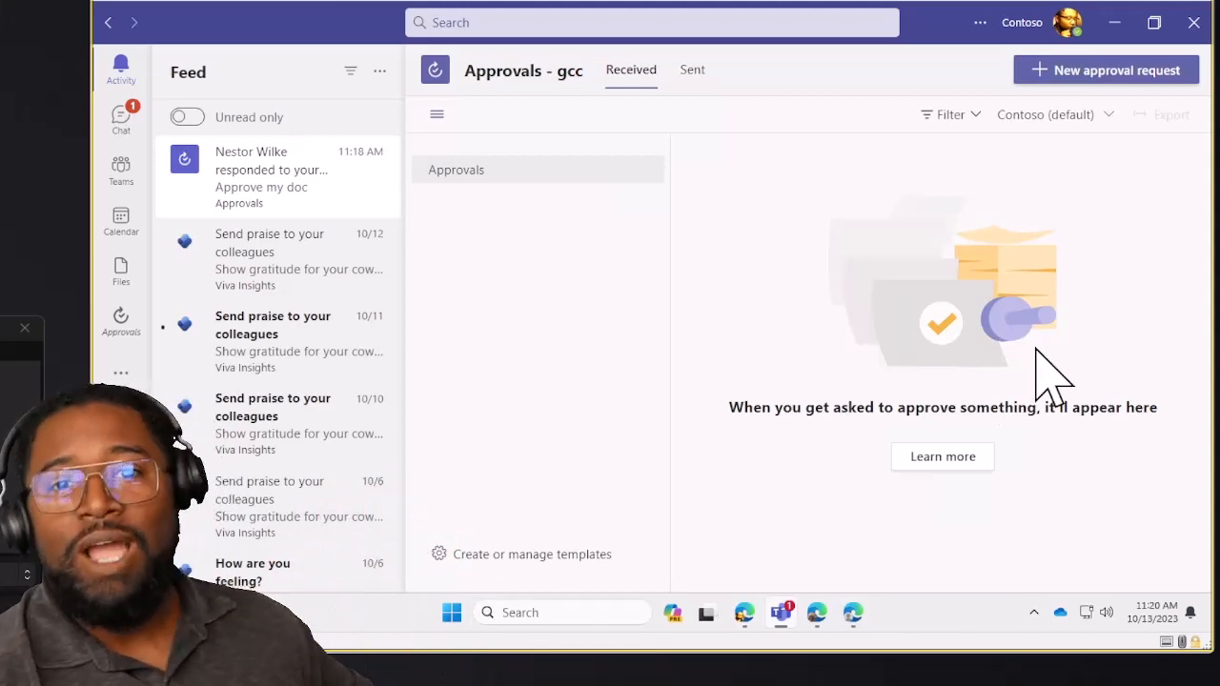
mouse_move(739, 300)
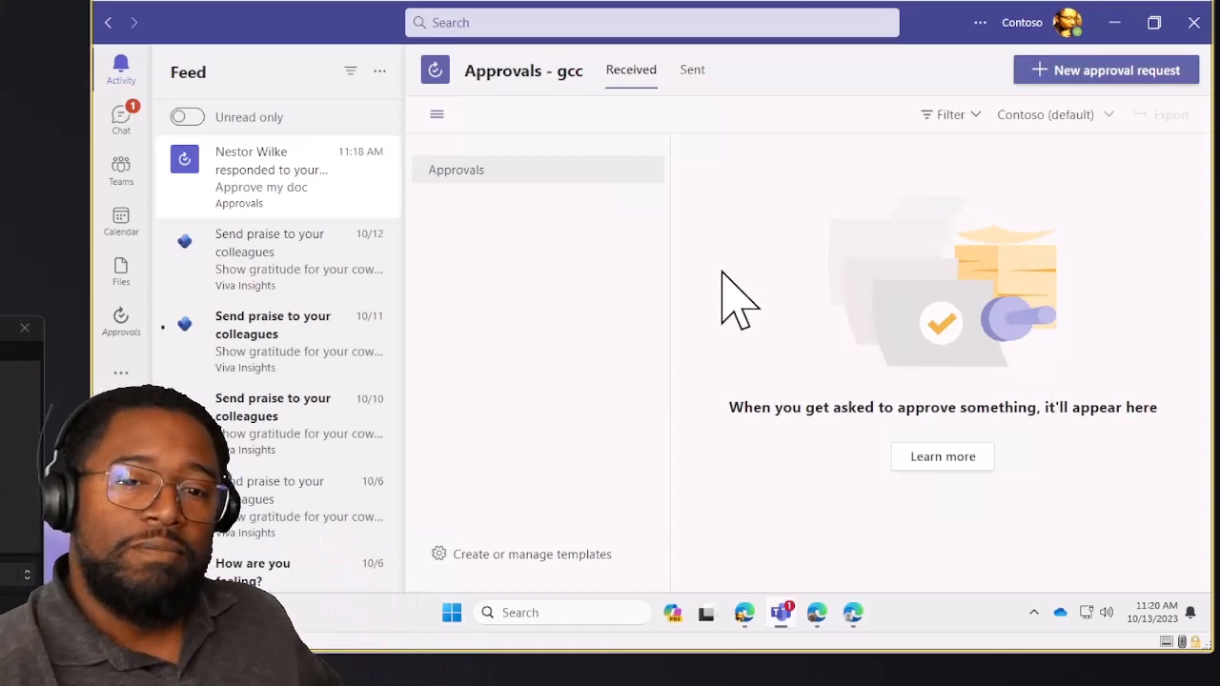
mouse_move(748, 305)
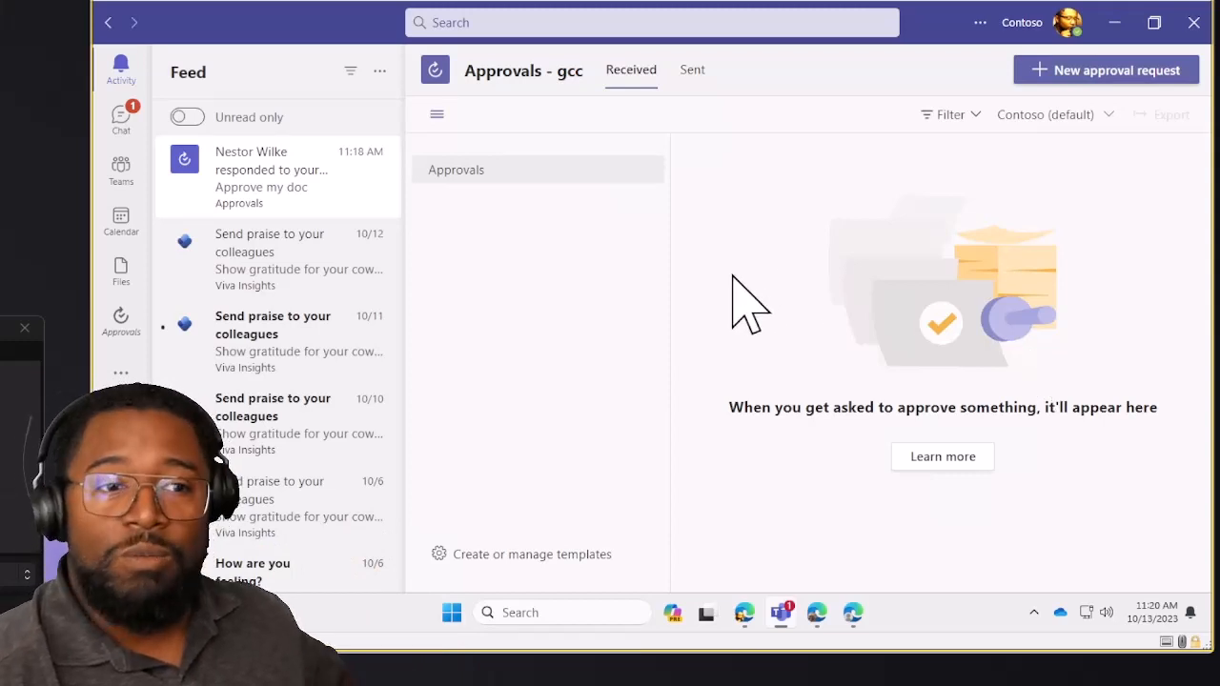
mouse_move(176, 176)
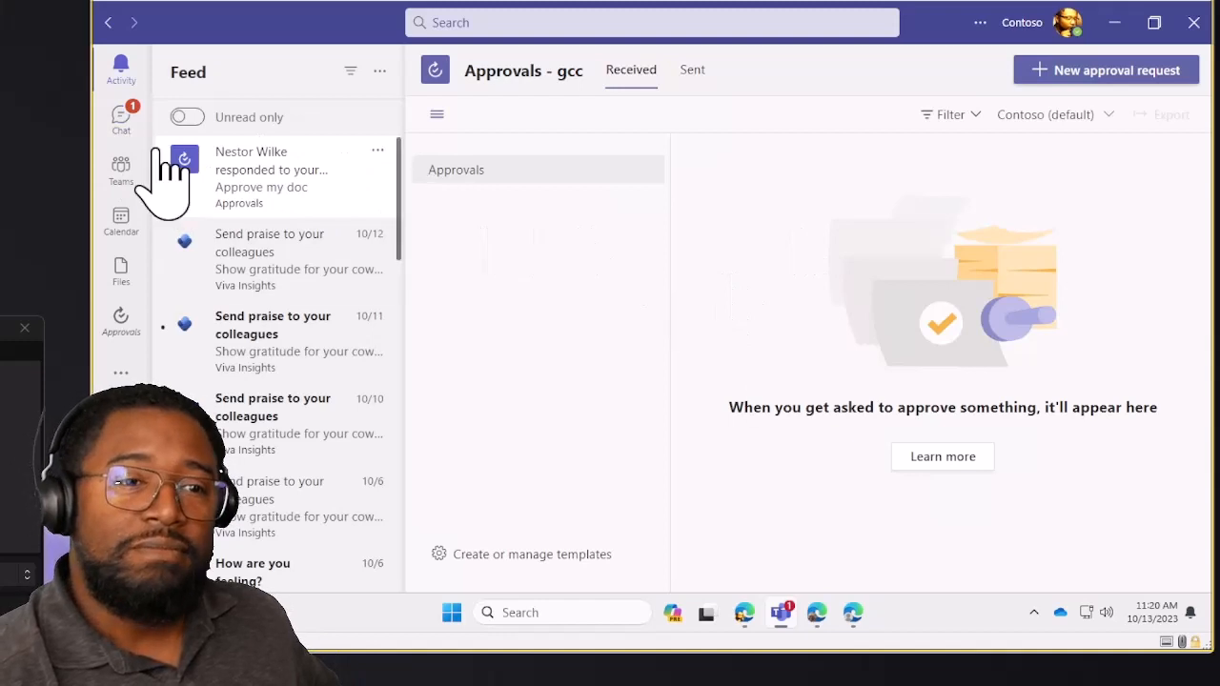
left_click(120, 117)
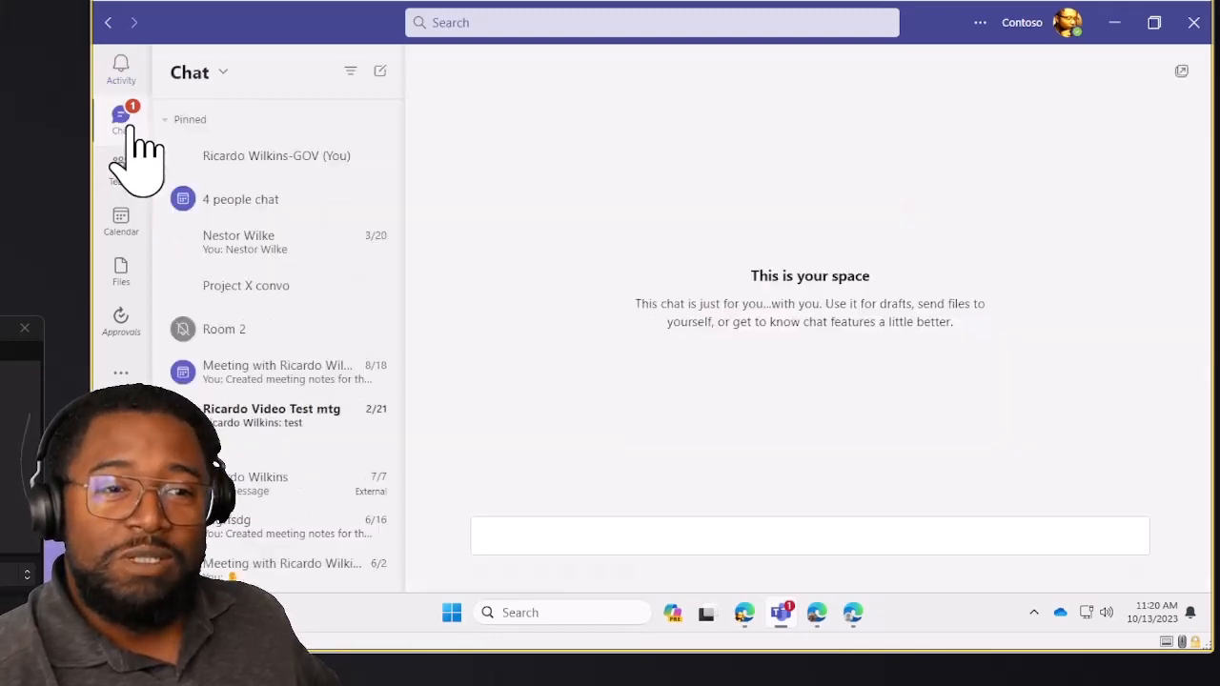
View Project Team - Morale Event's General channel posts and start joining the Ricardo Wilkins-GOV meeting
left_click(121, 167)
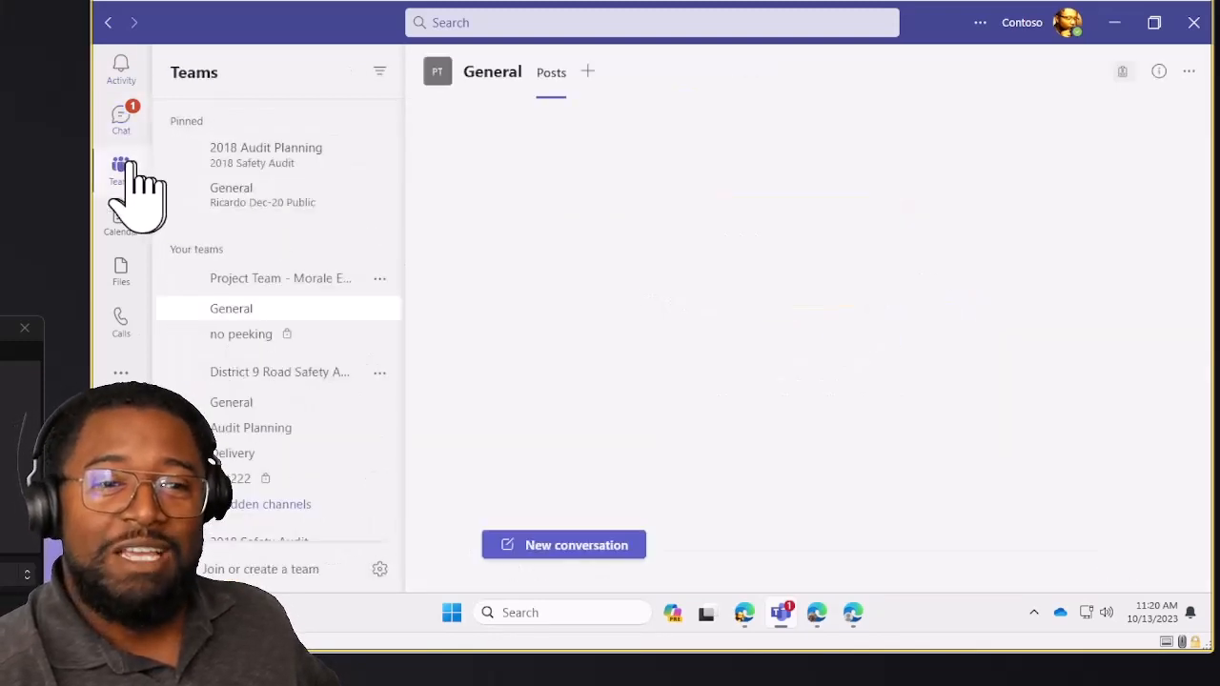
left_click(230, 308)
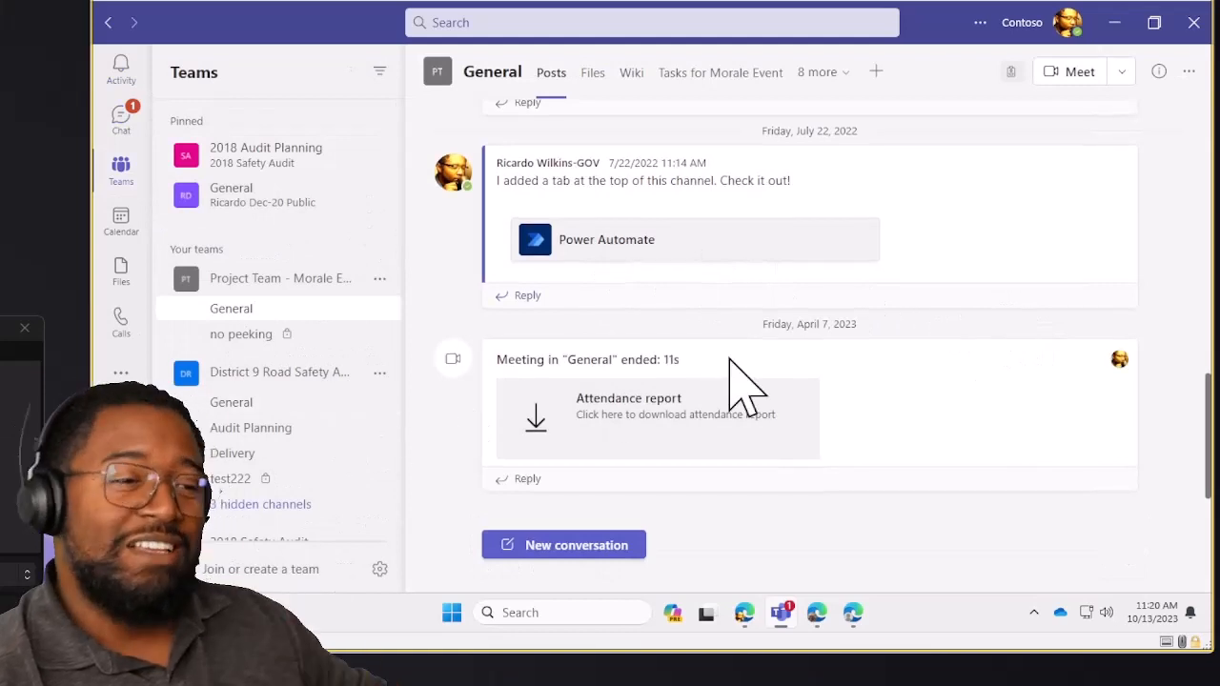
mouse_move(1077, 391)
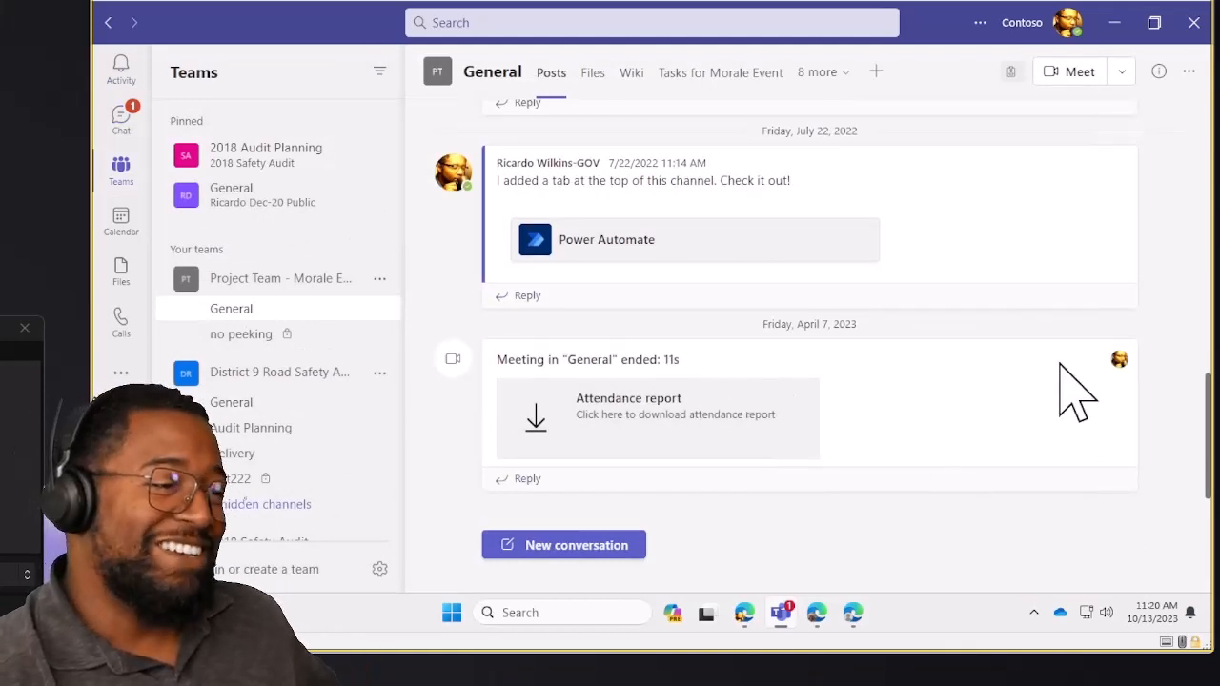
mouse_move(1086, 396)
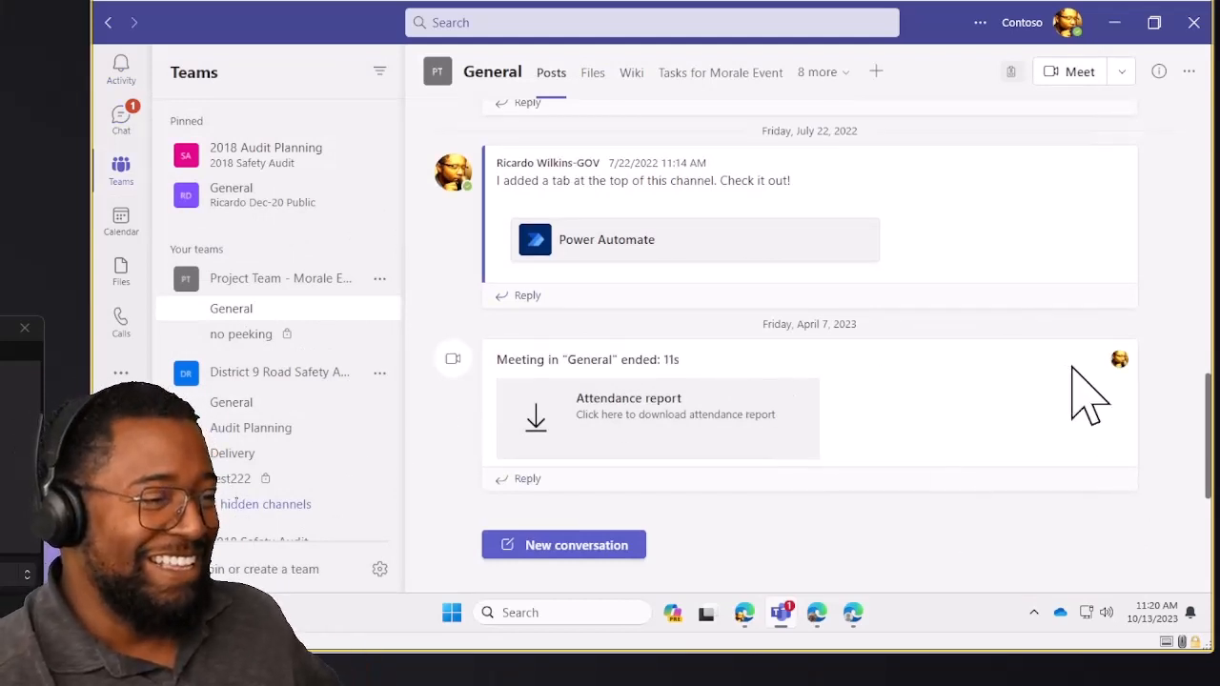
mouse_move(872, 410)
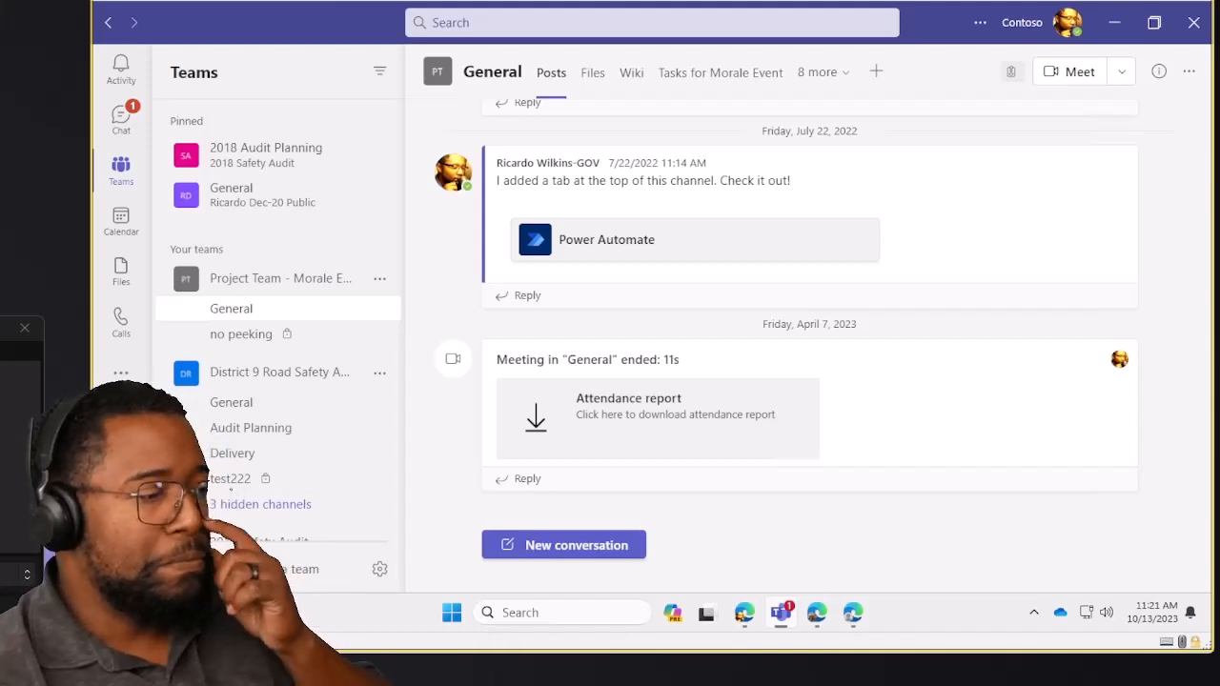
mouse_move(1096, 205)
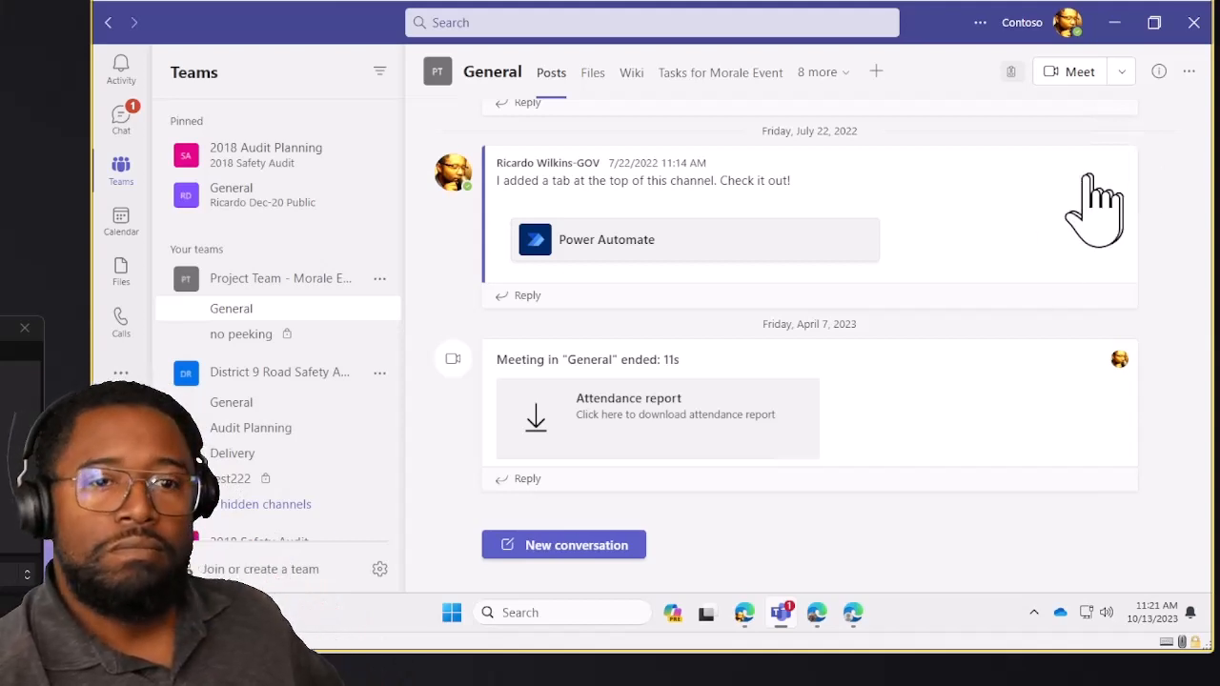
mouse_move(1043, 352)
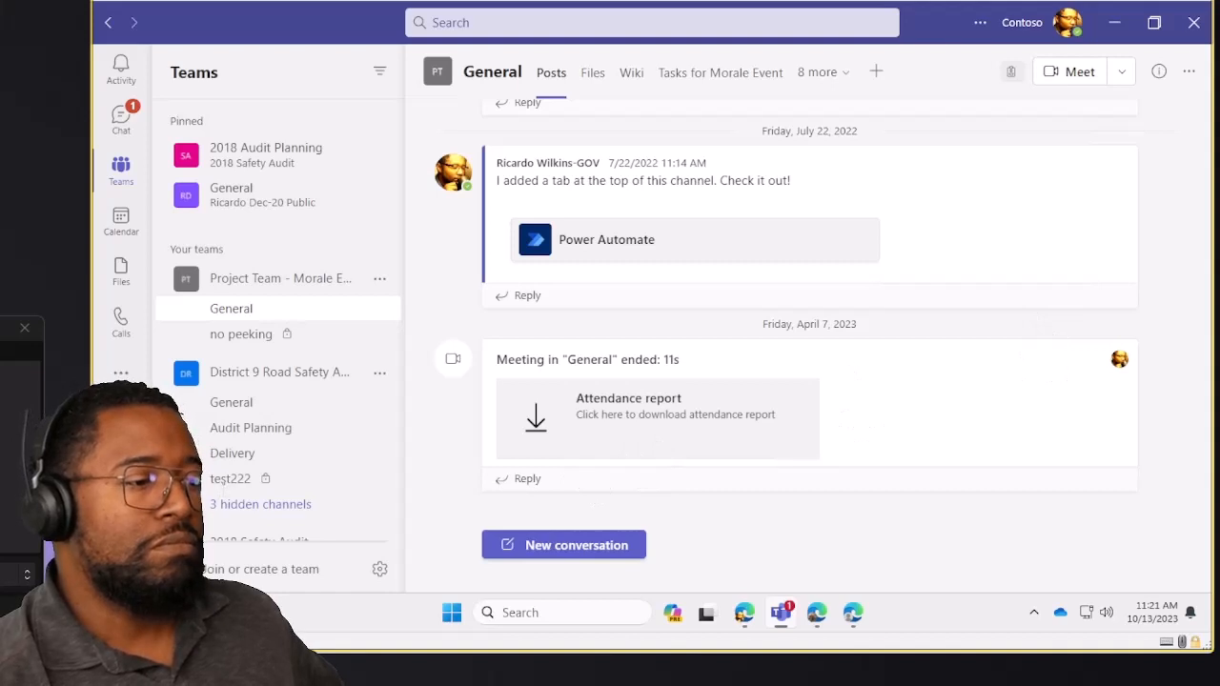
mouse_move(471, 300)
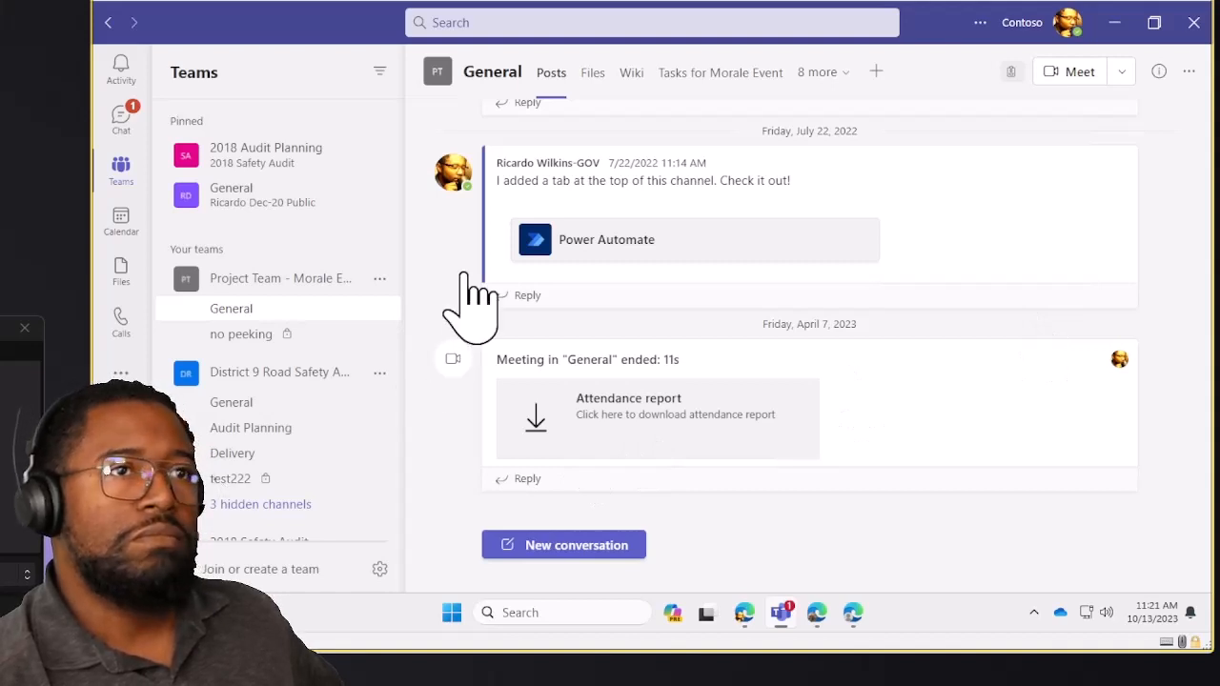
mouse_move(658, 267)
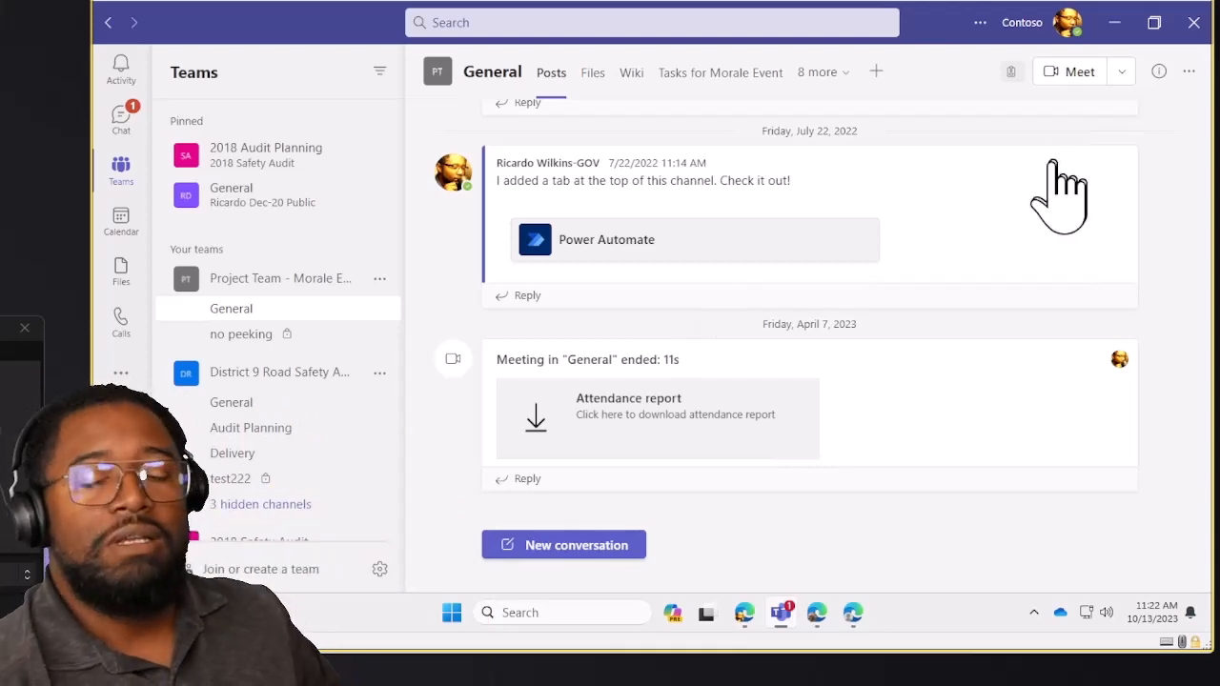
mouse_move(1119, 357)
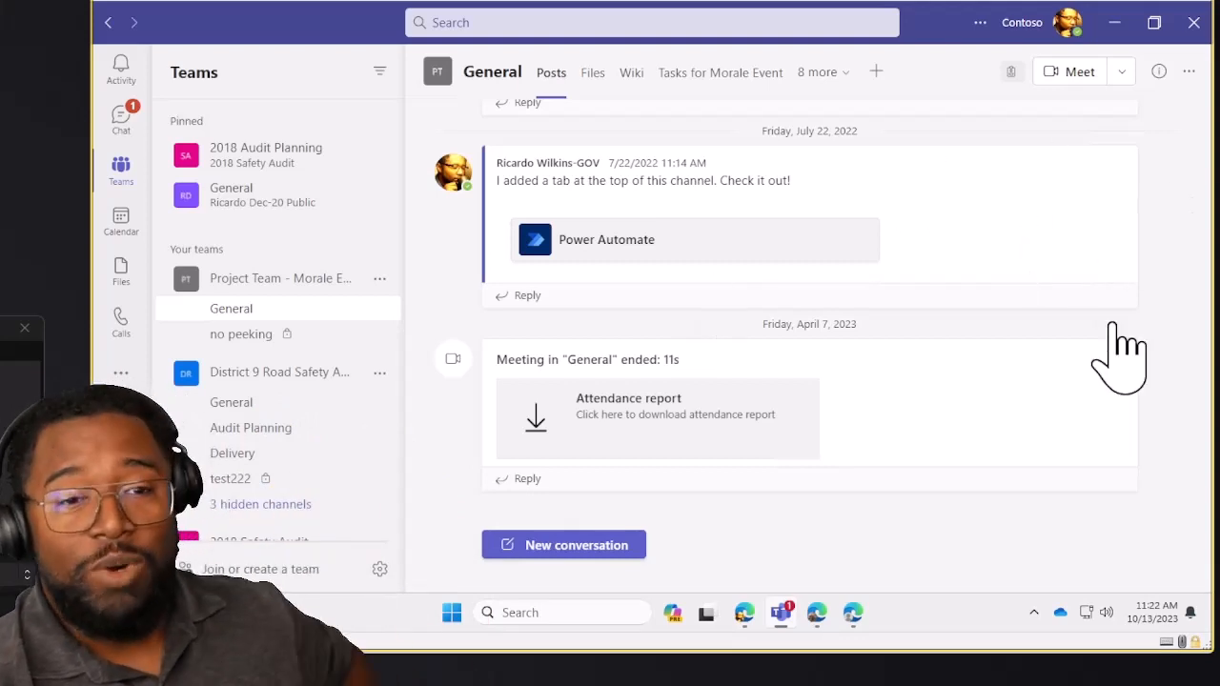
mouse_move(1115, 367)
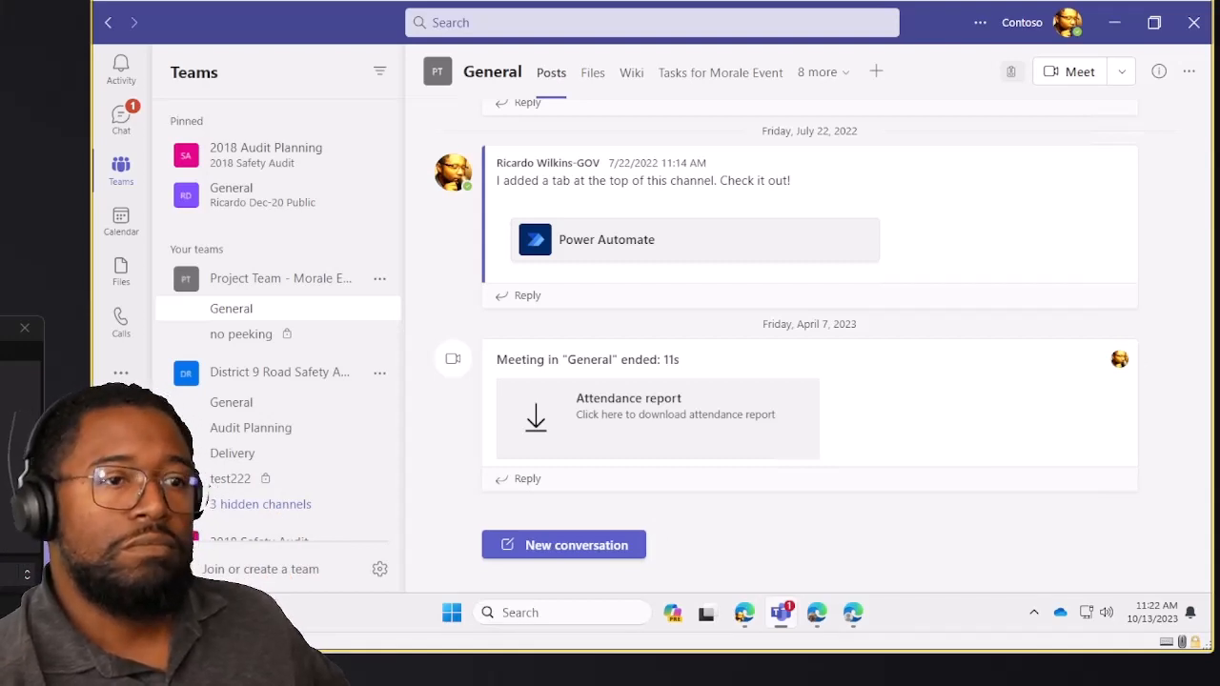
left_click(120, 219)
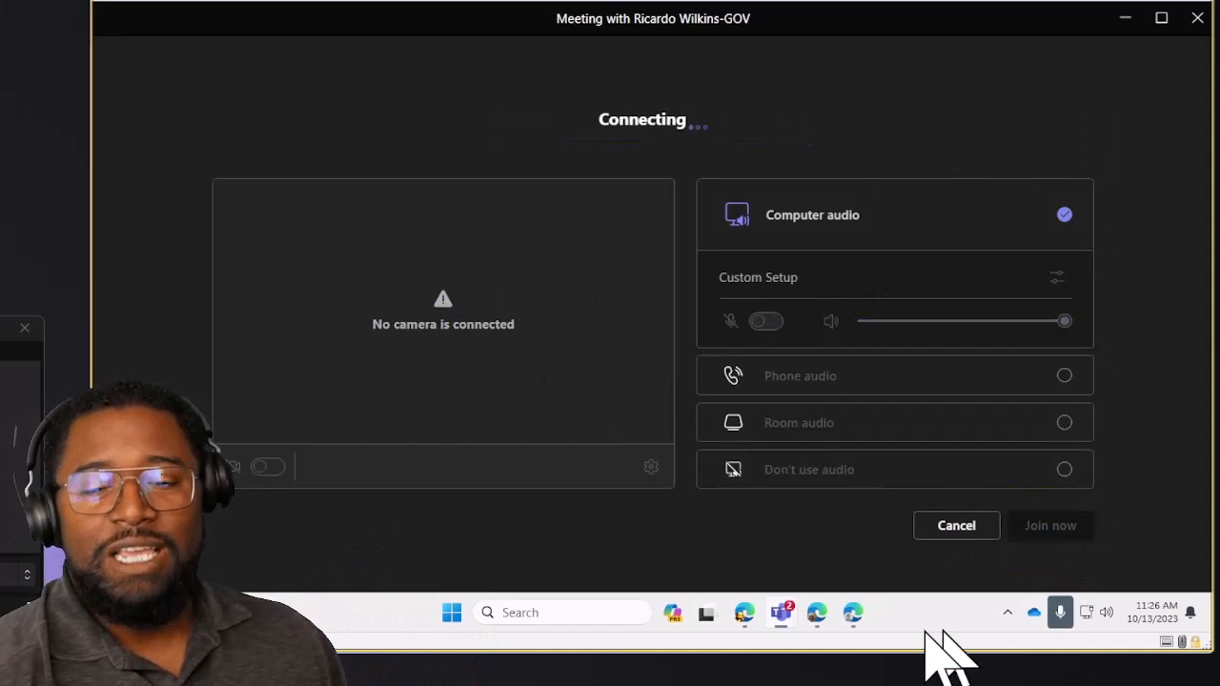
Join with computer audio and present the Edge window showing the 'Approve my doc' request
left_click(1049, 525)
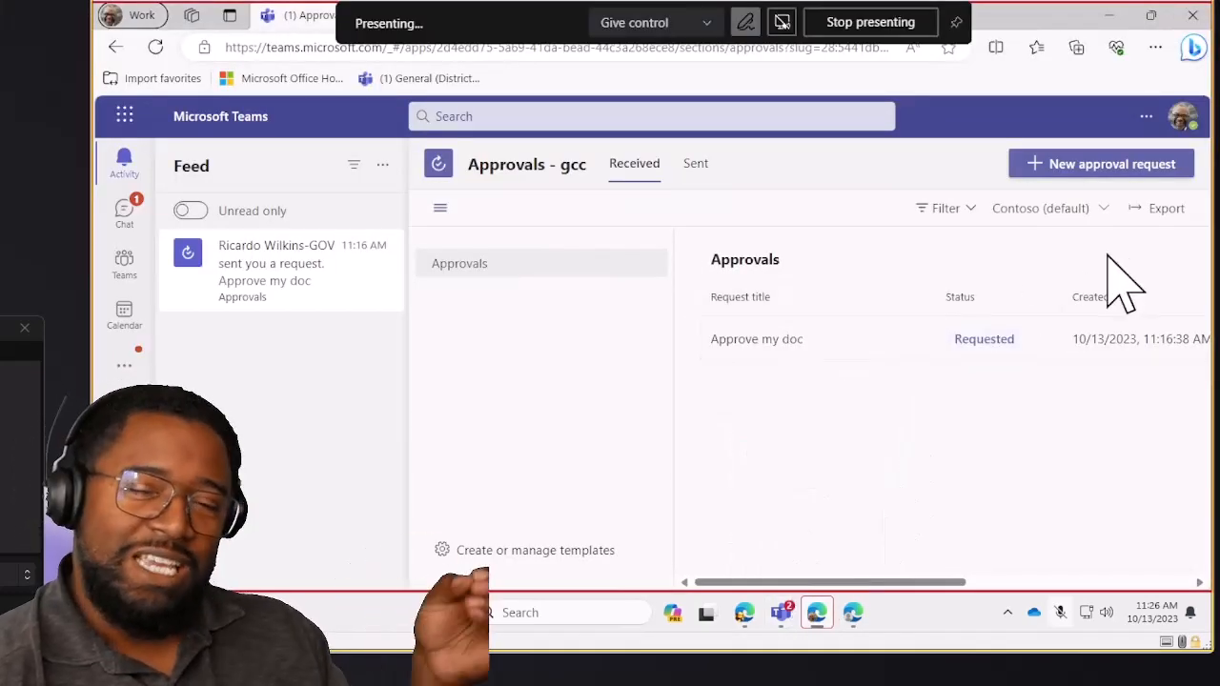
left_click(869, 22)
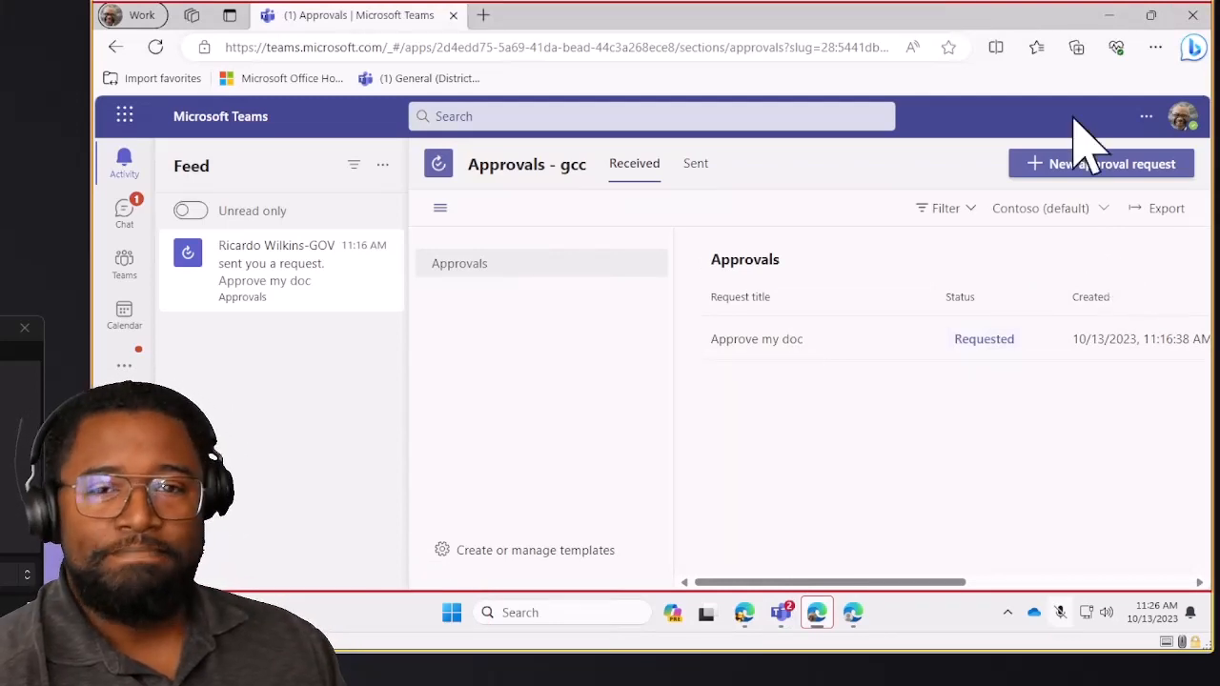
mouse_move(1100, 343)
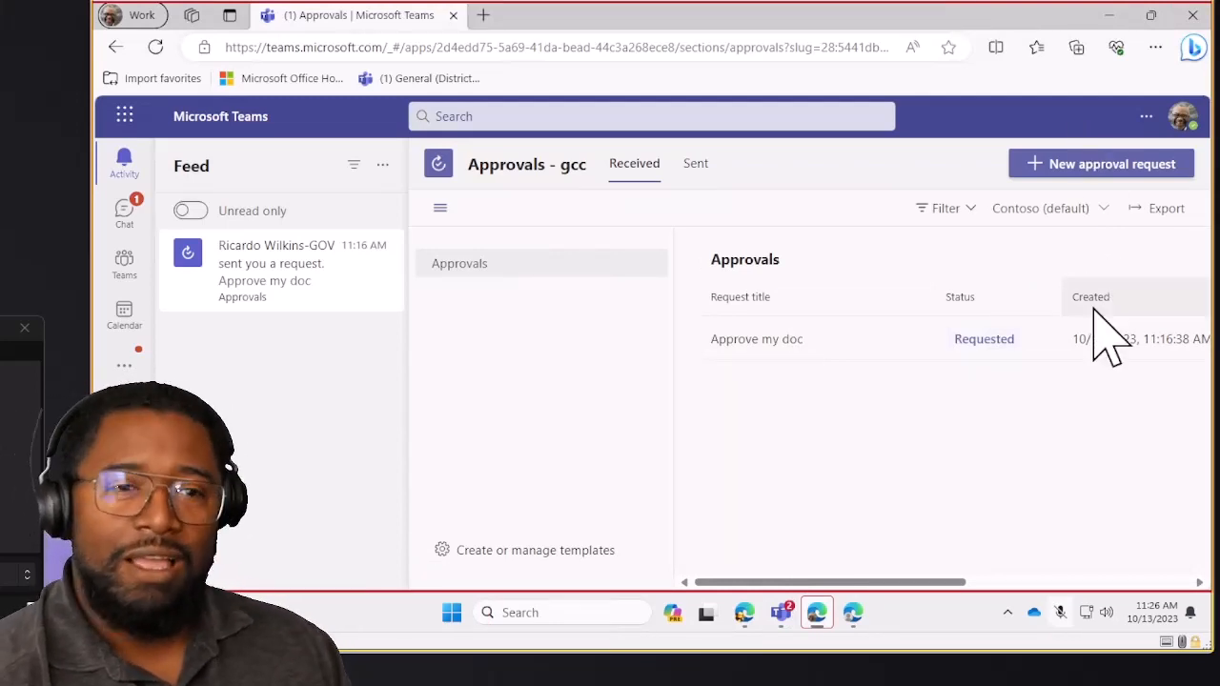
mouse_move(743, 424)
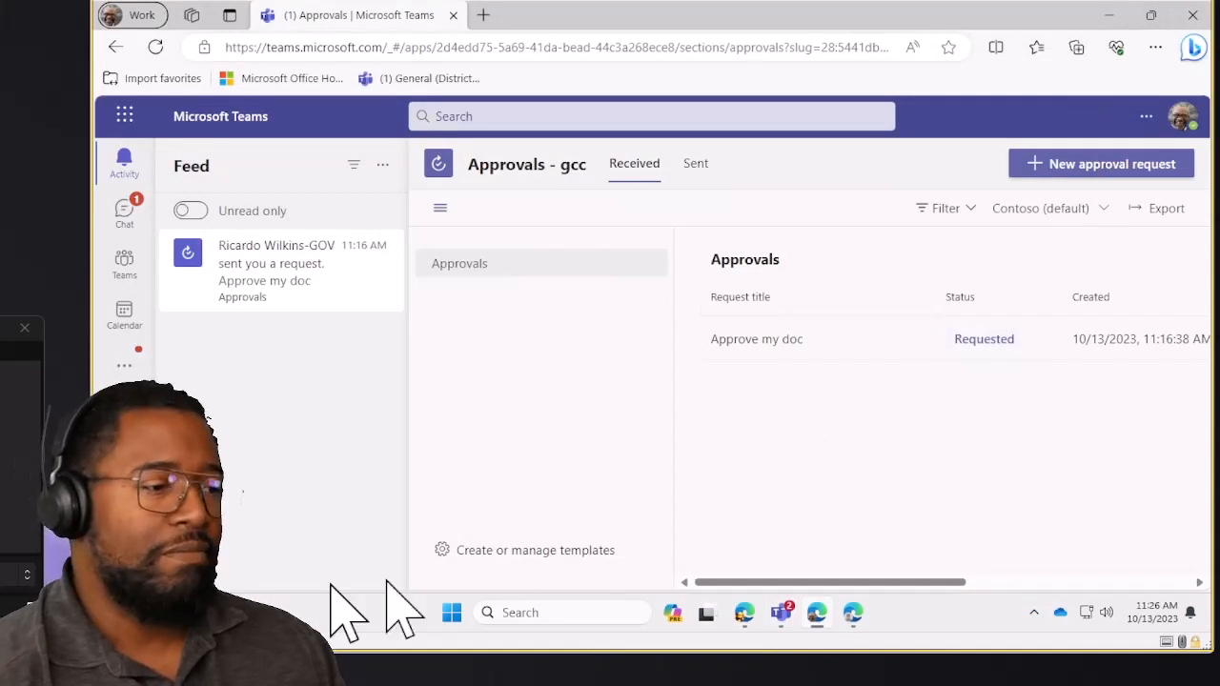
mouse_move(1096, 352)
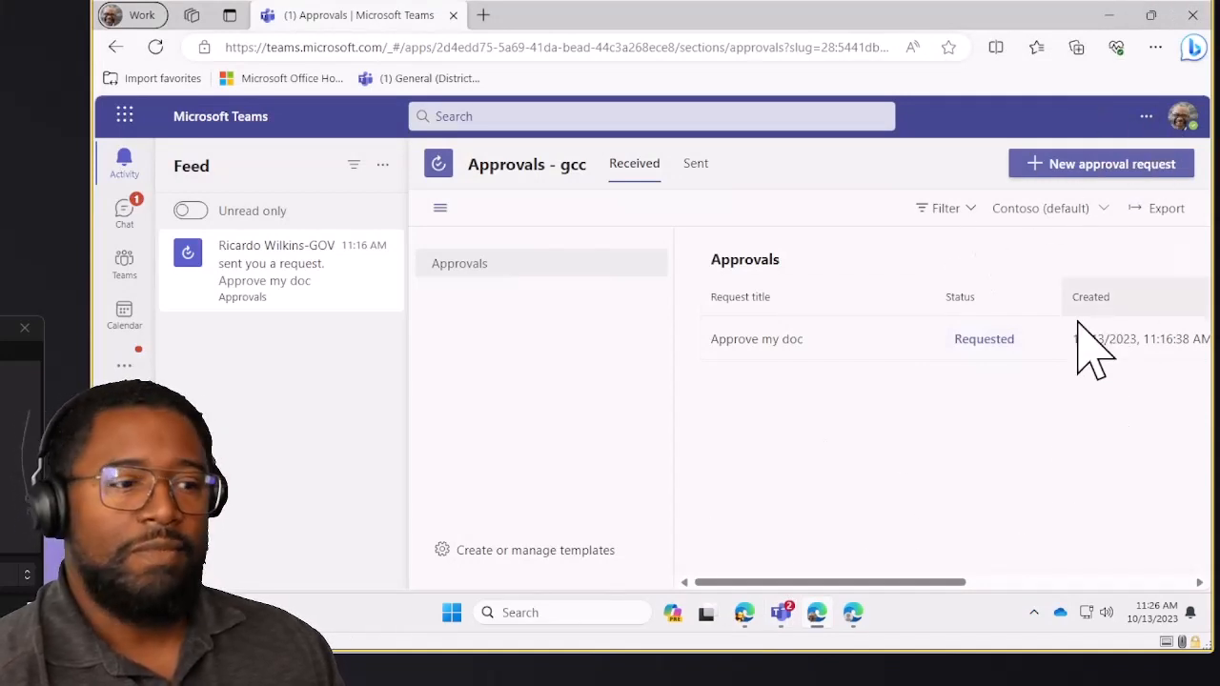
mouse_move(271, 438)
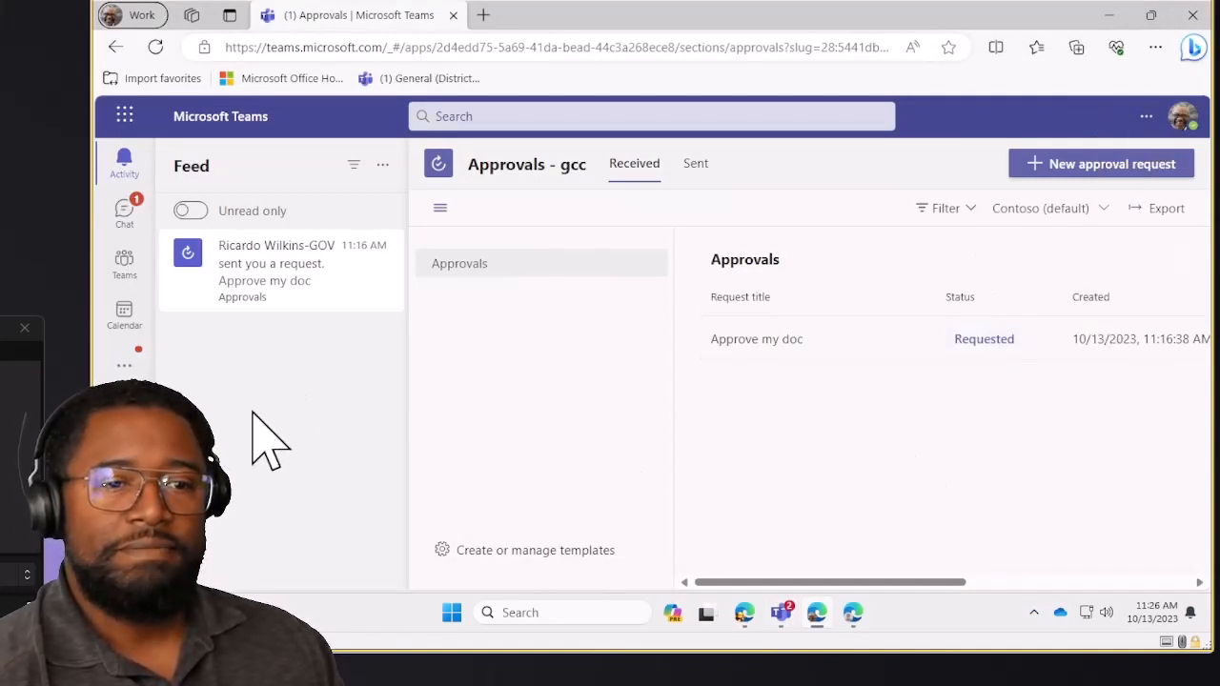
mouse_move(777, 220)
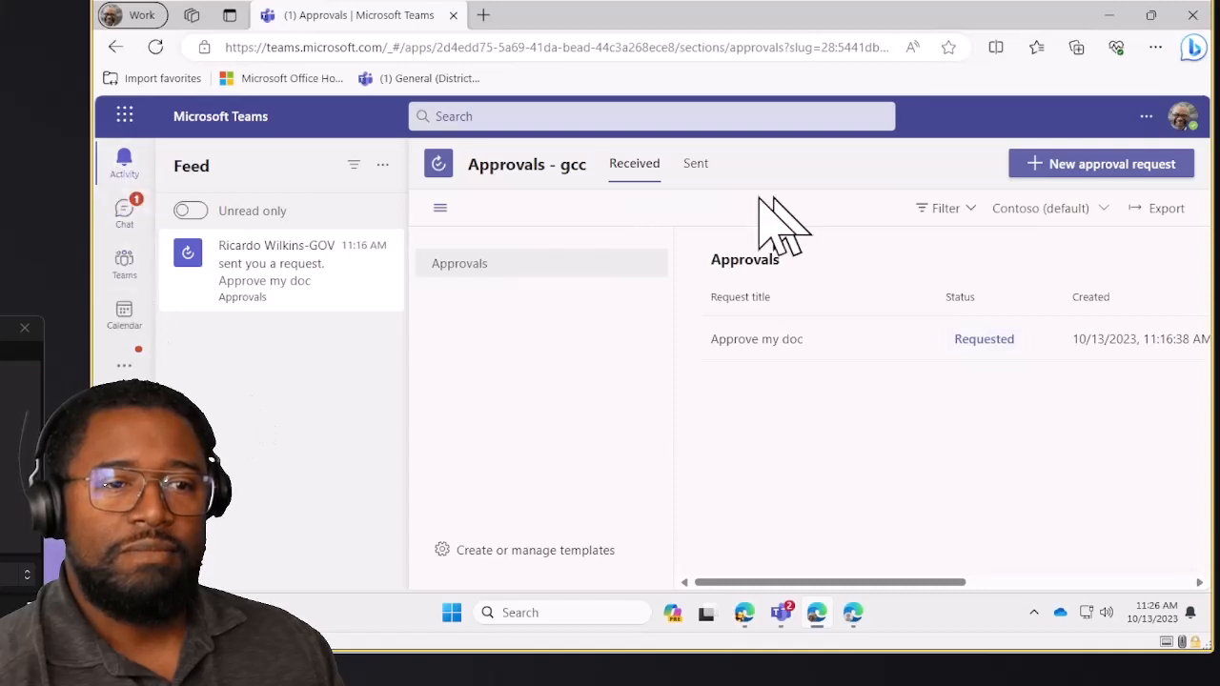
mouse_move(972, 439)
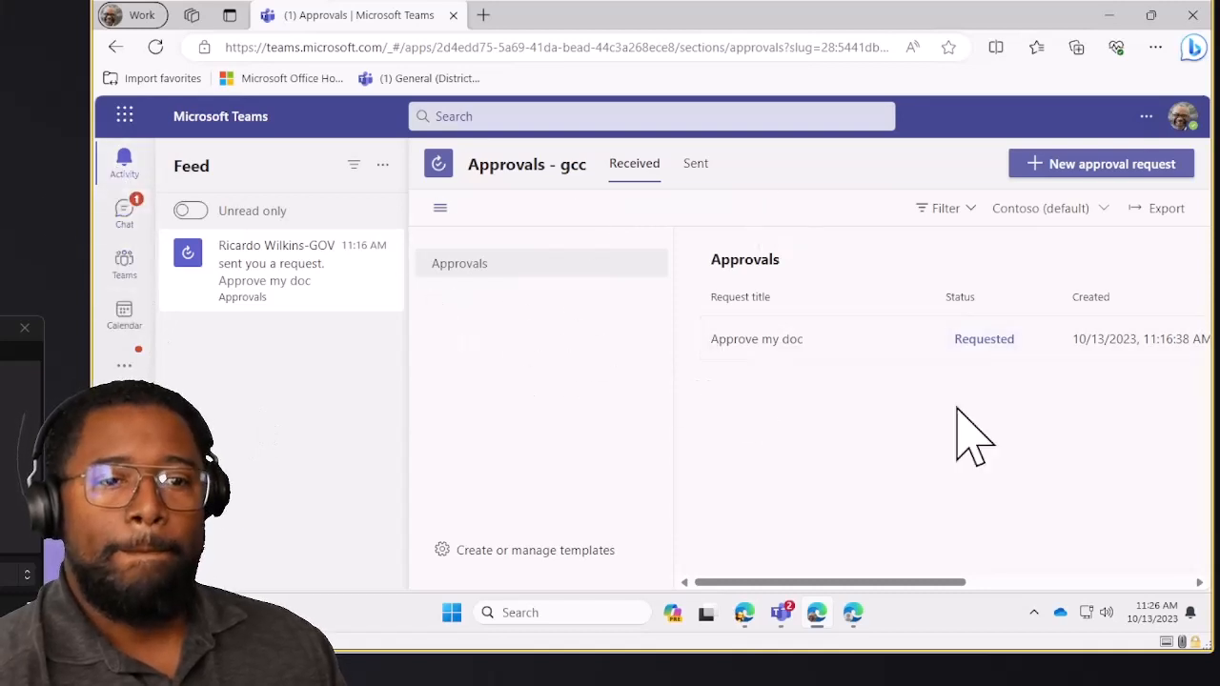
mouse_move(933, 420)
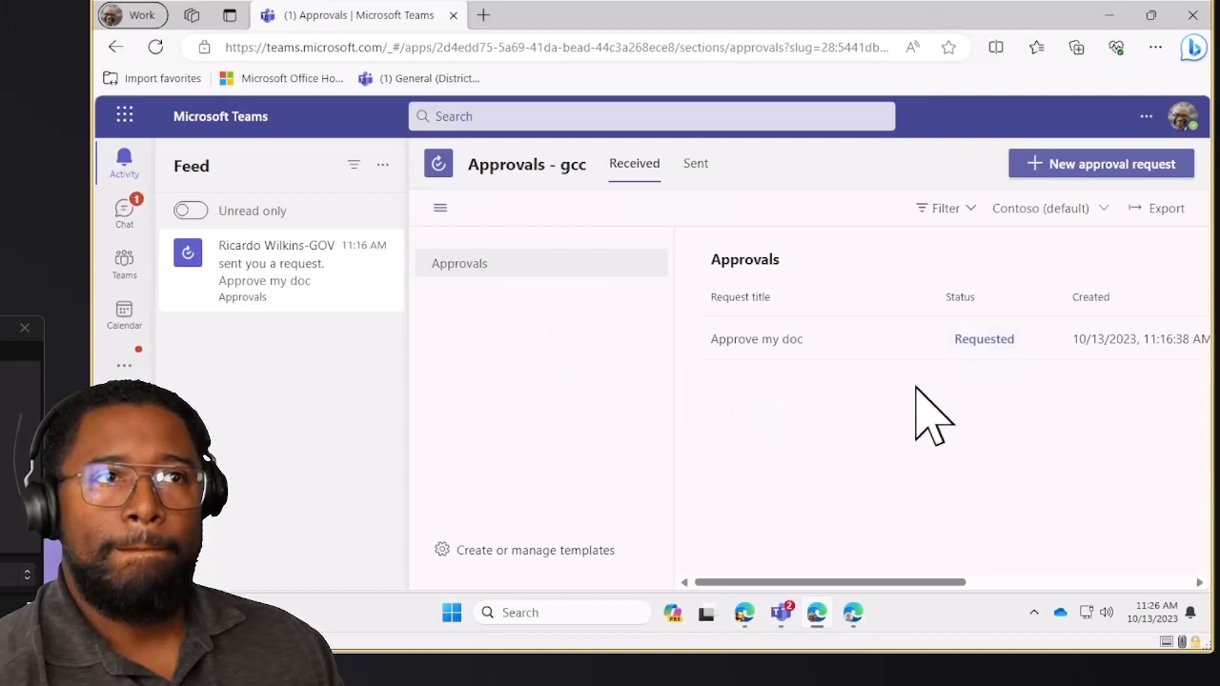
mouse_move(1077, 567)
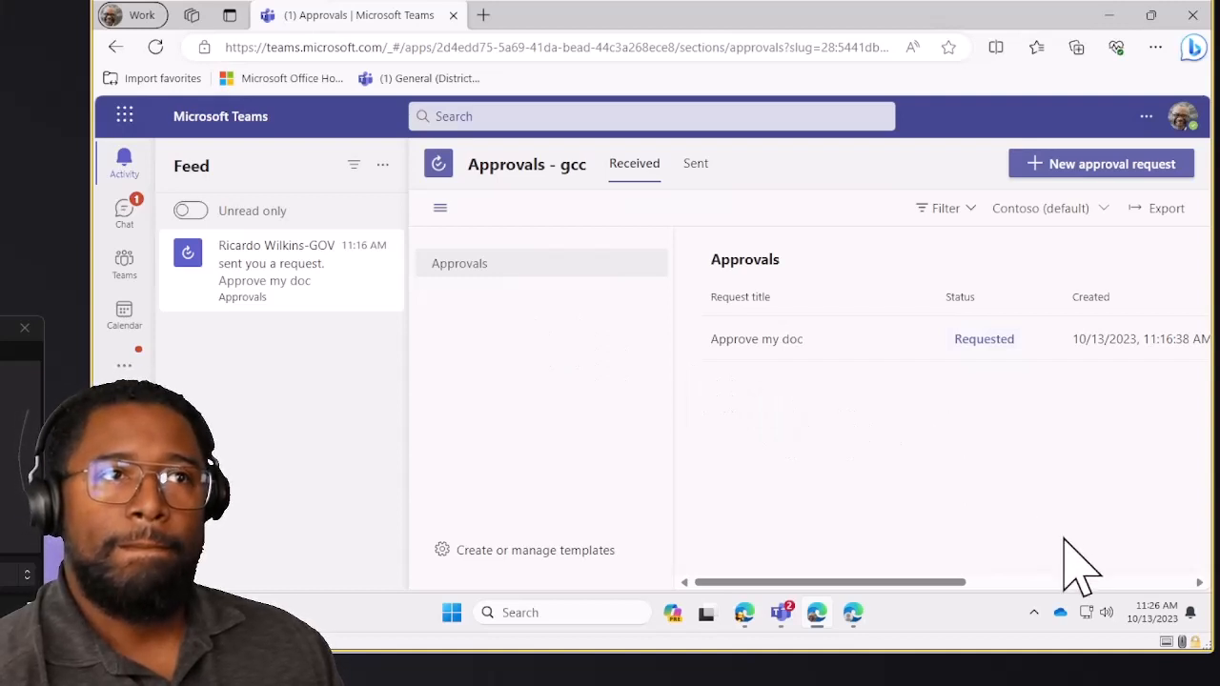
mouse_move(1062, 514)
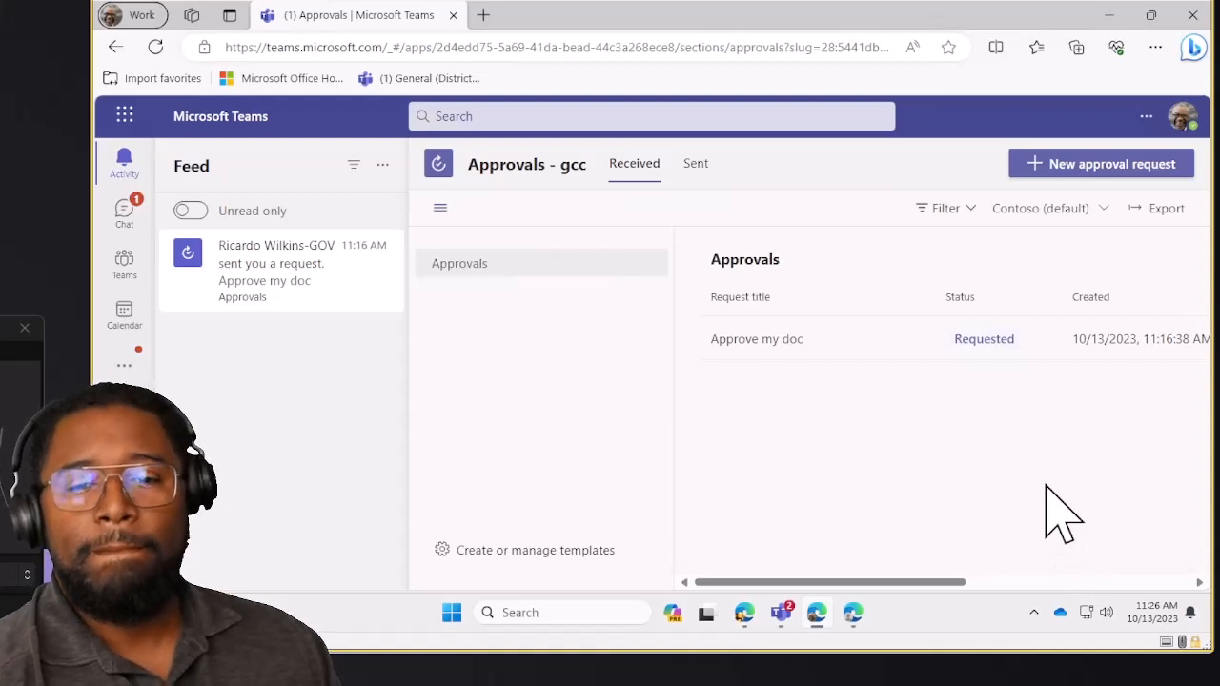
mouse_move(1015, 438)
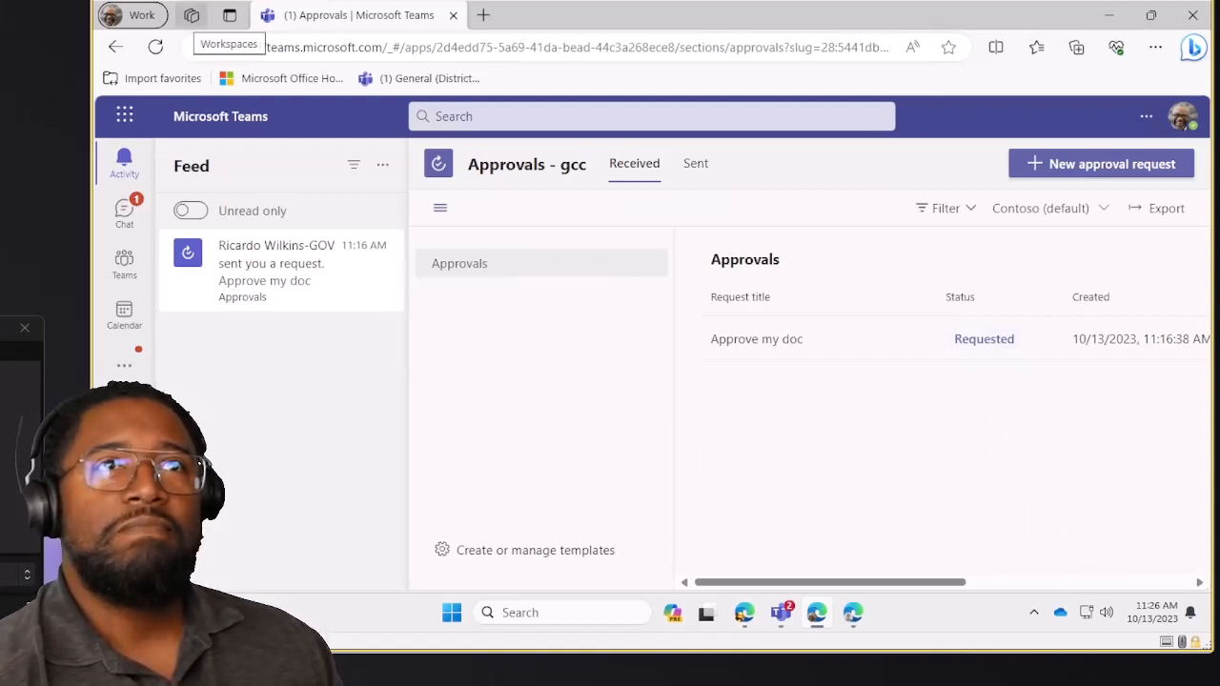
mouse_move(777, 453)
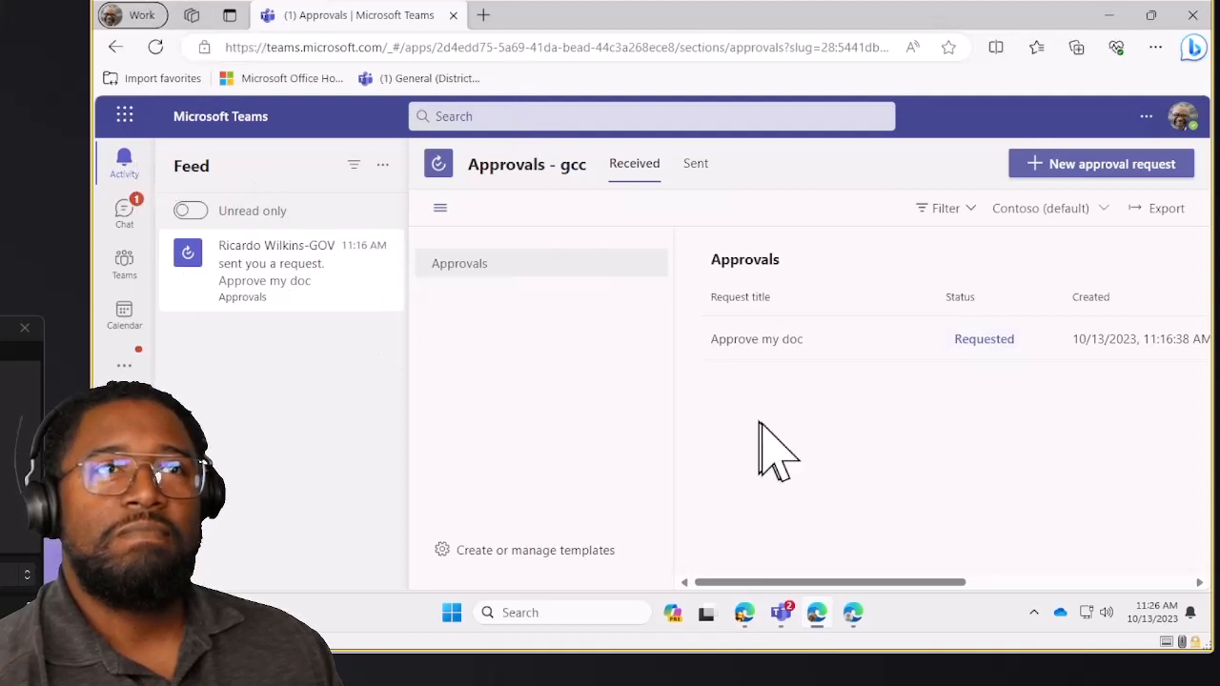
mouse_move(934, 486)
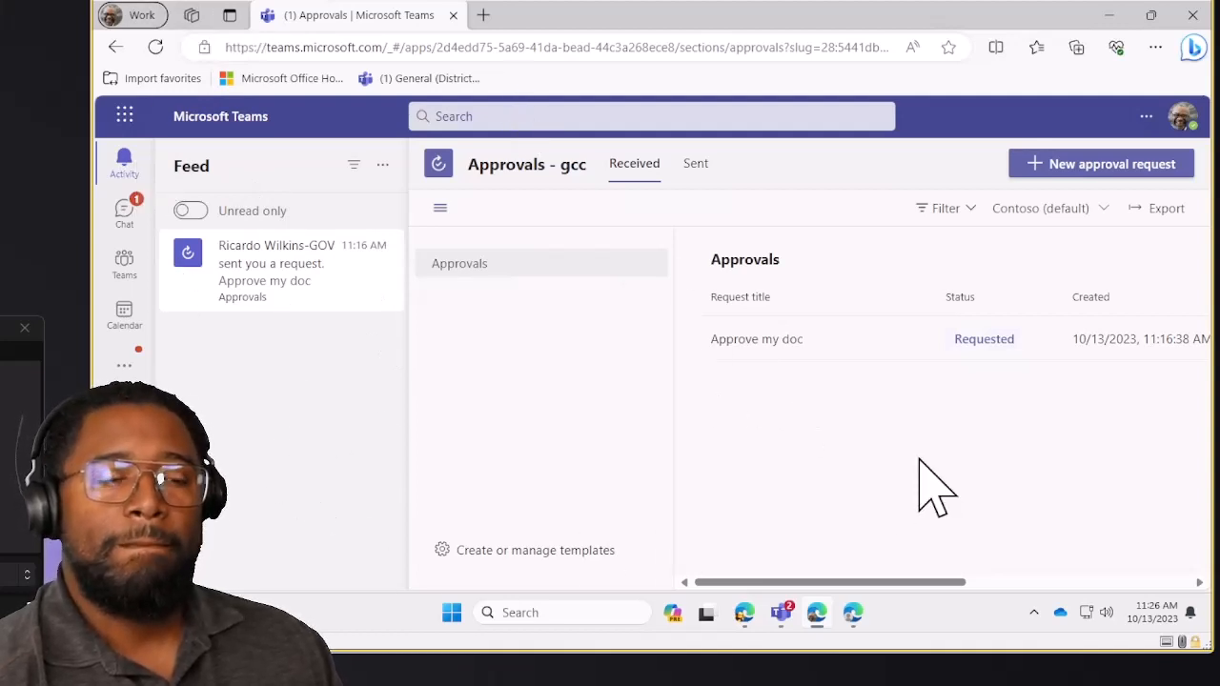
mouse_move(1086, 486)
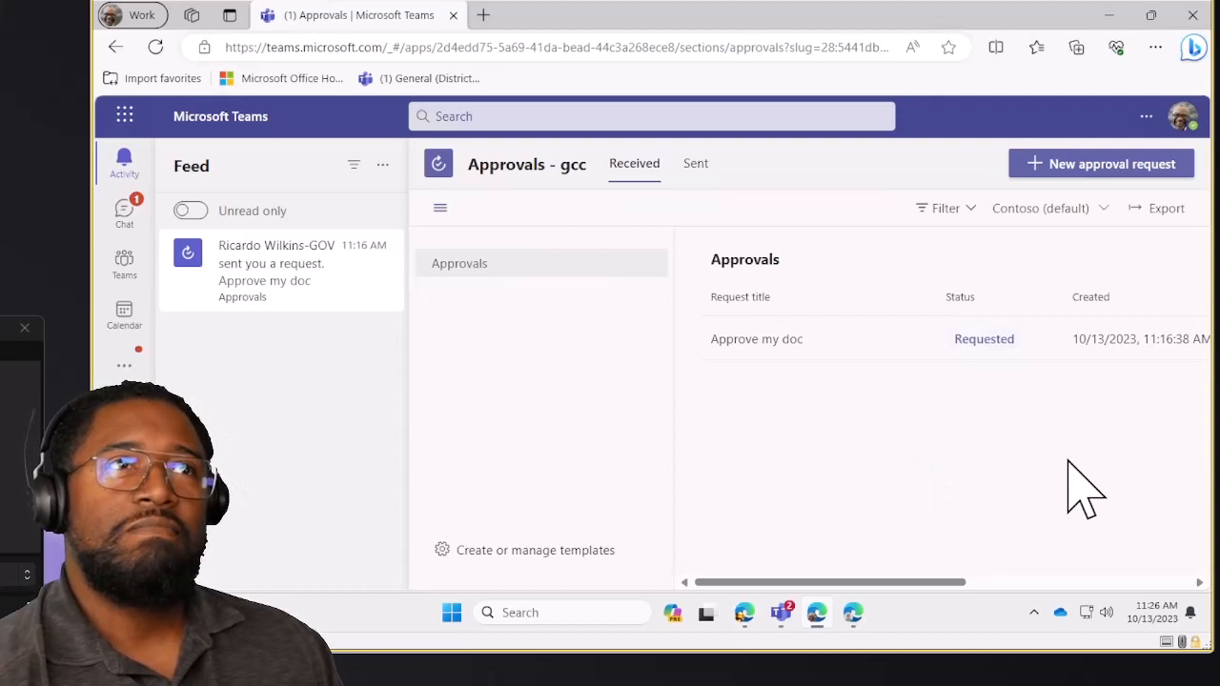
mouse_move(1006, 519)
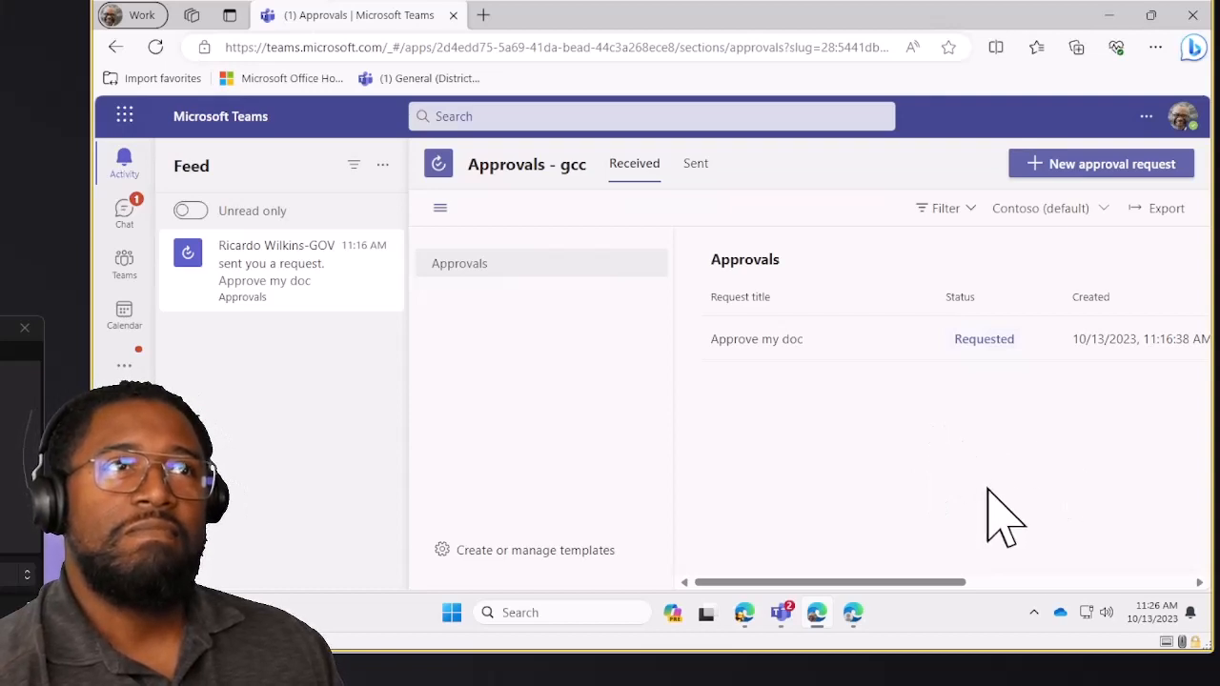
mouse_move(810, 515)
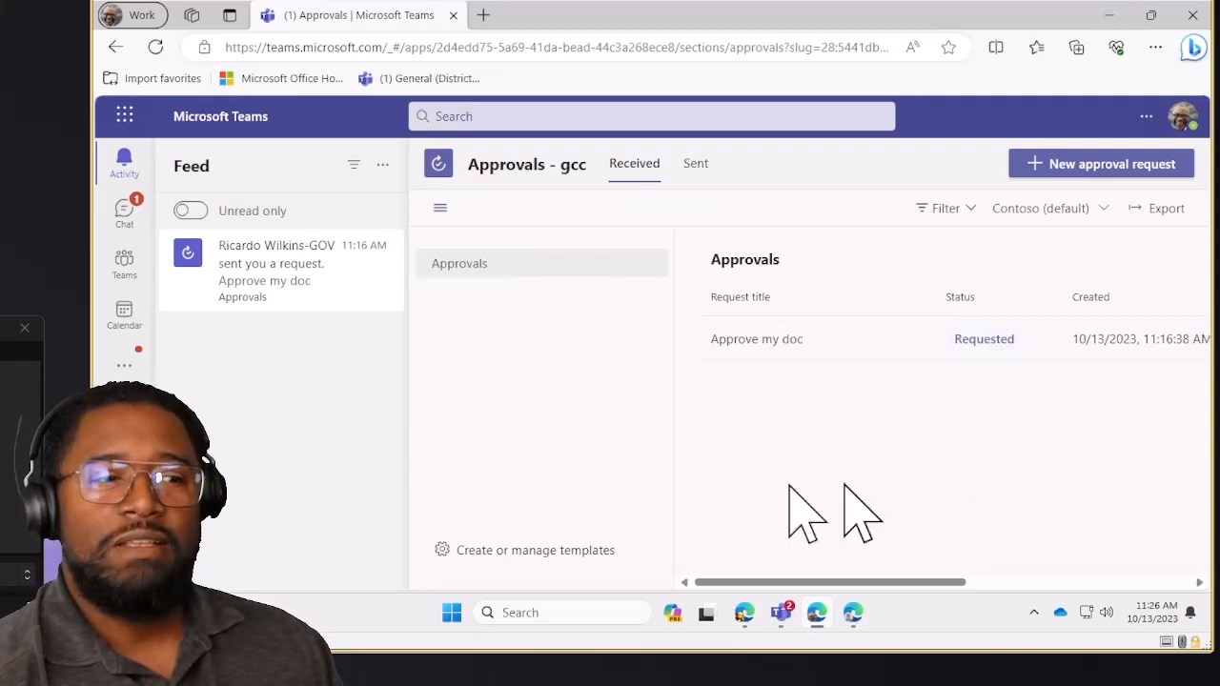
mouse_move(648, 362)
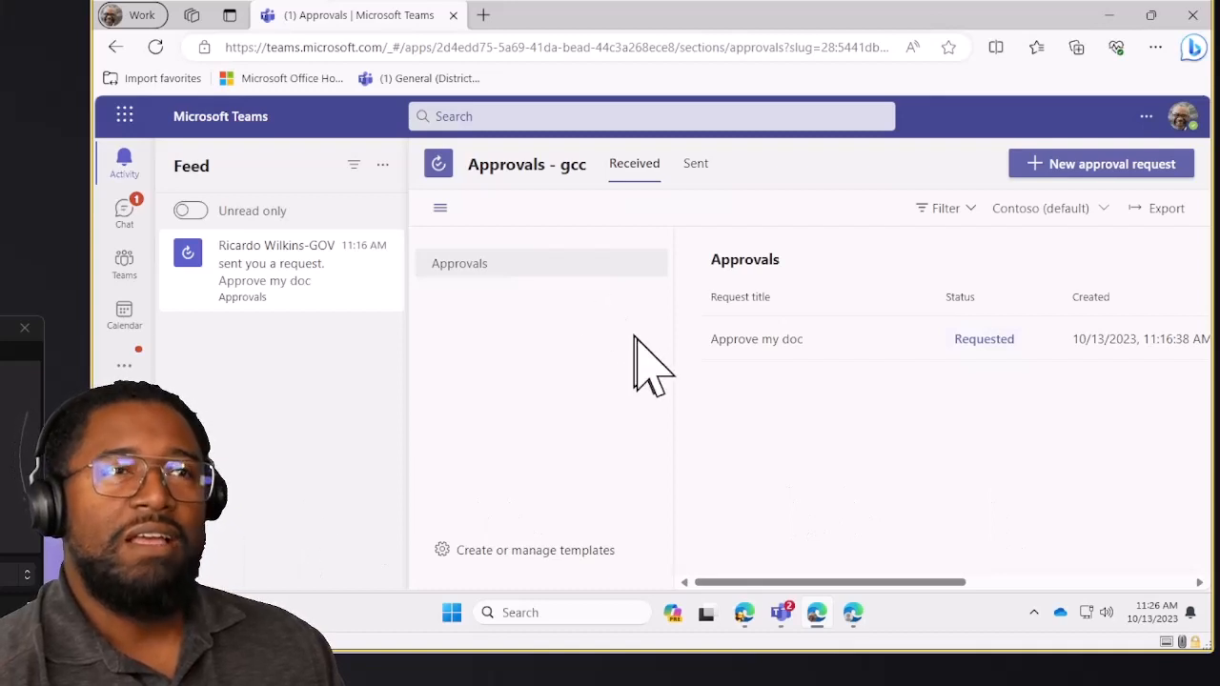
mouse_move(705, 434)
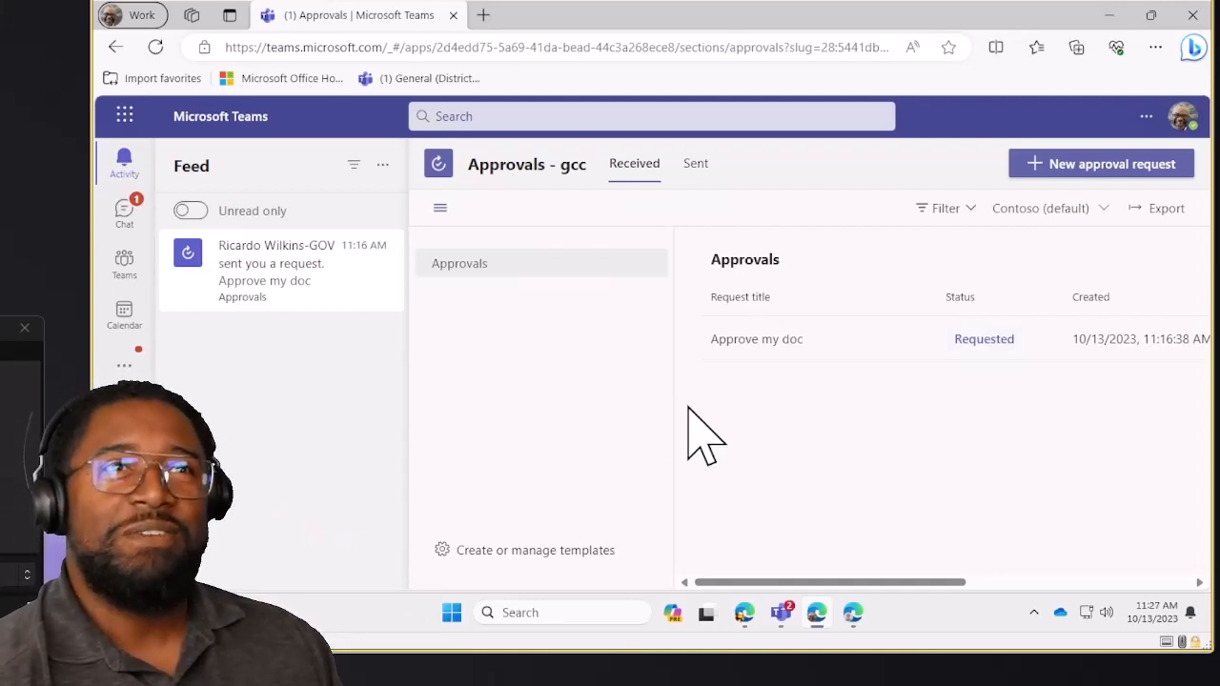
mouse_move(829, 419)
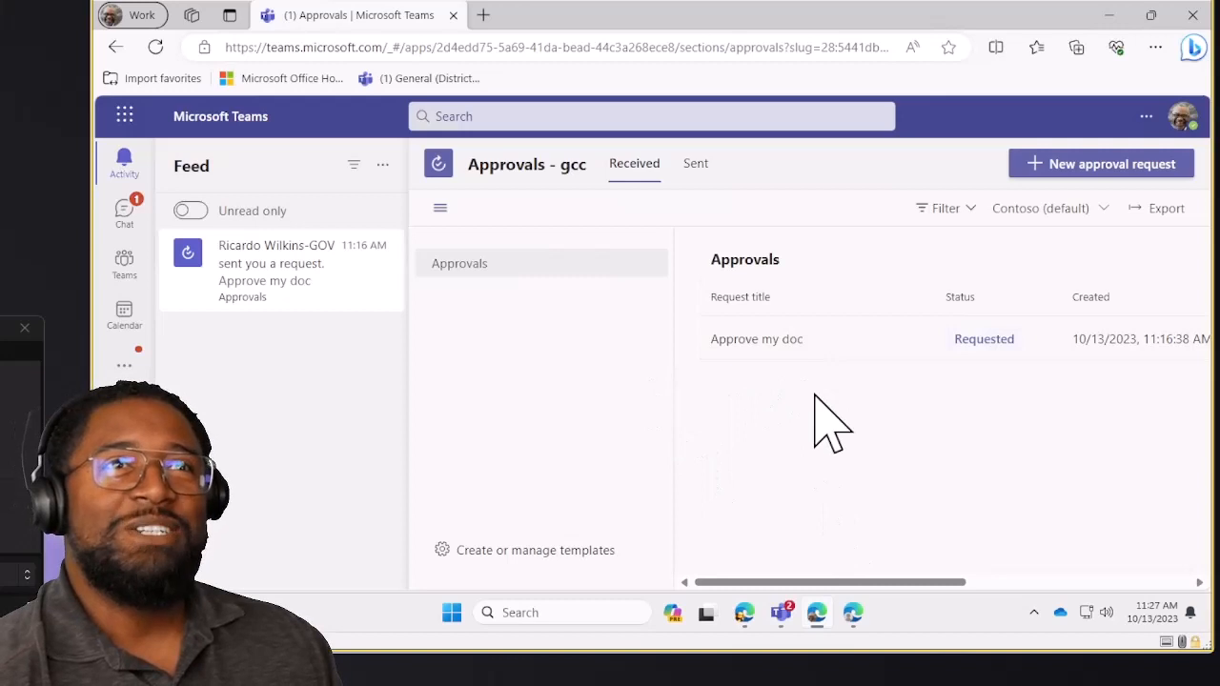
mouse_move(831, 457)
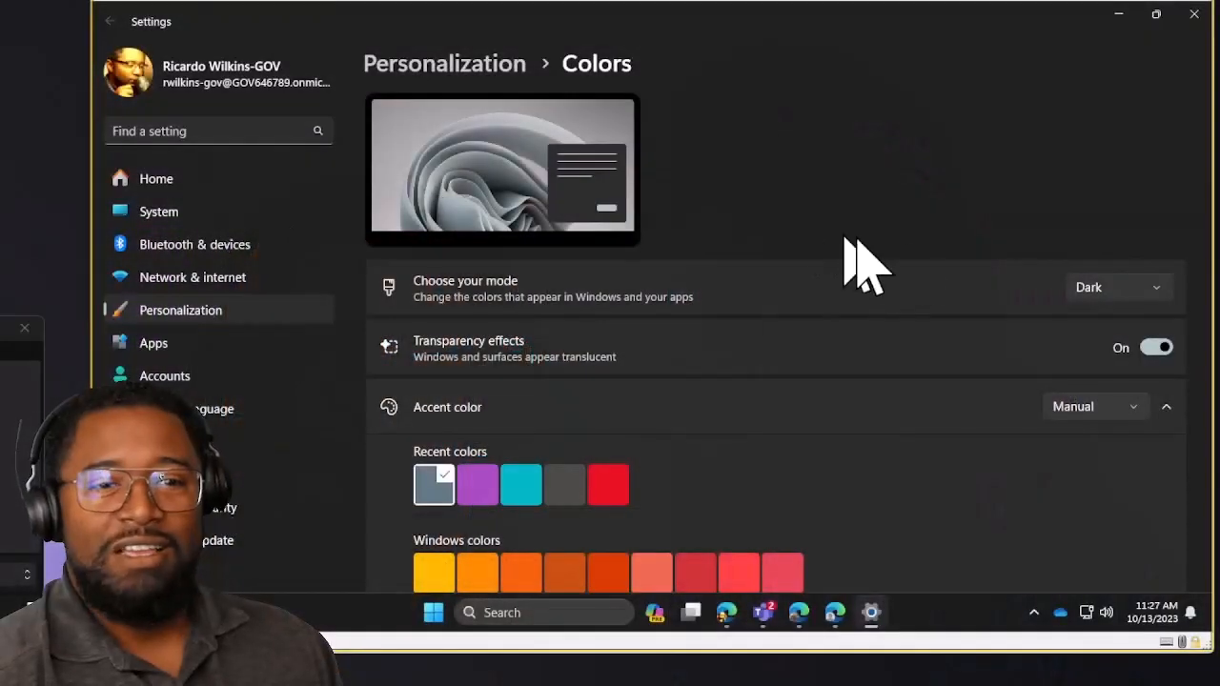
mouse_move(886, 200)
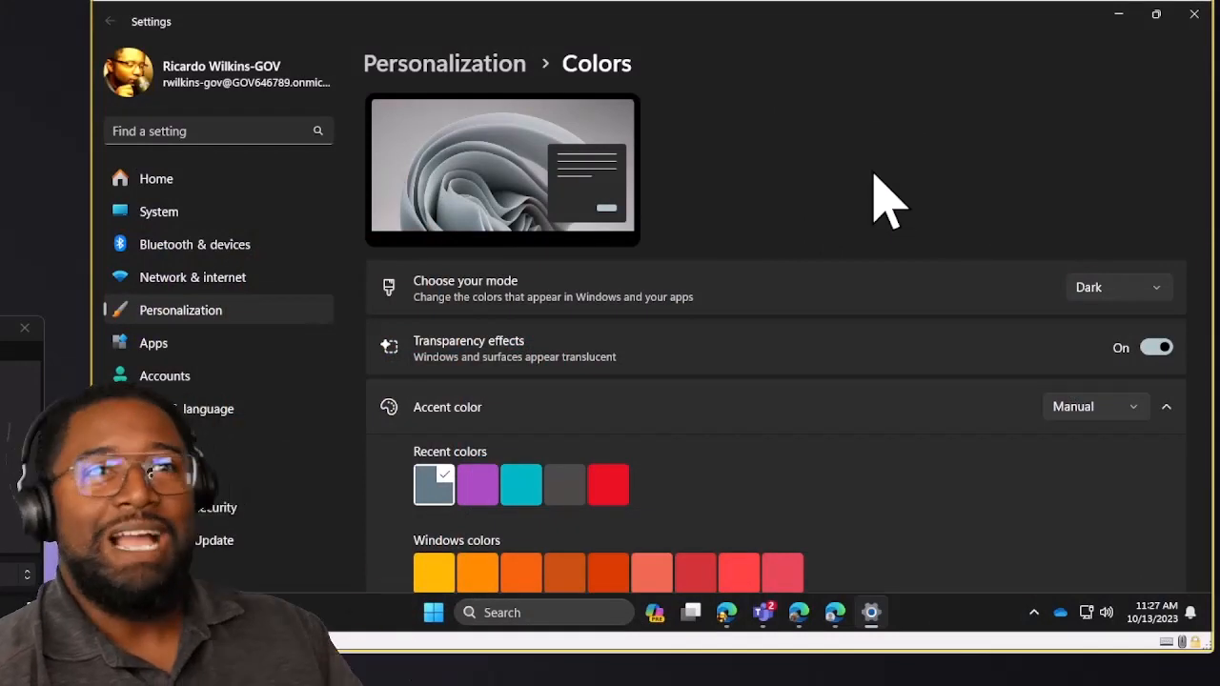
mouse_move(247, 391)
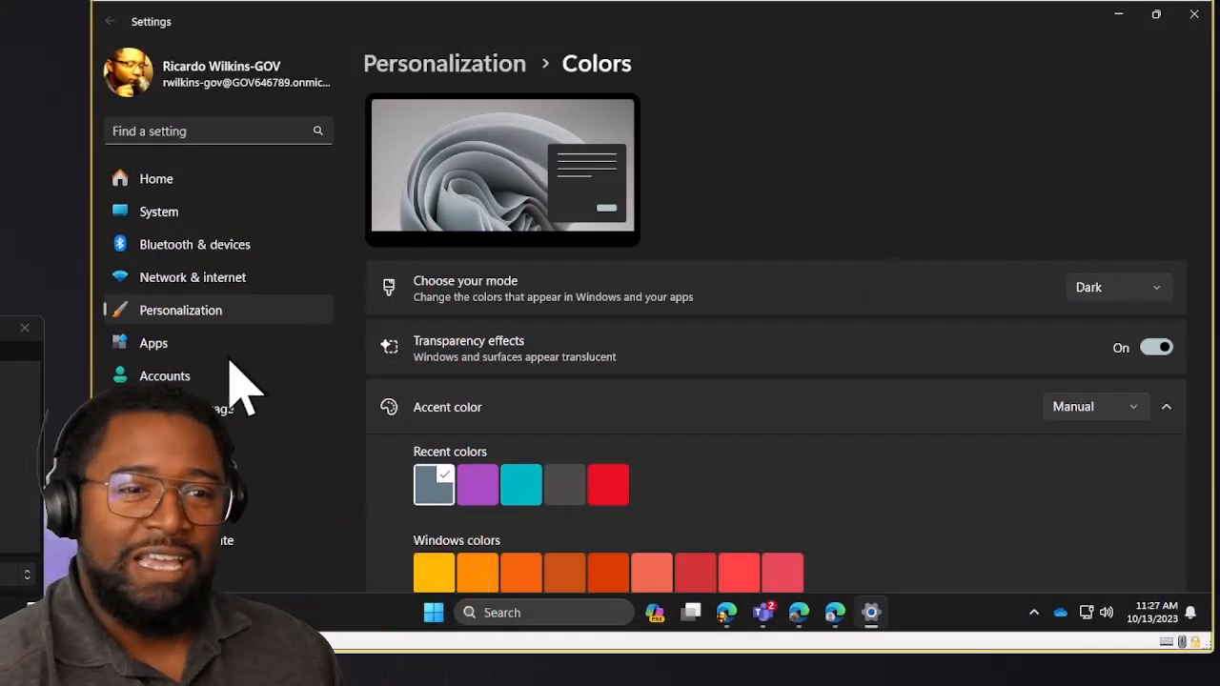
mouse_move(981, 315)
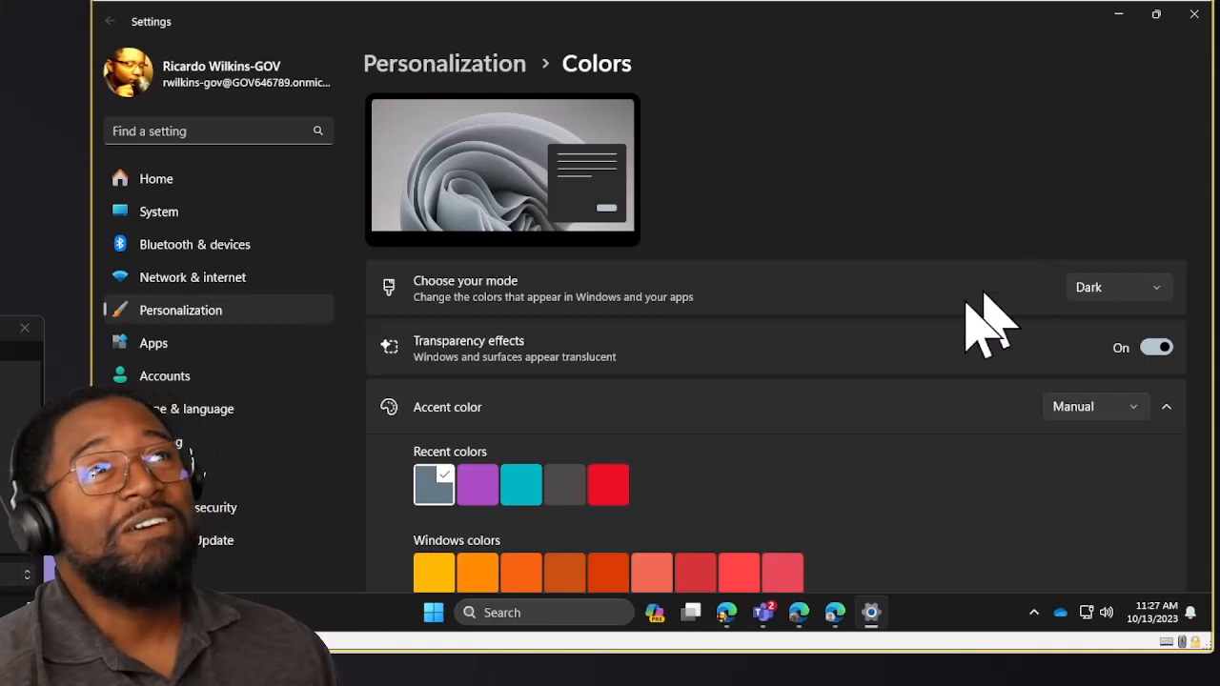
mouse_move(991, 247)
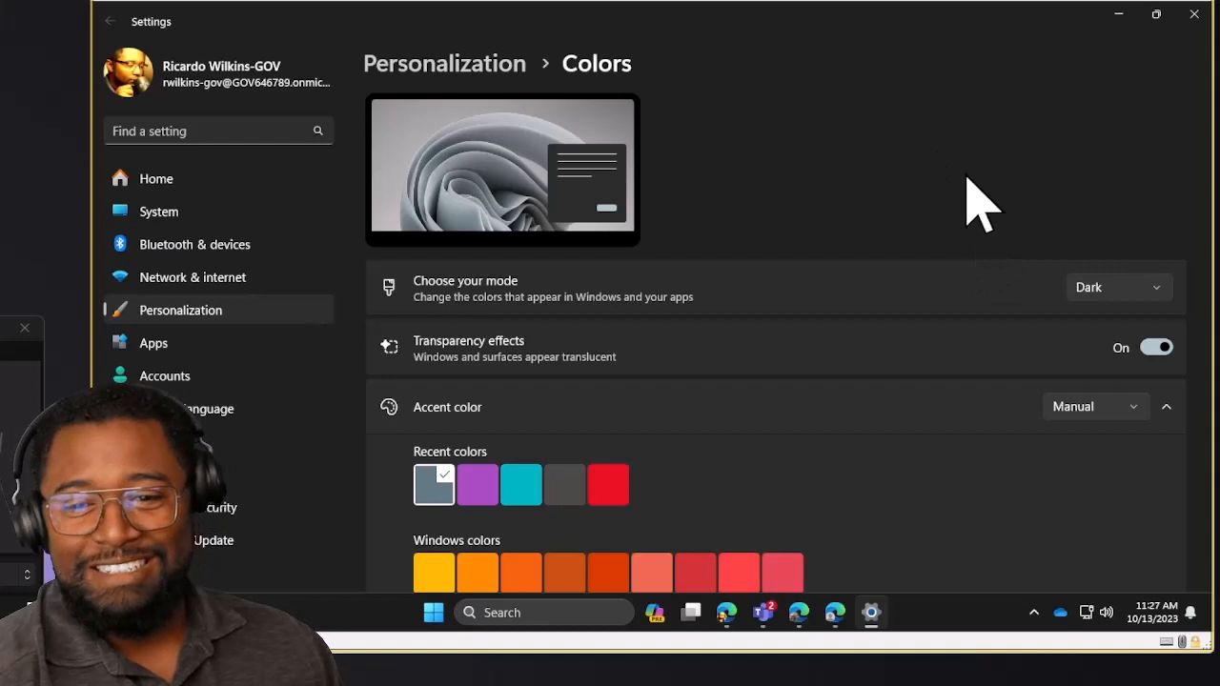
mouse_move(862, 186)
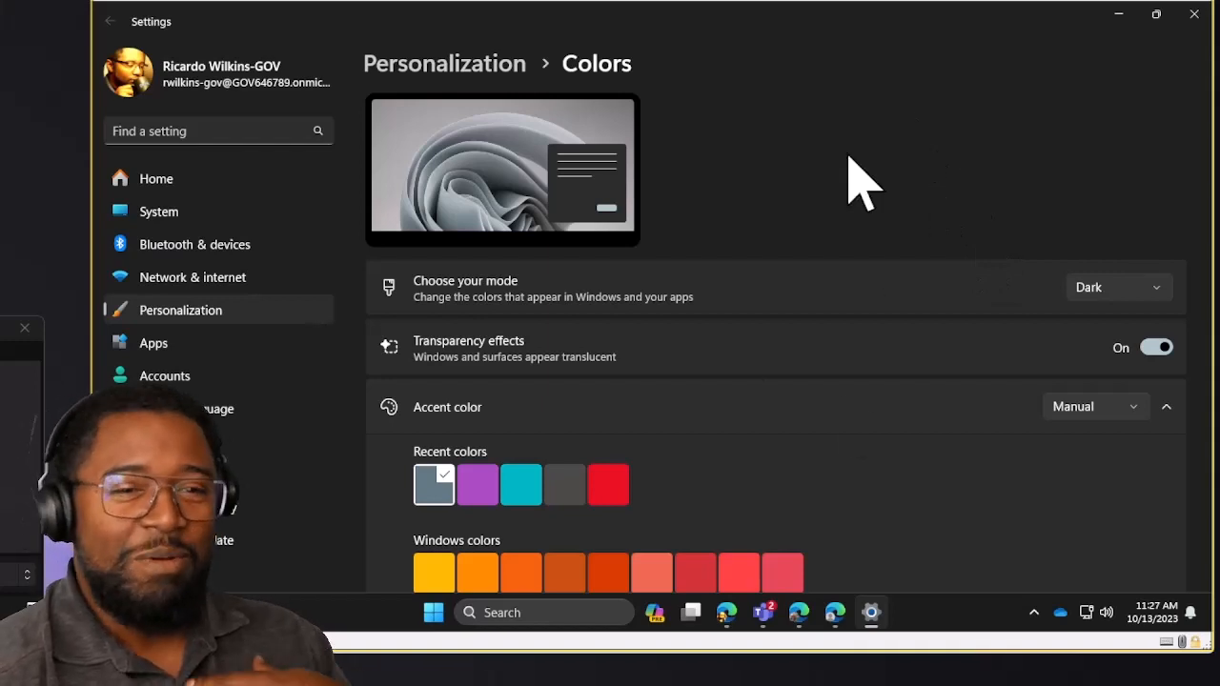
mouse_move(991, 257)
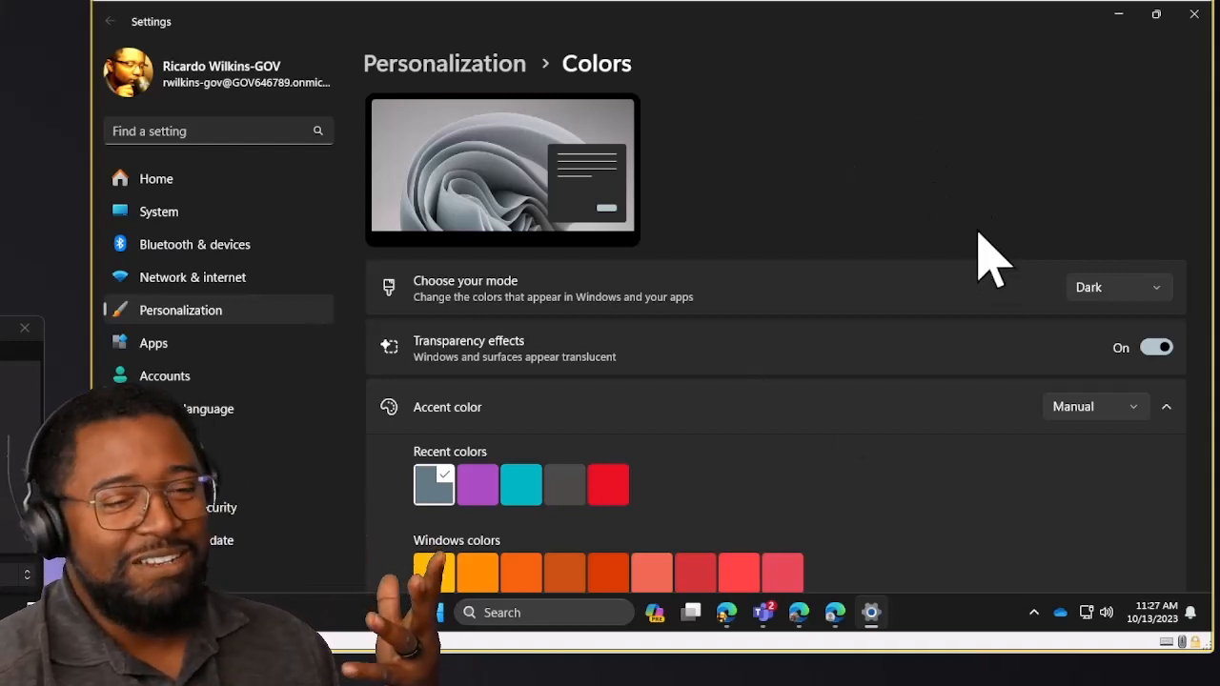
mouse_move(977, 248)
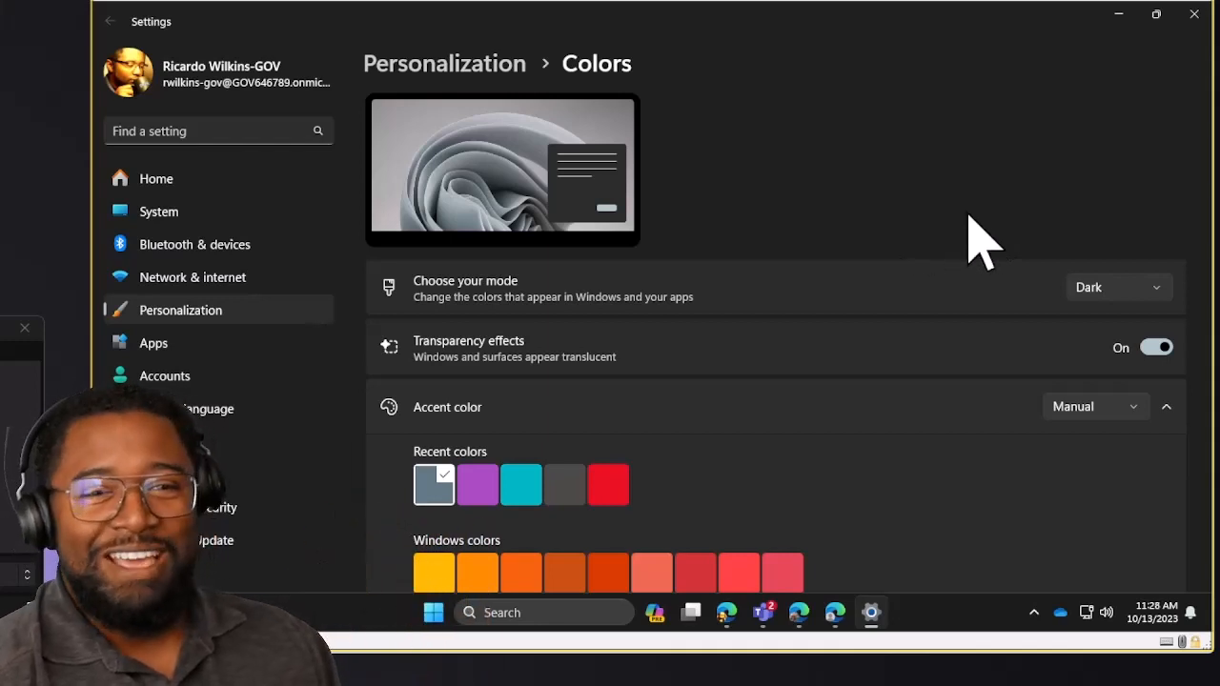
mouse_move(1001, 219)
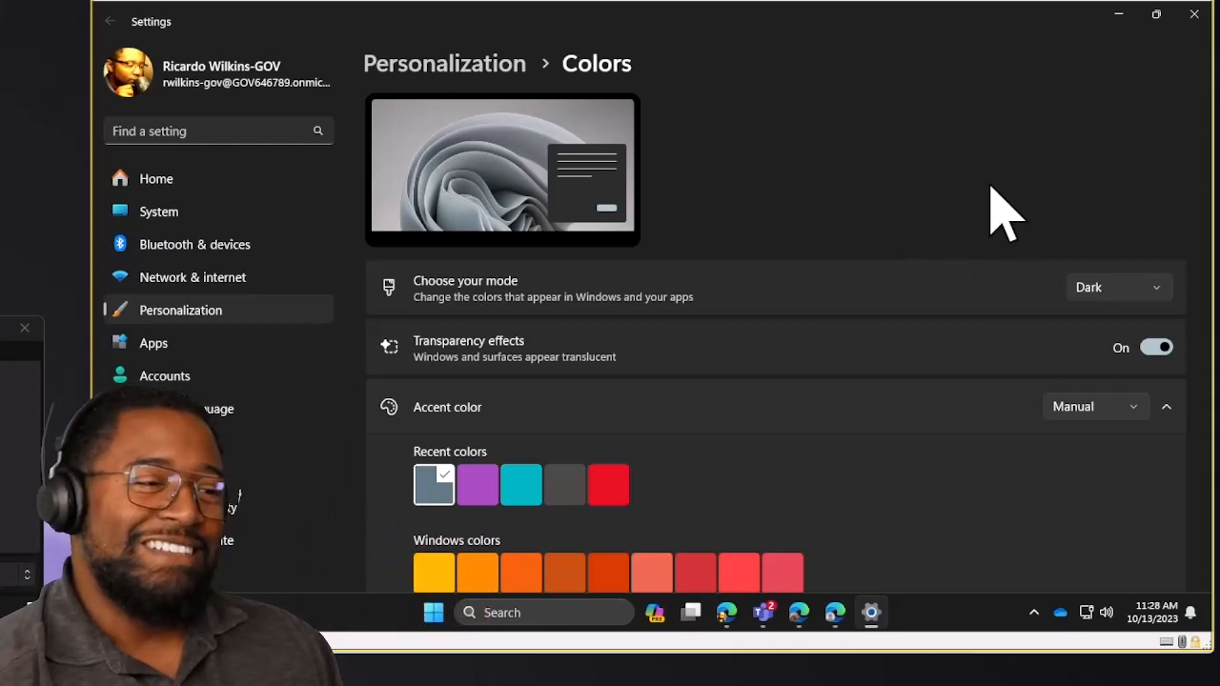
mouse_move(1105, 191)
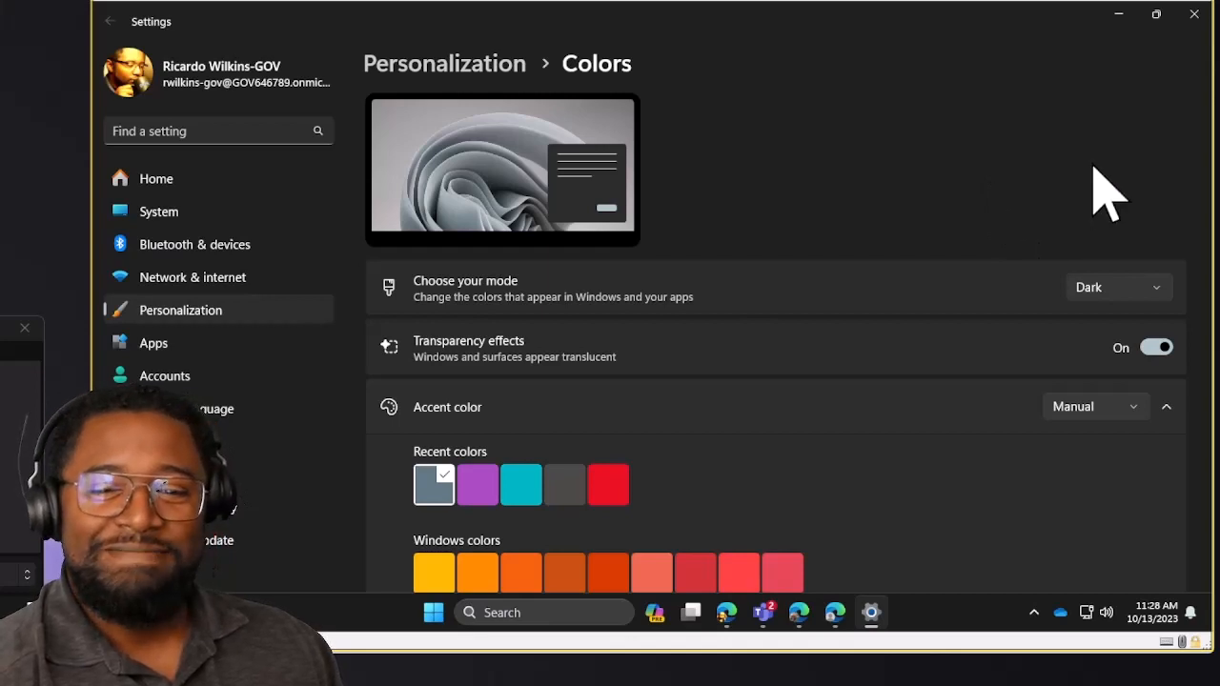
mouse_move(867, 320)
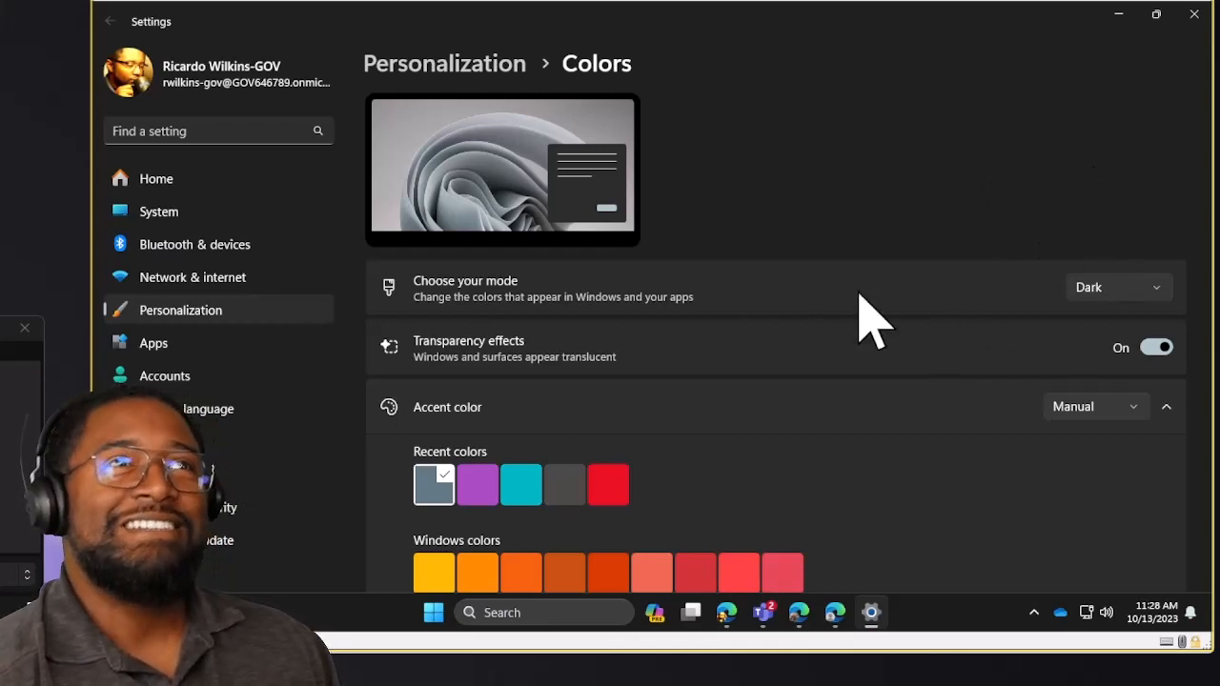
mouse_move(1068, 310)
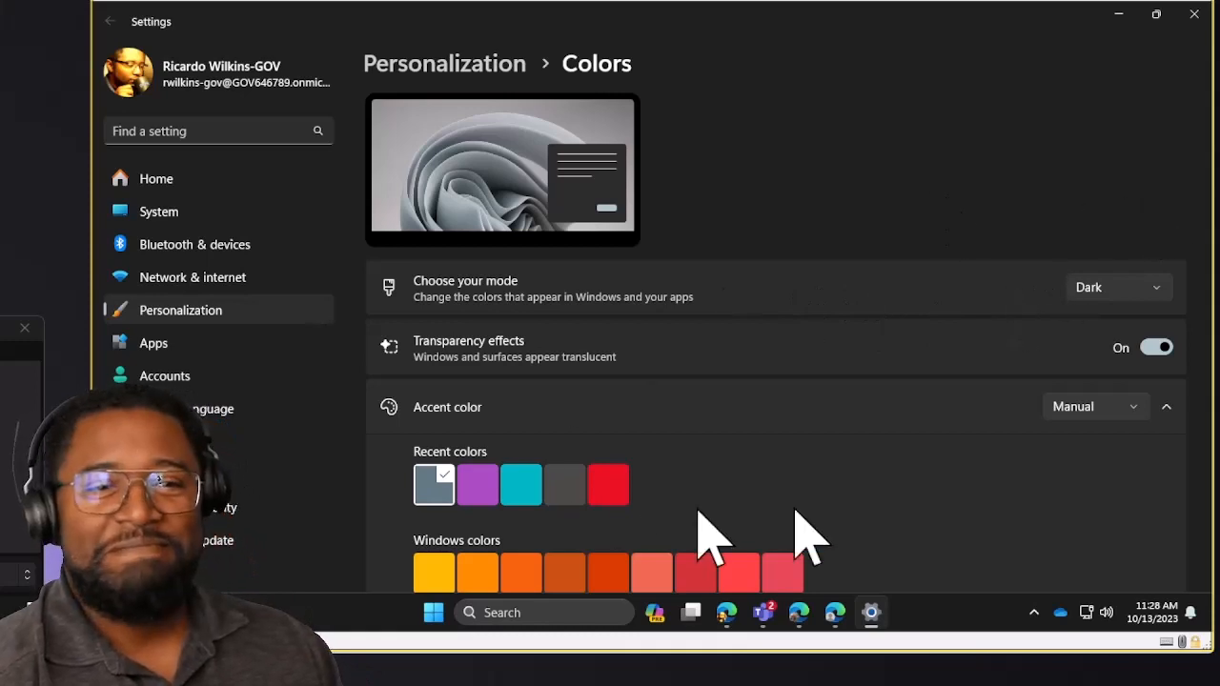
mouse_move(963, 343)
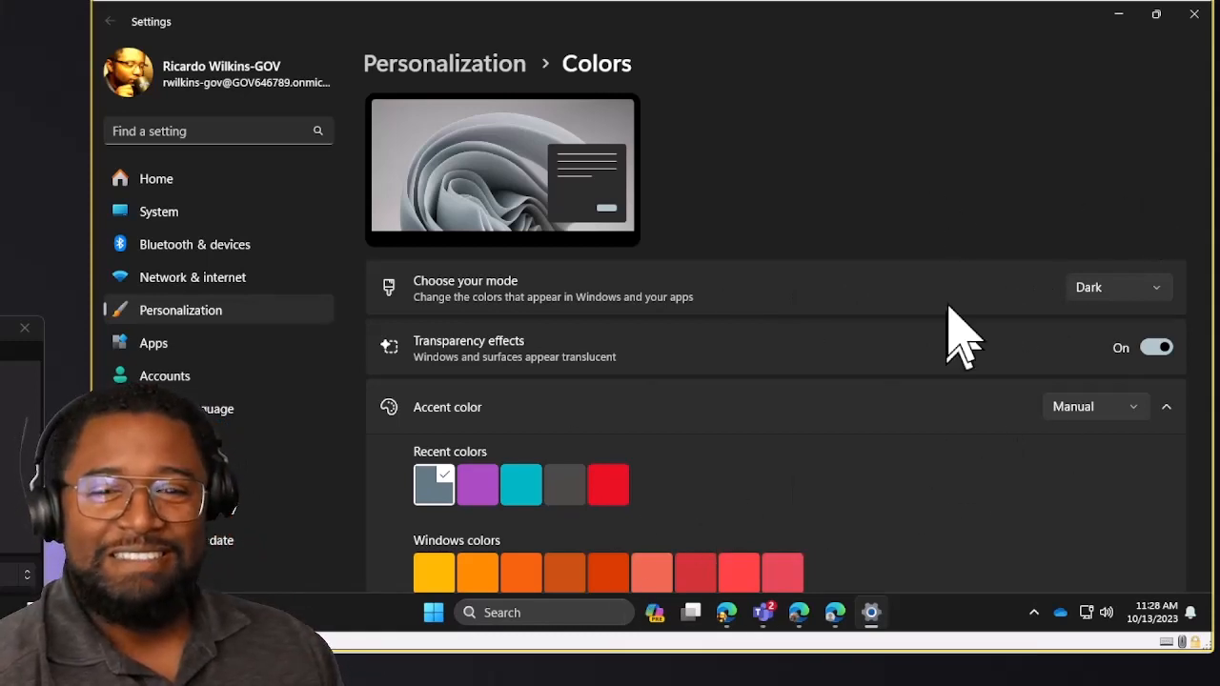
Change the 'Choose your mode' setting in Personalization > Colors from Dark to Light
left_click(1117, 287)
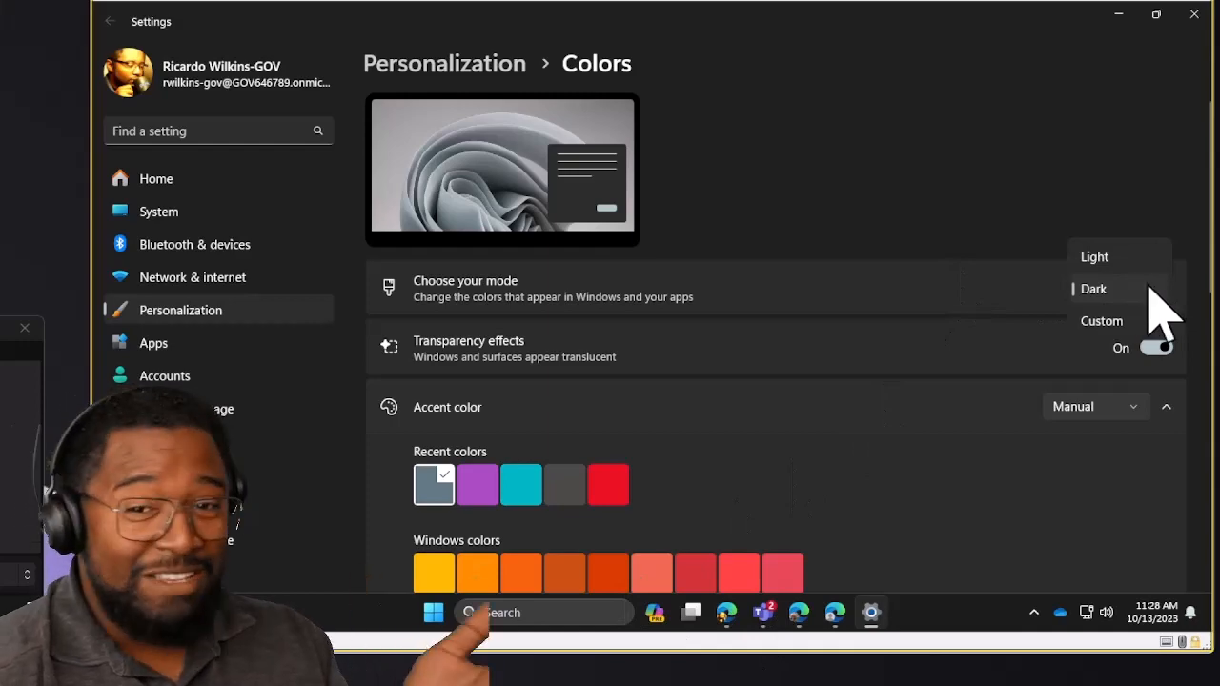
left_click(1094, 256)
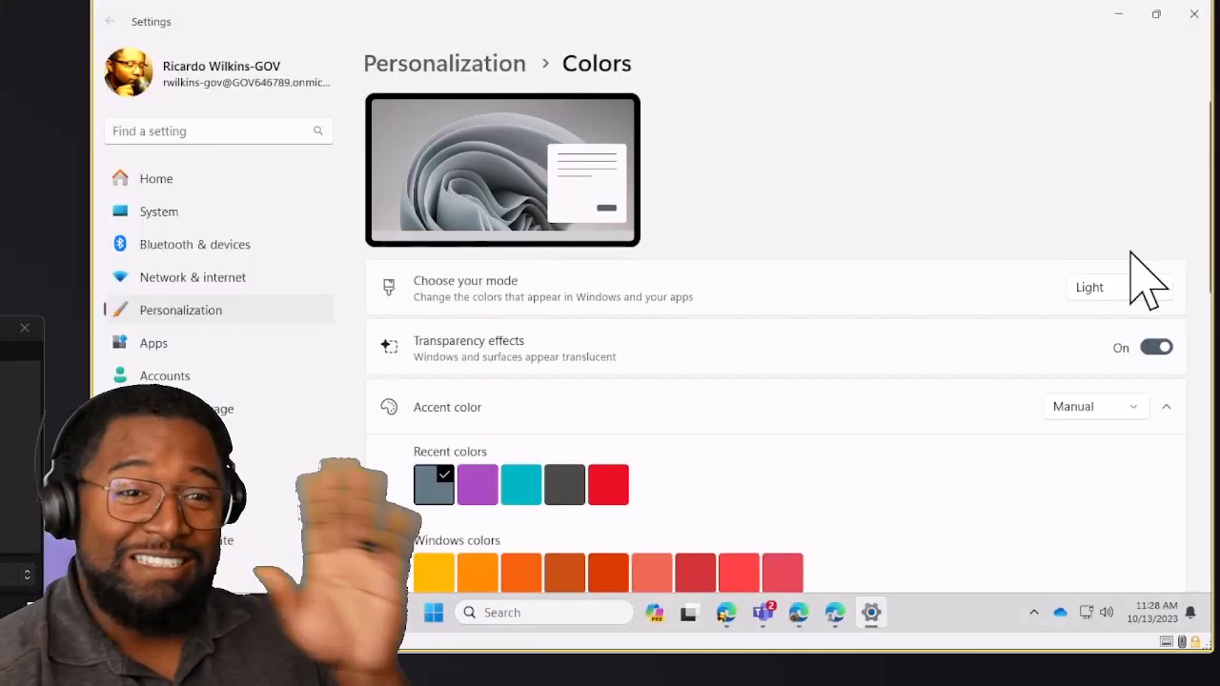
mouse_move(1124, 57)
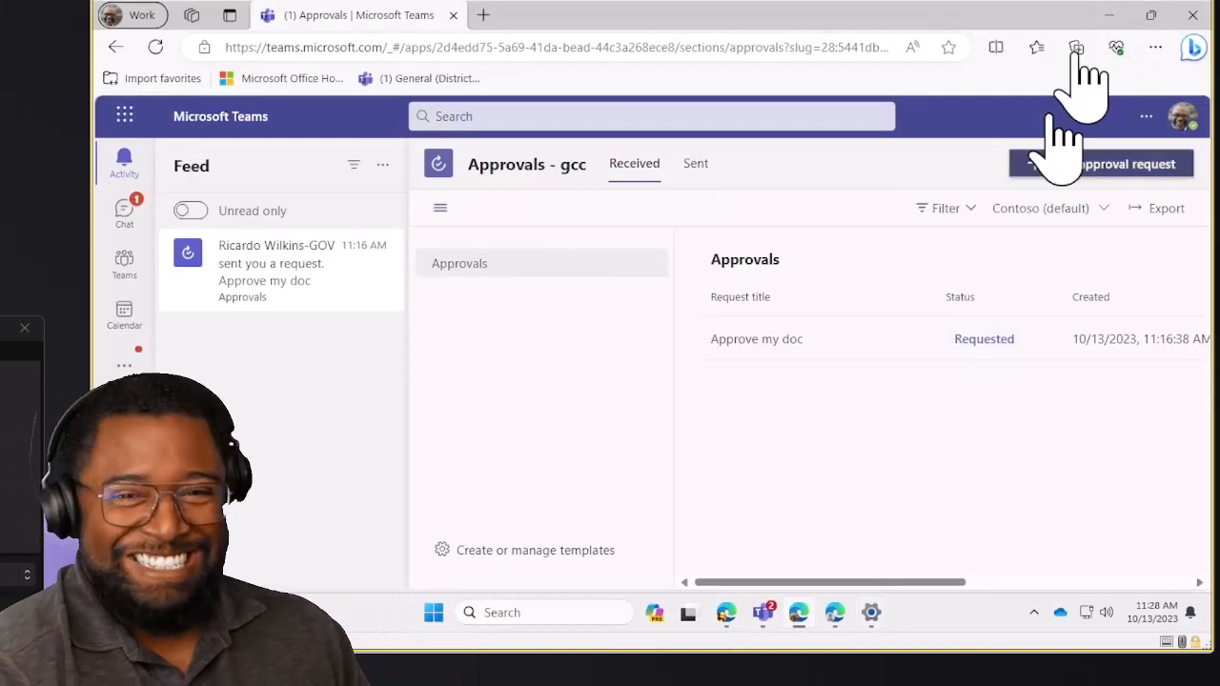
Bring desktop Teams forward, showing the October 9–13 work-week calendar with the test1 meeting
left_click(123, 309)
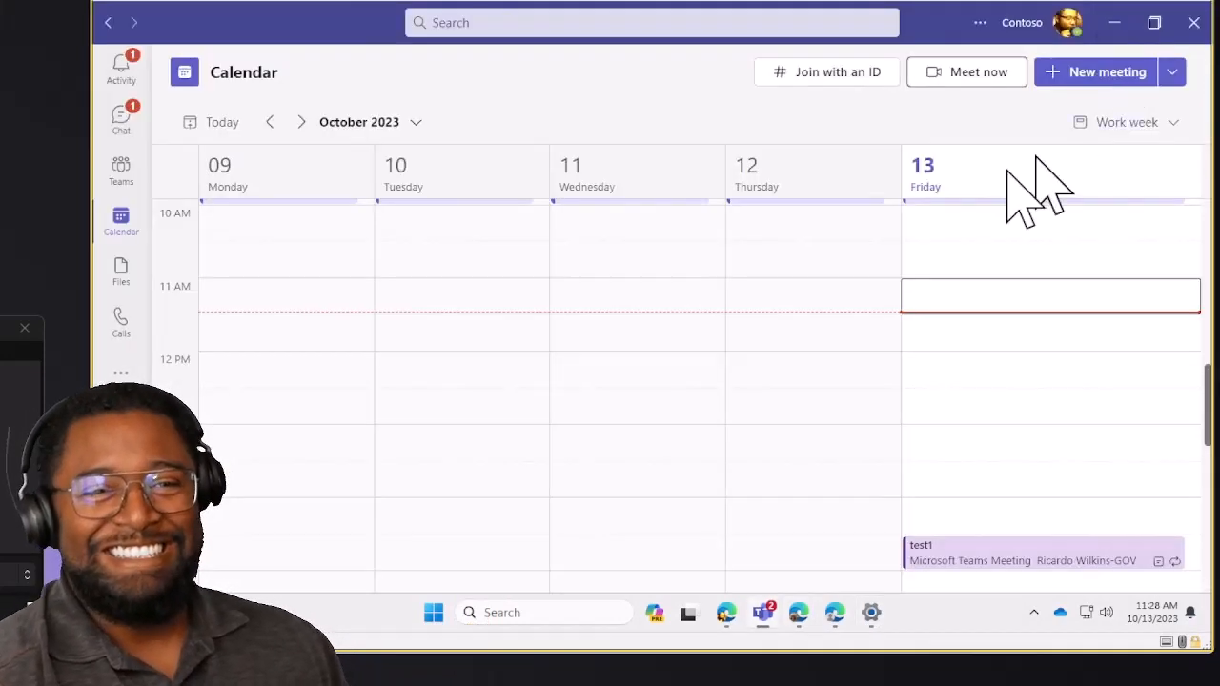
mouse_move(781, 395)
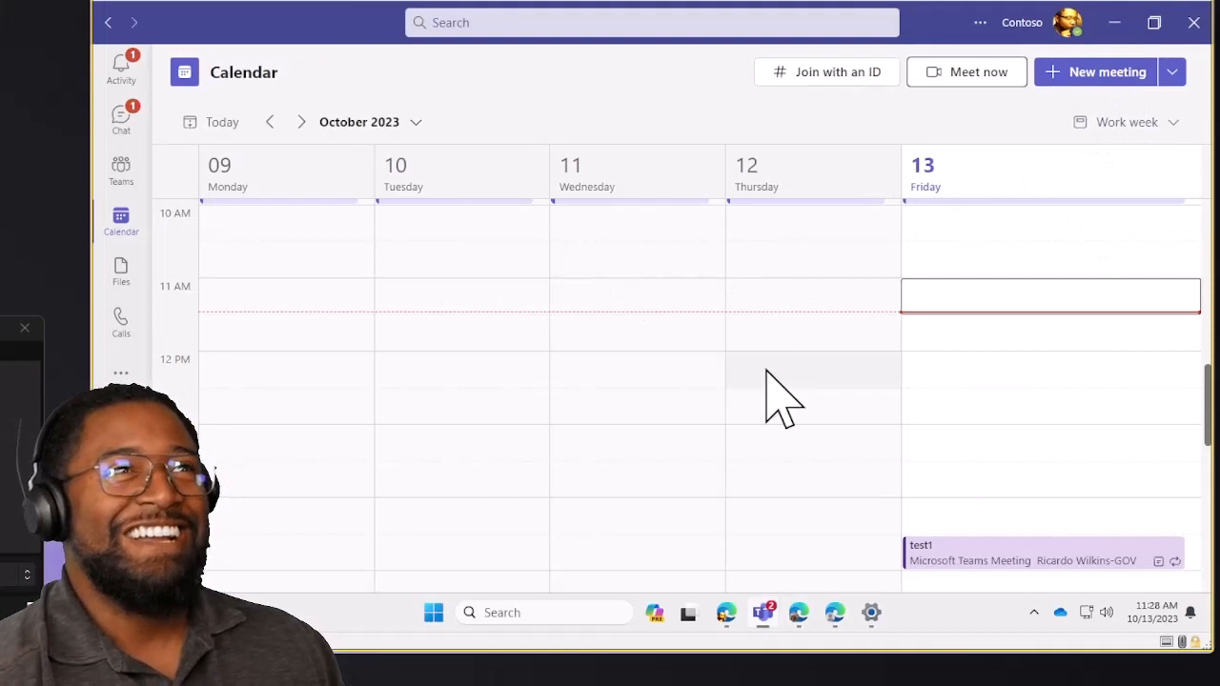
mouse_move(624, 133)
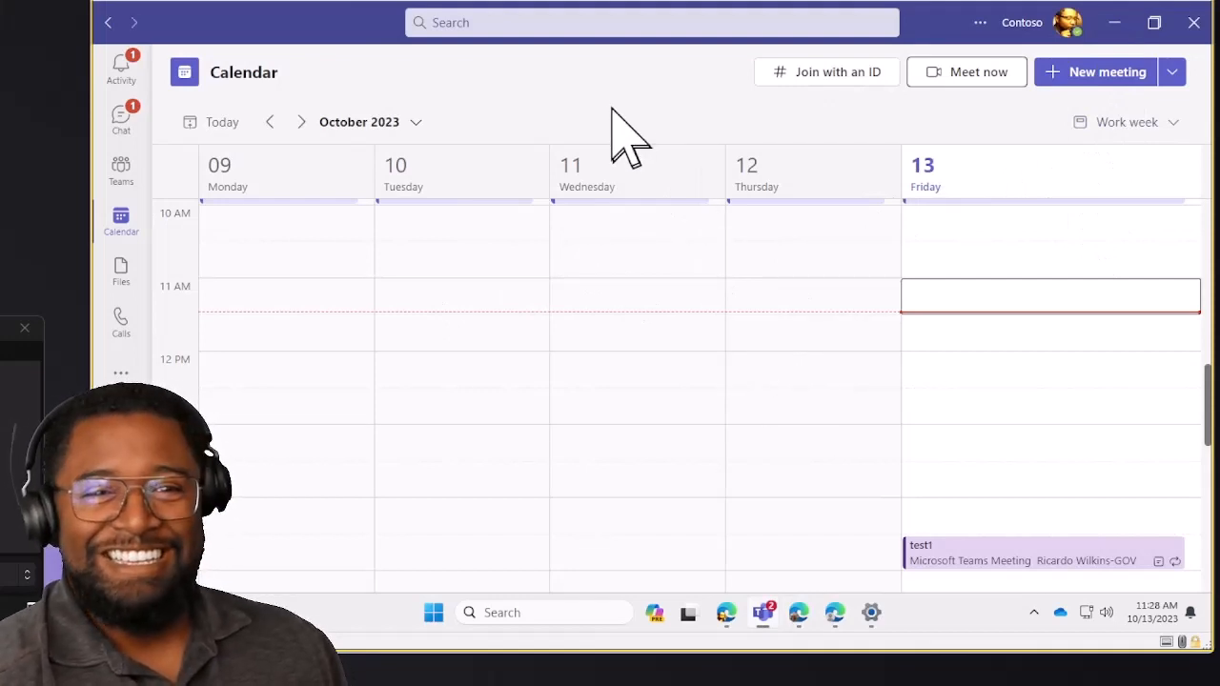
mouse_move(624, 133)
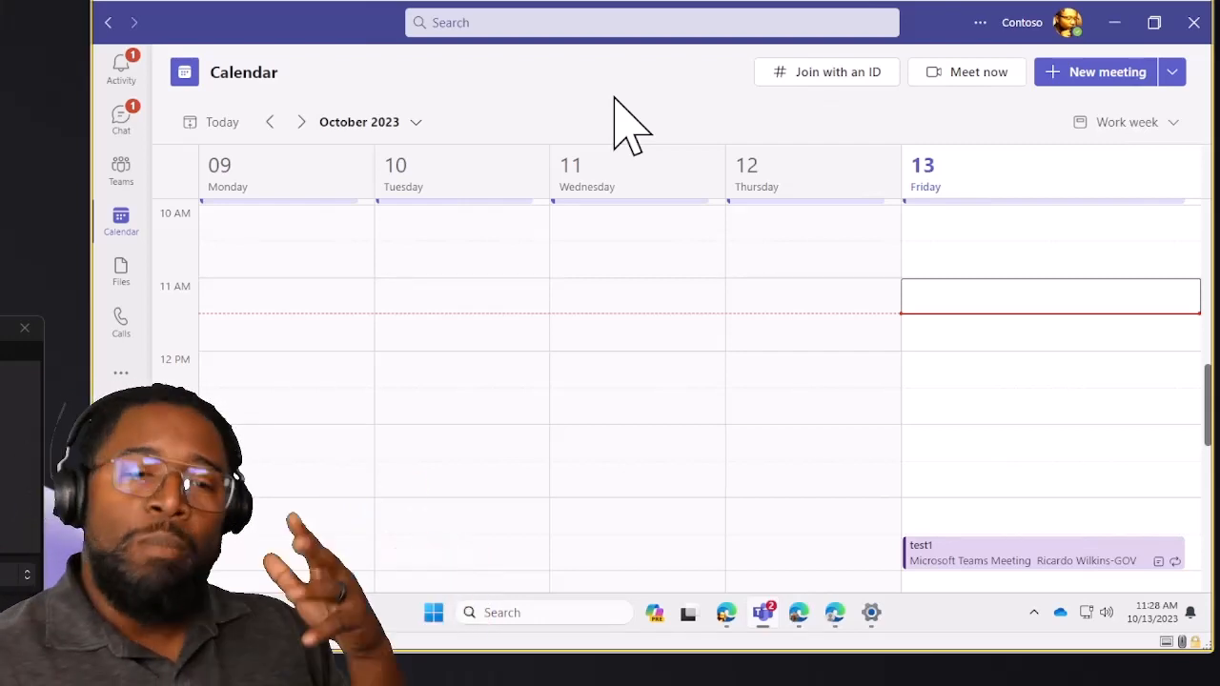
mouse_move(767, 557)
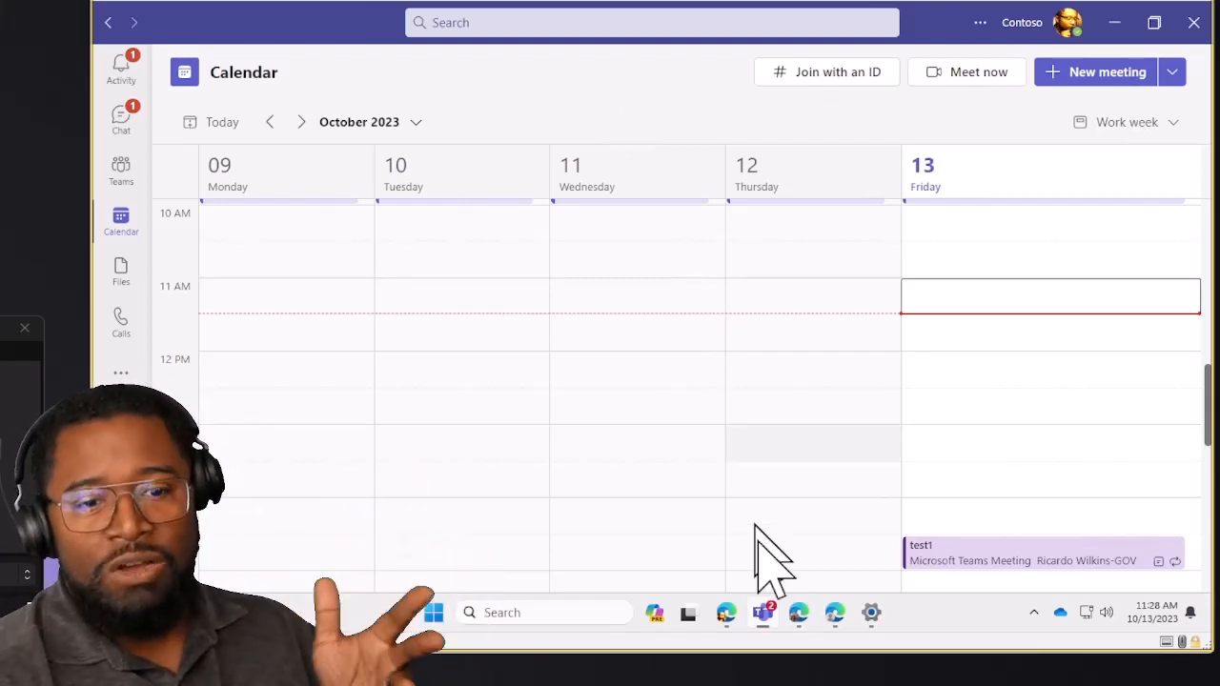
mouse_move(871, 612)
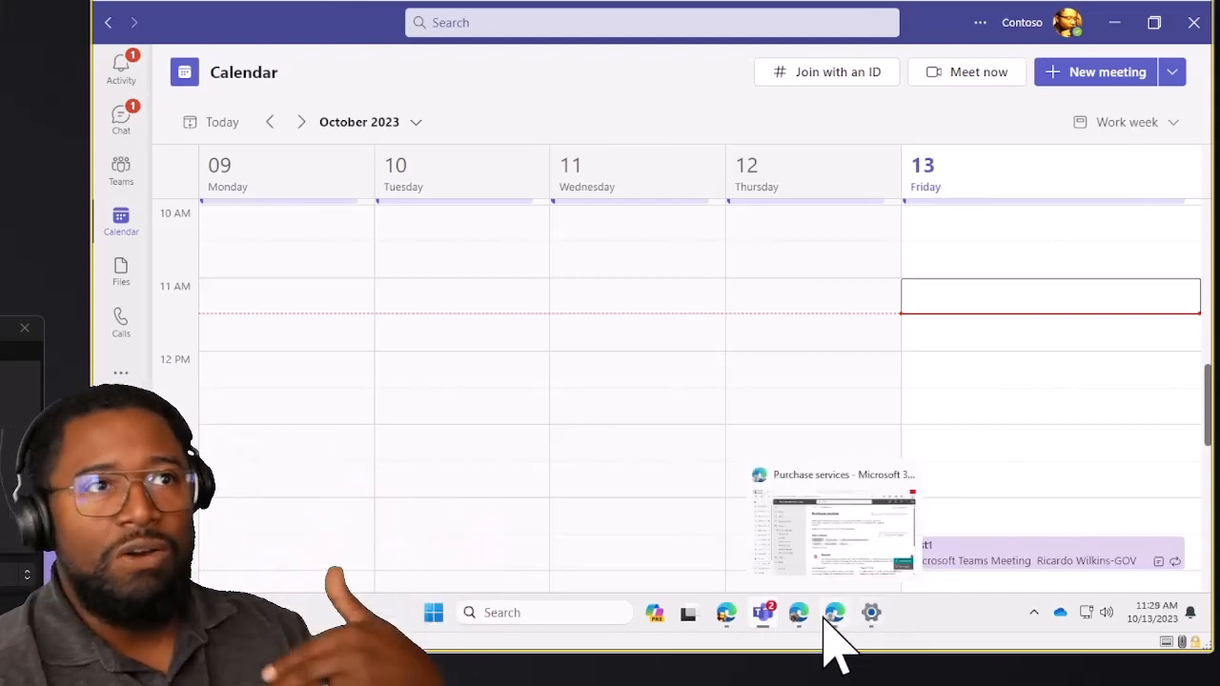
mouse_move(682, 186)
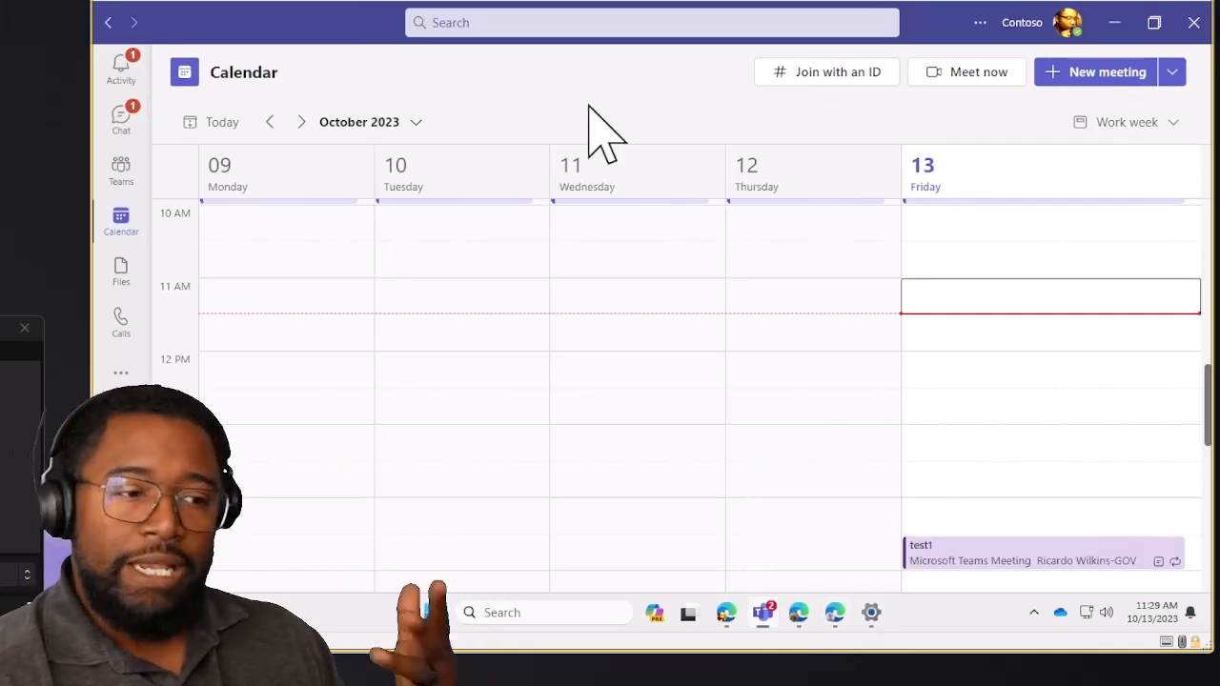
mouse_move(624, 129)
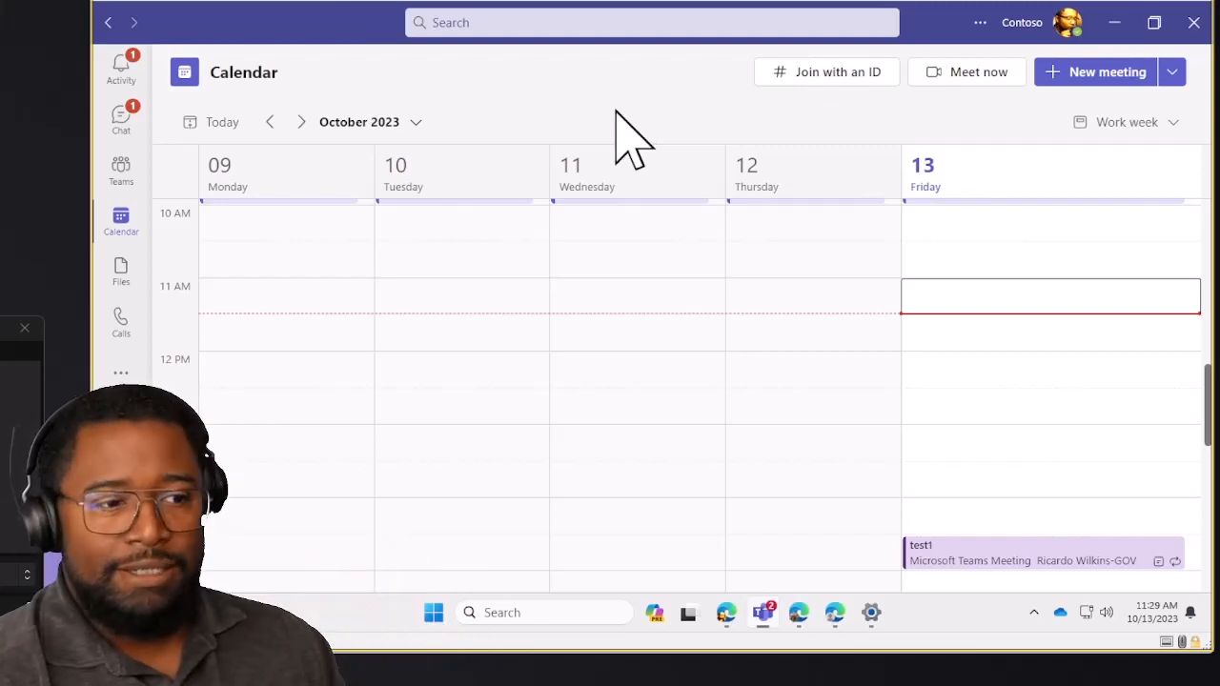
mouse_move(667, 152)
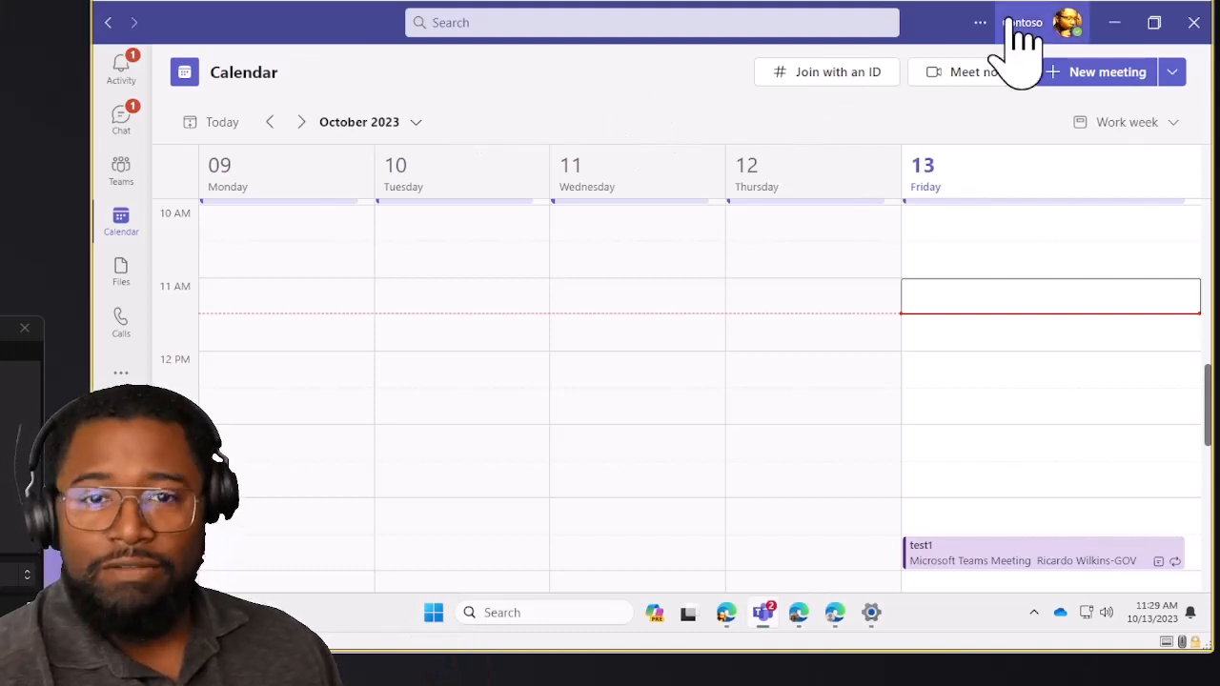
Set the Teams theme to Dark in Settings > General
left_click(979, 22)
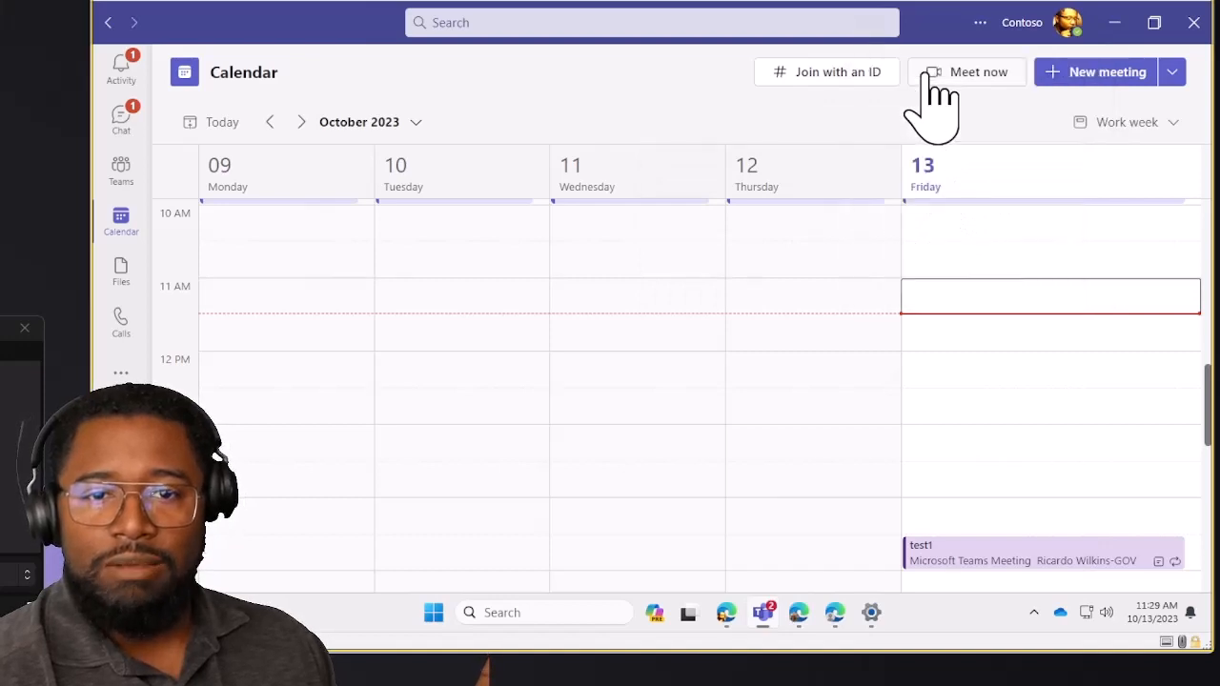
left_click(978, 22)
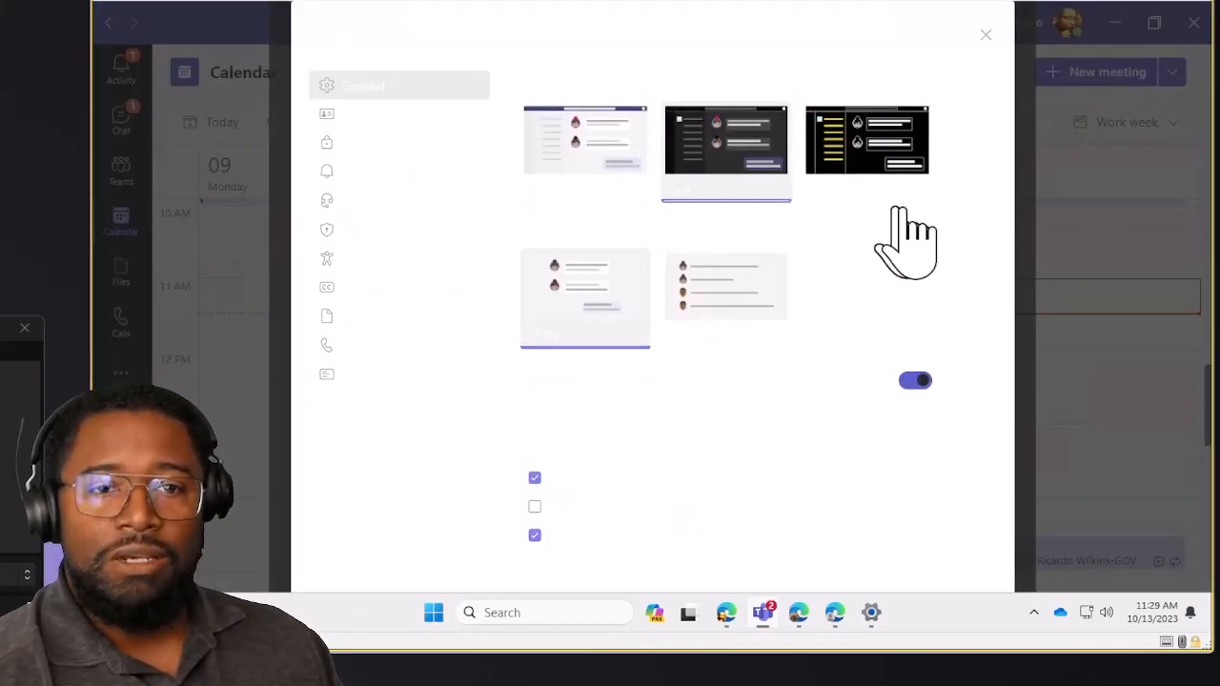
left_click(986, 35)
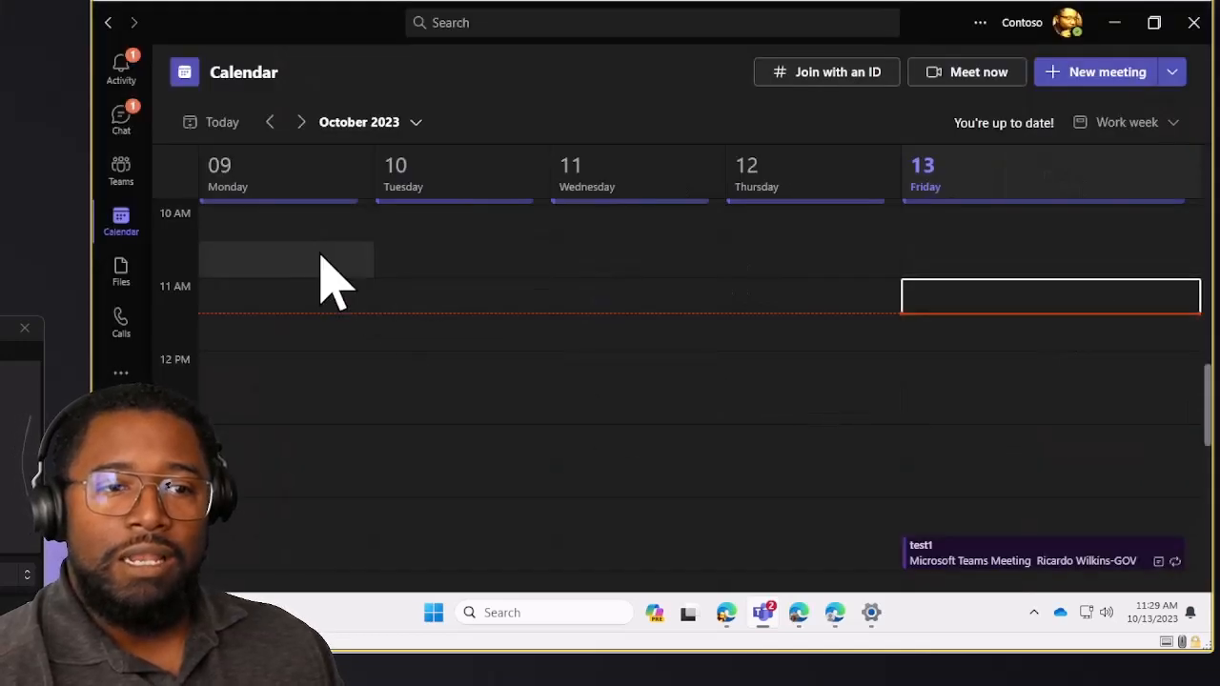
Browse the activity feed's reflection notice, then open Nestor Wilke's chat showing the Praise card
left_click(121, 65)
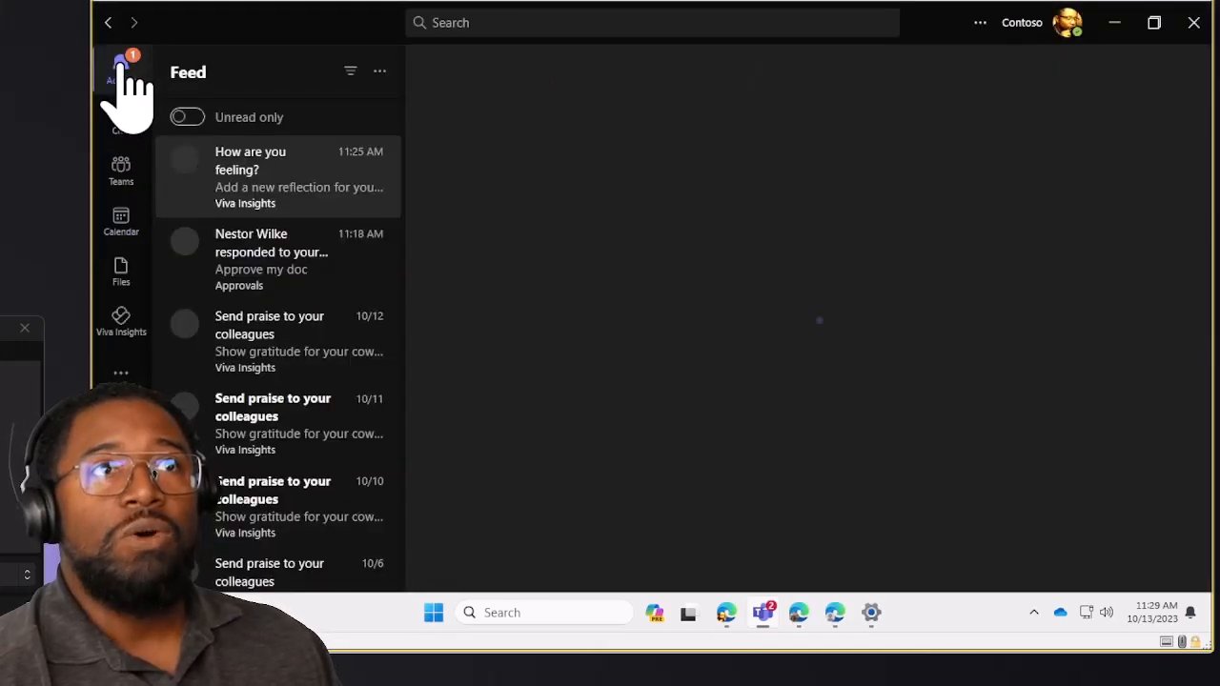
left_click(276, 176)
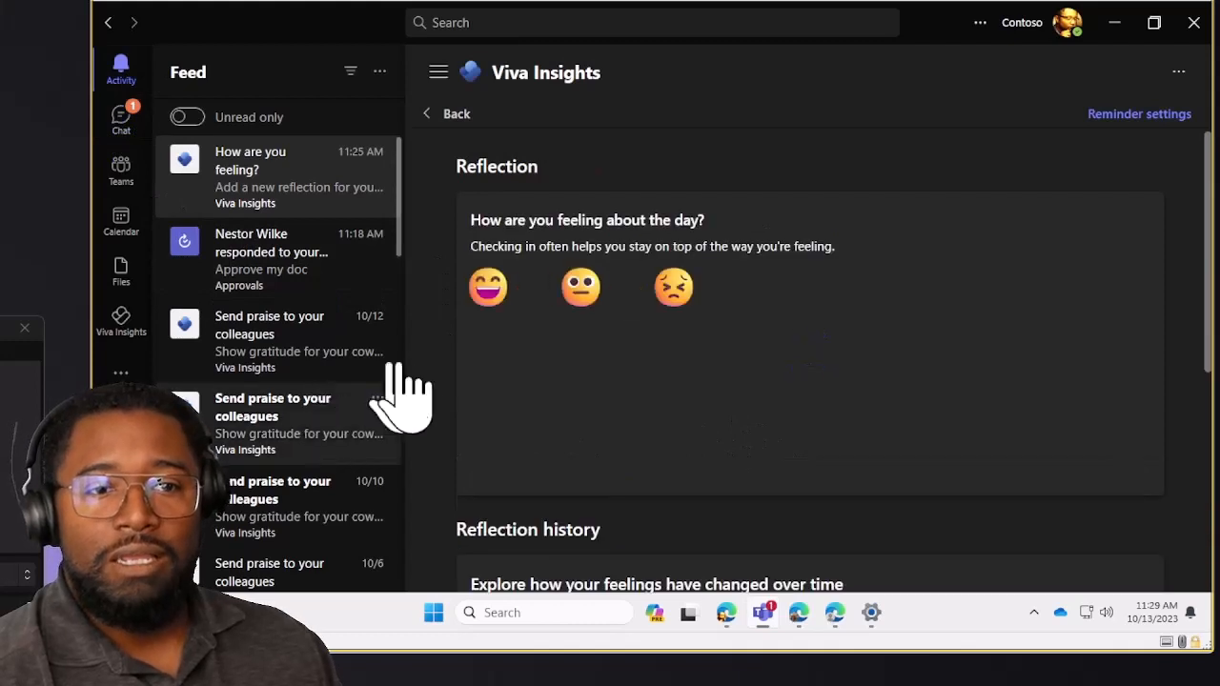
left_click(120, 113)
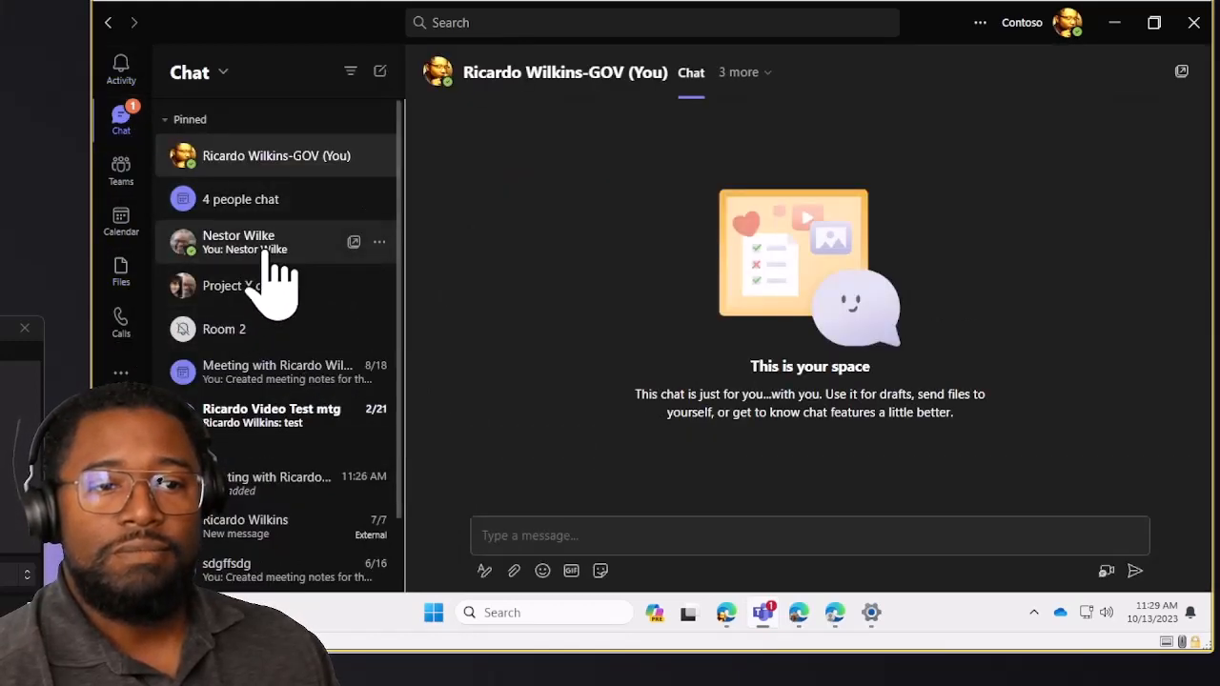
left_click(238, 242)
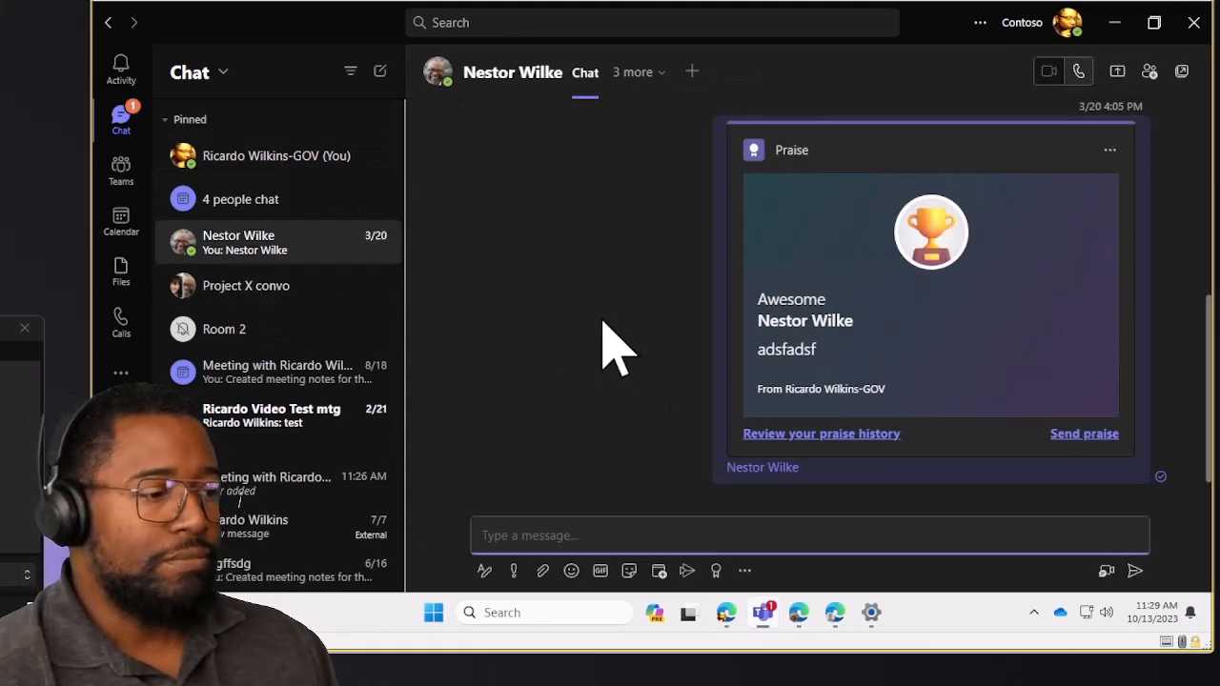
mouse_move(534, 343)
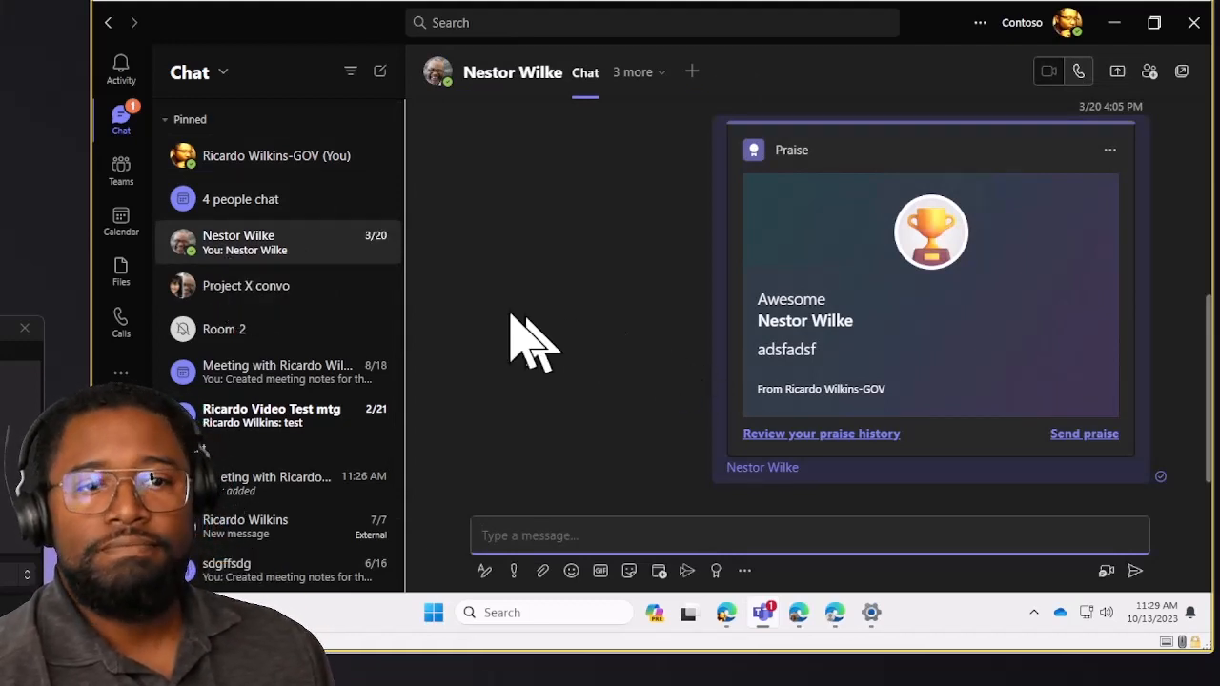
mouse_move(686, 276)
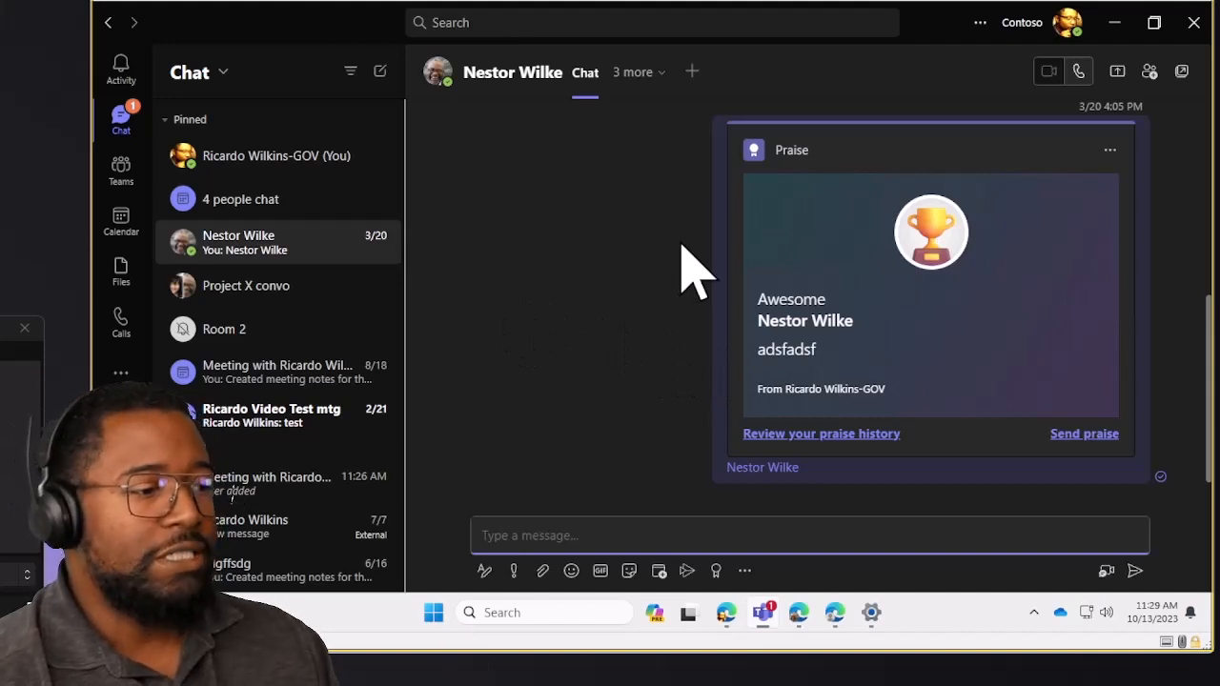
mouse_move(376, 138)
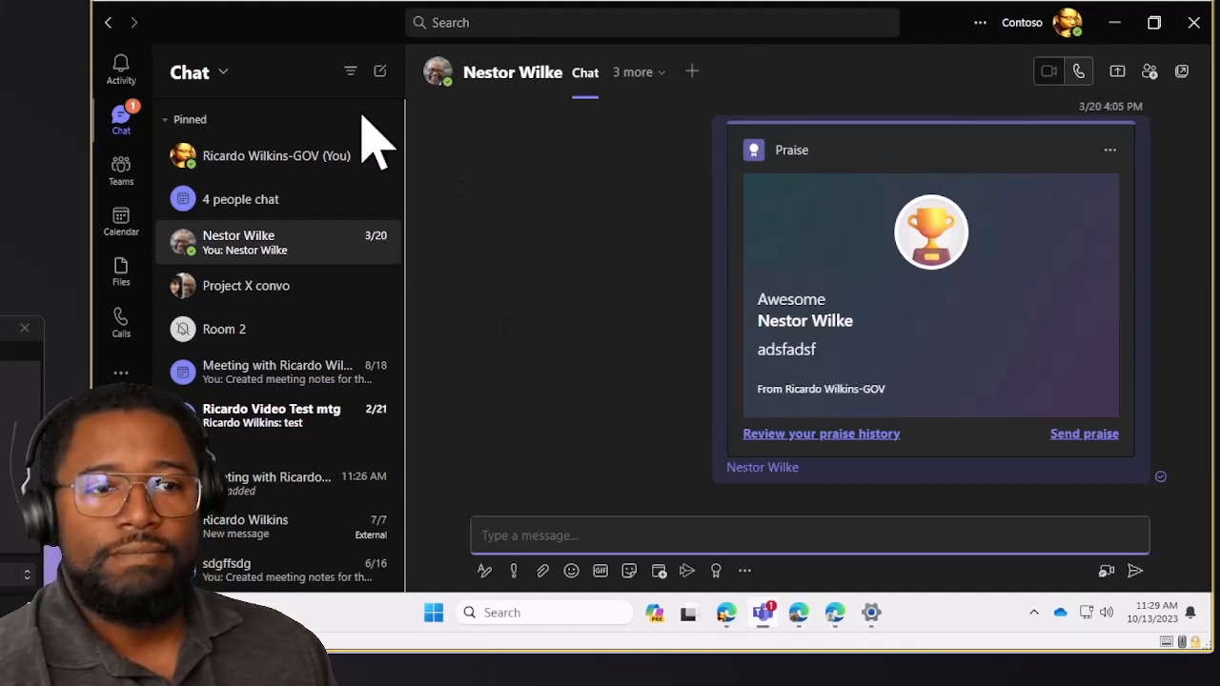
mouse_move(982, 47)
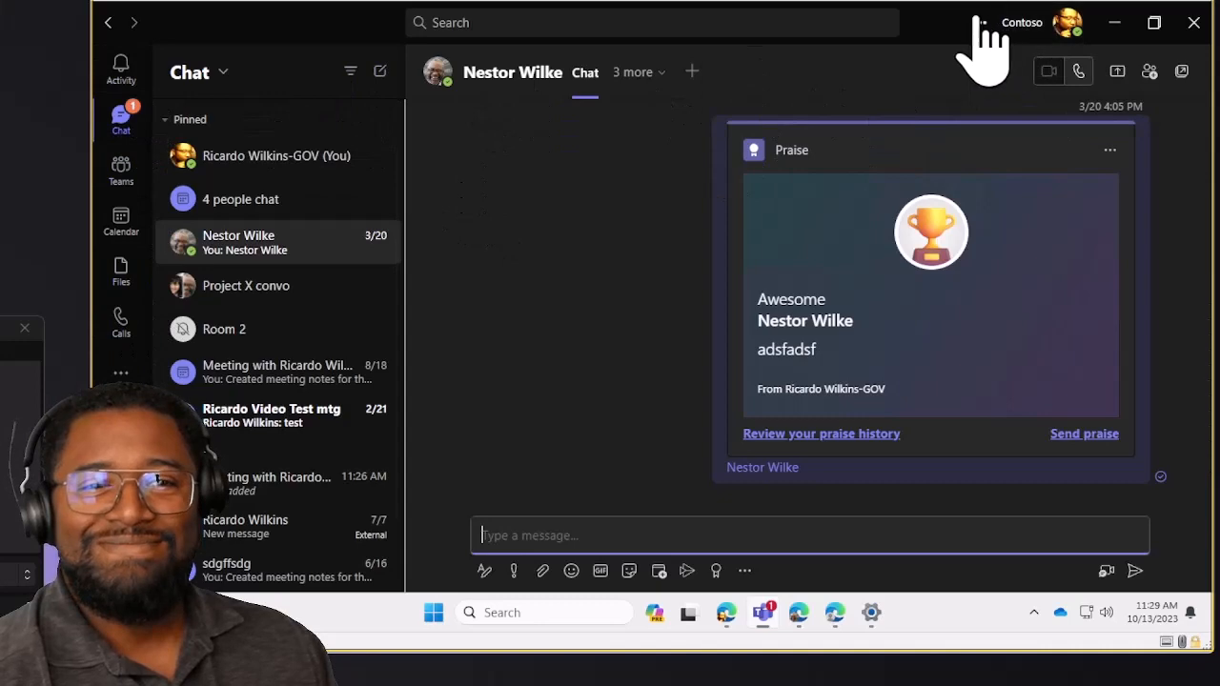
Select the Default theme in Teams Settings > General
left_click(980, 22)
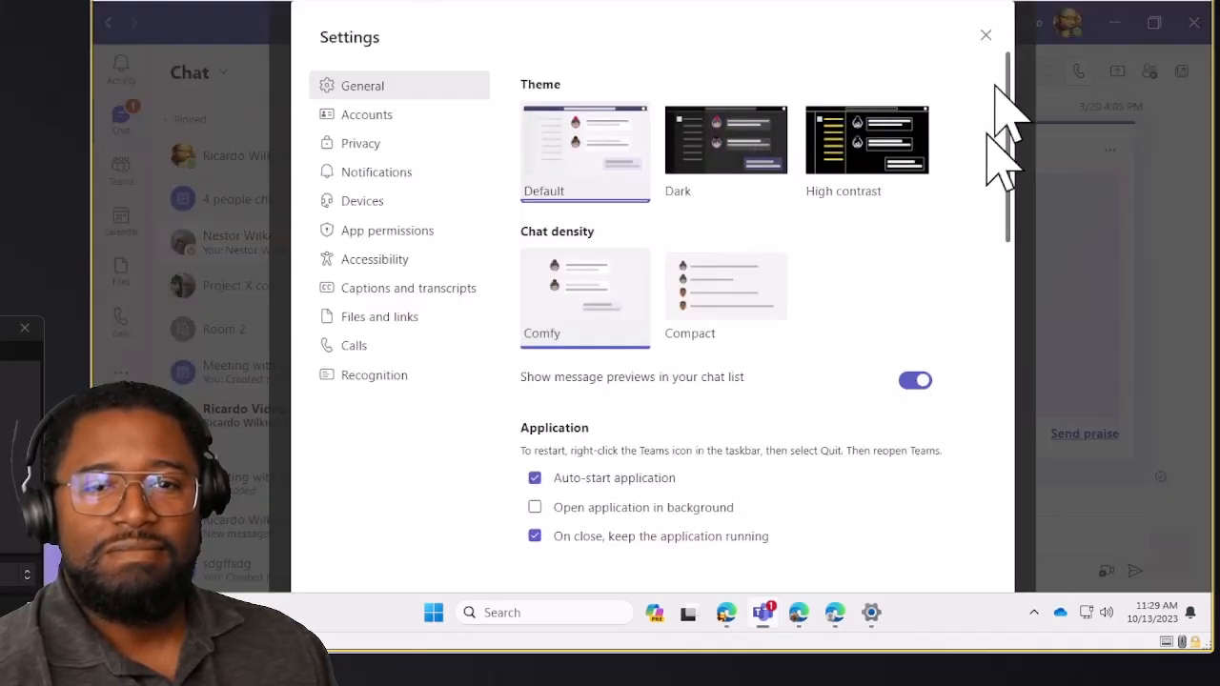
left_click(985, 35)
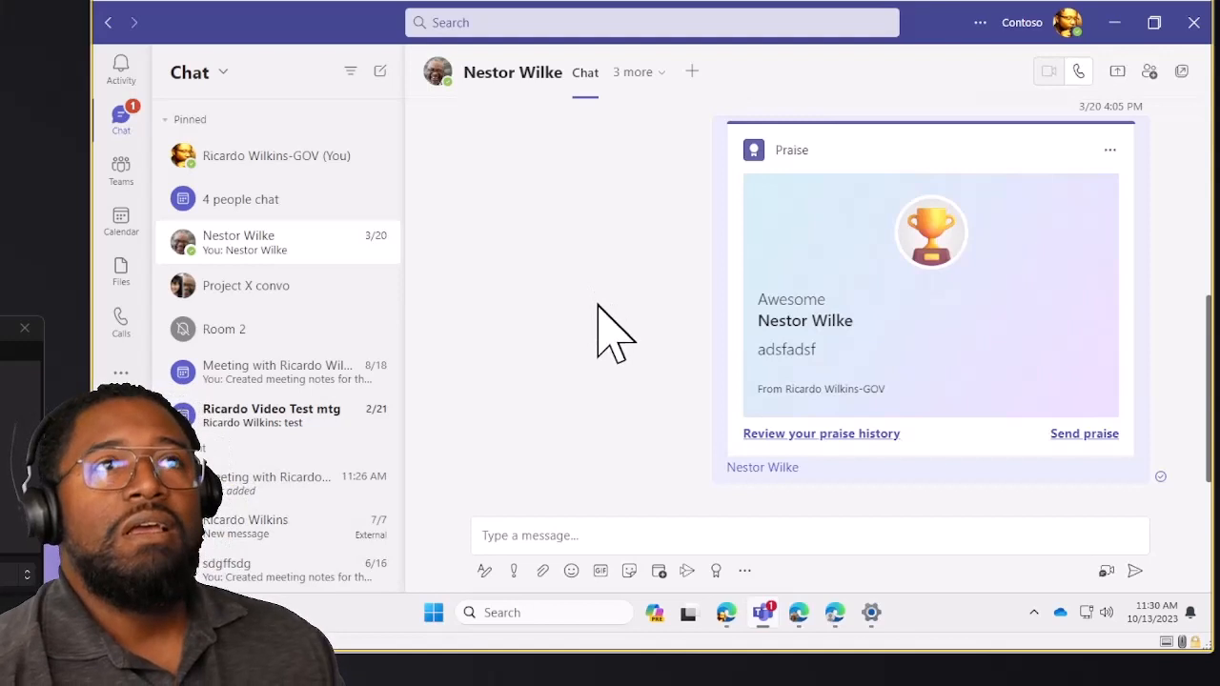
mouse_move(500, 329)
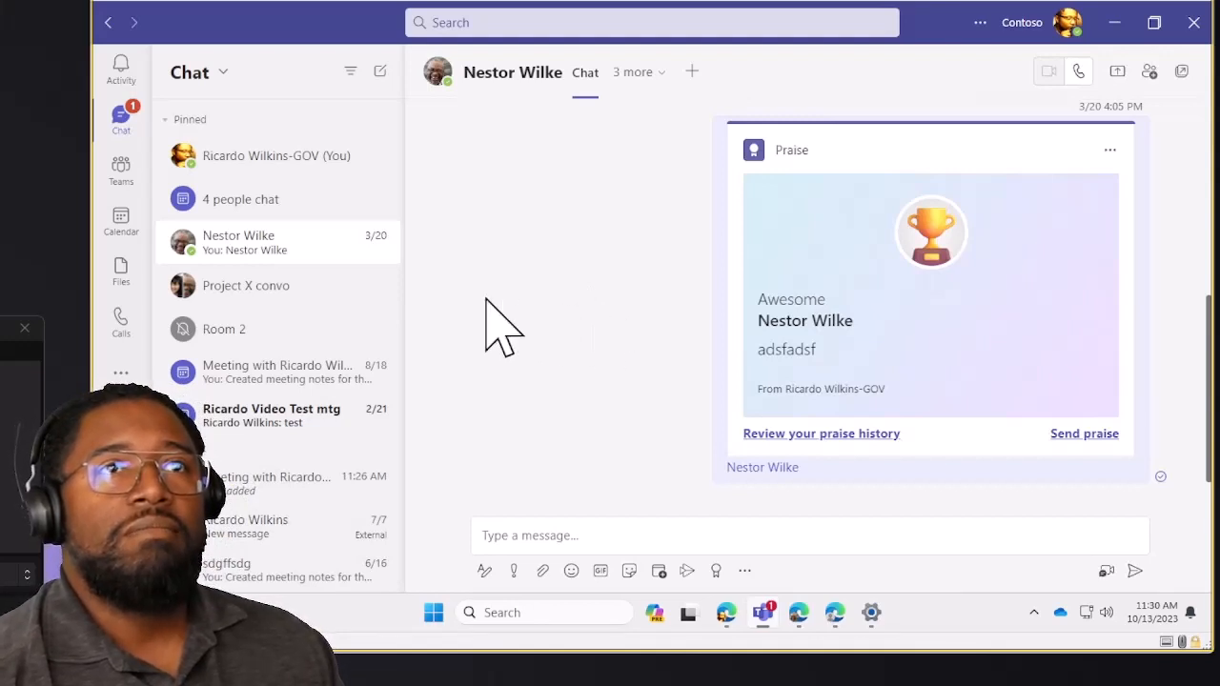
mouse_move(548, 338)
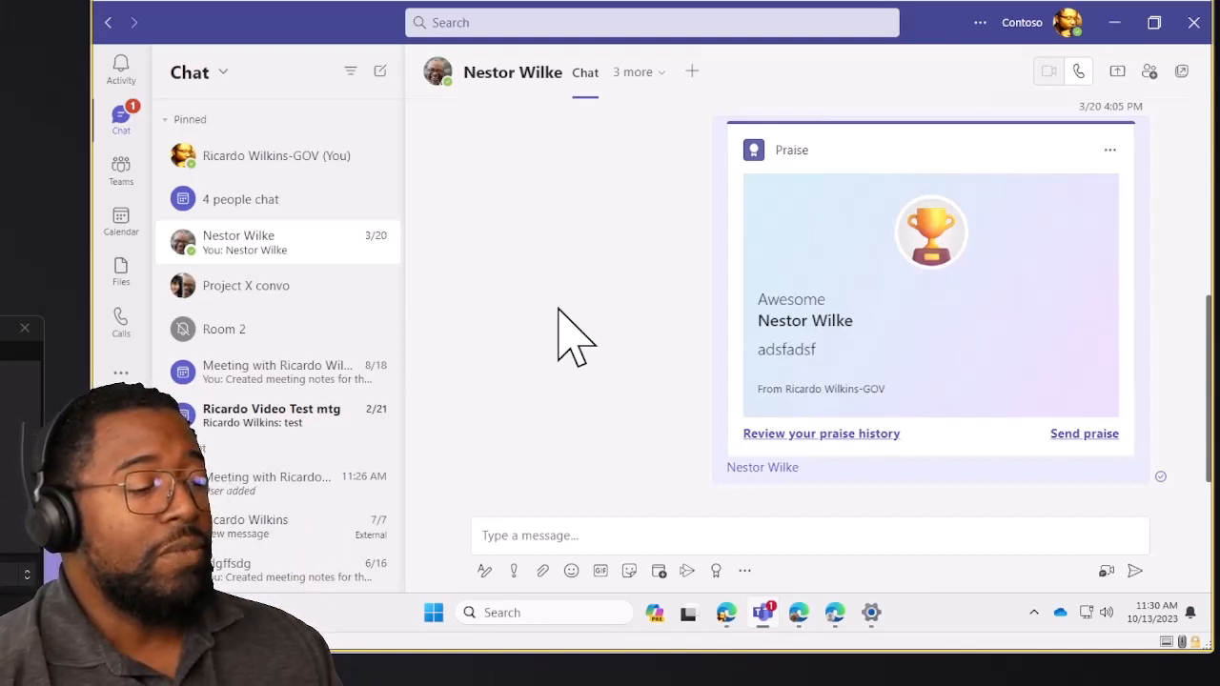
mouse_move(591, 243)
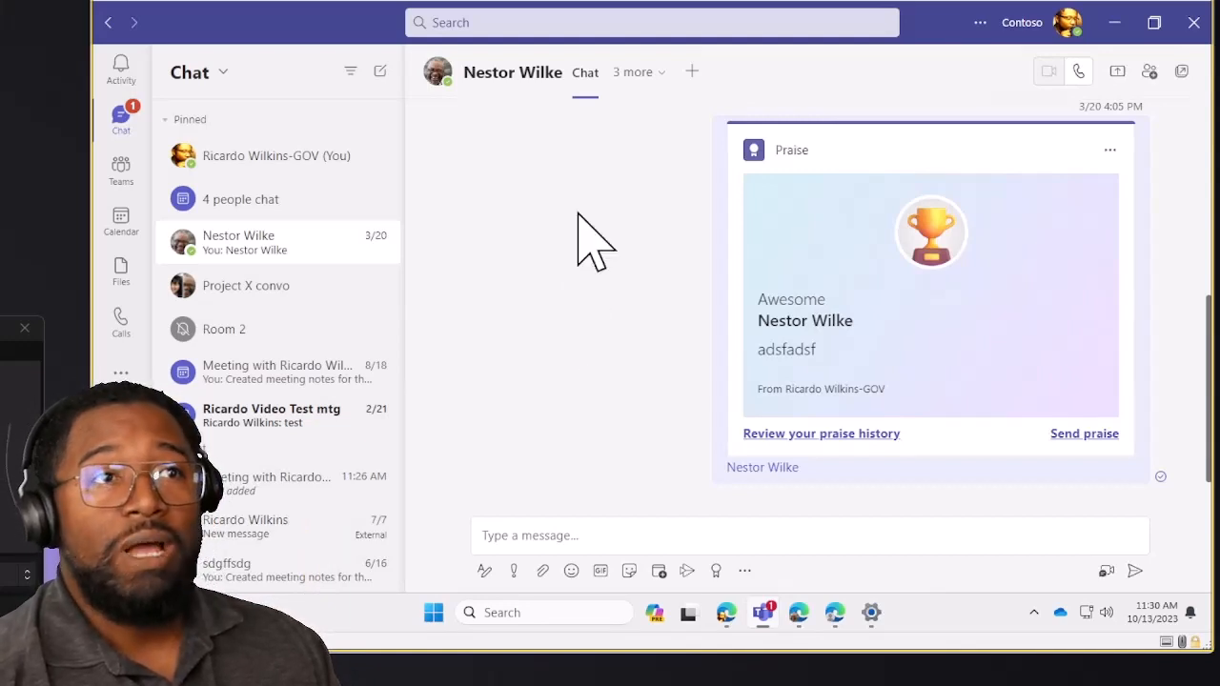